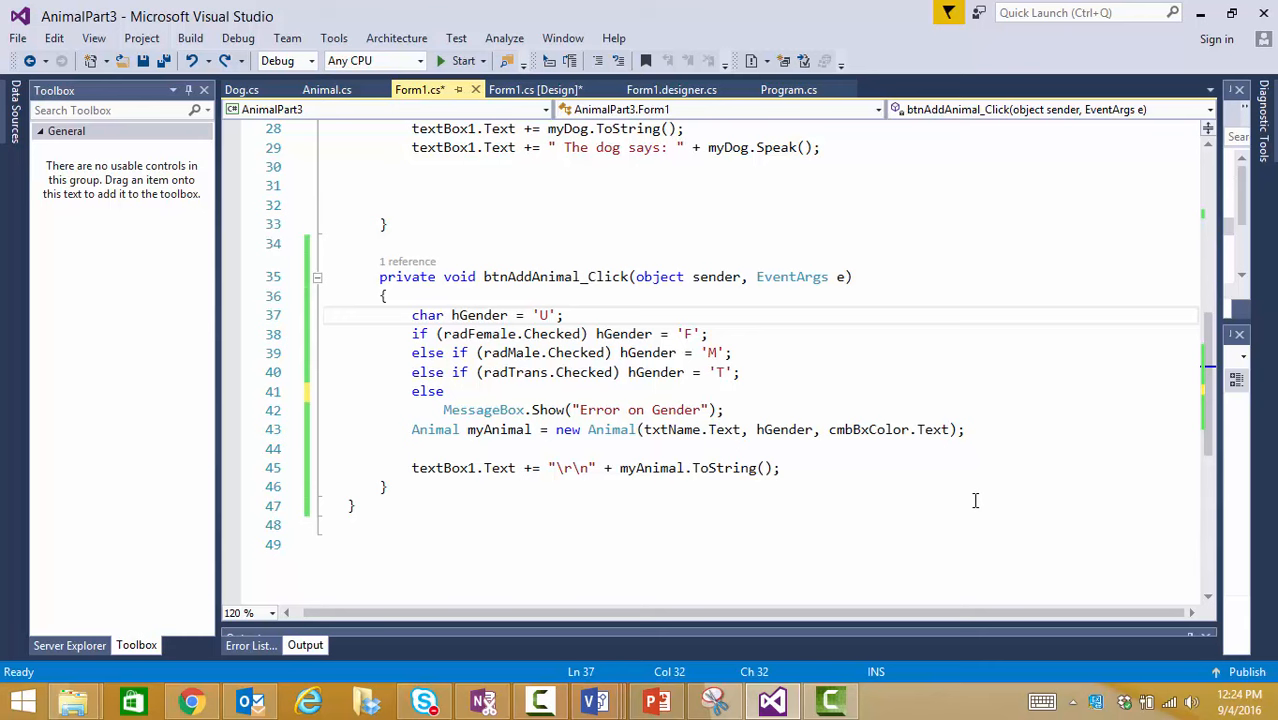
# Scroll Form1.cs to its top, then show Animal.cs at the Name property whose setter rejects empty values.
pyautogui.click(564, 314)
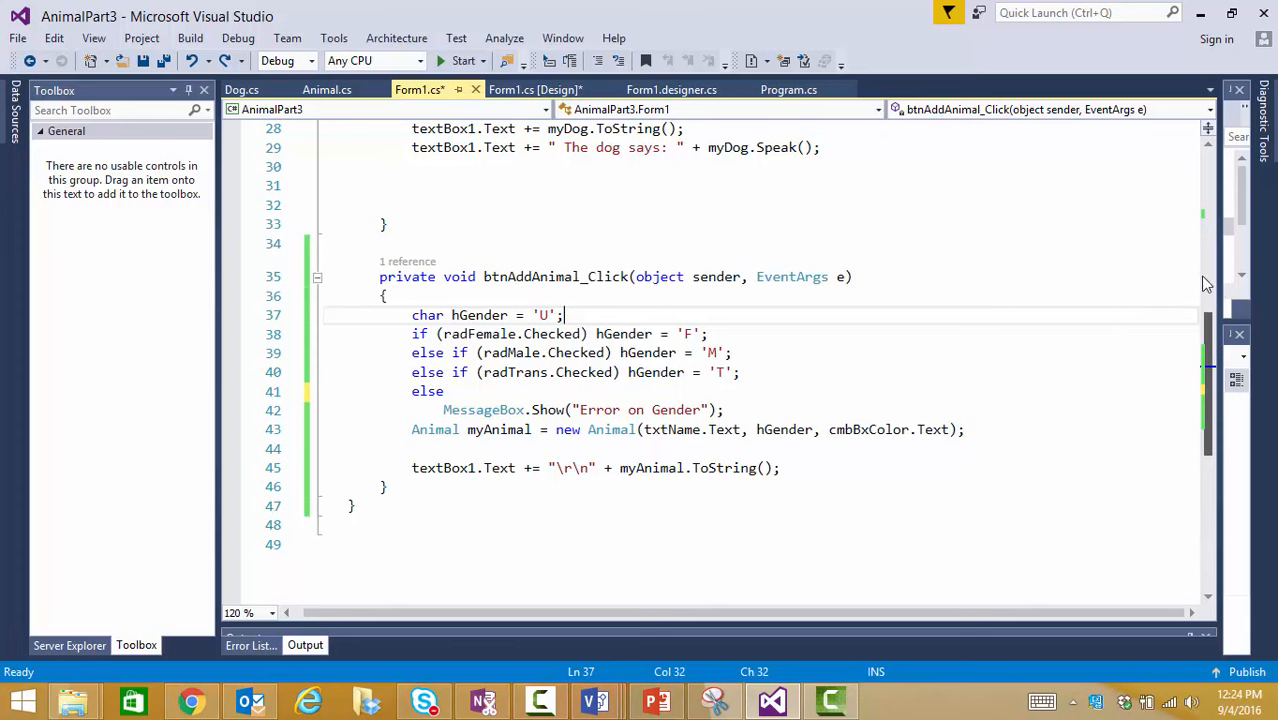
pyautogui.scroll(3)
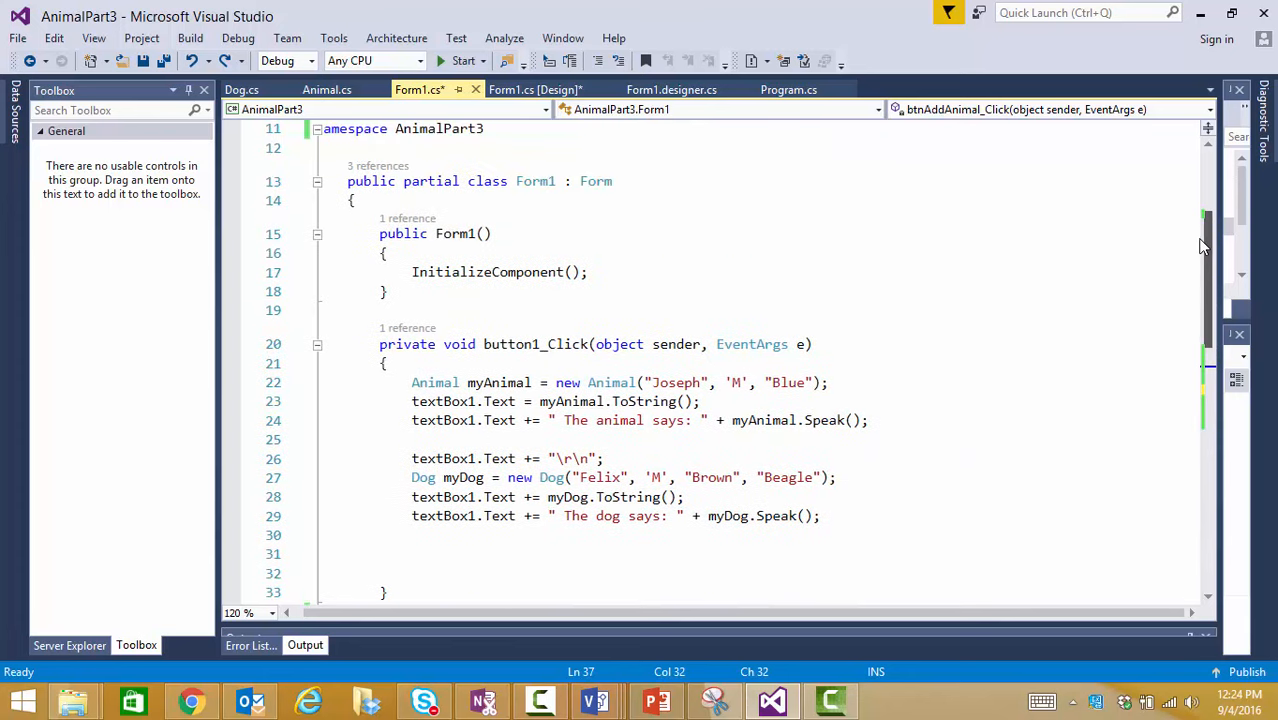
pyautogui.scroll(3)
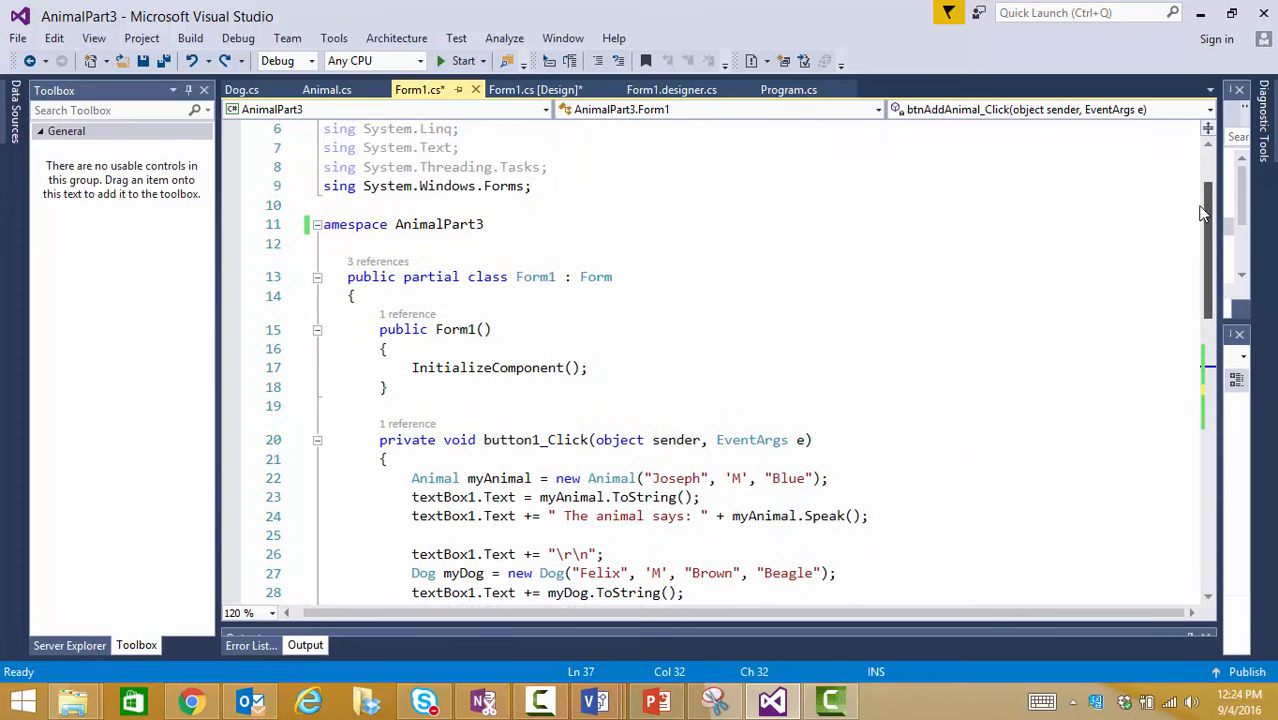
pyautogui.scroll(3)
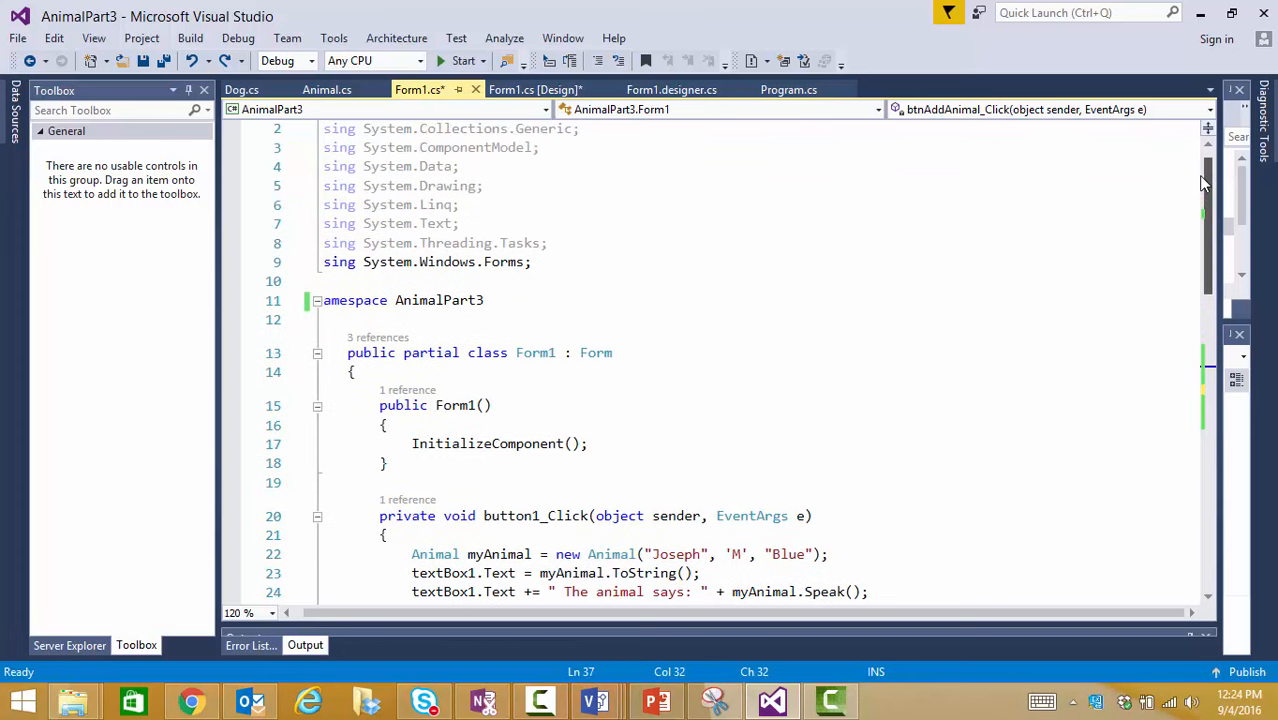
pyautogui.scroll(3)
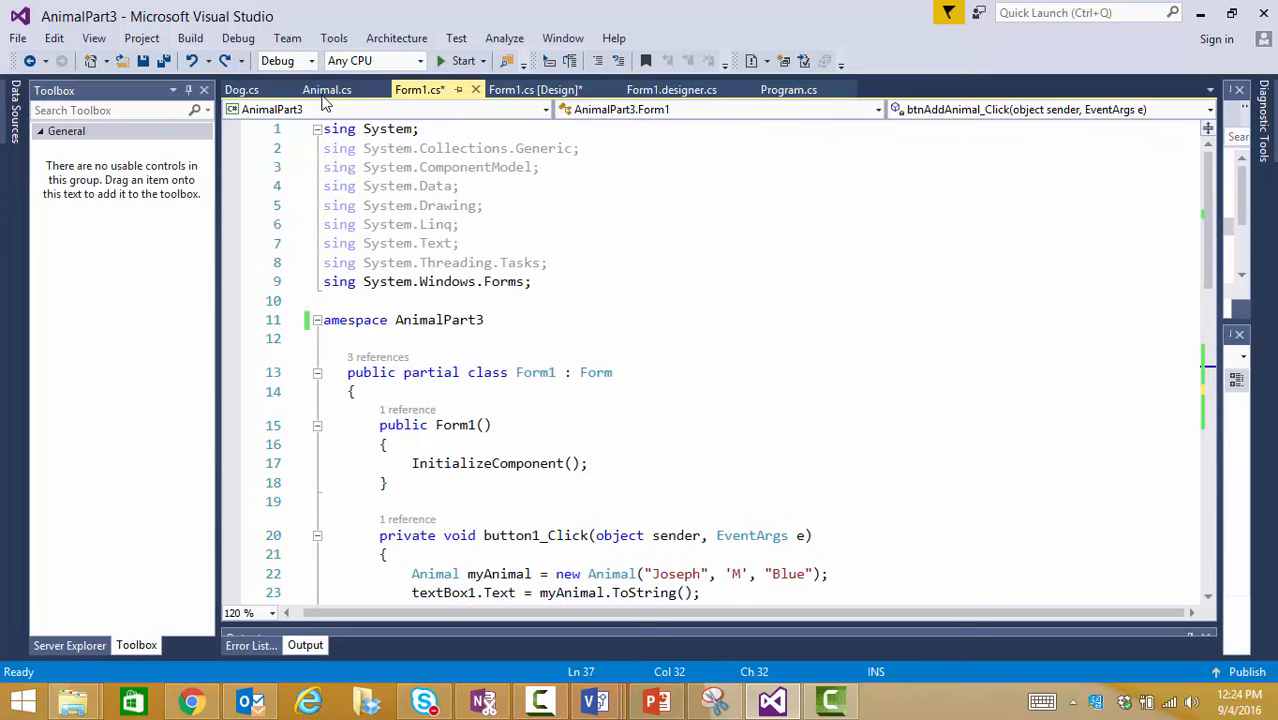
pyautogui.click(326, 88)
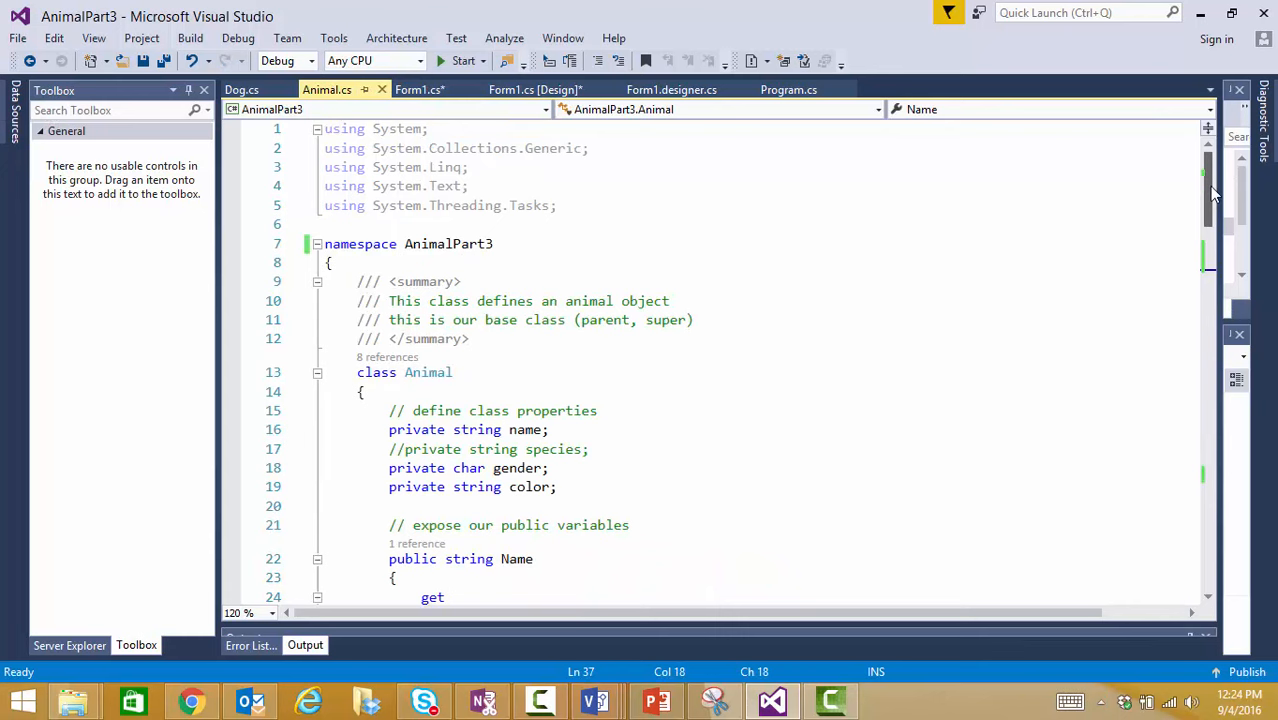
pyautogui.scroll(-3)
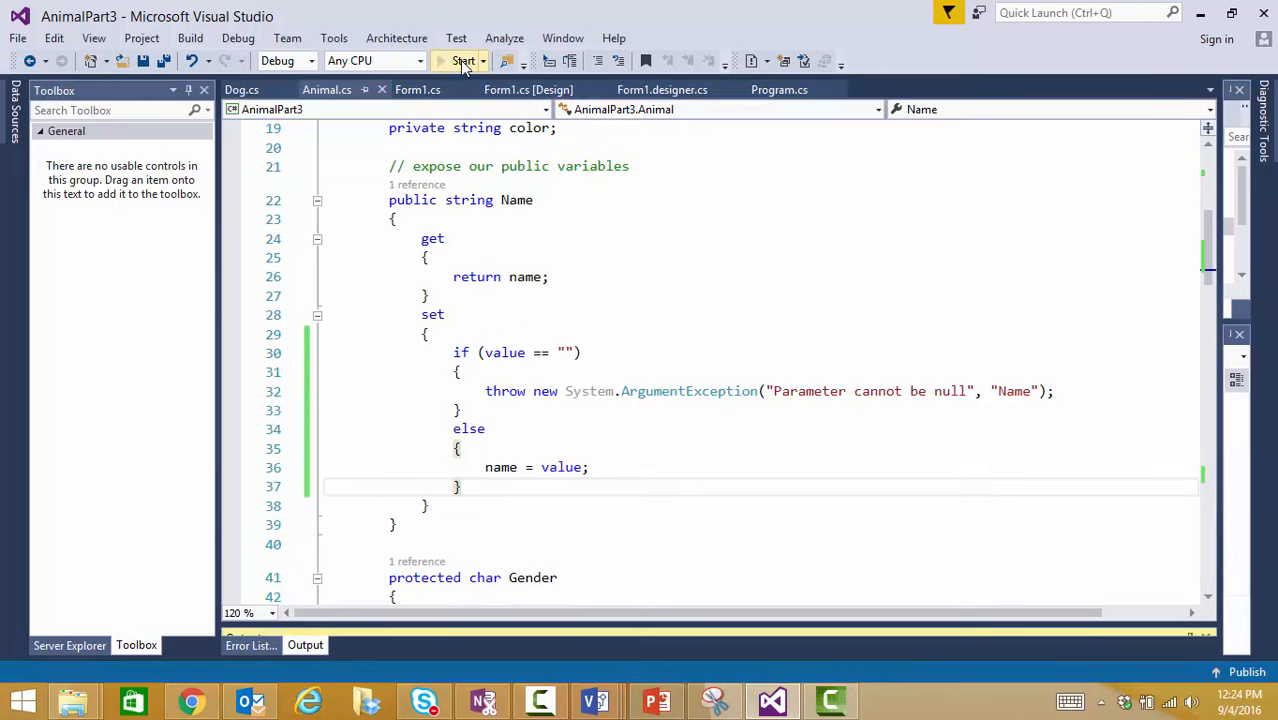
pyautogui.click(462, 60)
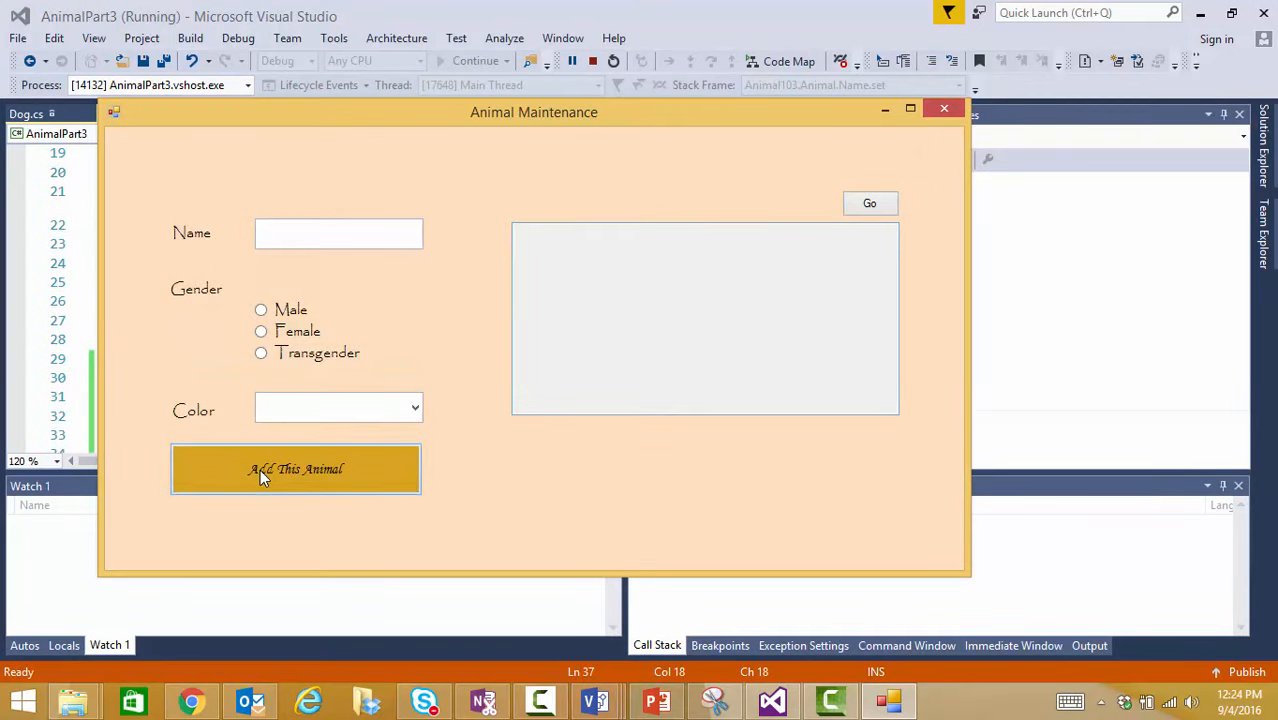
pyautogui.click(296, 468)
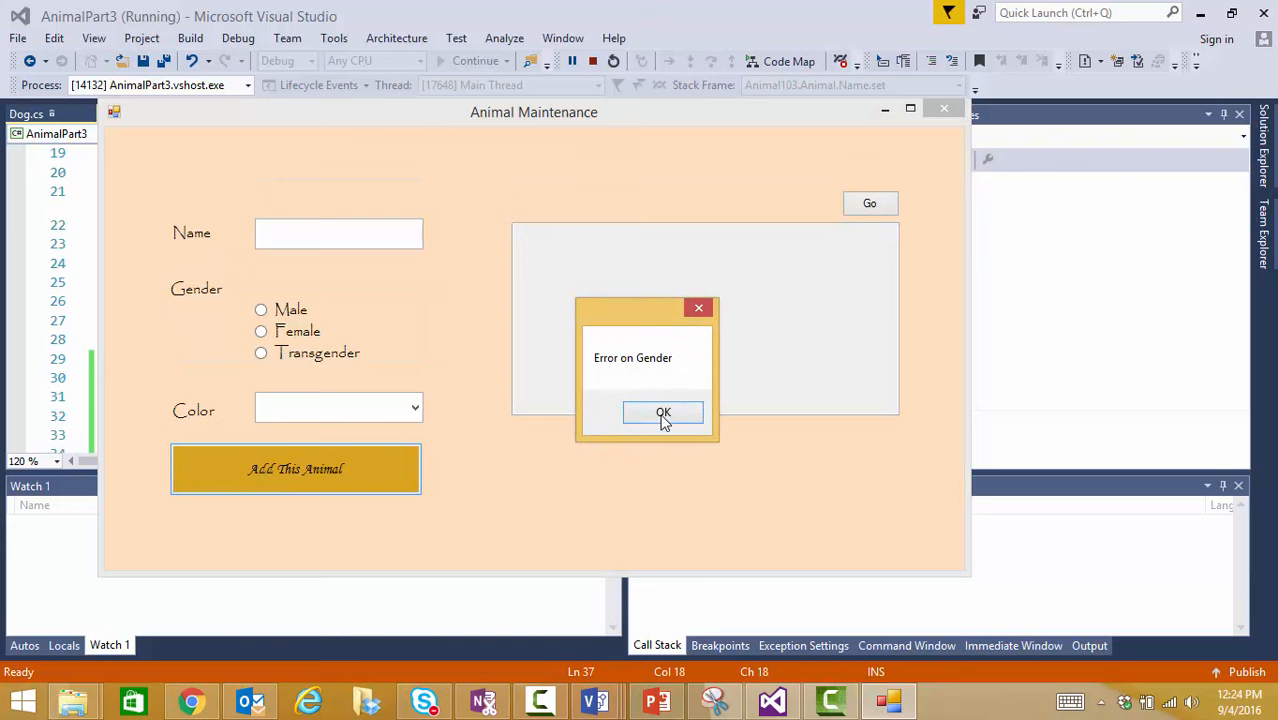
pyautogui.click(664, 414)
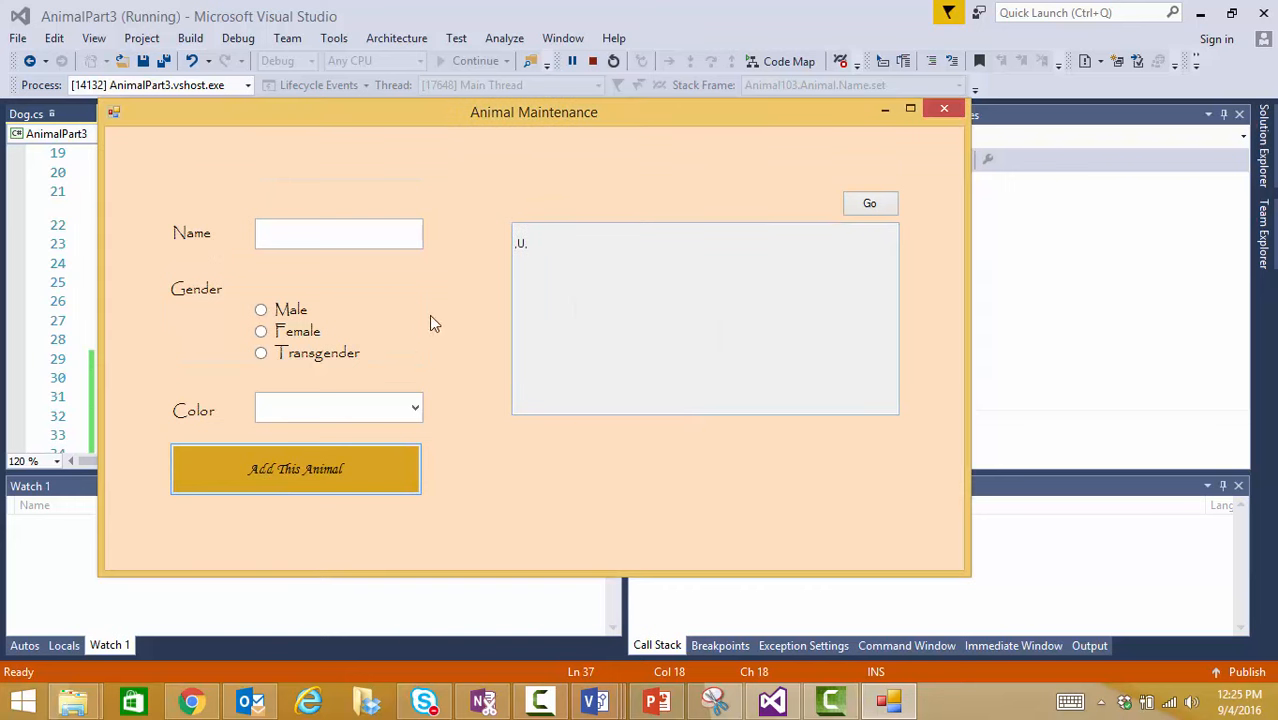
pyautogui.moveTo(436, 336)
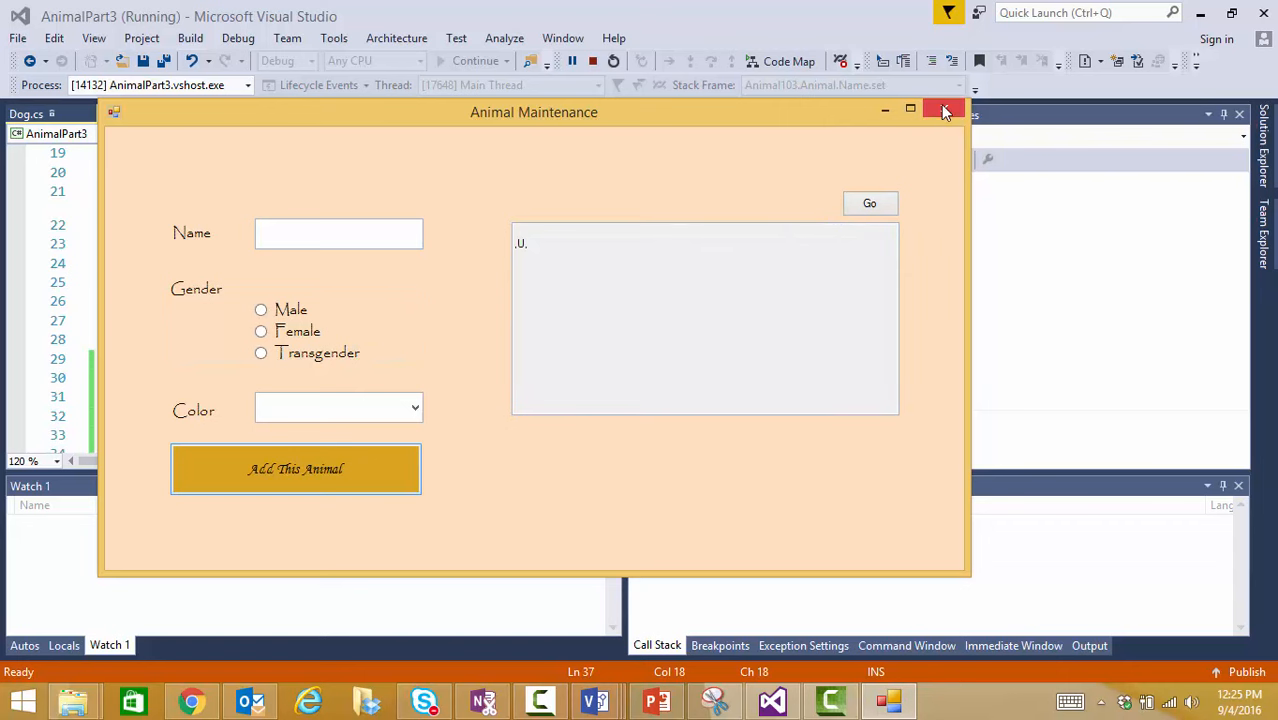
pyautogui.click(944, 110)
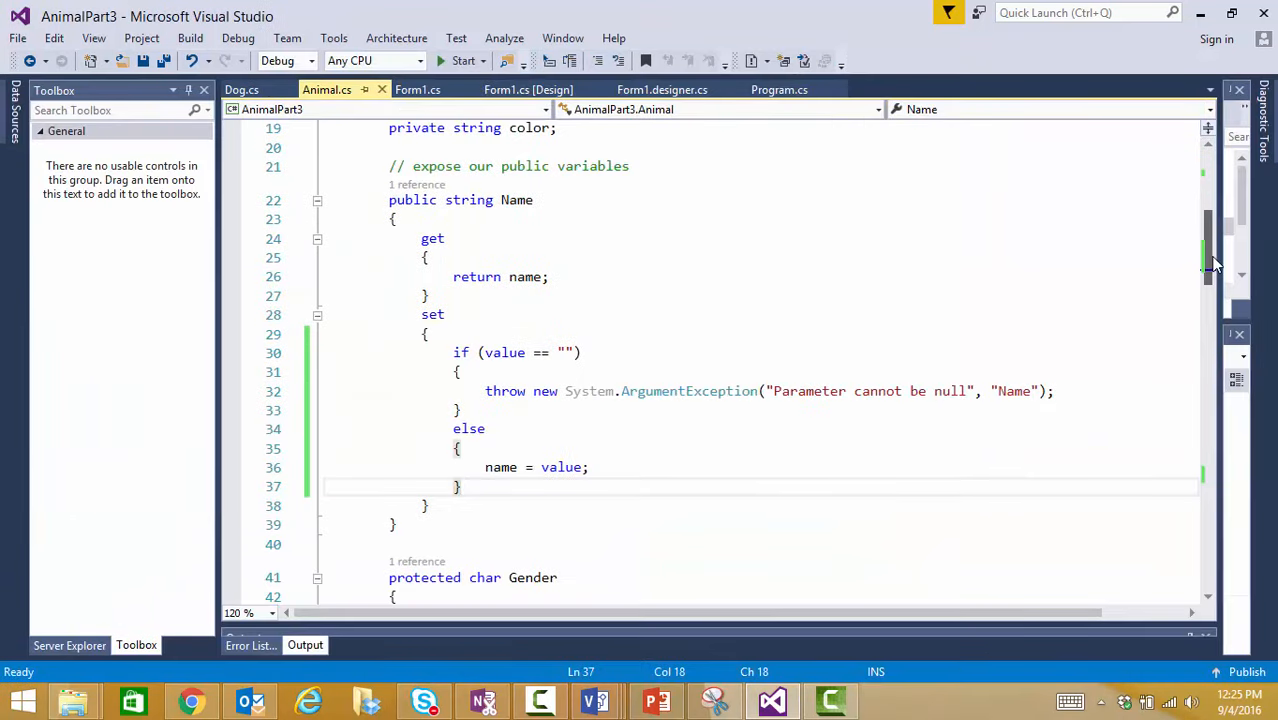
# In the Animal(aName, aGender, aColor) constructor, change 'name = aName;' to 'Name = aName;'.
pyautogui.scroll(-3)
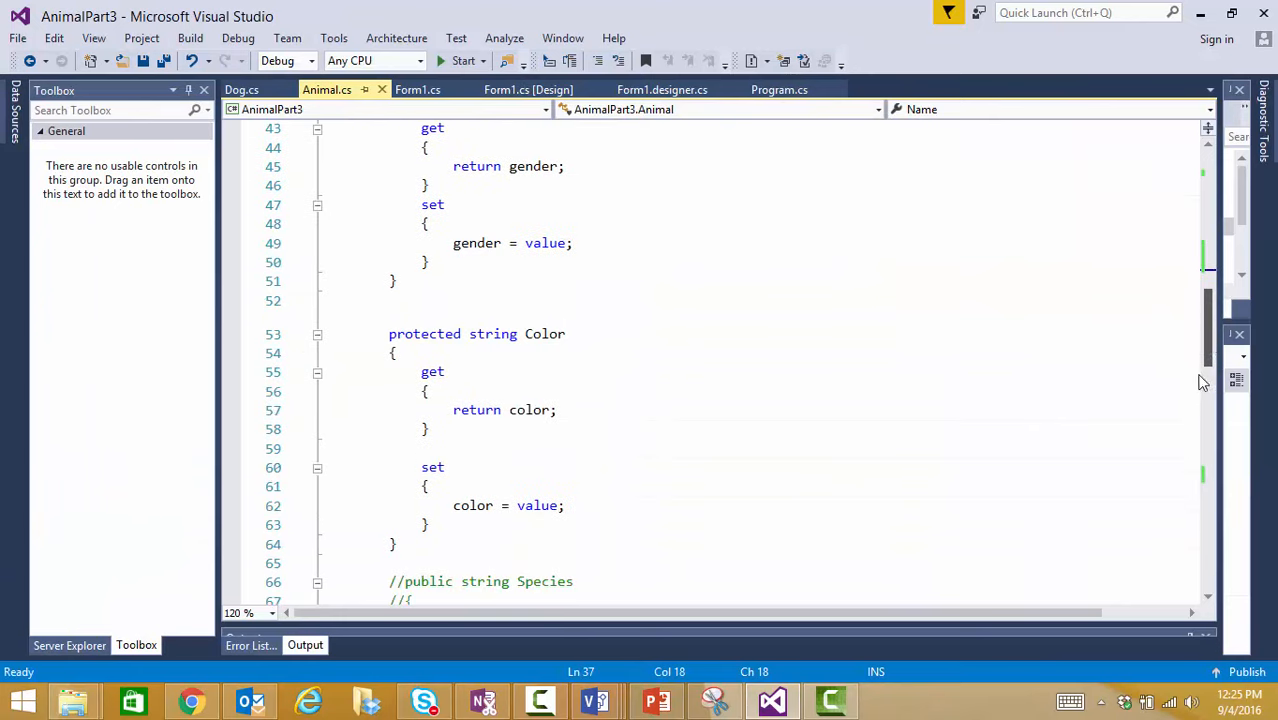
pyautogui.scroll(-3)
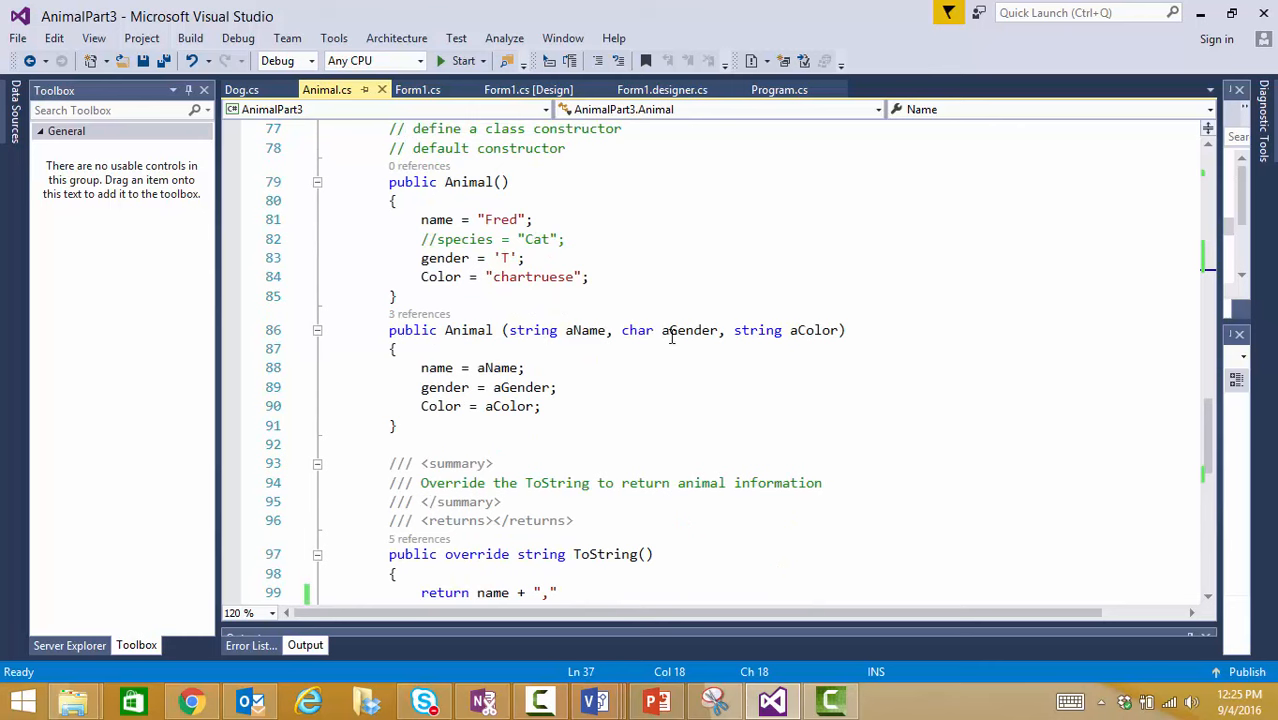
pyautogui.moveTo(830, 360)
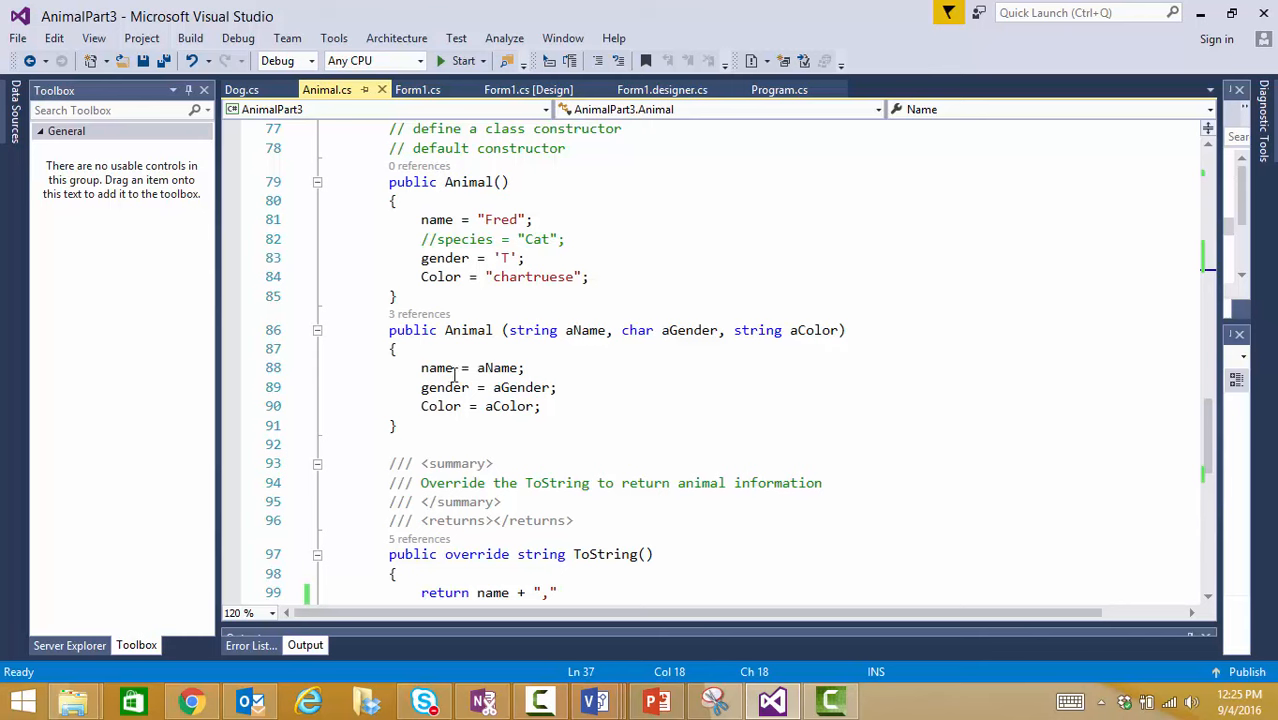
pyautogui.moveTo(436, 368)
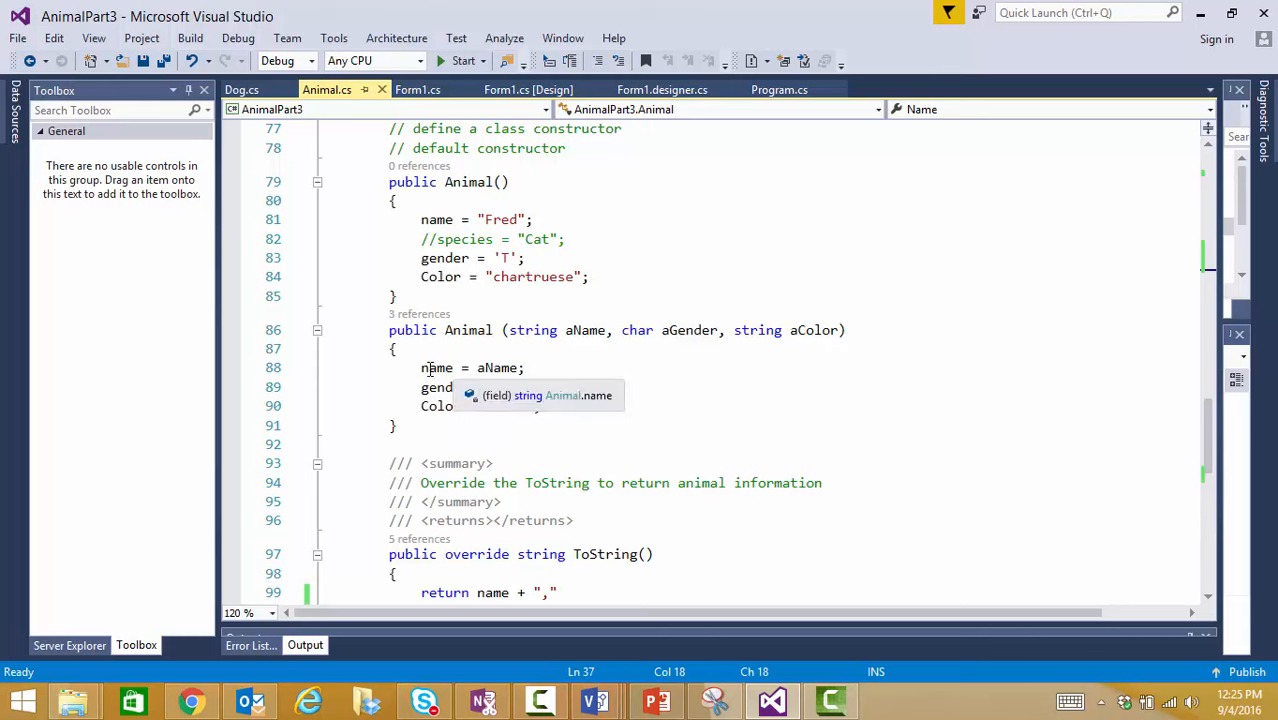
pyautogui.click(686, 368)
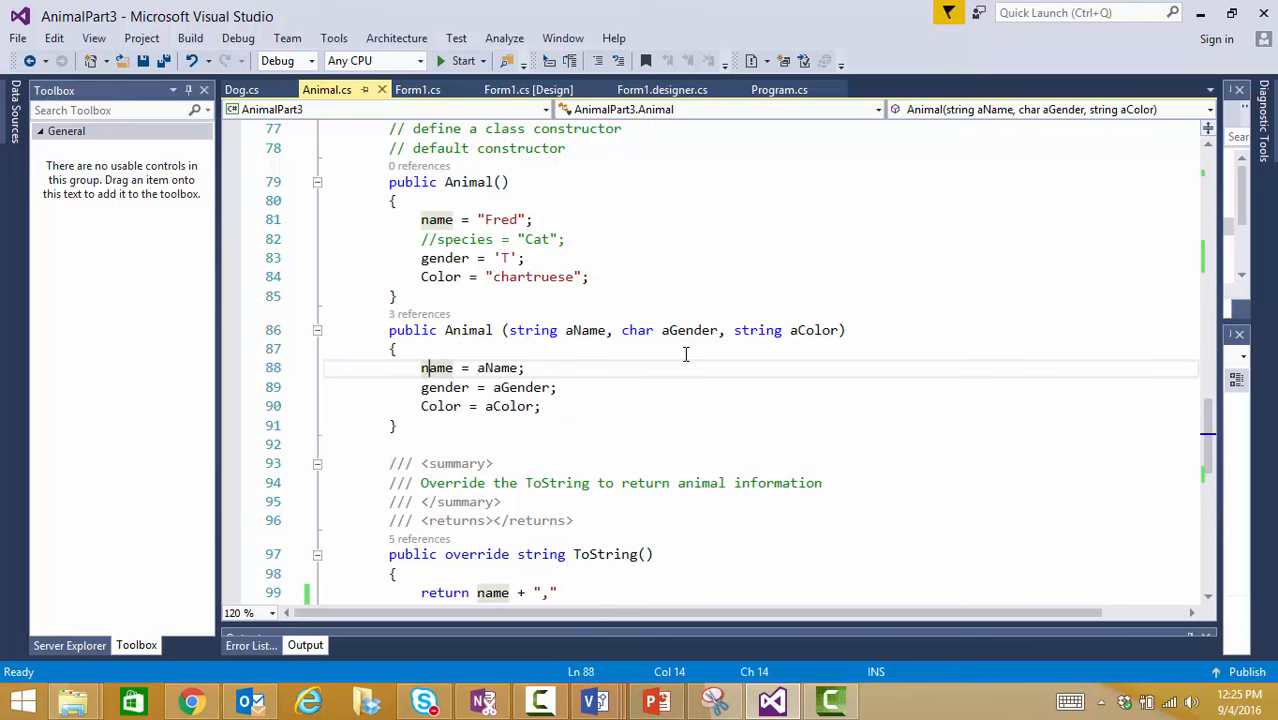
pyautogui.press('Backspace')
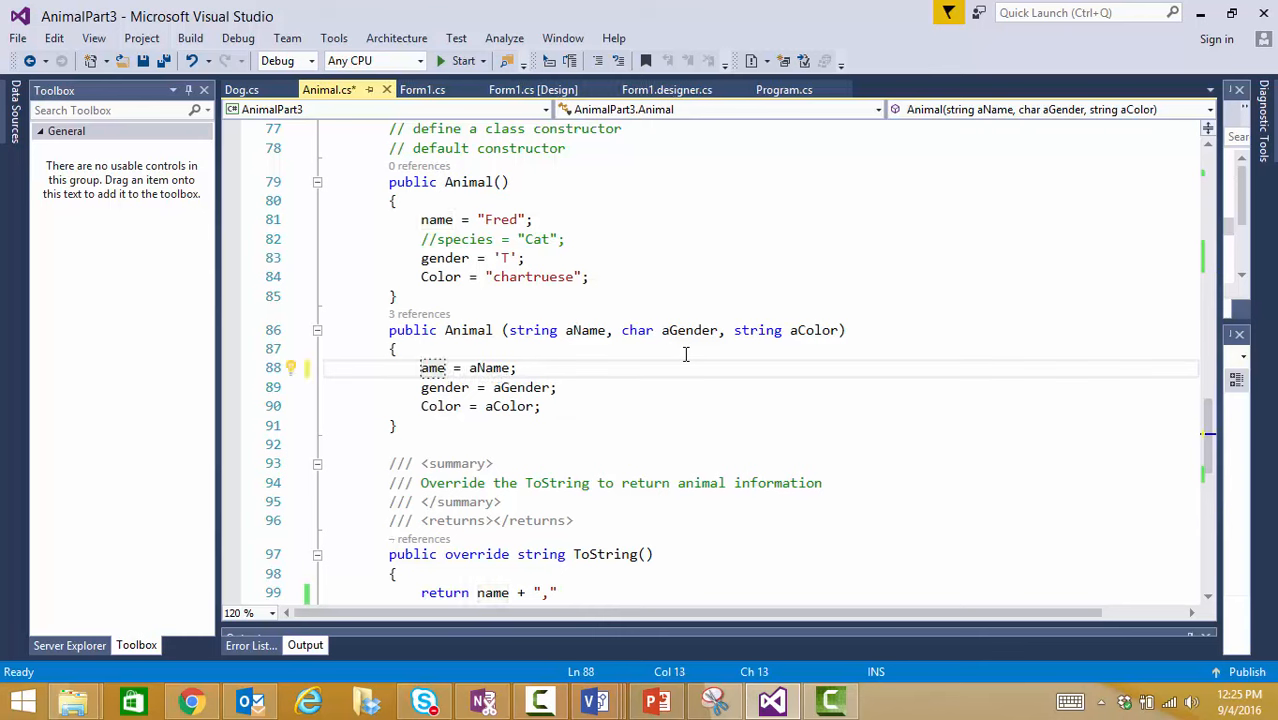
pyautogui.write('N')
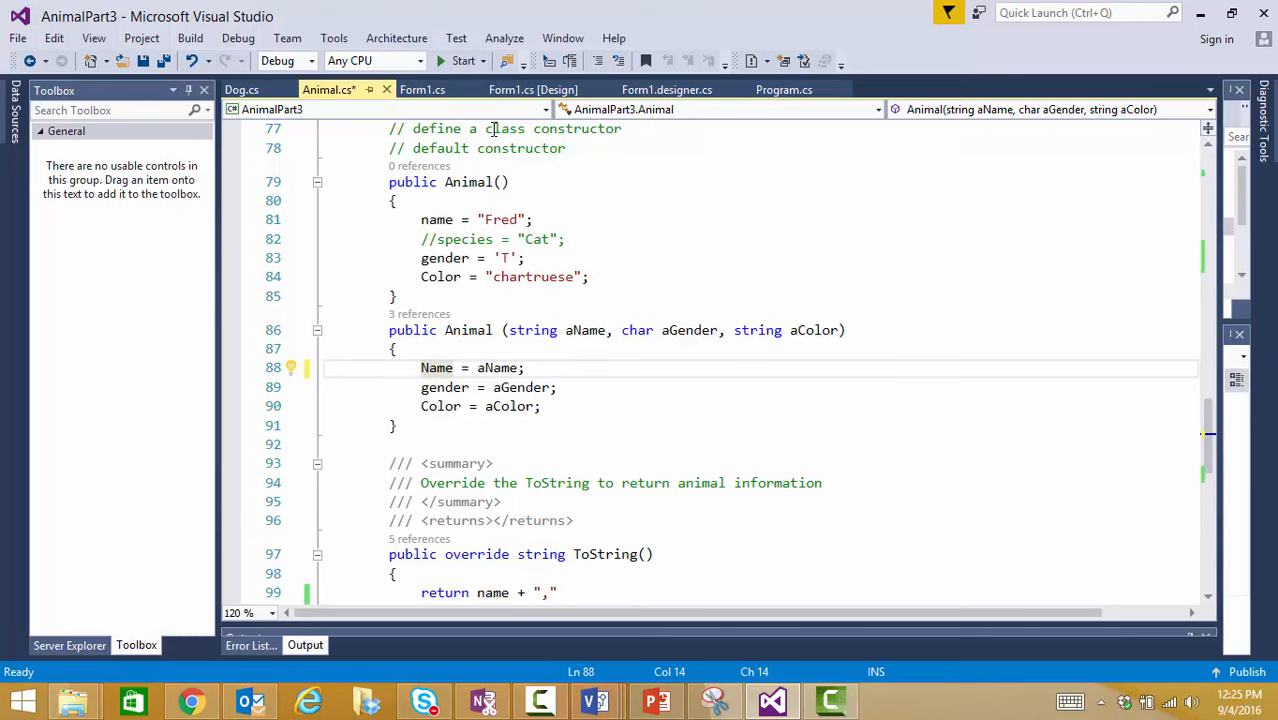
# Run the app, add an animal with empty fields, dismiss the gender error and hit the Name setter's ArgumentException.
pyautogui.click(456, 60)
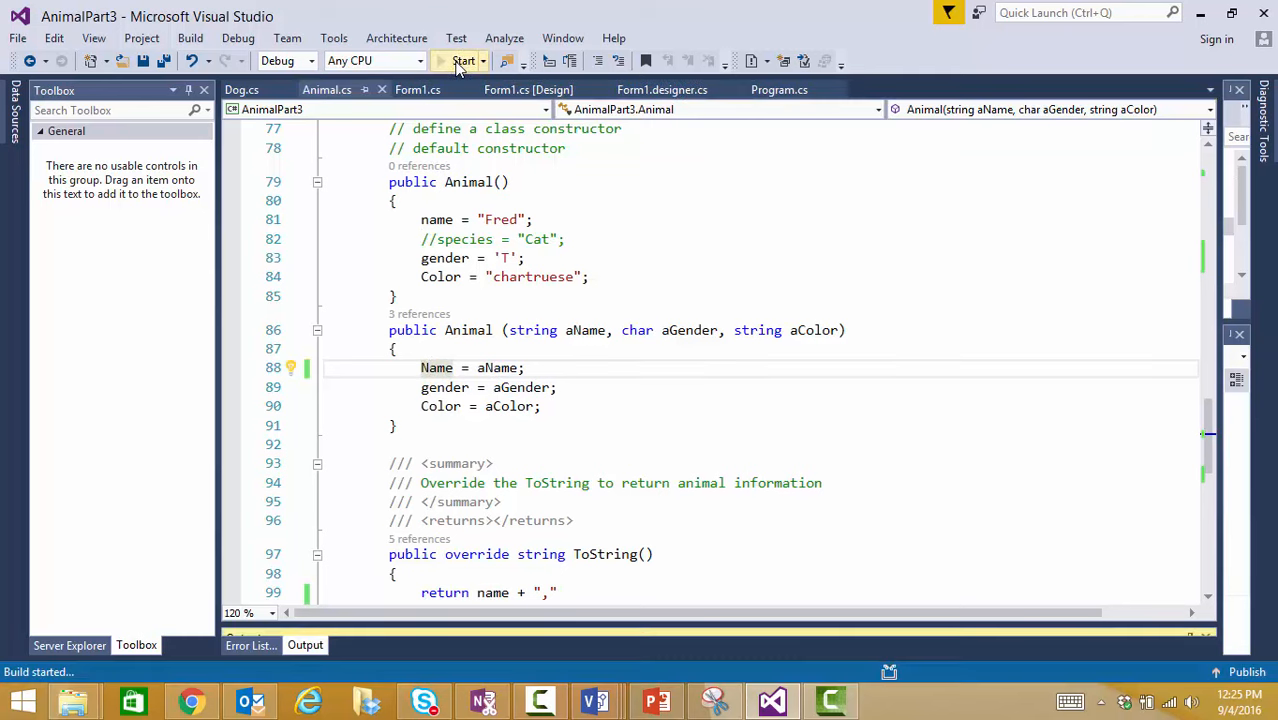
pyautogui.click(464, 60)
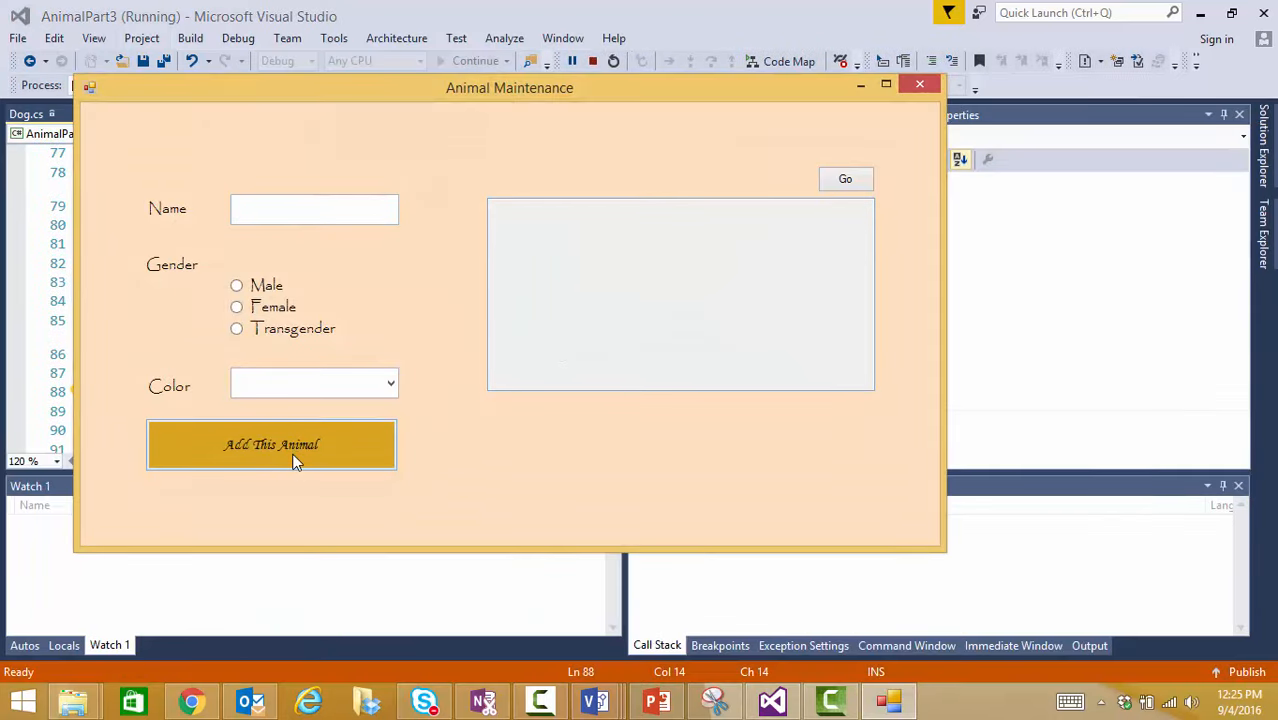
pyautogui.click(272, 444)
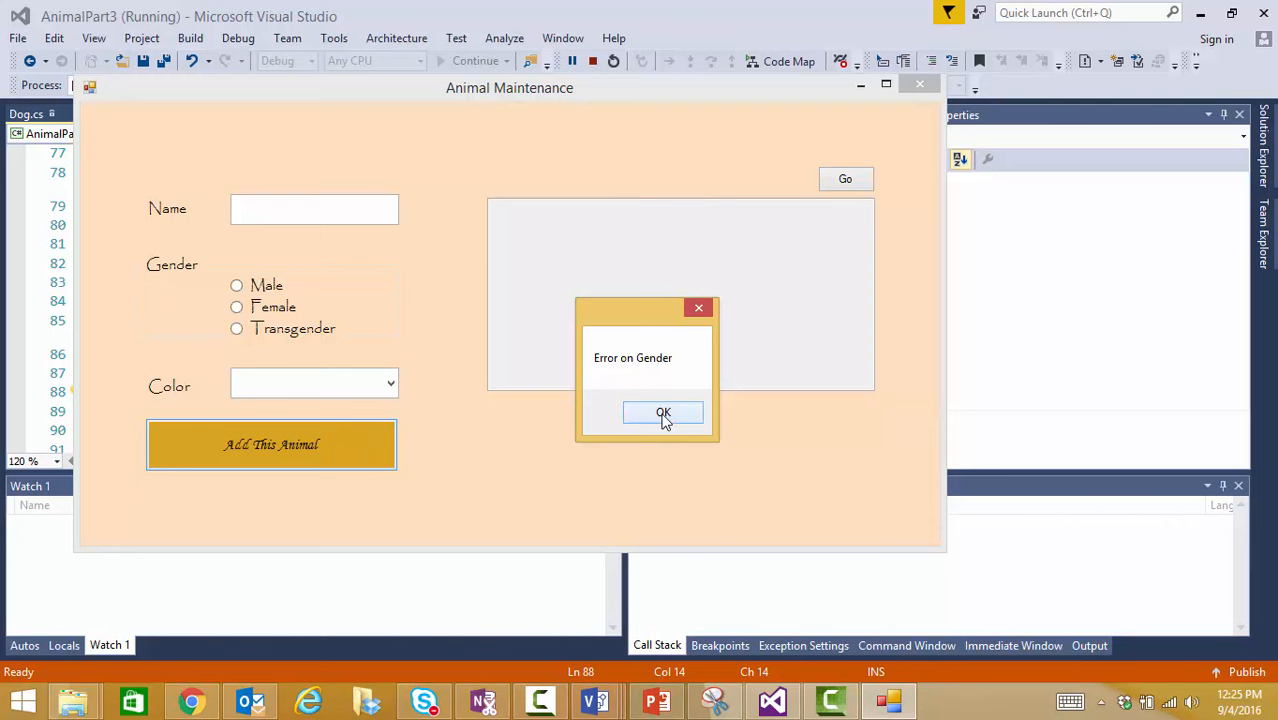
pyautogui.click(664, 412)
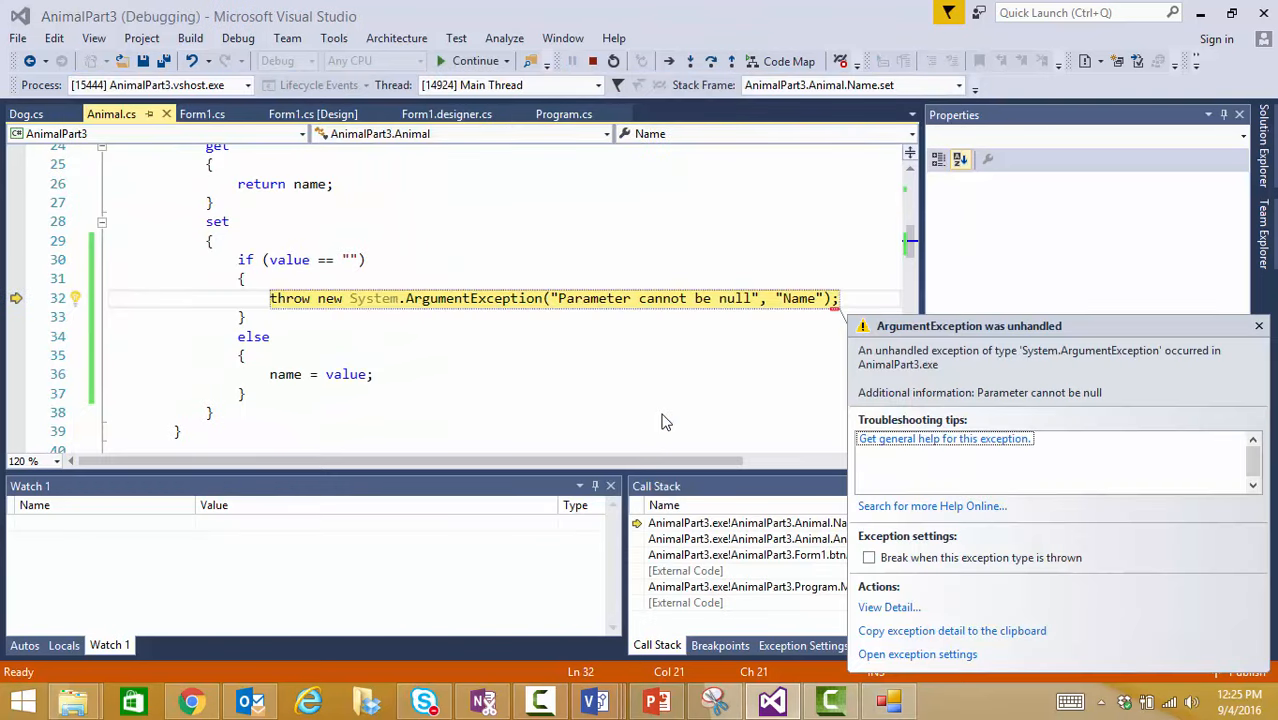
pyautogui.moveTo(720, 314)
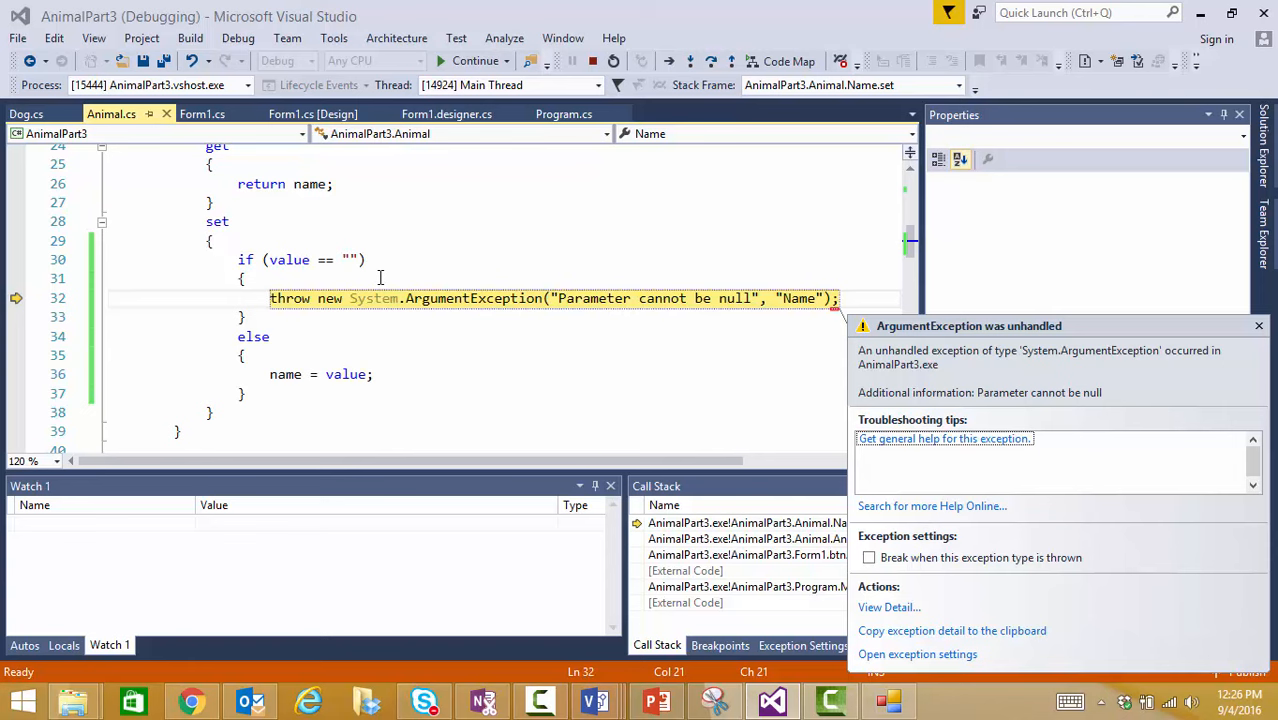
pyautogui.moveTo(396, 332)
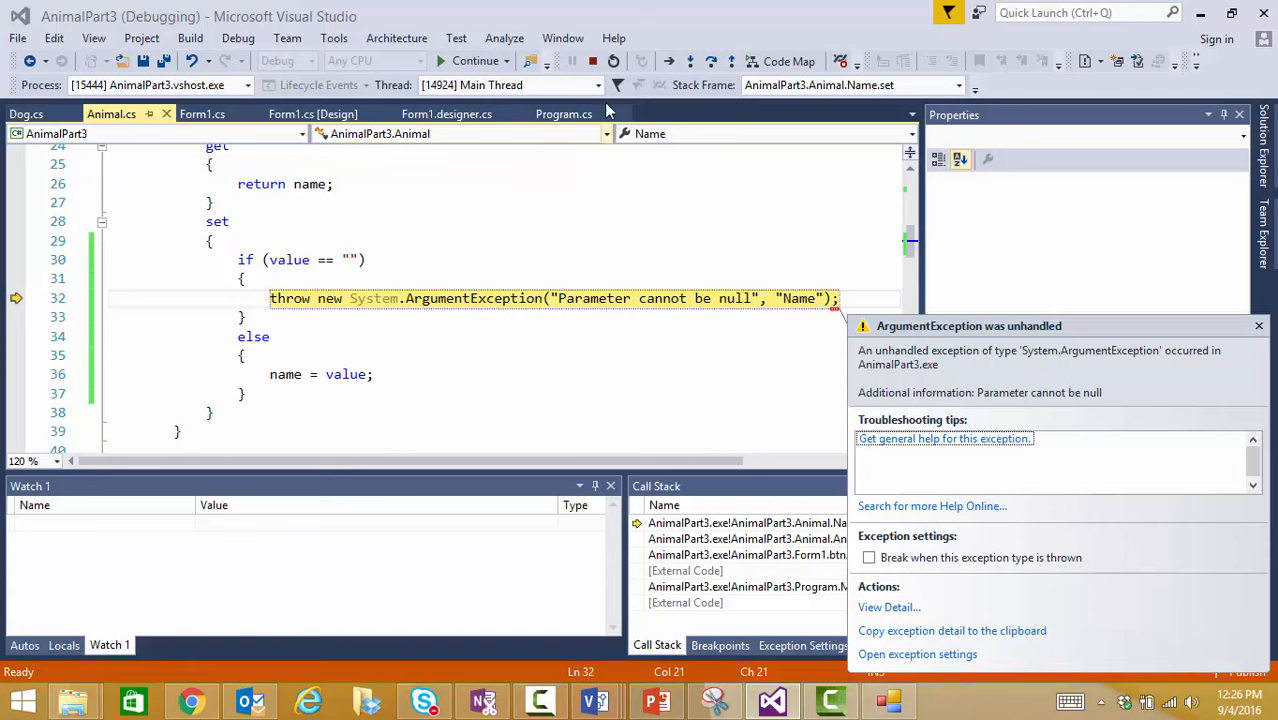
pyautogui.moveTo(592, 60)
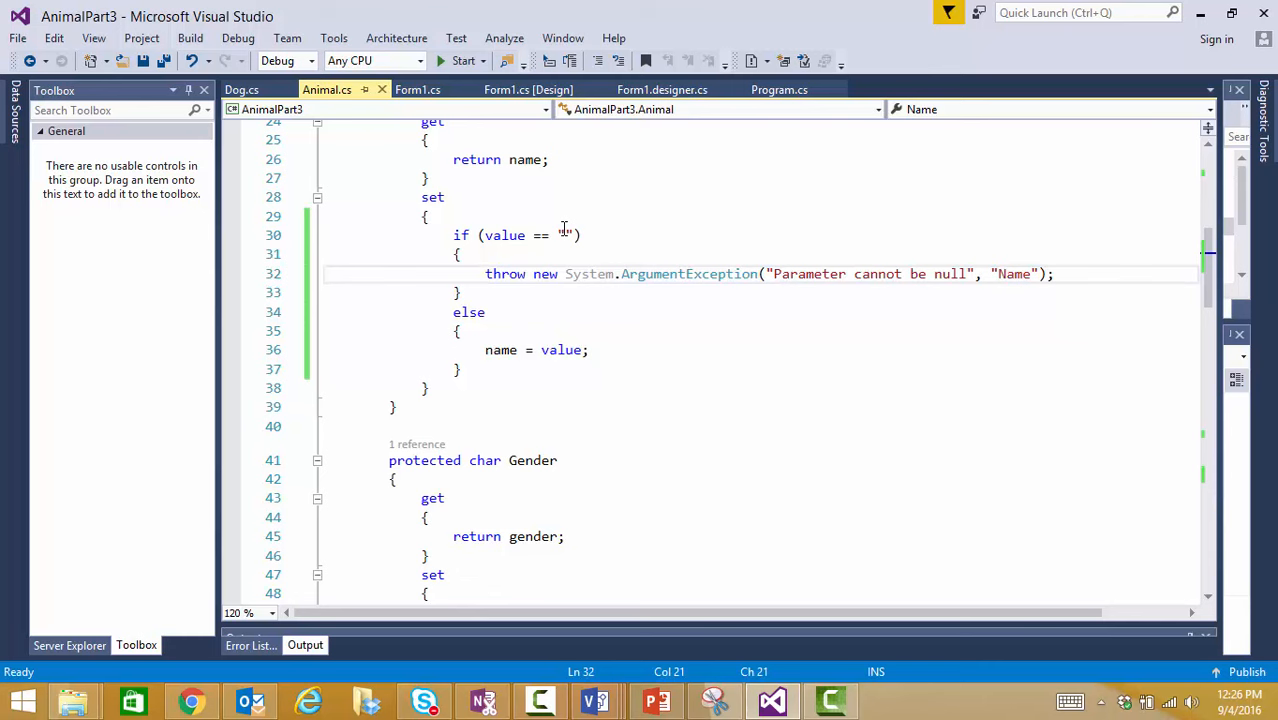
pyautogui.moveTo(492, 160)
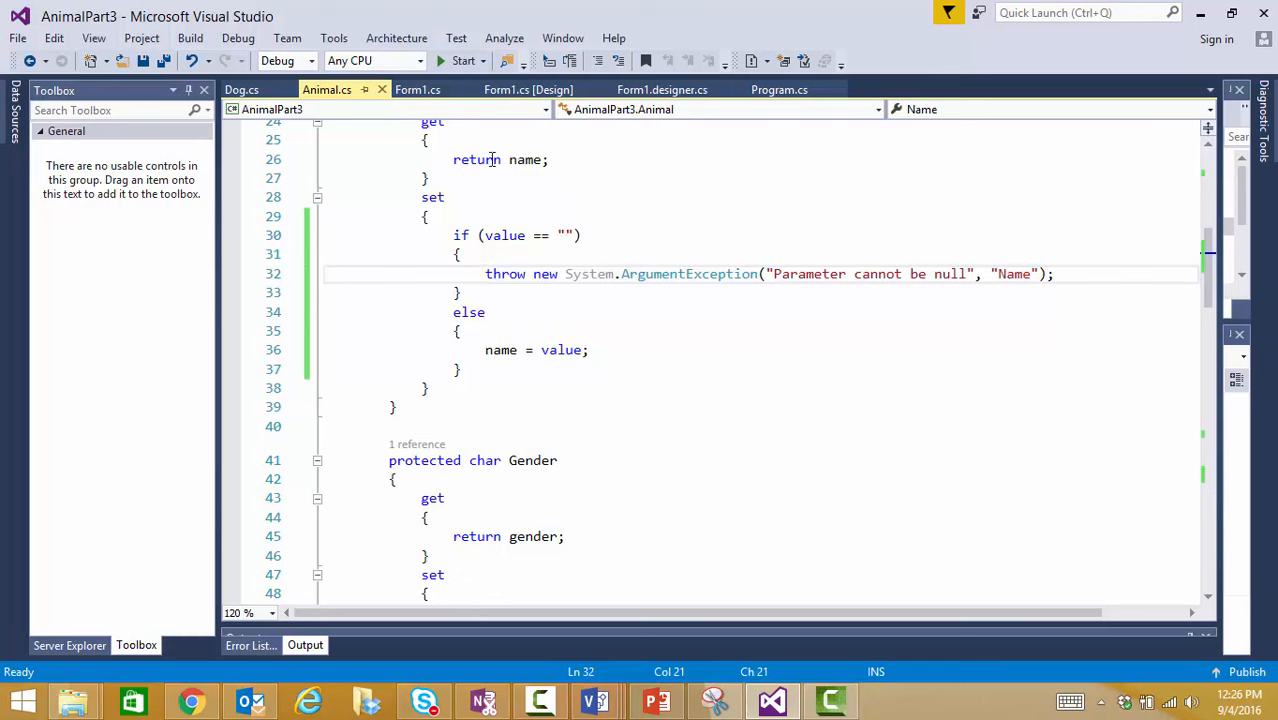
pyautogui.click(416, 88)
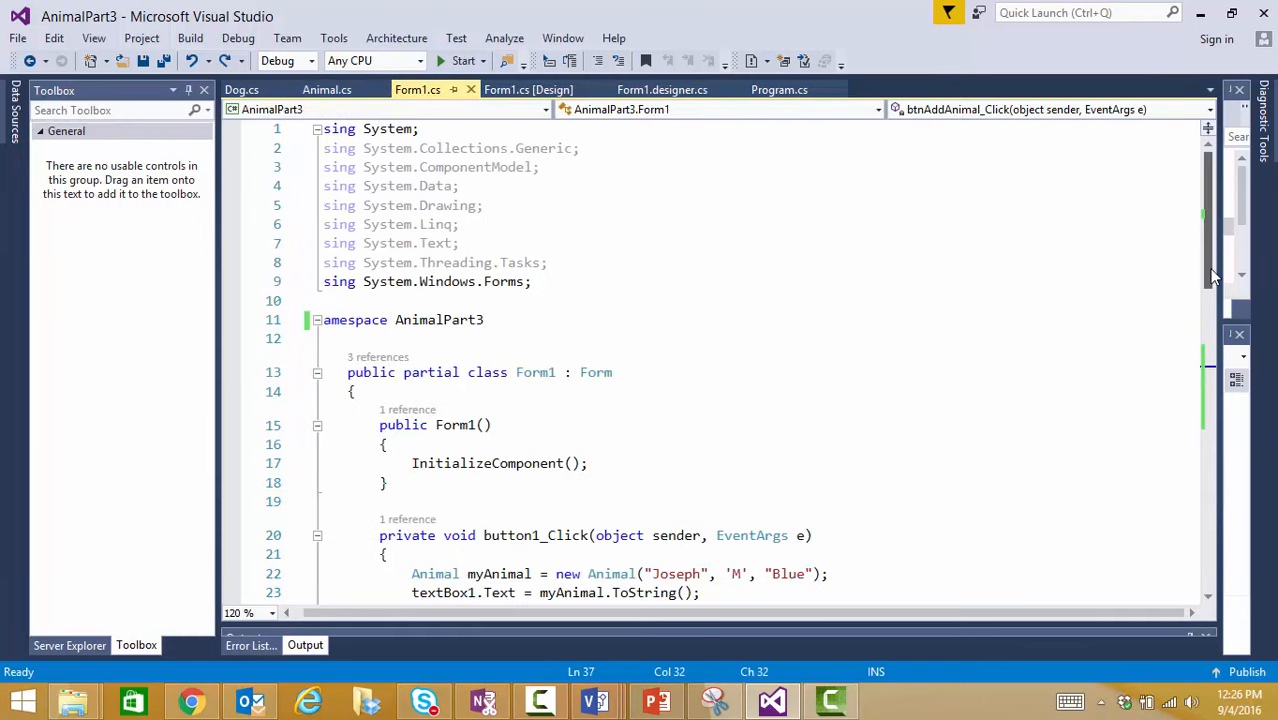
pyautogui.scroll(-3)
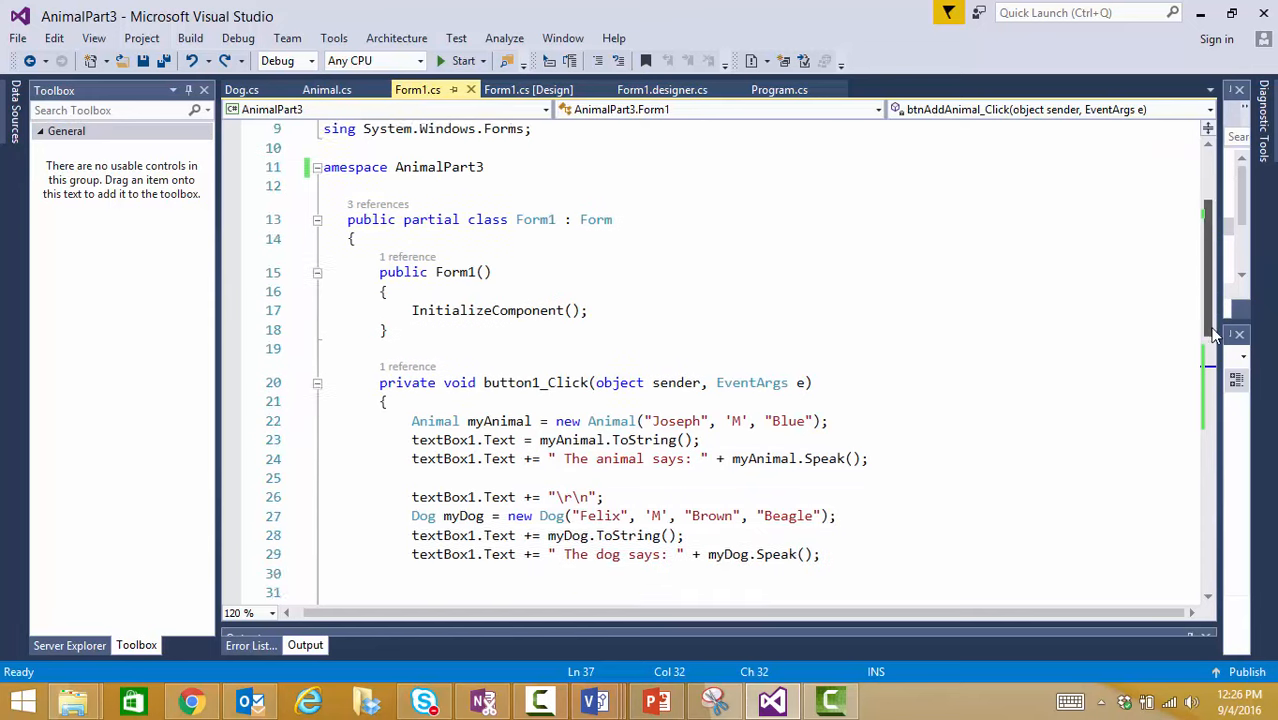
pyautogui.scroll(-3)
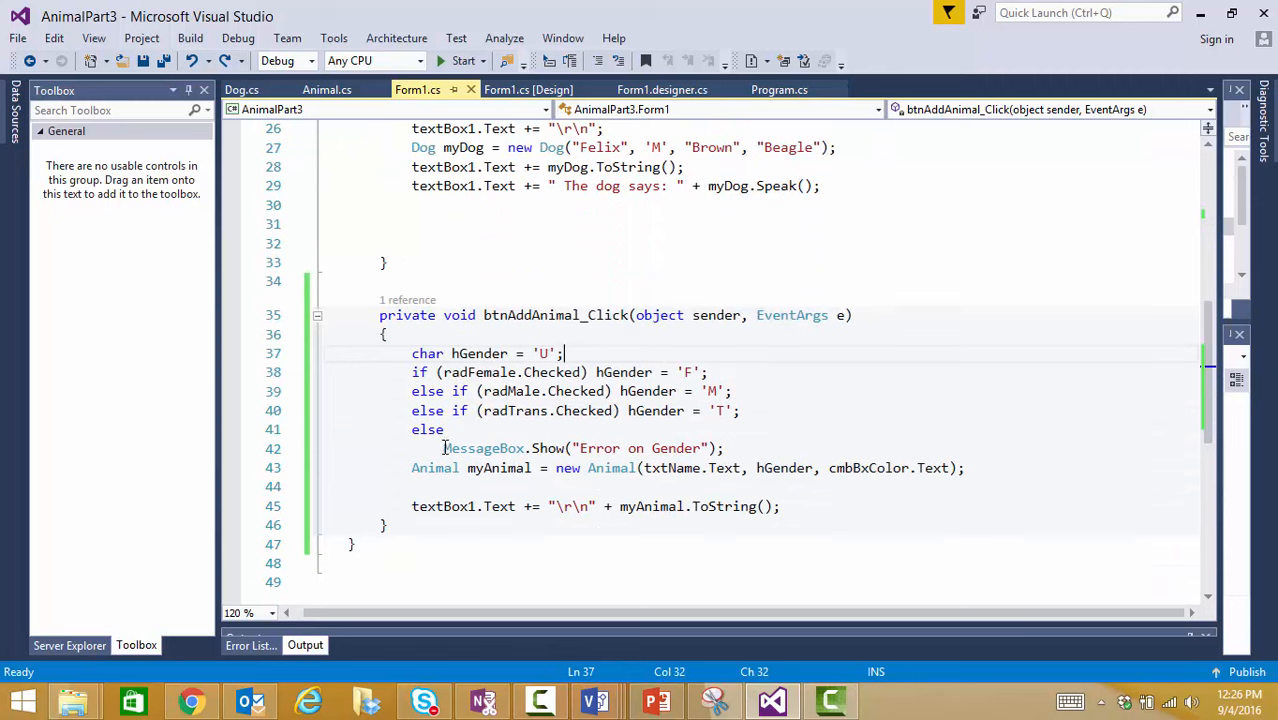
pyautogui.doubleClick(484, 448)
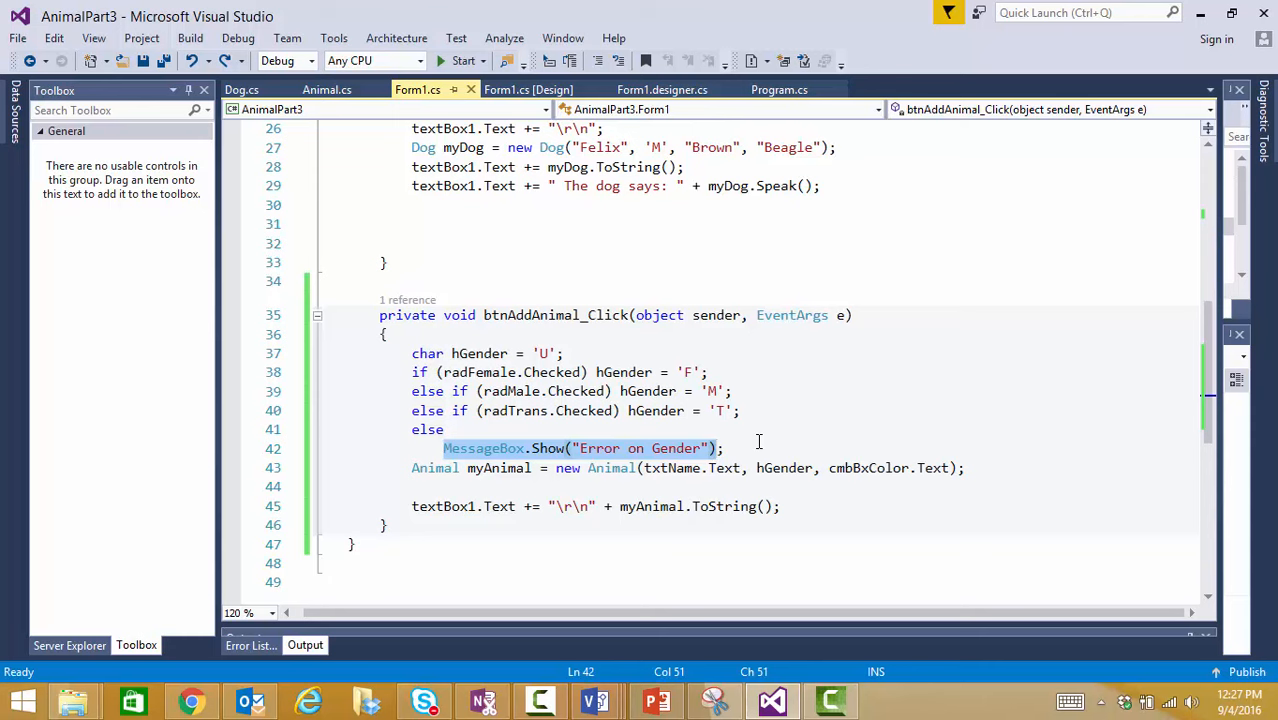
# Write errorProvider1.SetError(grpBxGender, "Please select a gender"); in the else branch, followed by a blank line.
pyautogui.write('e;')
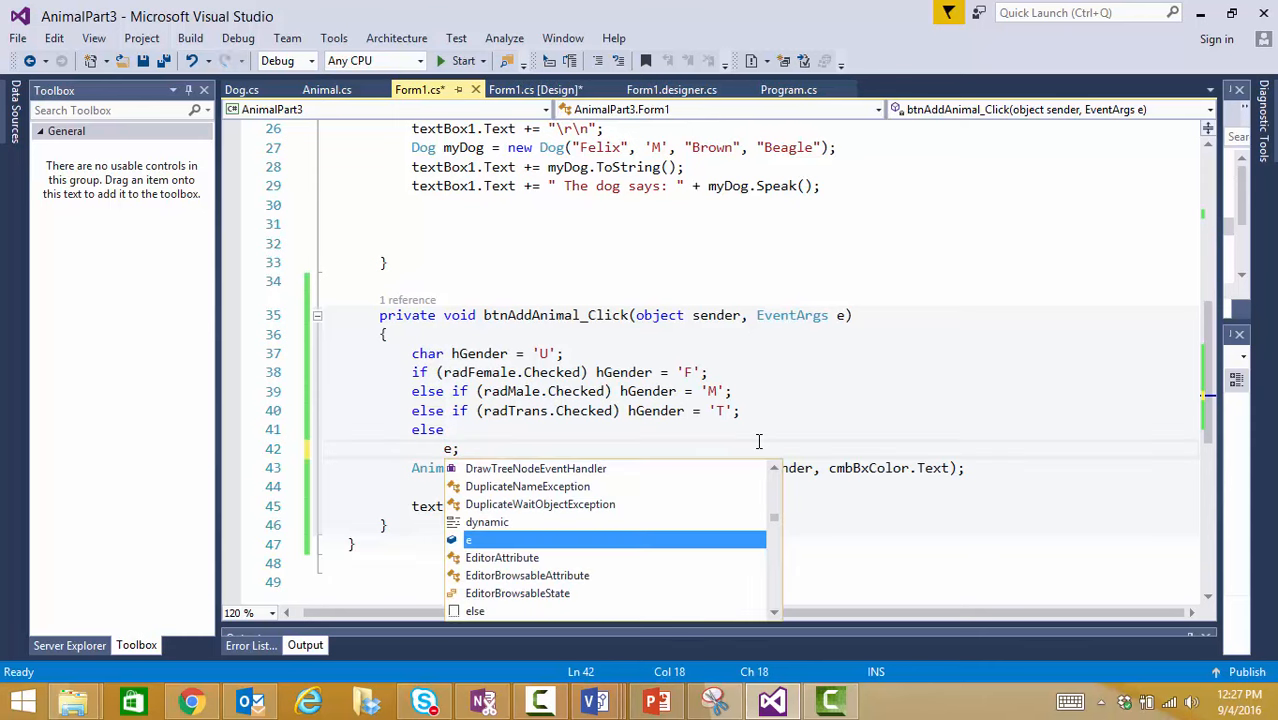
pyautogui.write('er1')
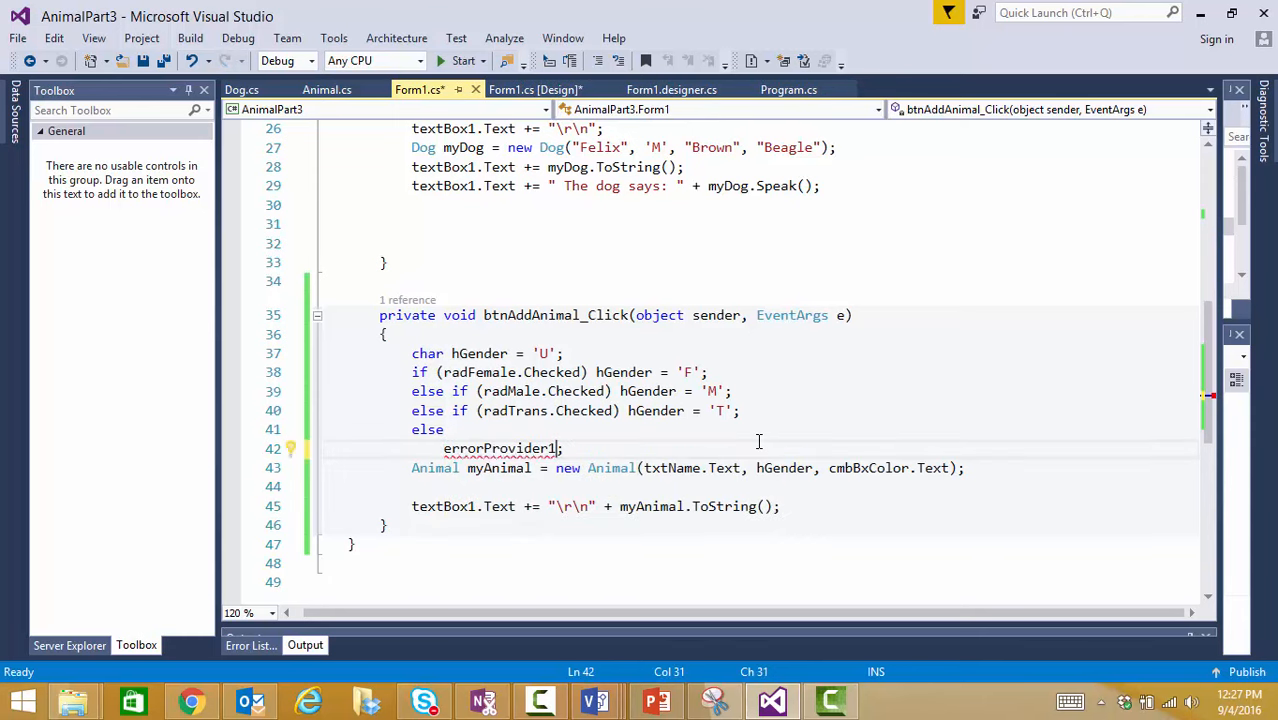
pyautogui.write('.SetError')
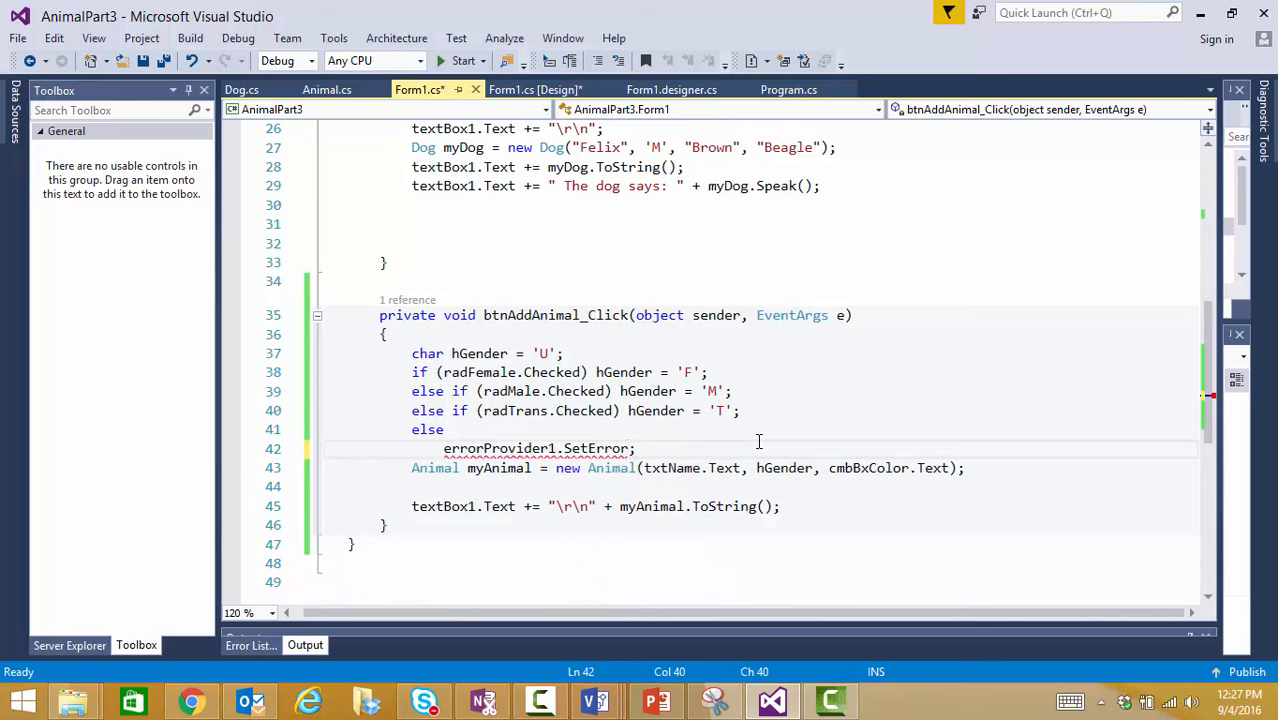
pyautogui.write('()')
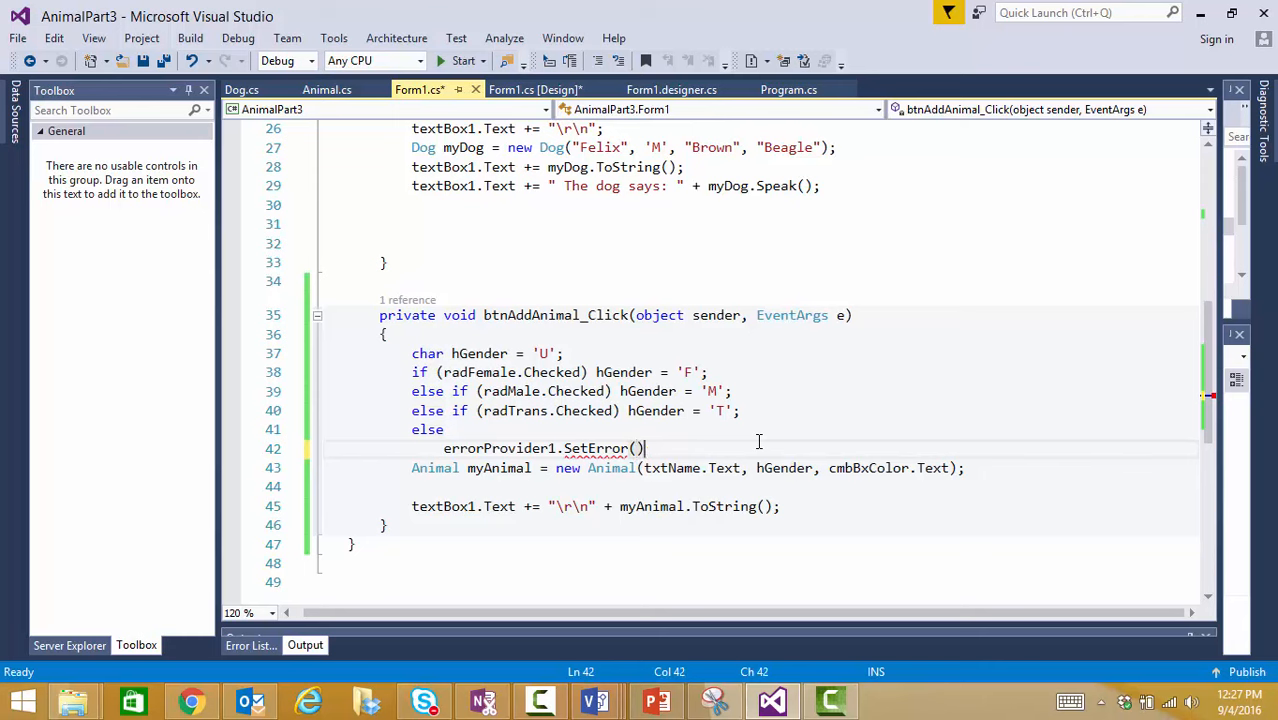
pyautogui.press('Backspace')
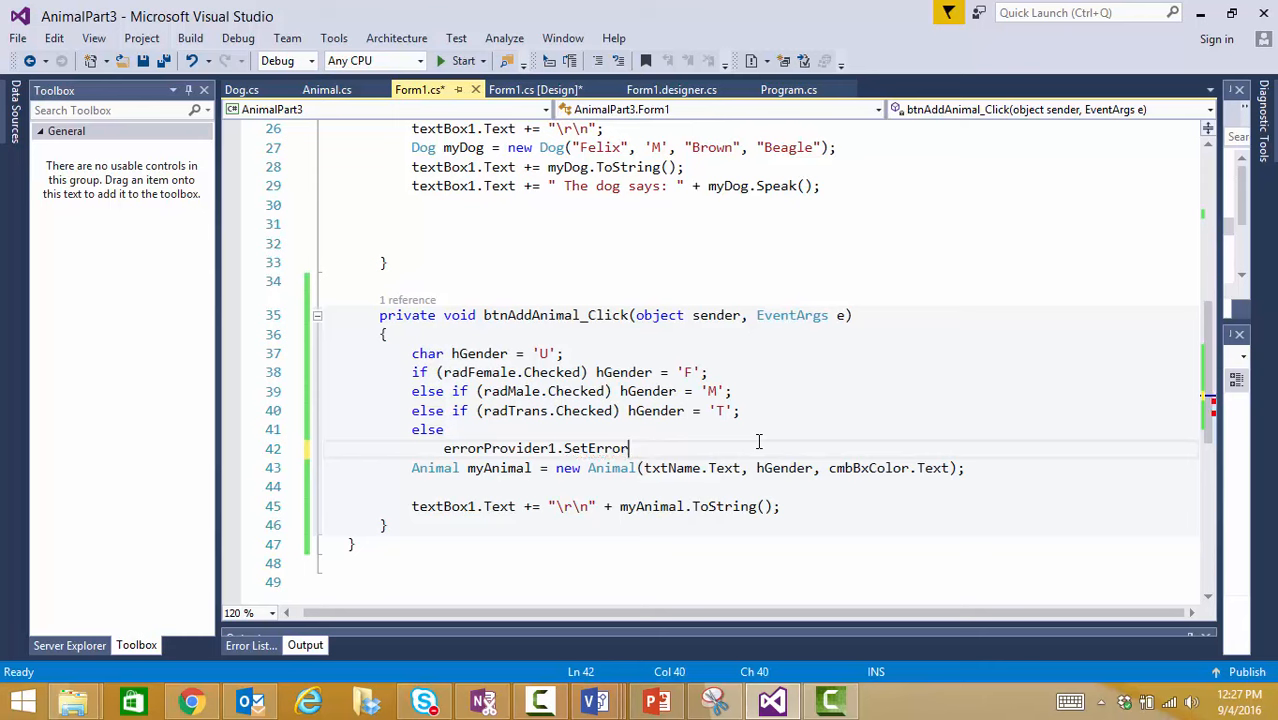
pyautogui.write('()')
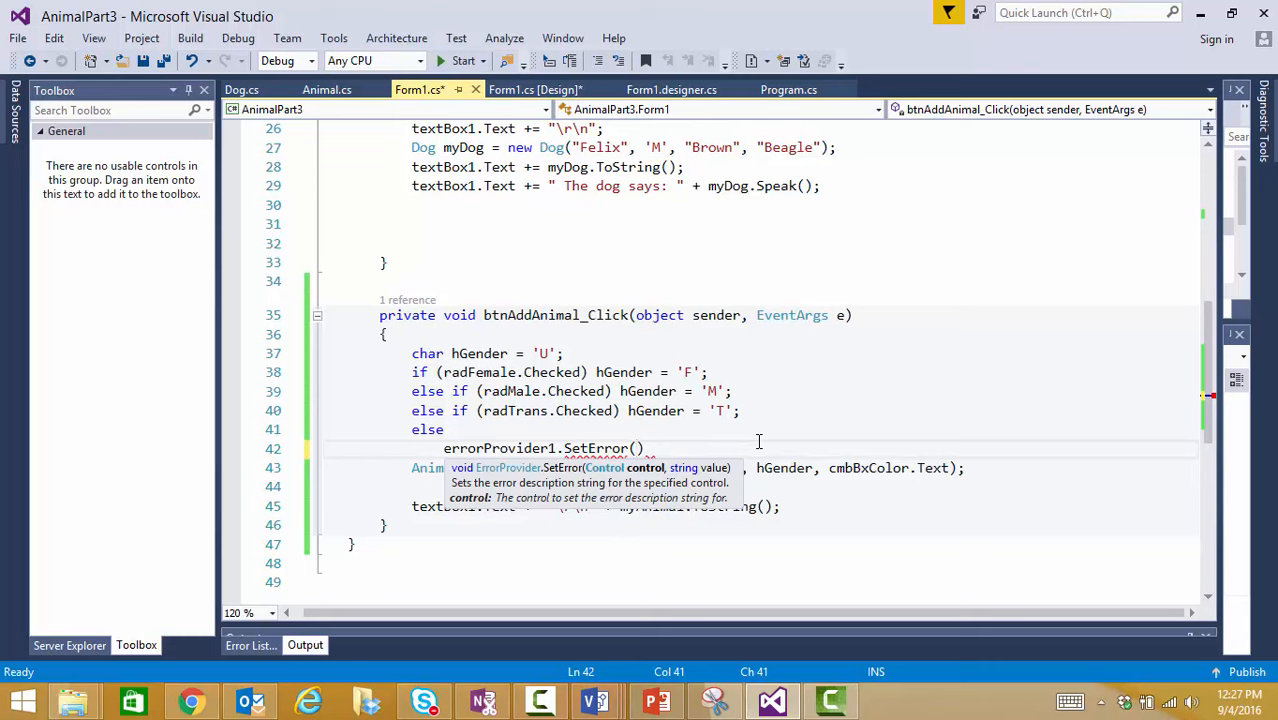
pyautogui.write('grpBxGender')
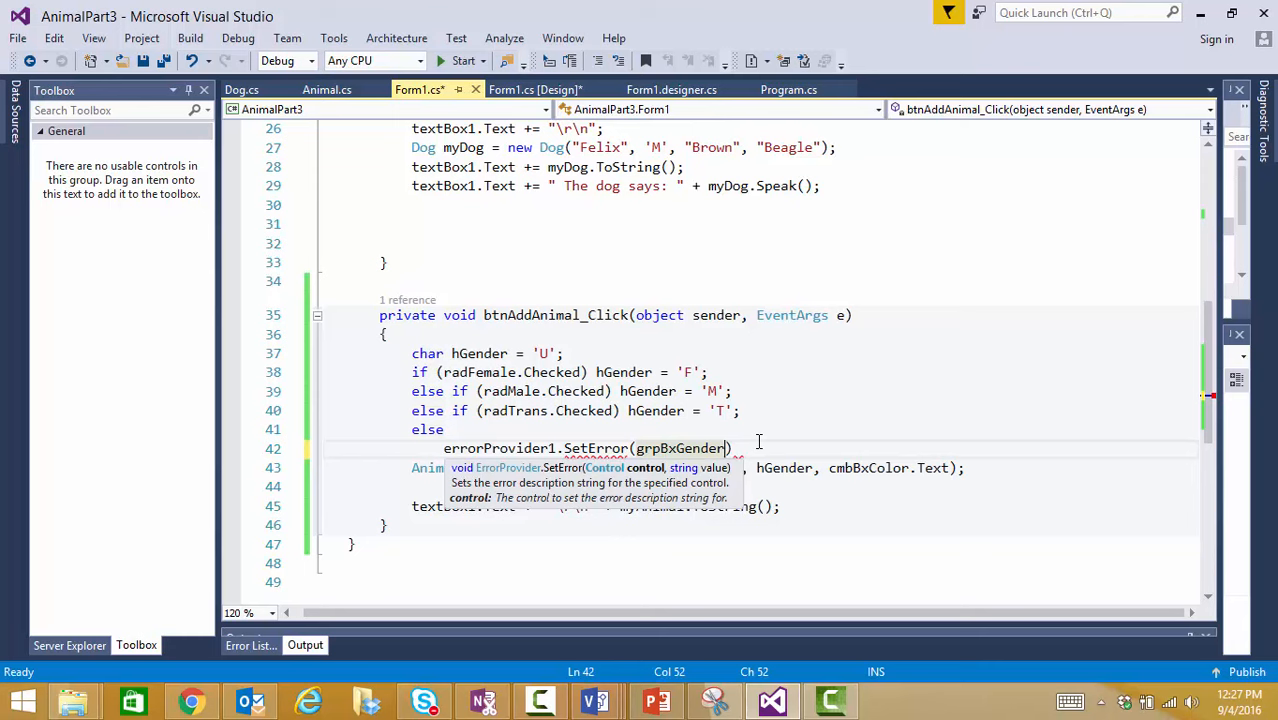
pyautogui.write(', "')
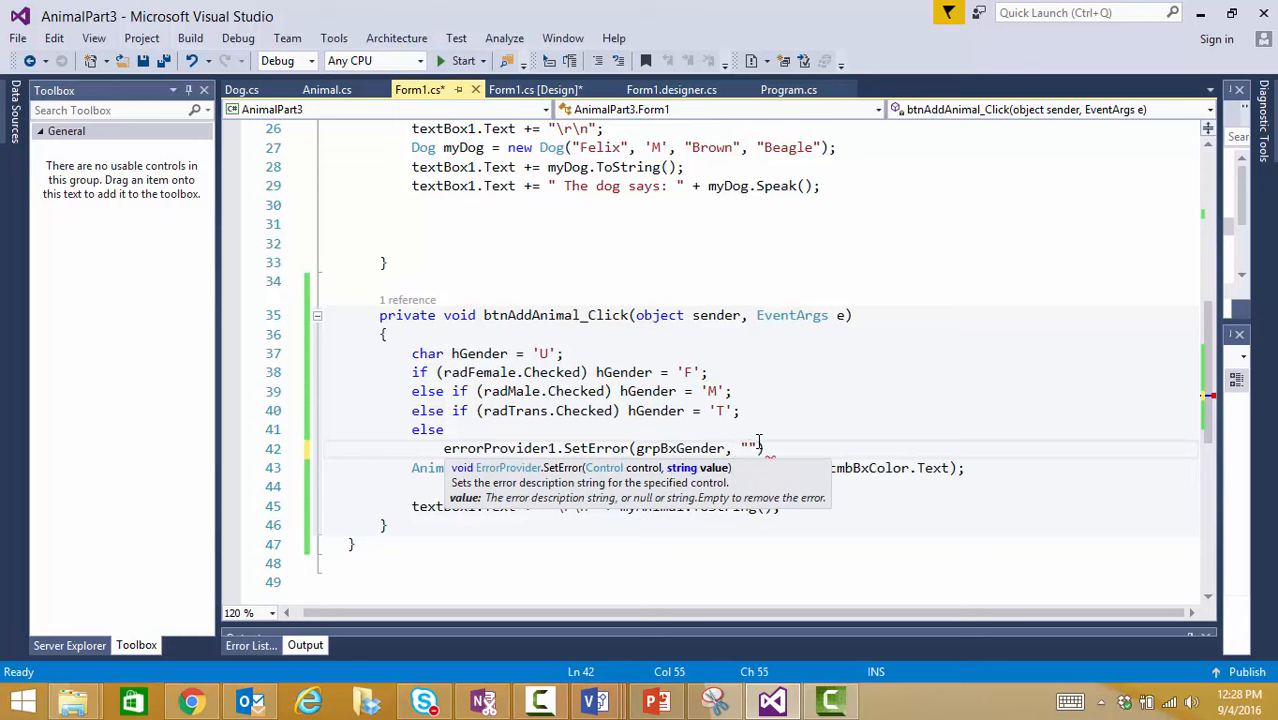
pyautogui.write('Please s')
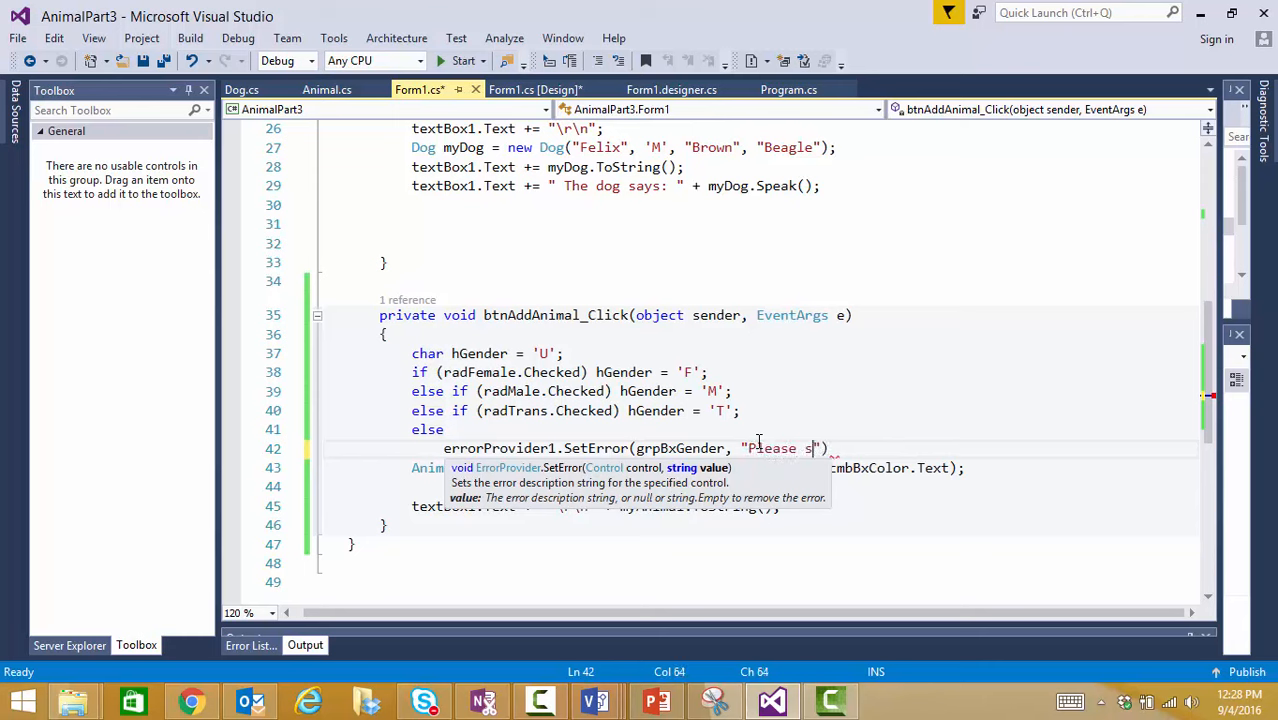
pyautogui.write('elect a ge')
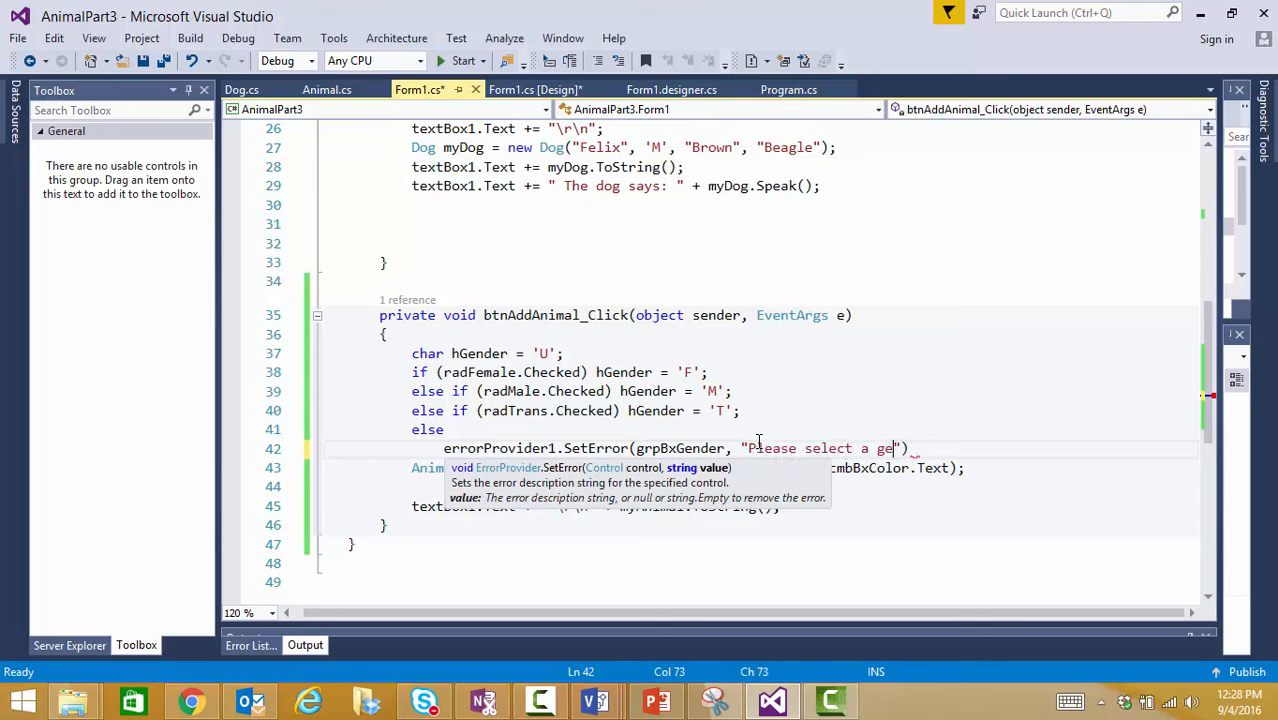
pyautogui.write('nder')
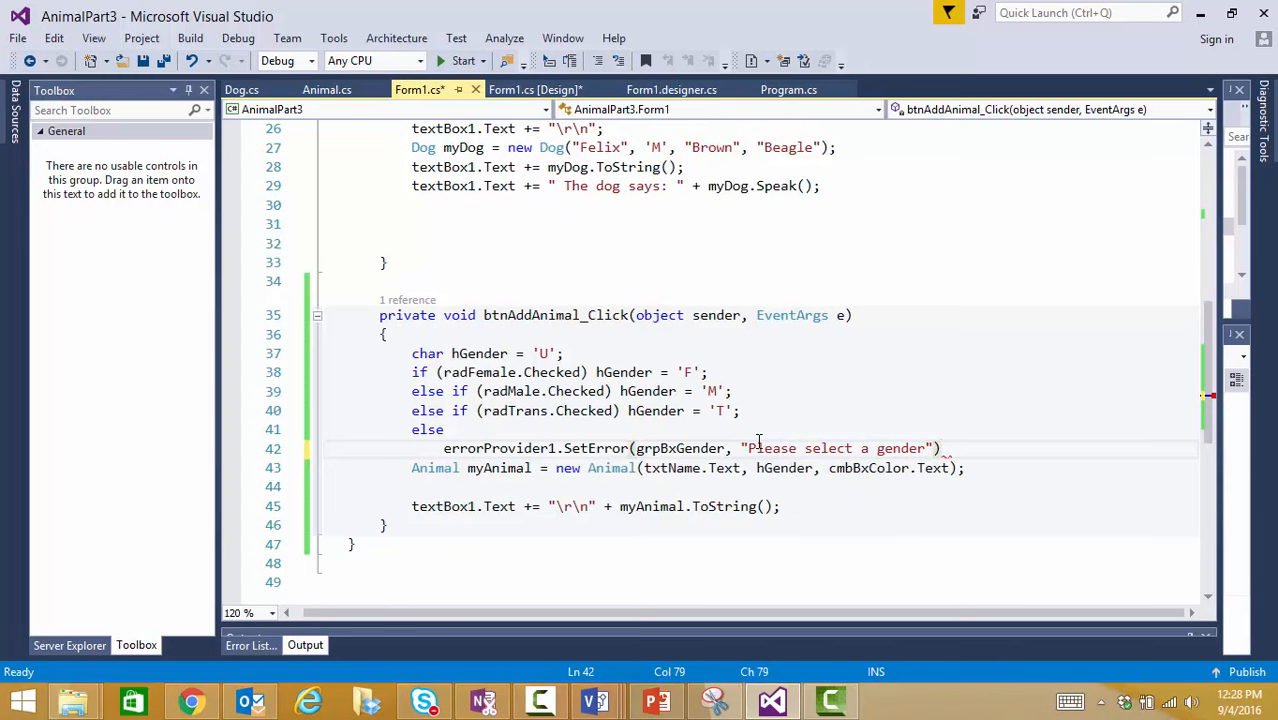
pyautogui.write(';')
pyautogui.press('Return')
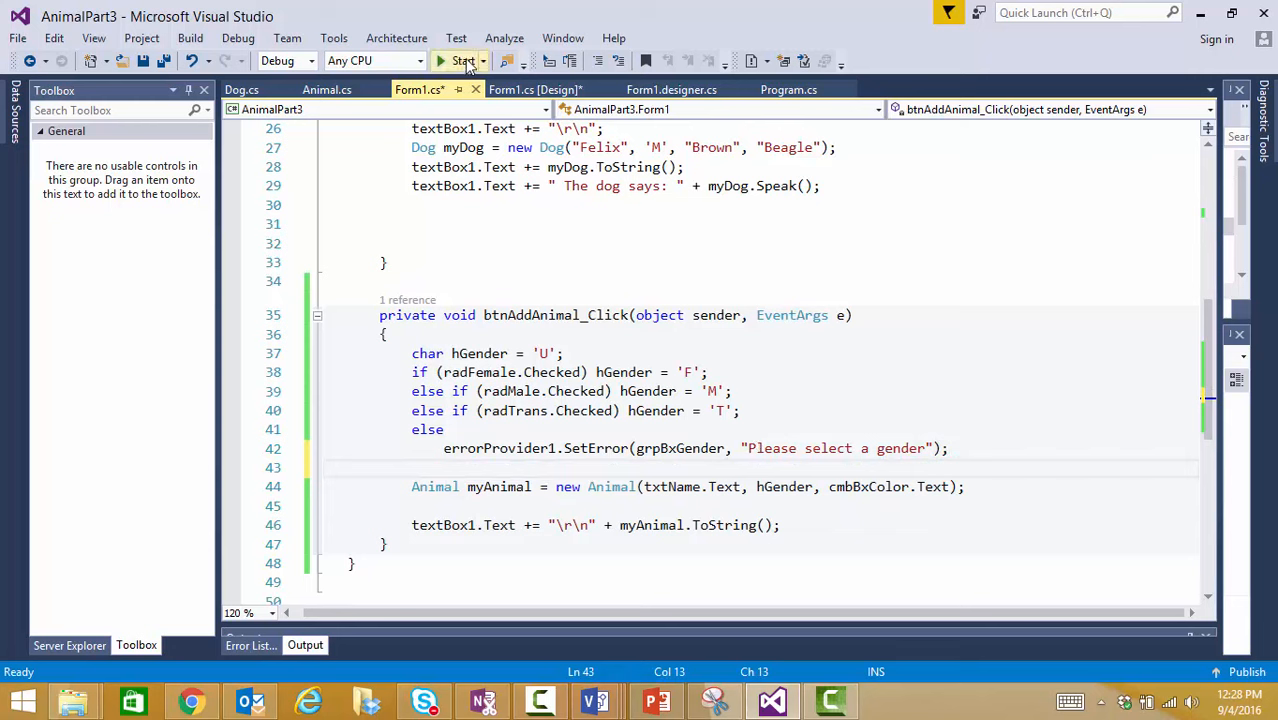
# Run the app, enter Tom as the name and add the animal without a gender to see the ErrorProvider warning.
pyautogui.click(460, 60)
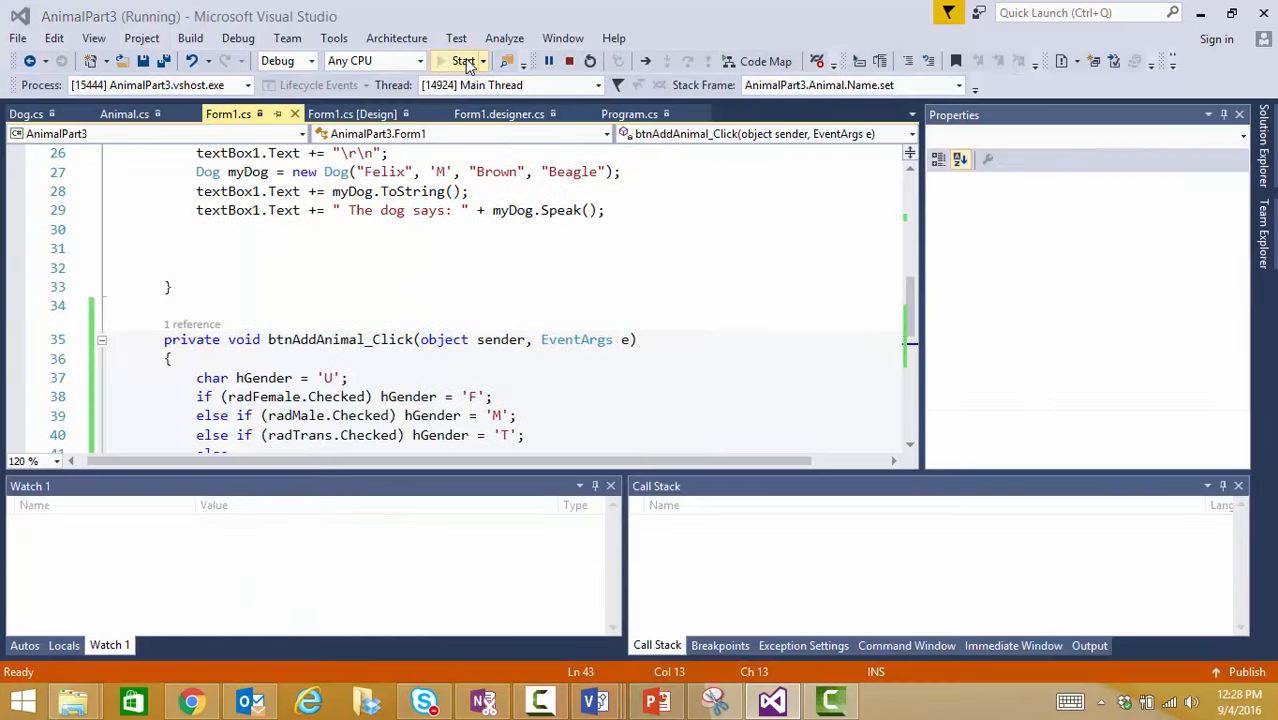
pyautogui.click(460, 60)
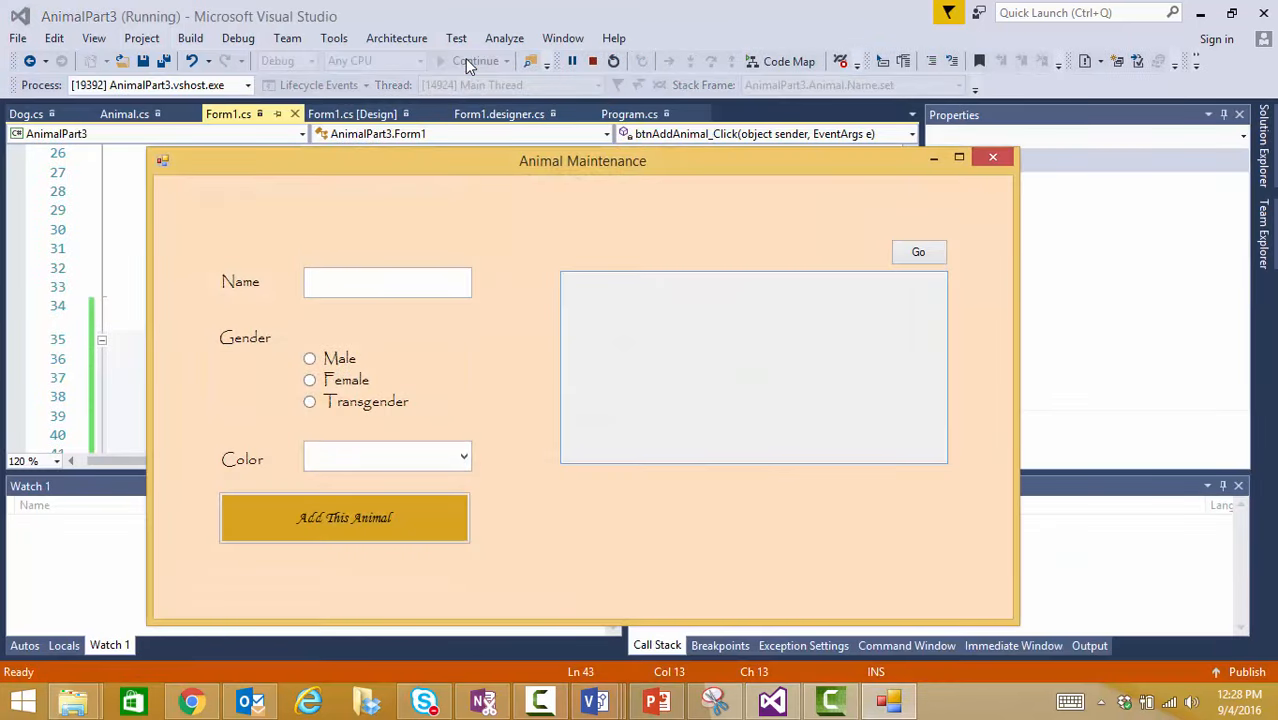
pyautogui.moveTo(390, 308)
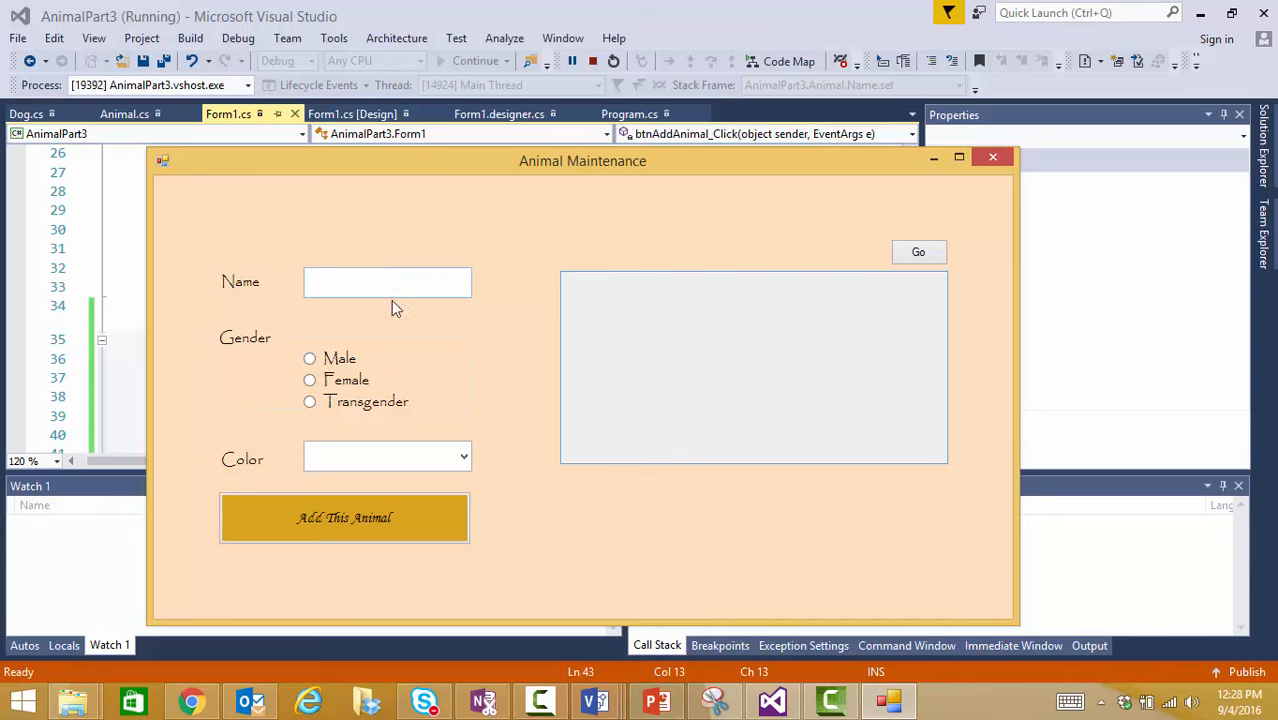
pyautogui.click(388, 282)
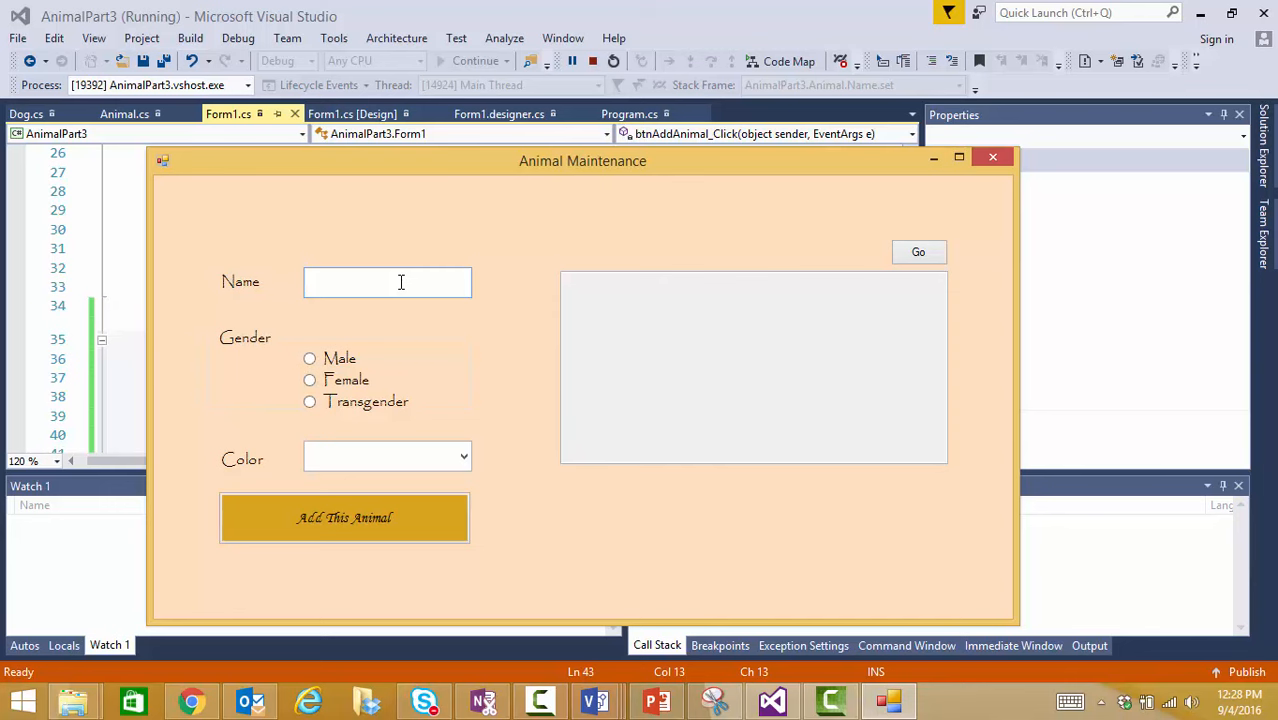
pyautogui.write('Tom')
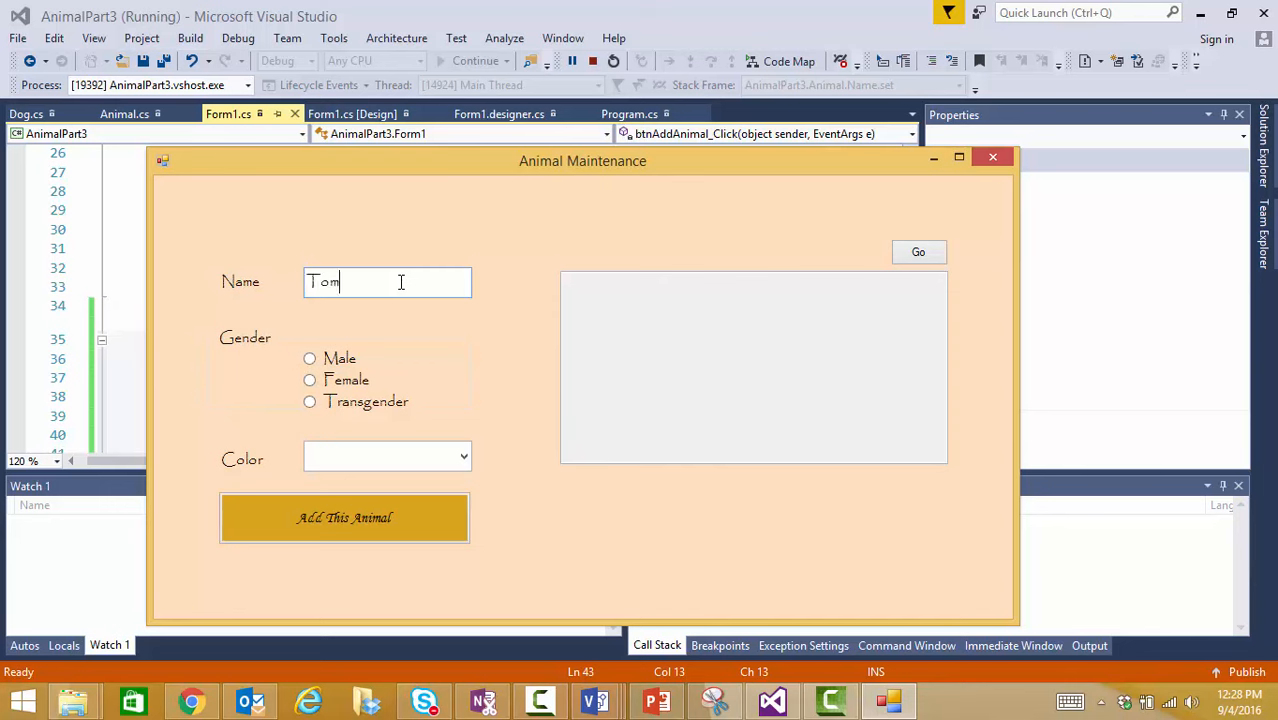
pyautogui.moveTo(344, 456)
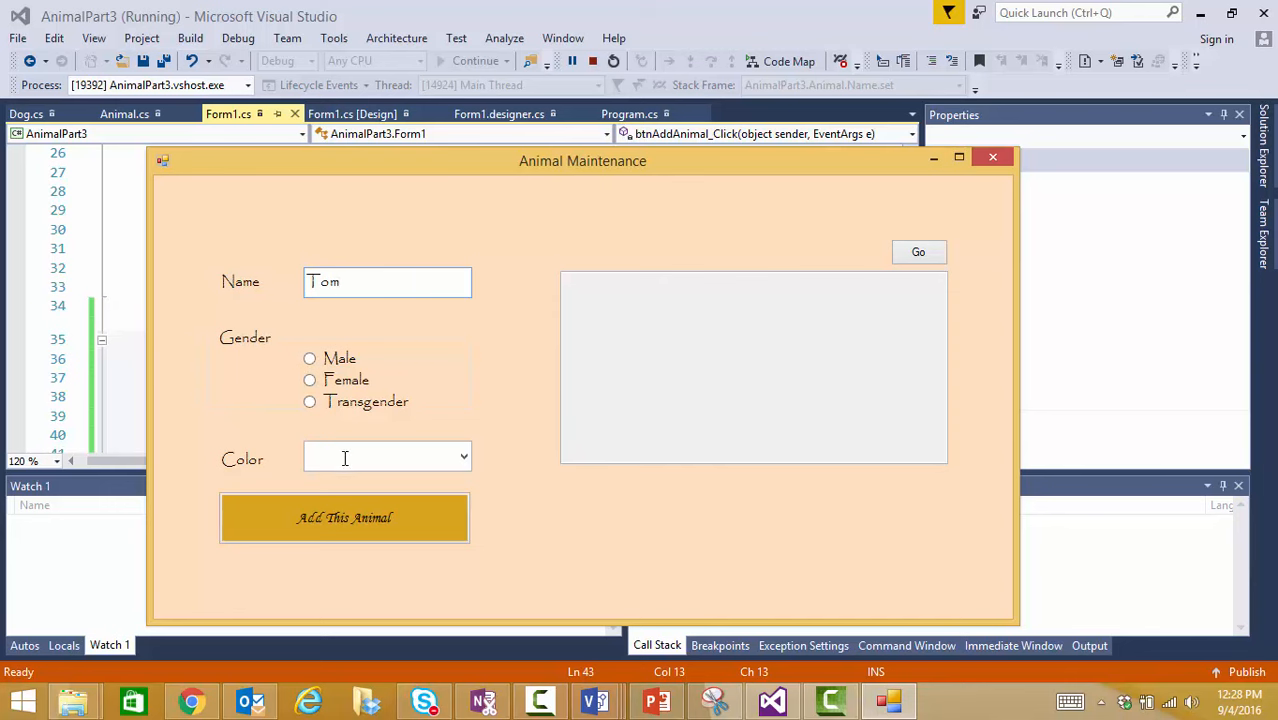
pyautogui.click(344, 516)
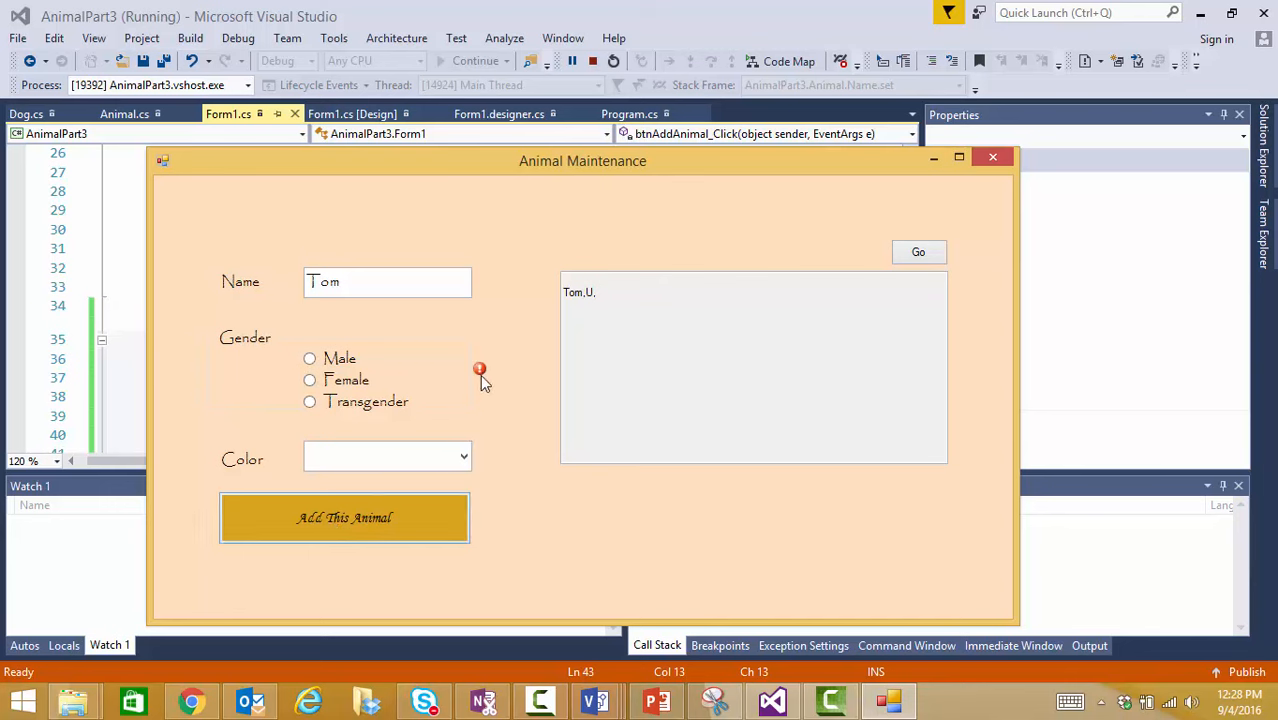
pyautogui.moveTo(484, 390)
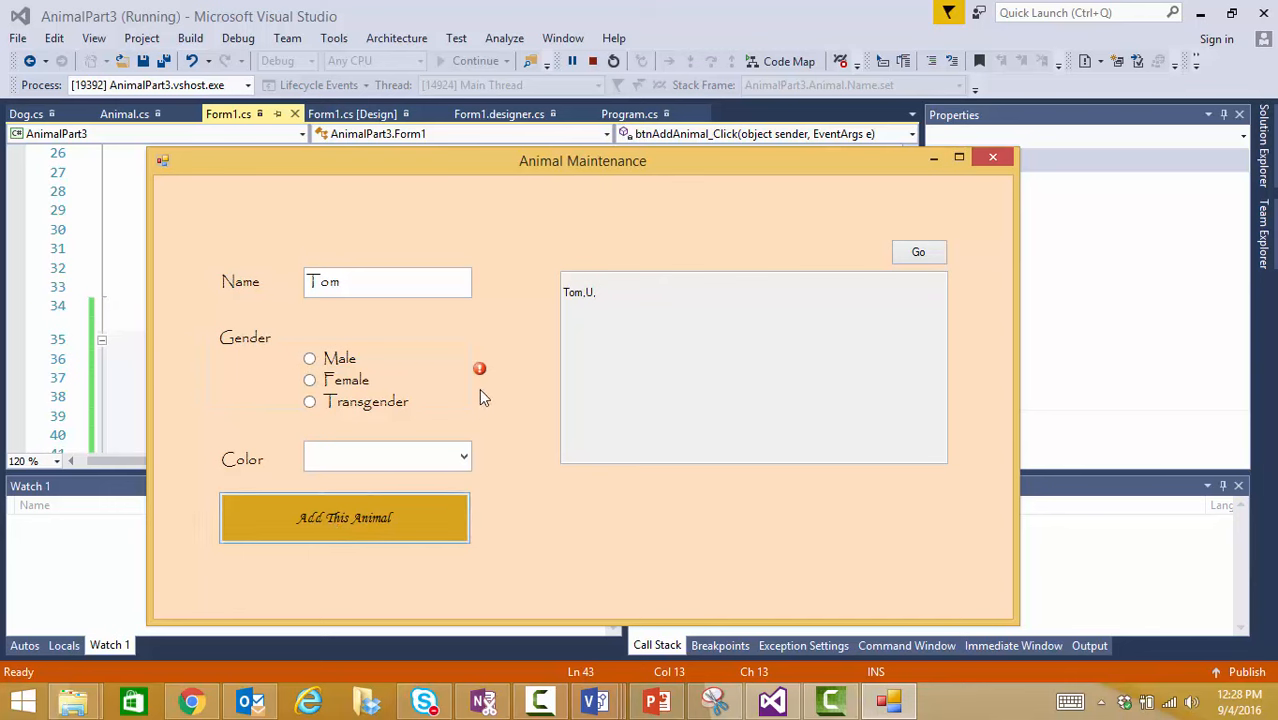
pyautogui.moveTo(322, 356)
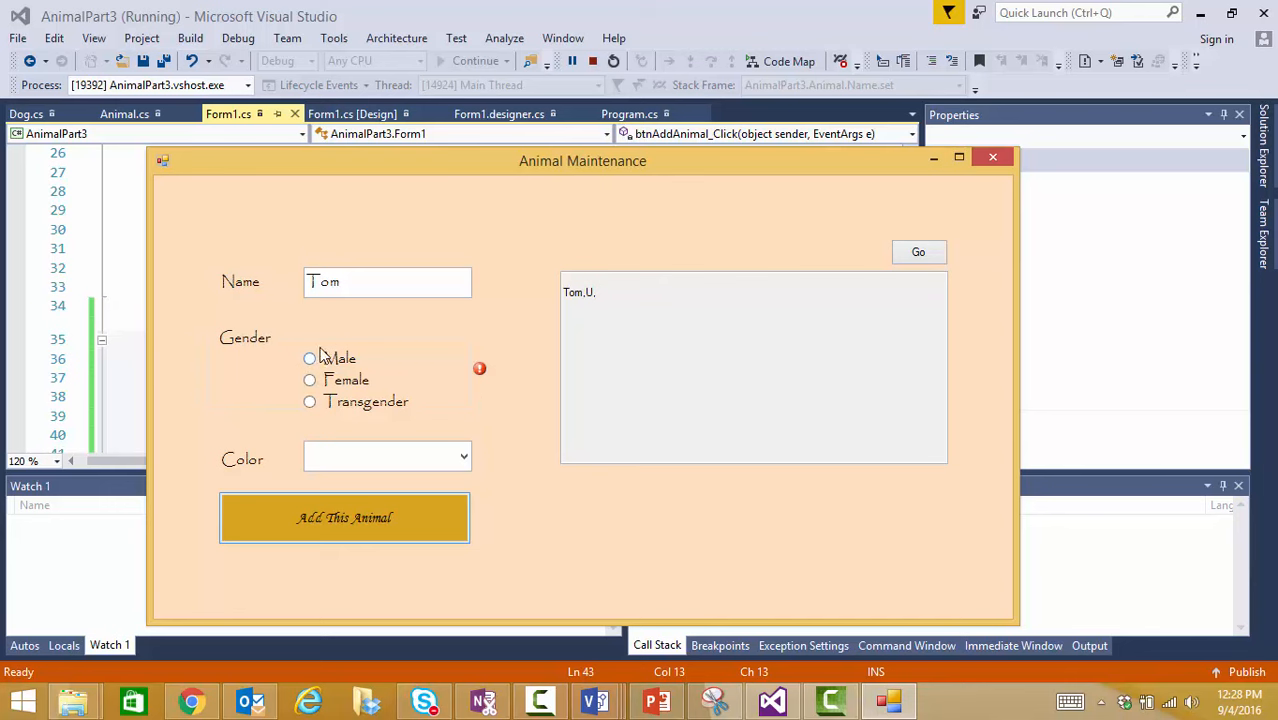
pyautogui.moveTo(480, 370)
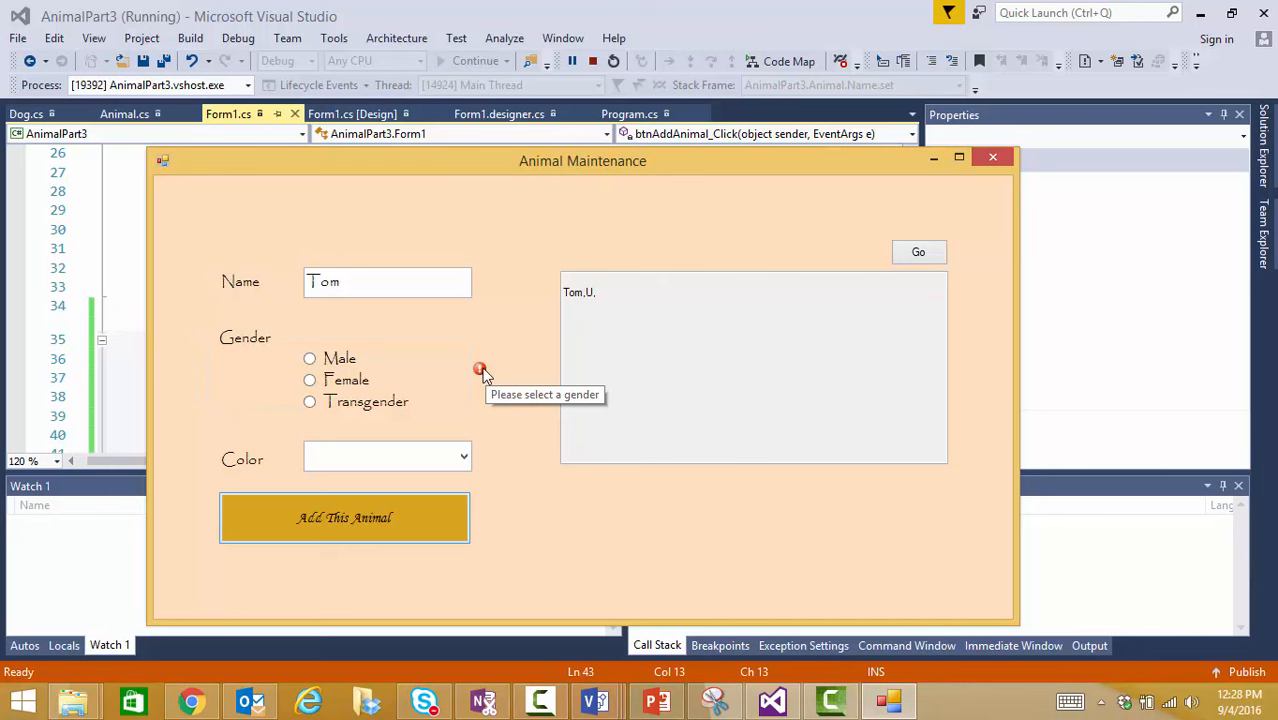
pyautogui.moveTo(484, 376)
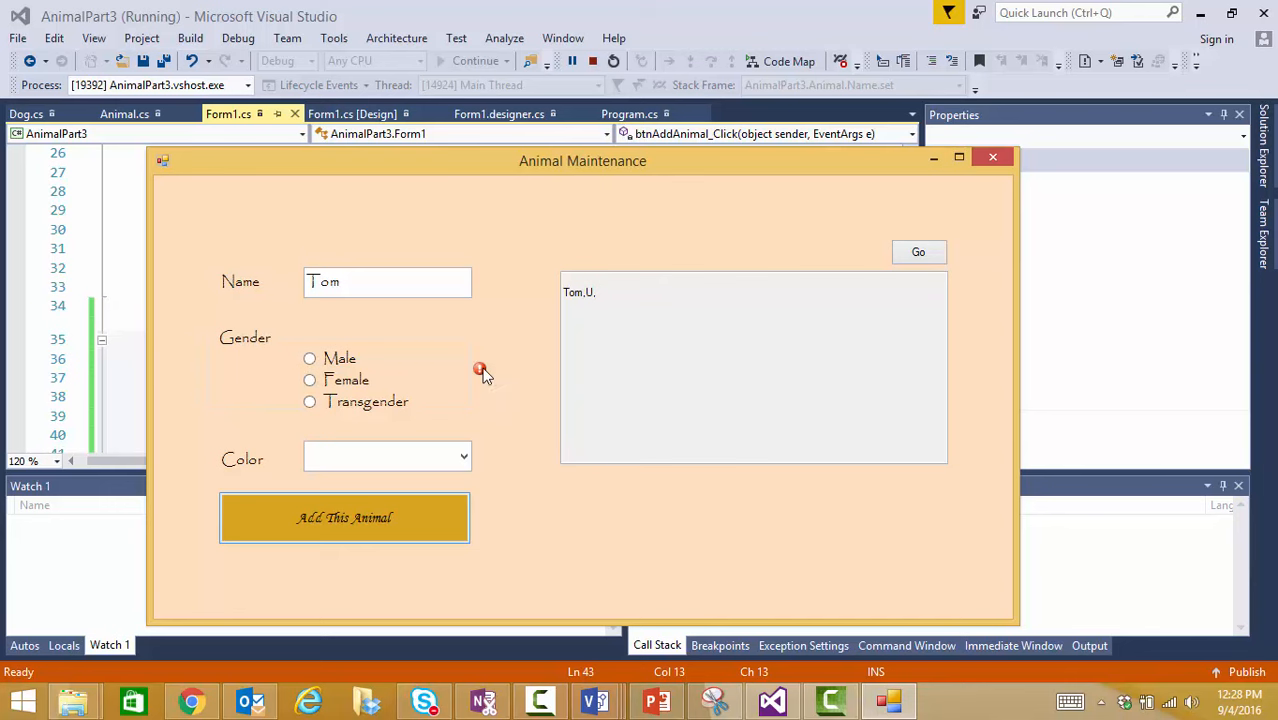
pyautogui.moveTo(492, 398)
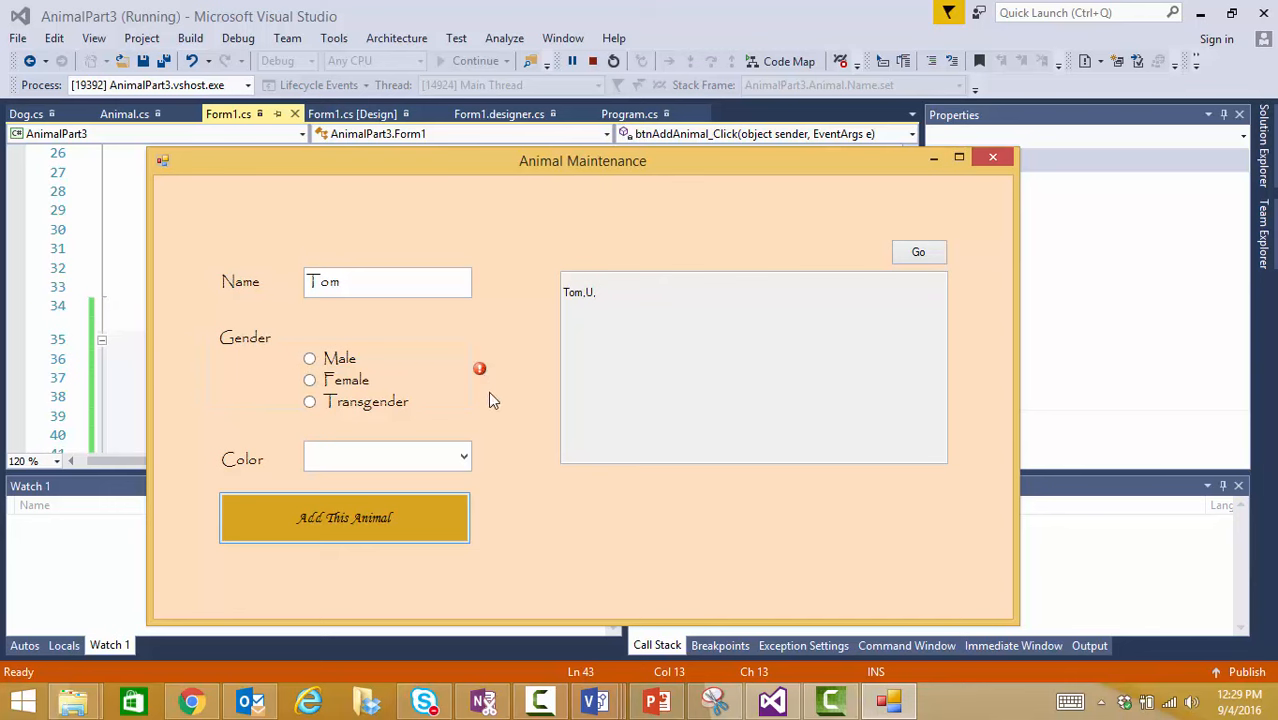
pyautogui.moveTo(480, 370)
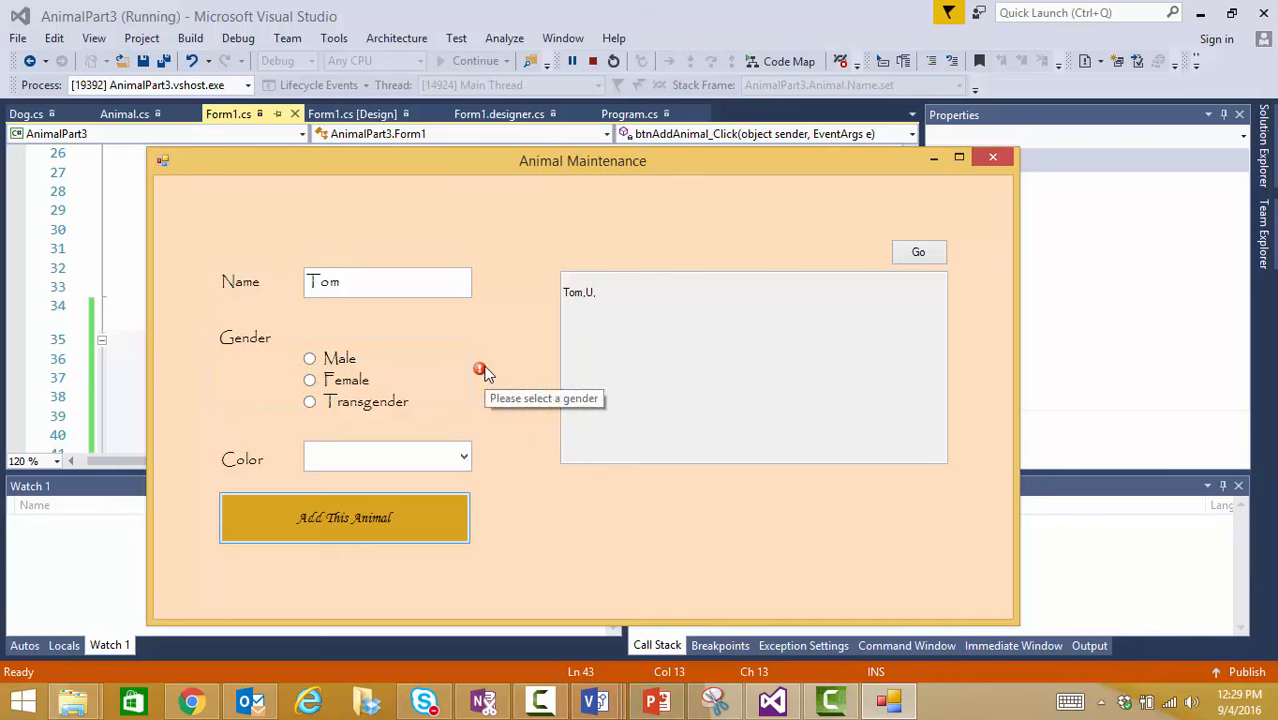
pyautogui.moveTo(484, 368)
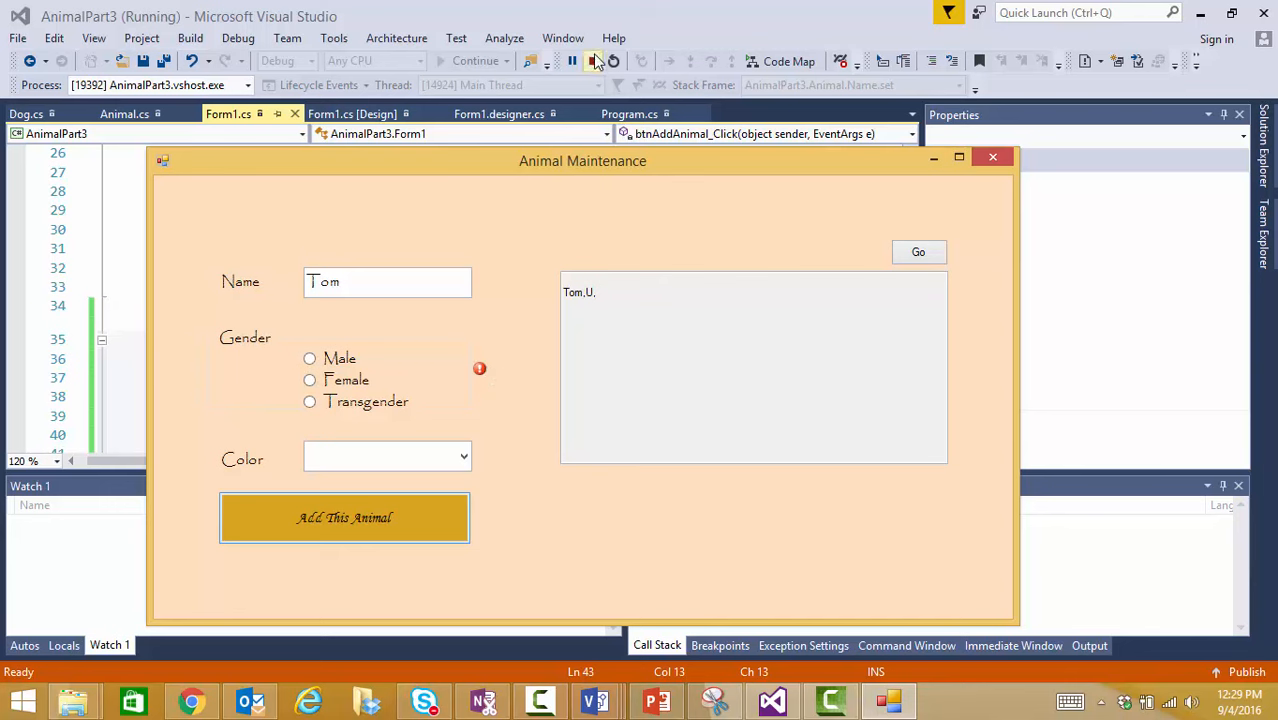
# Stop debugging and draw a new Button on the Form1 design below the output box.
pyautogui.click(596, 60)
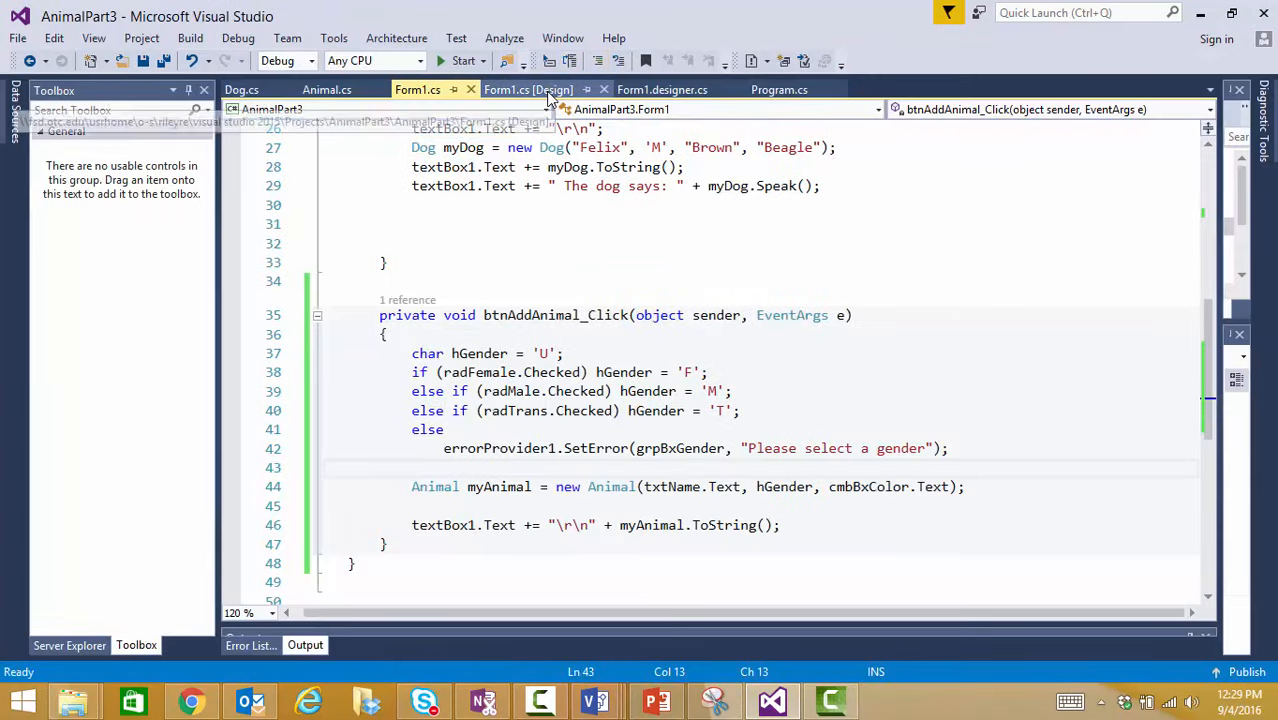
pyautogui.click(528, 88)
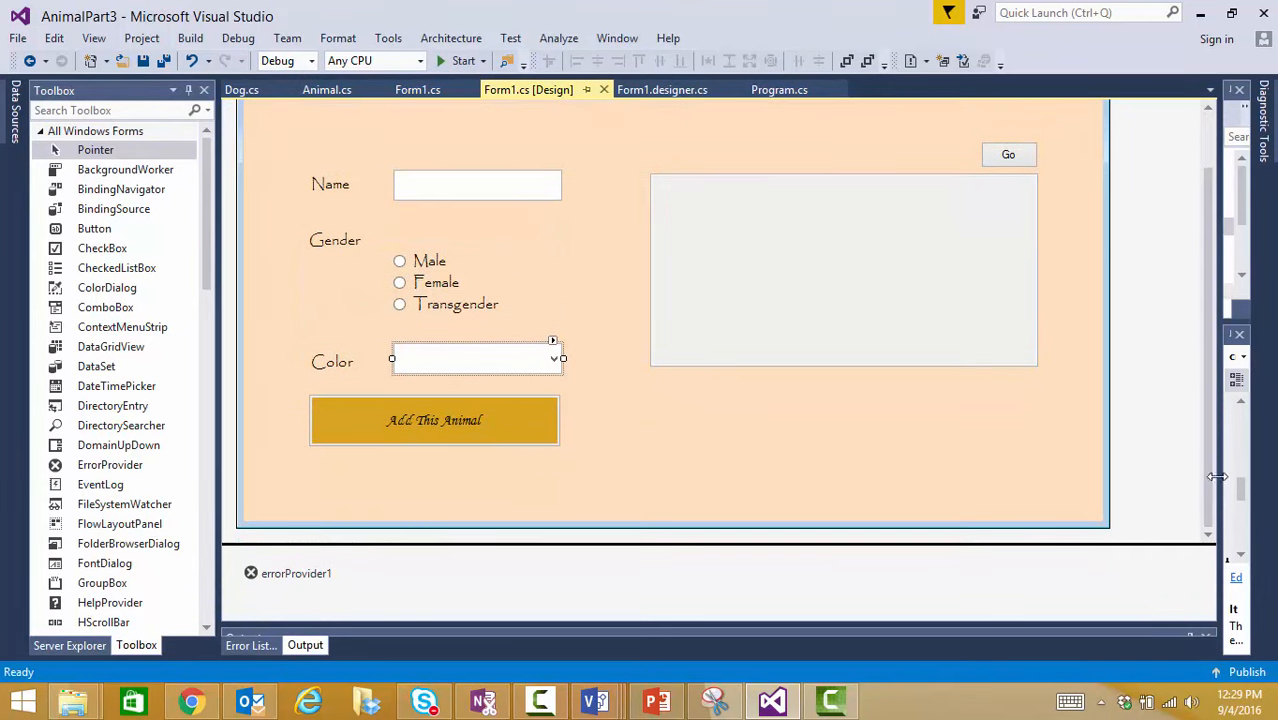
pyautogui.moveTo(770, 436)
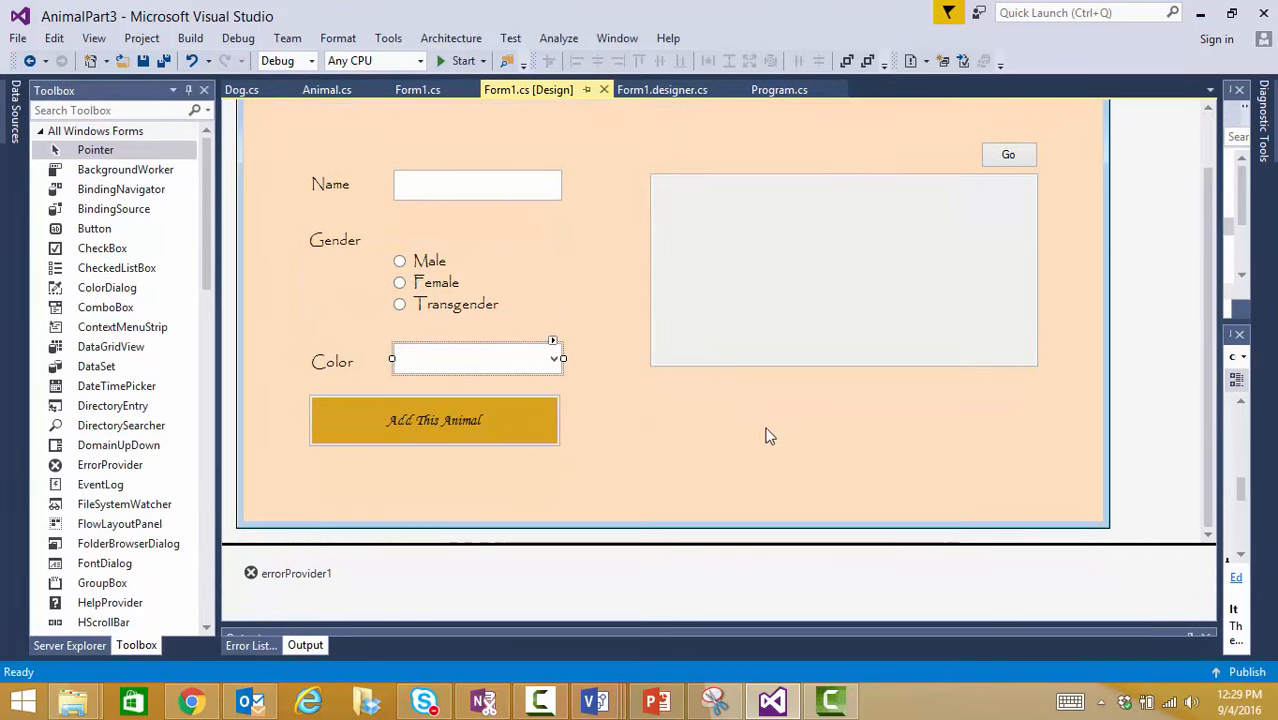
pyautogui.moveTo(736, 436)
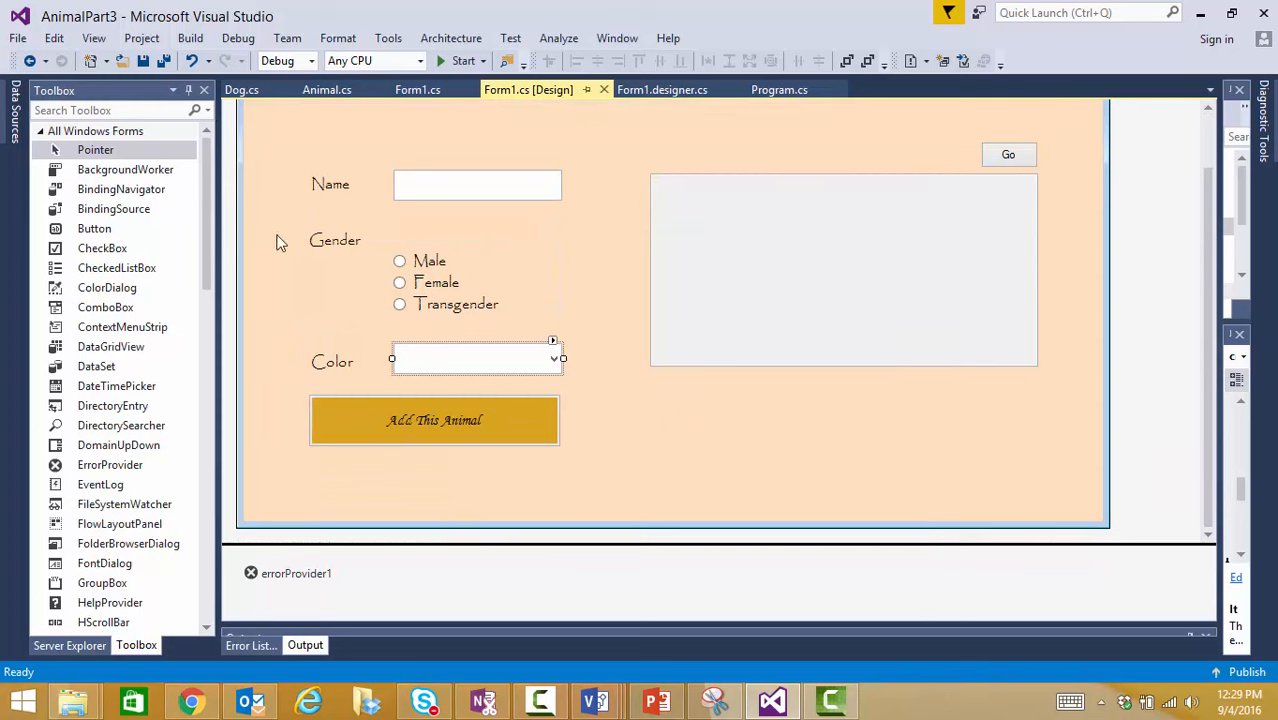
pyautogui.click(94, 228)
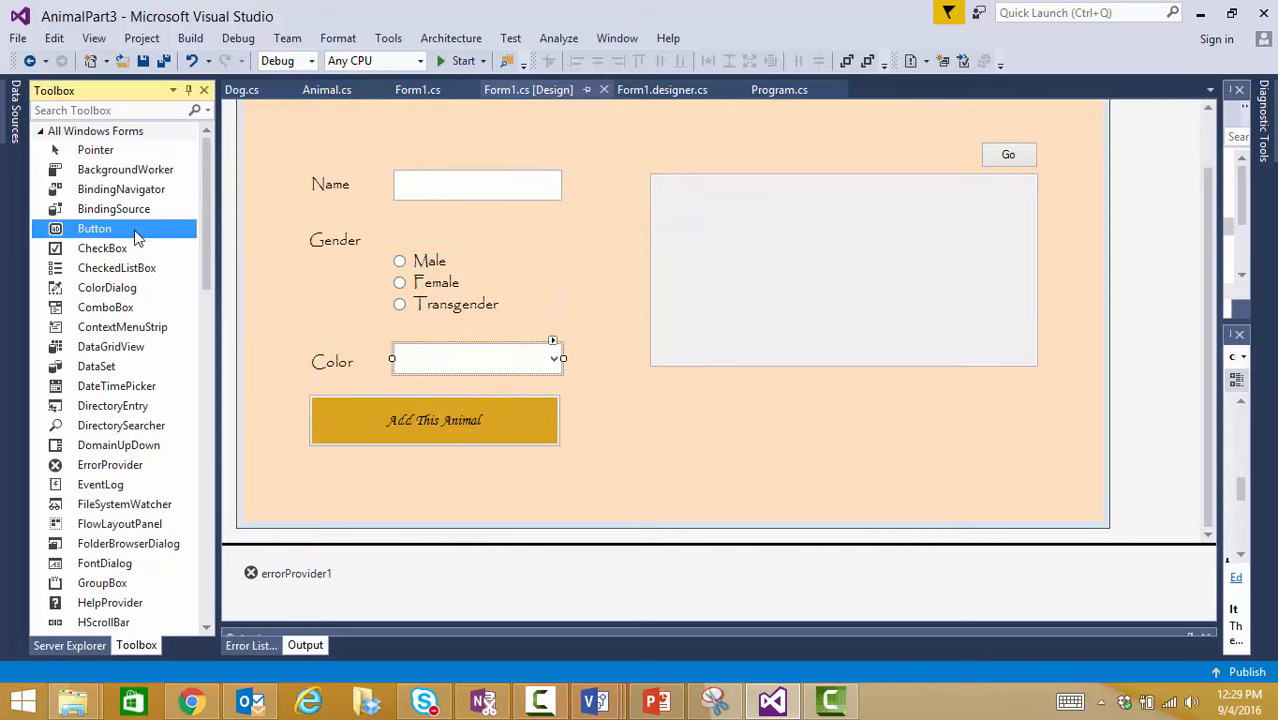
pyautogui.click(678, 396)
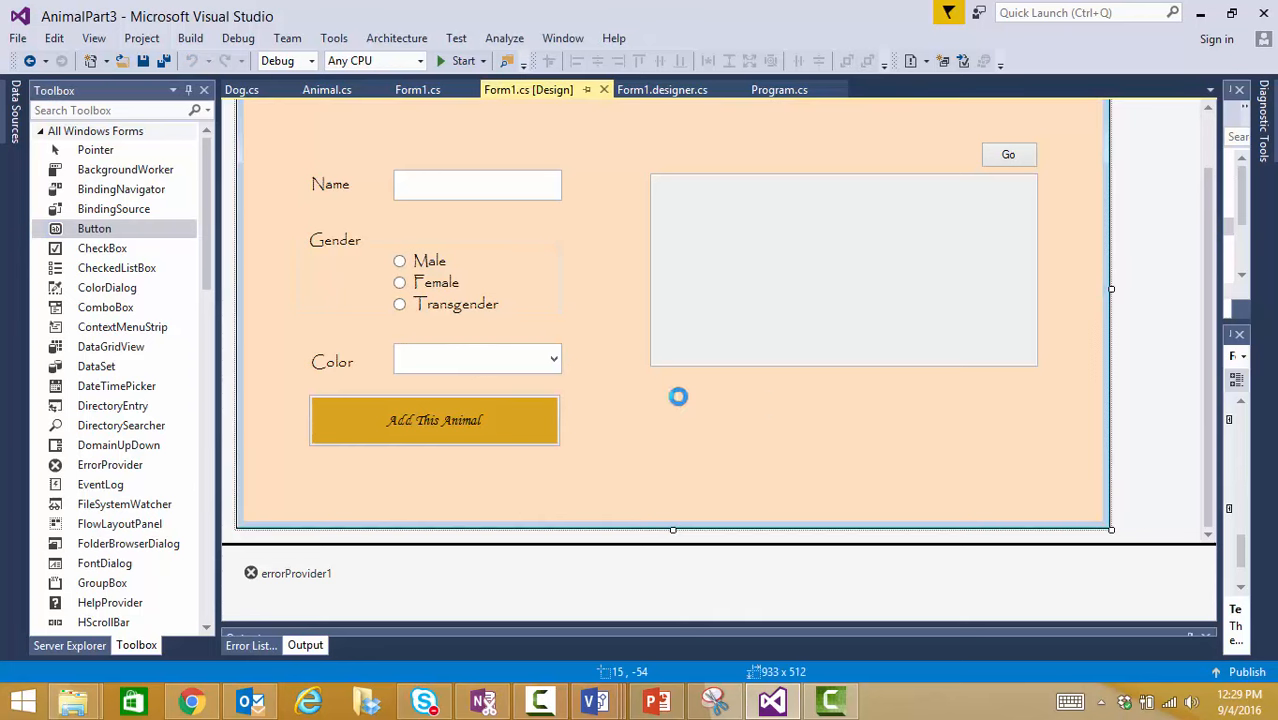
pyautogui.moveTo(94, 228); pyautogui.dragTo(728, 404)
pyautogui.write('b')
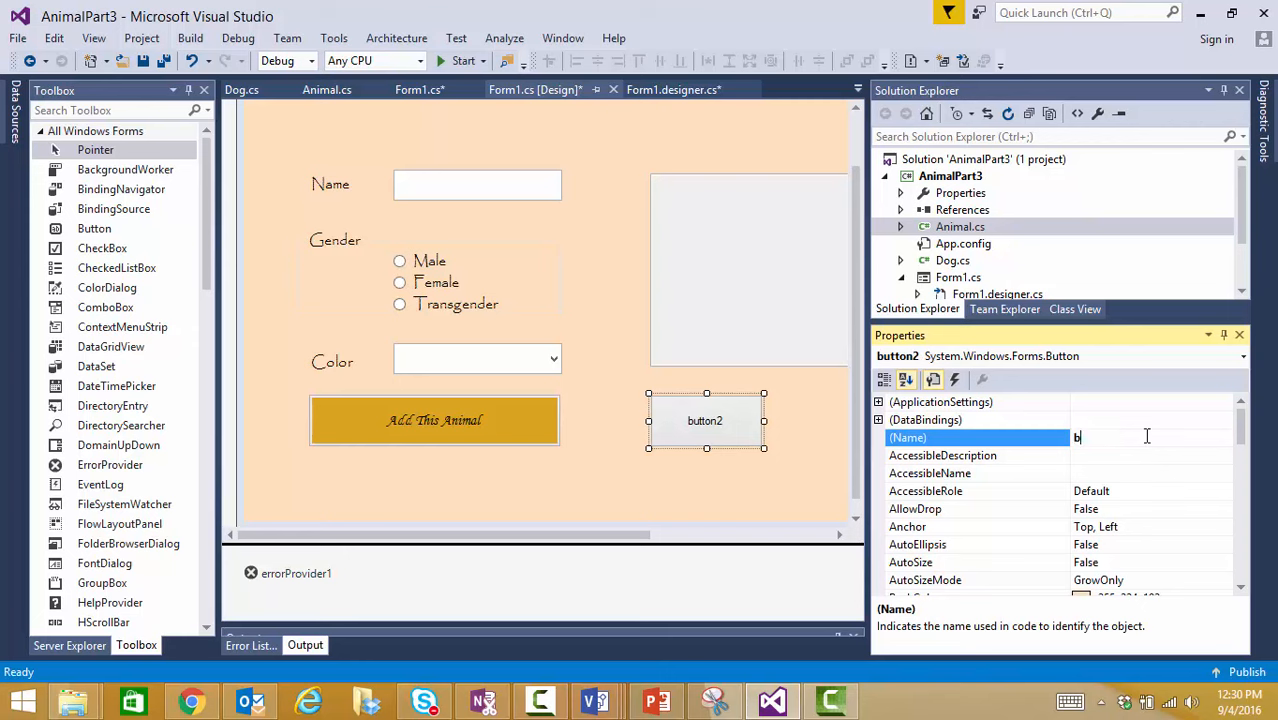
# Name the new button btnAddDog and set its Text to Add Dog.
pyautogui.write('tnAdd')
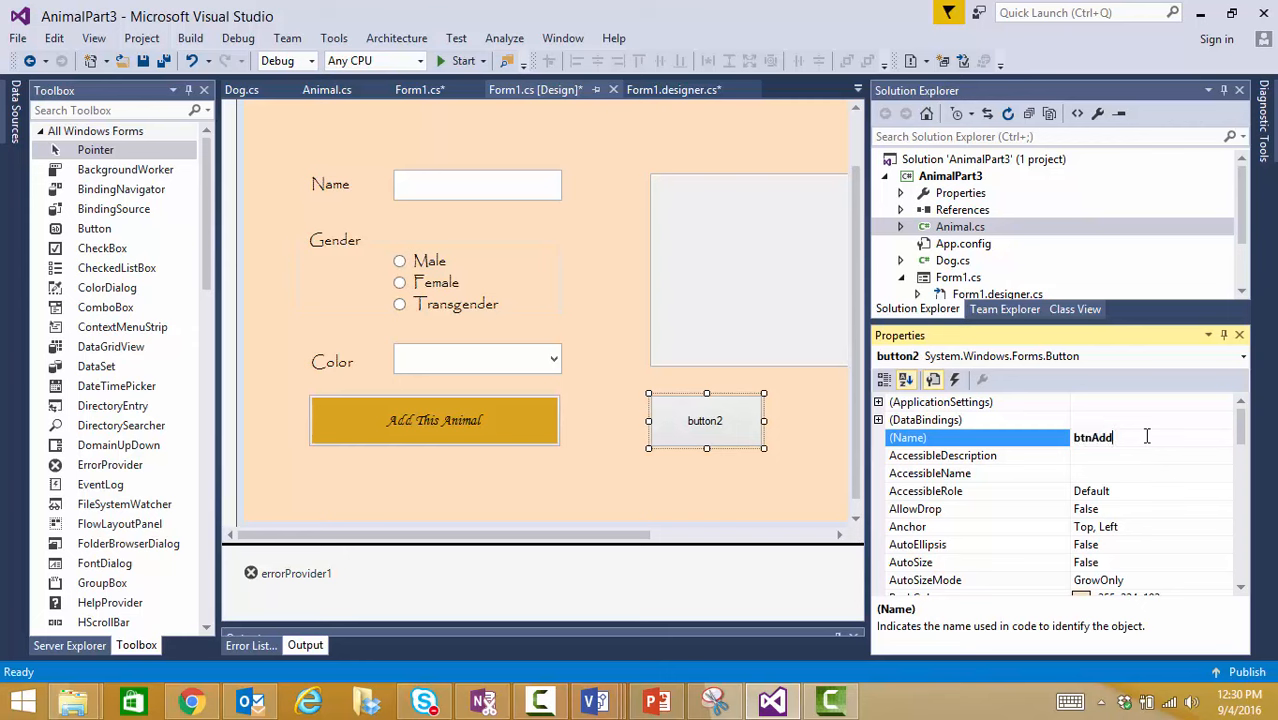
pyautogui.write('Dog')
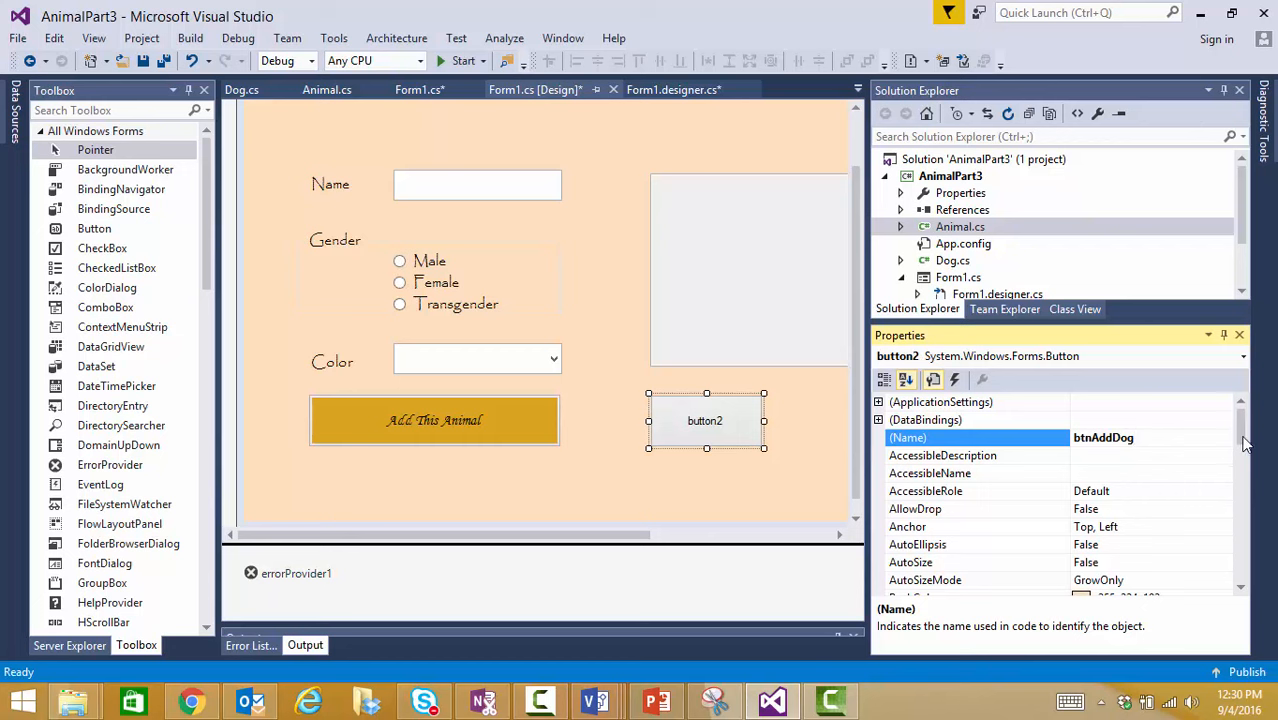
pyautogui.scroll(-3)
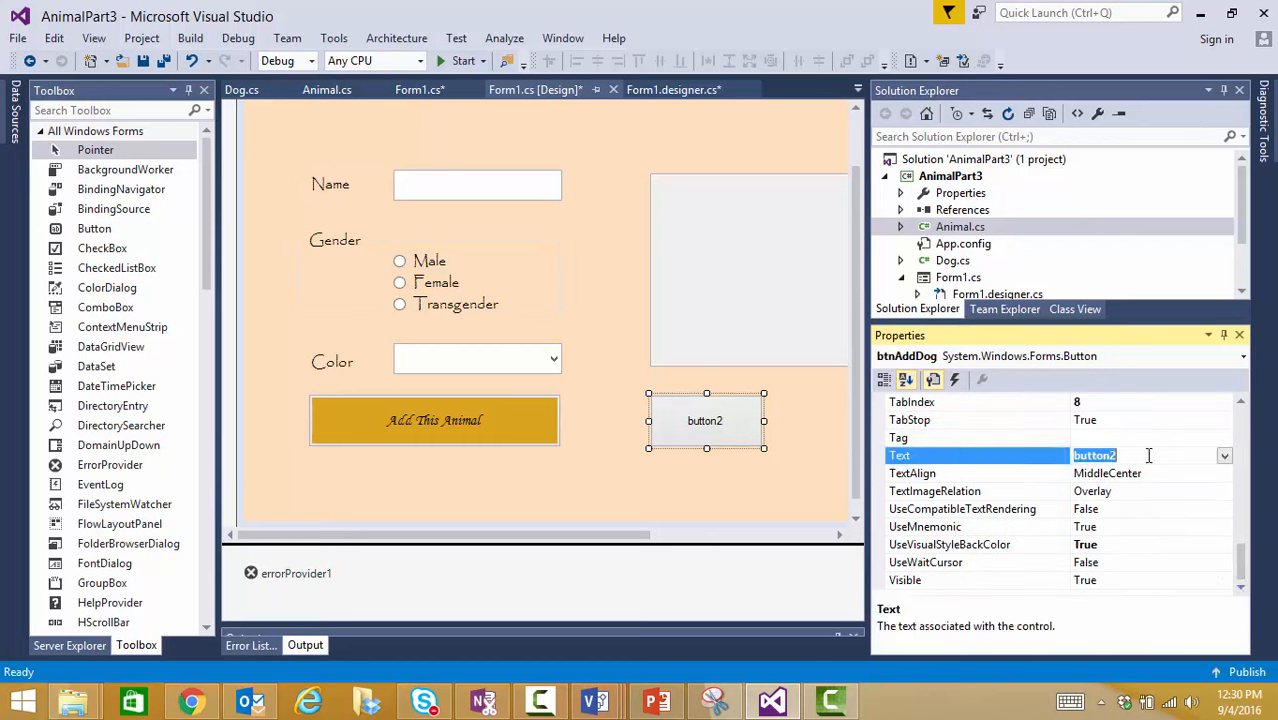
pyautogui.write('Add Dog')
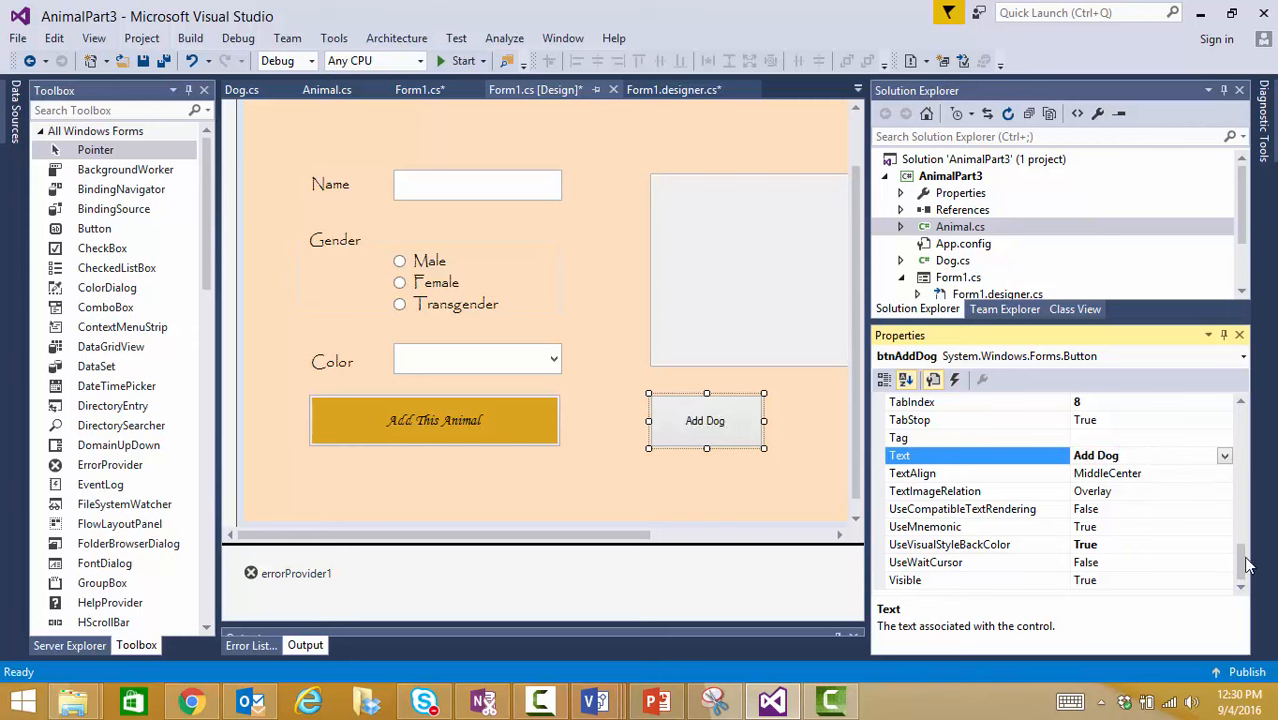
pyautogui.scroll(3)
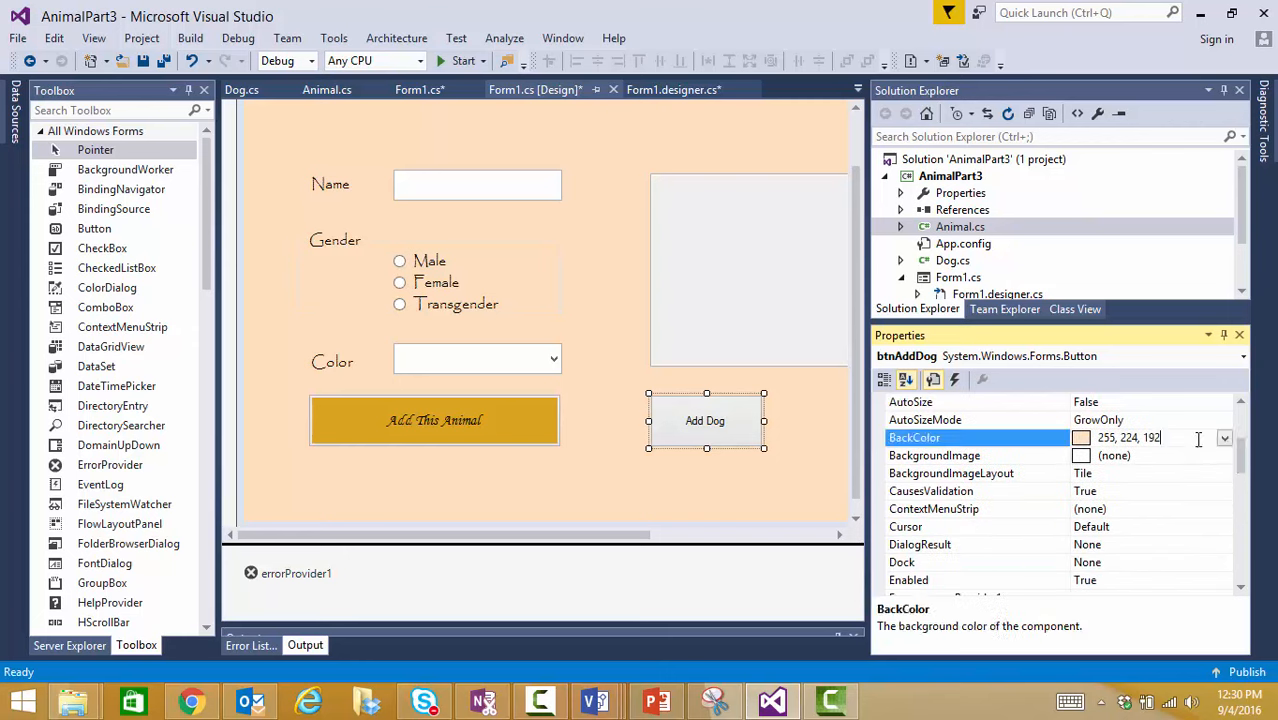
# Set the Add Dog button's BackColor to the web colour DarkGoldenrod.
pyautogui.click(1224, 436)
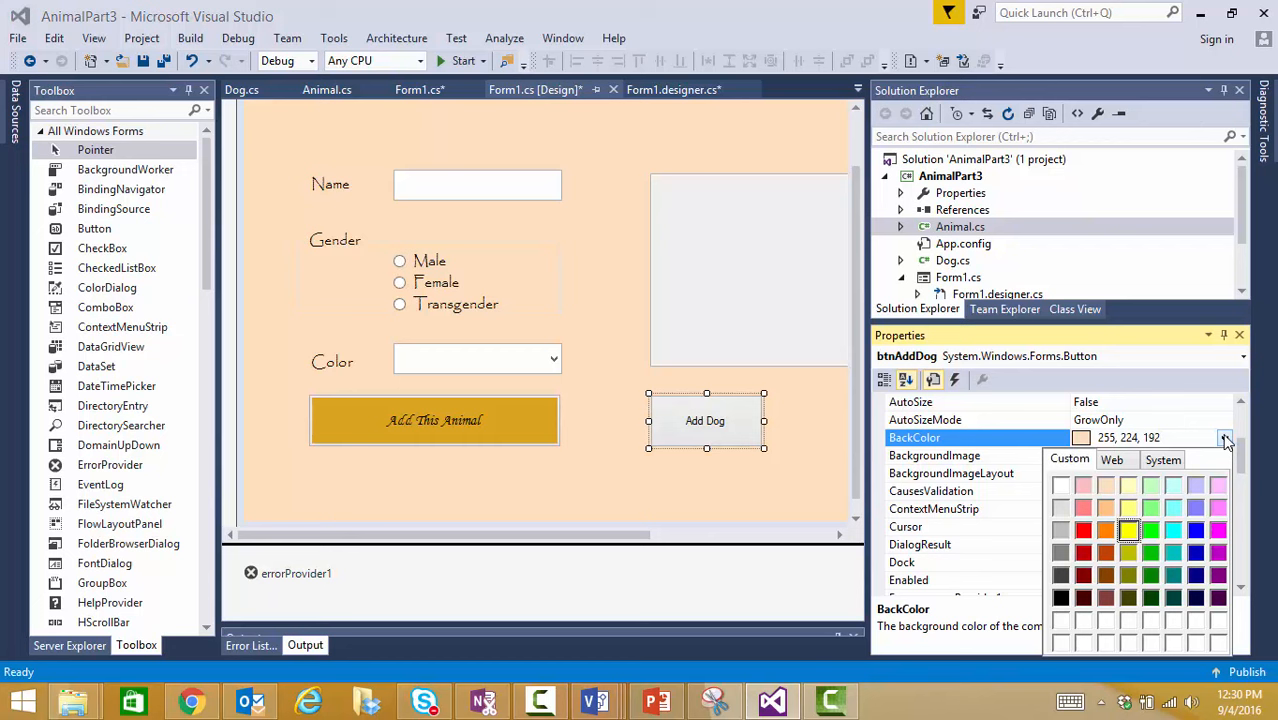
pyautogui.moveTo(1120, 468)
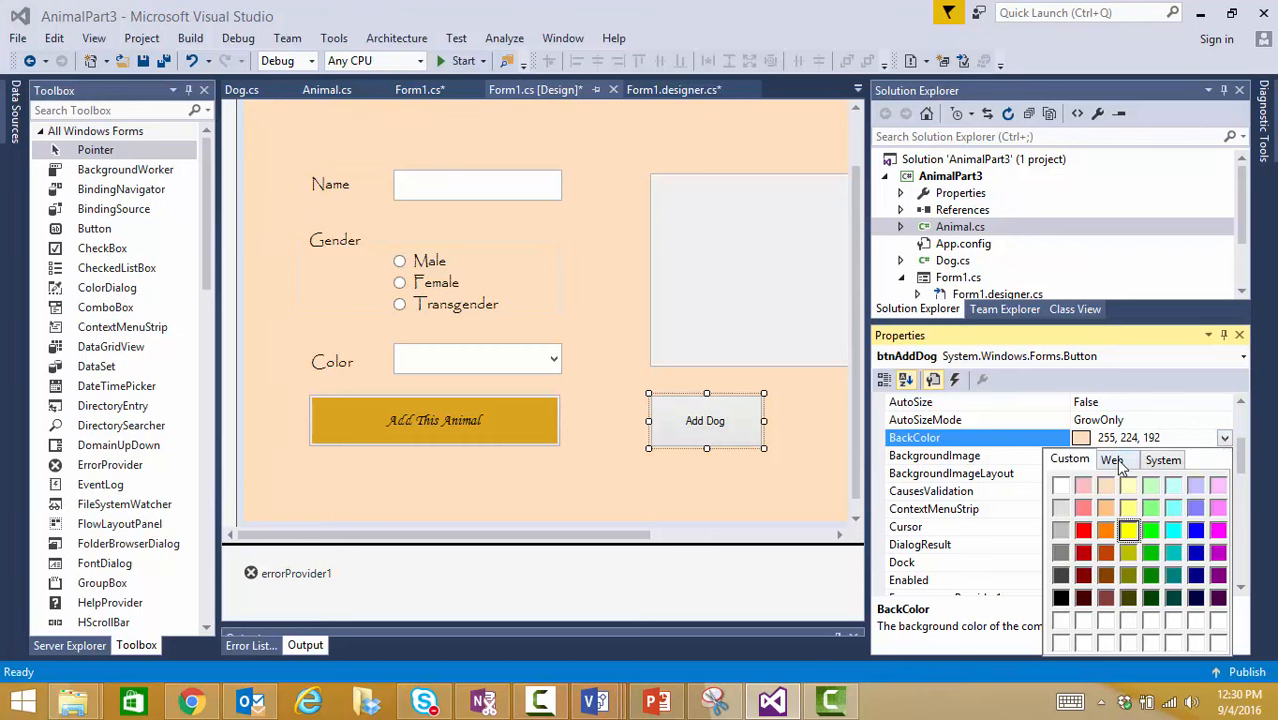
pyautogui.click(1112, 458)
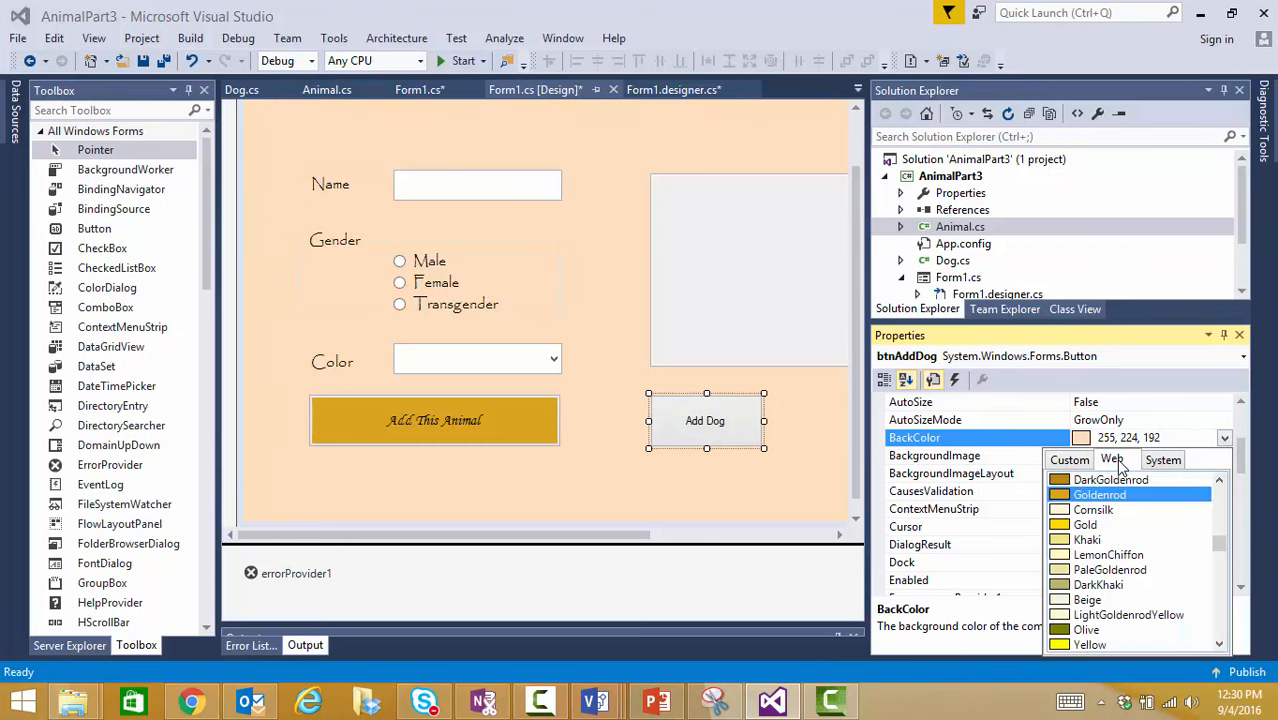
pyautogui.click(1112, 480)
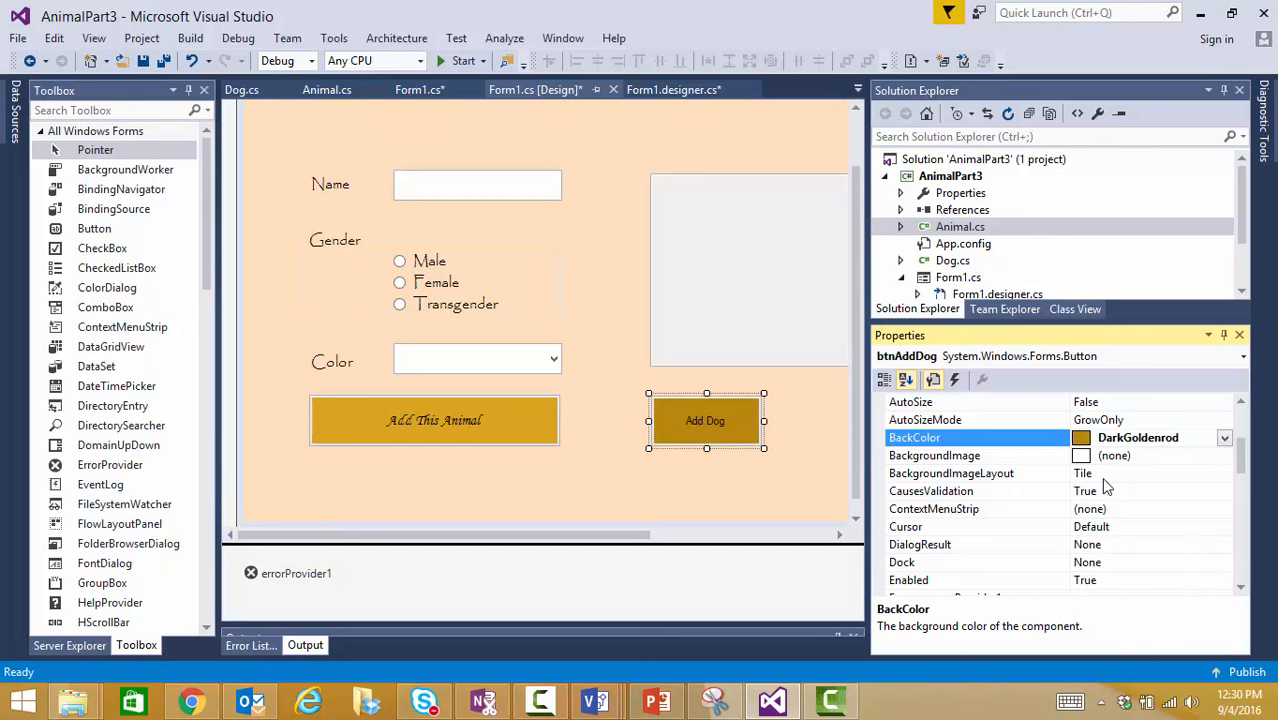
pyautogui.moveTo(1124, 476)
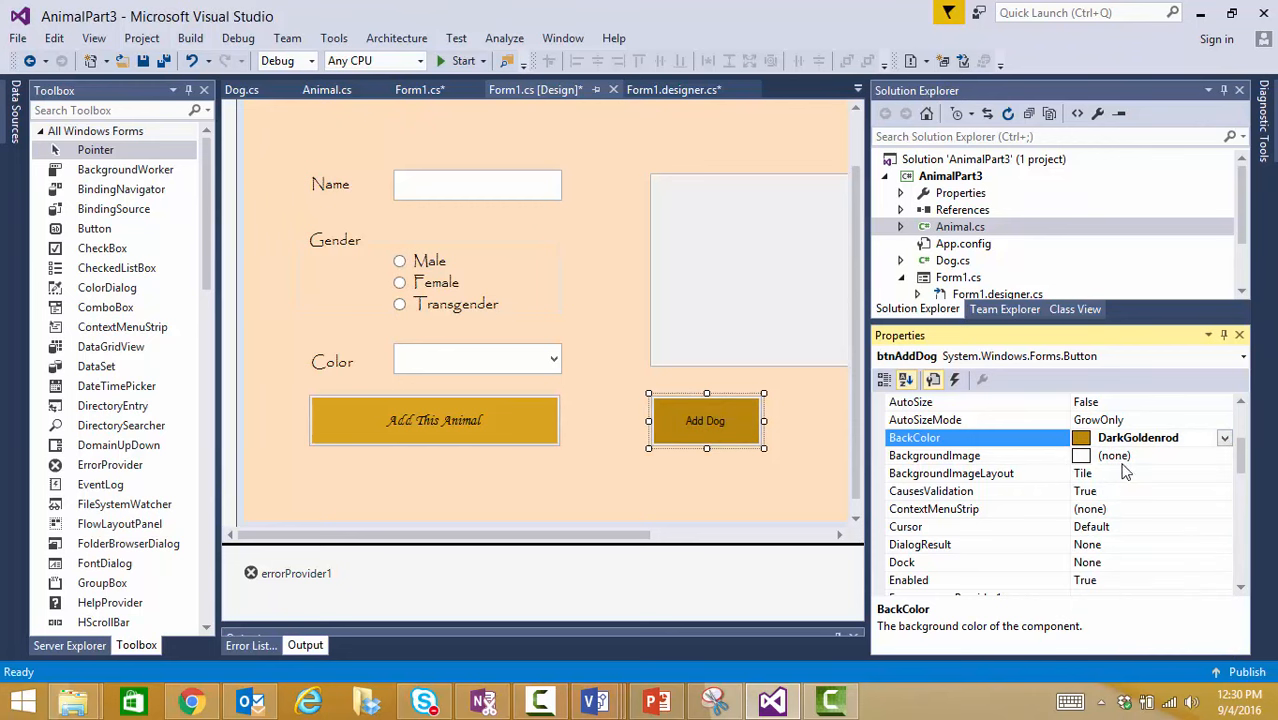
pyautogui.scroll(-3)
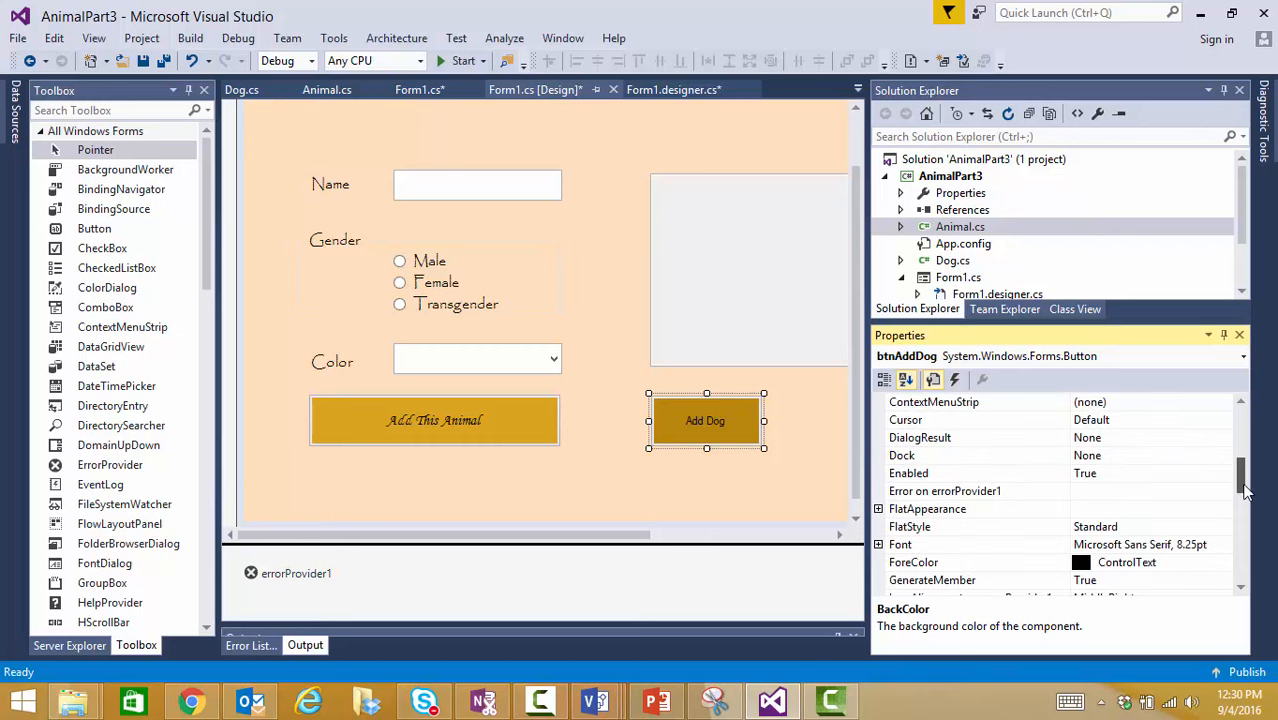
pyautogui.moveTo(1196, 512)
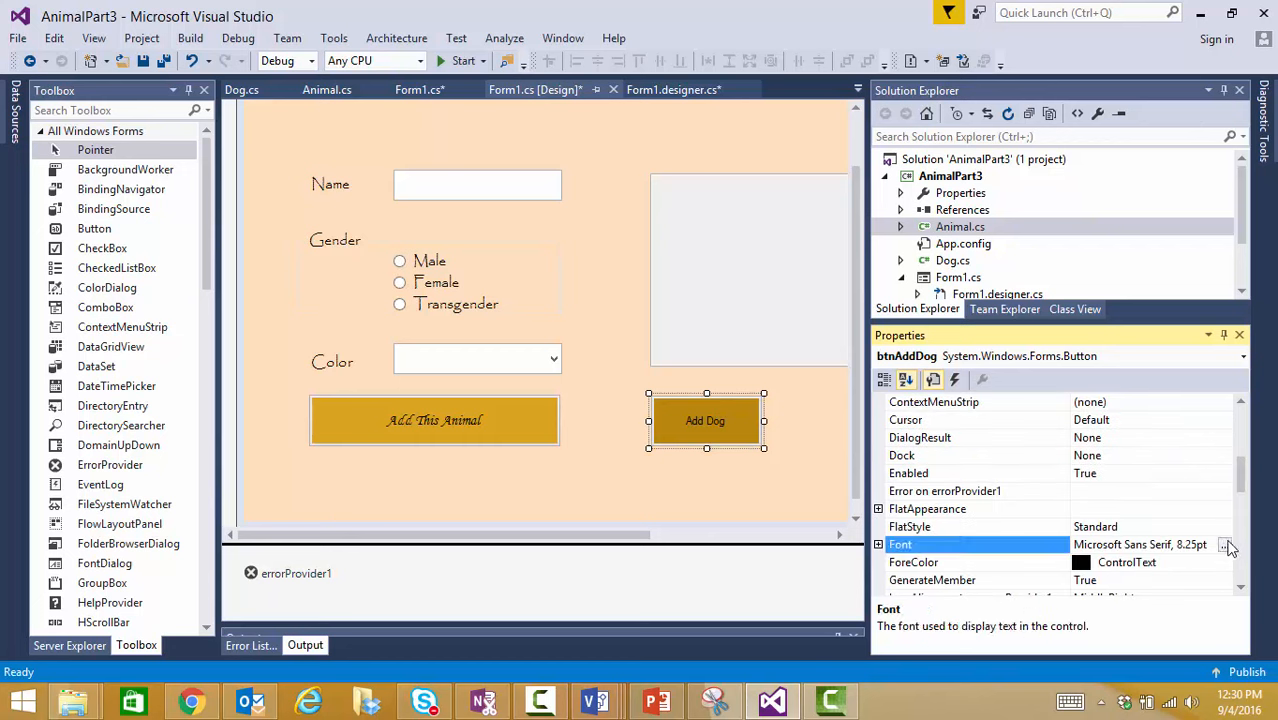
# Set the Add Dog button's font to Rage Italic at 12 pt.
pyautogui.click(1228, 546)
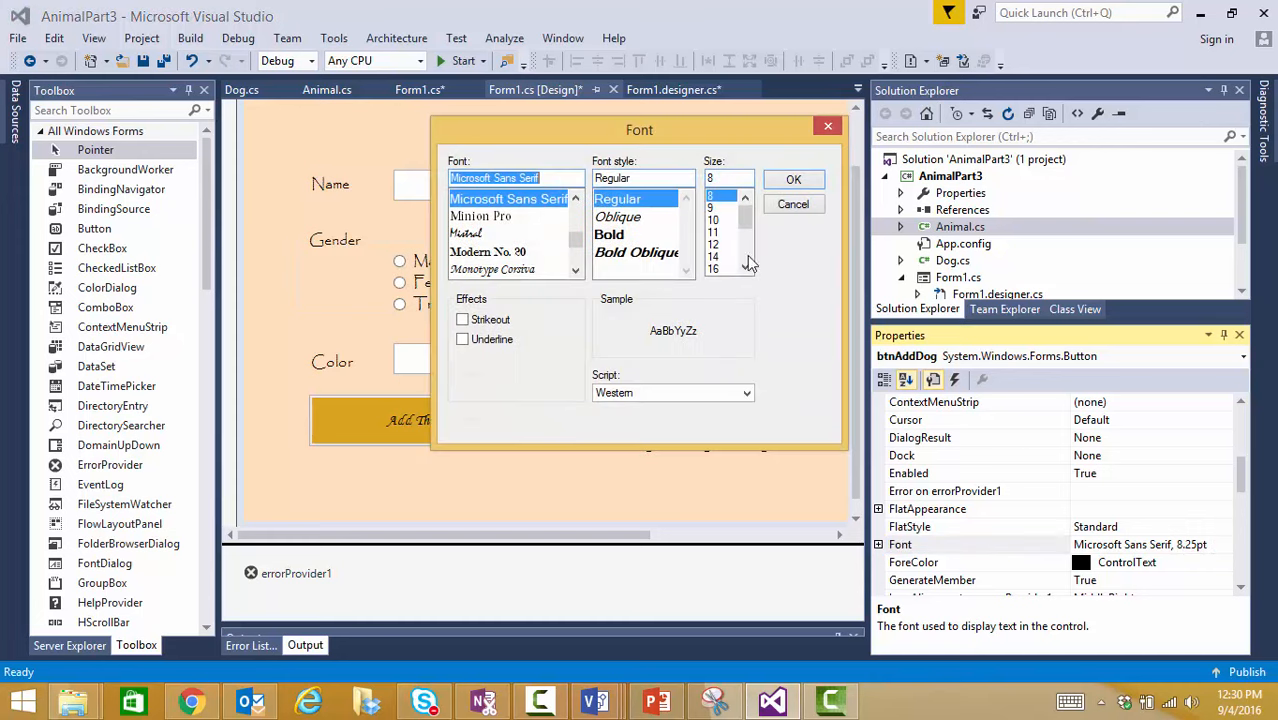
pyautogui.click(712, 244)
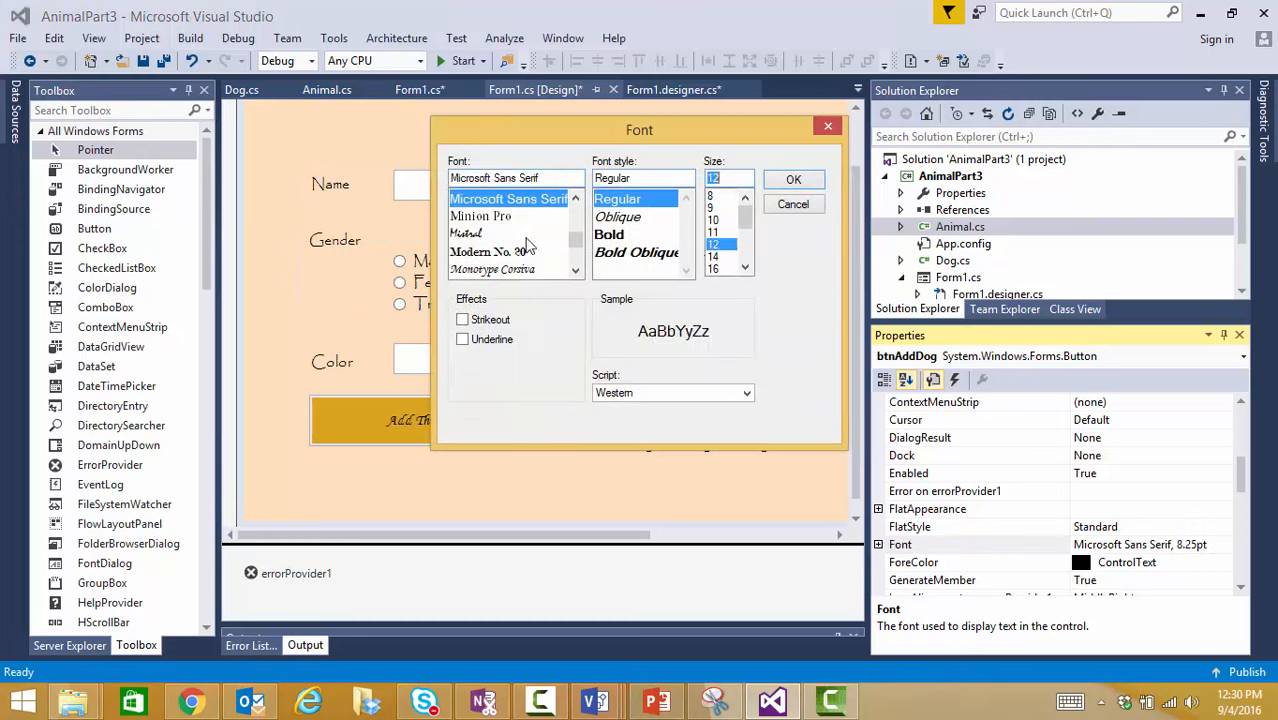
pyautogui.click(576, 270)
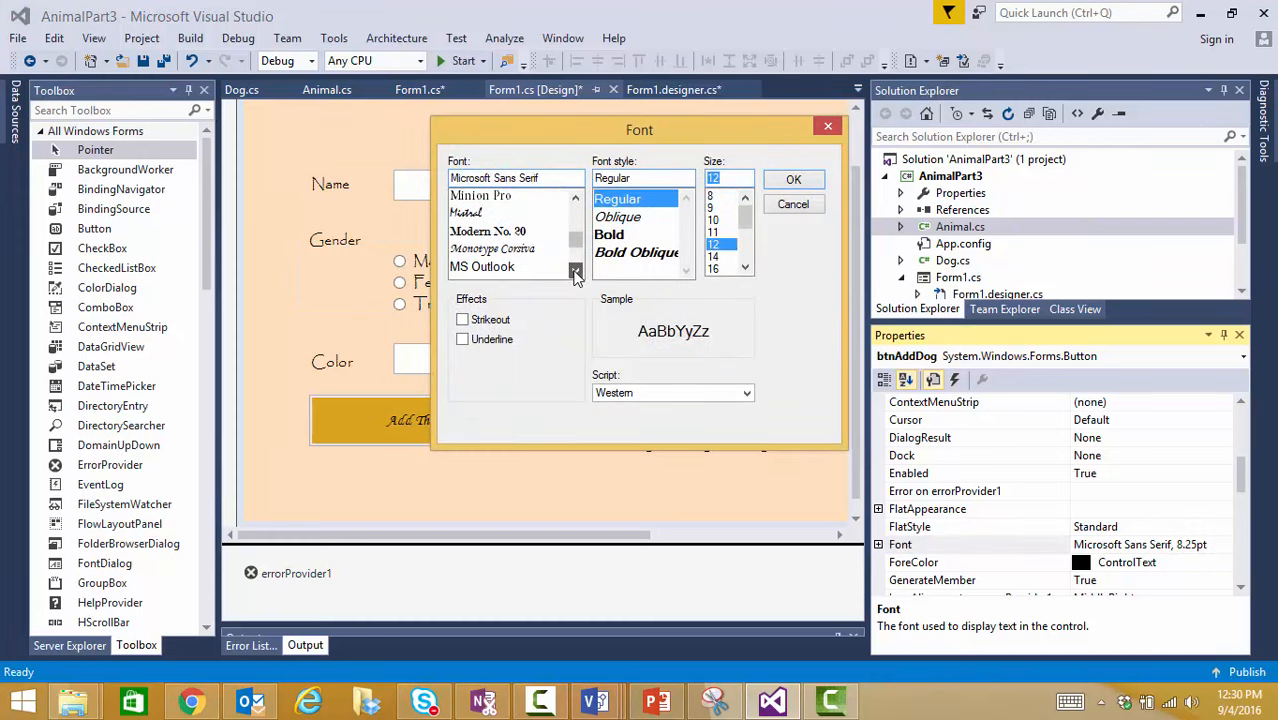
pyautogui.click(576, 272)
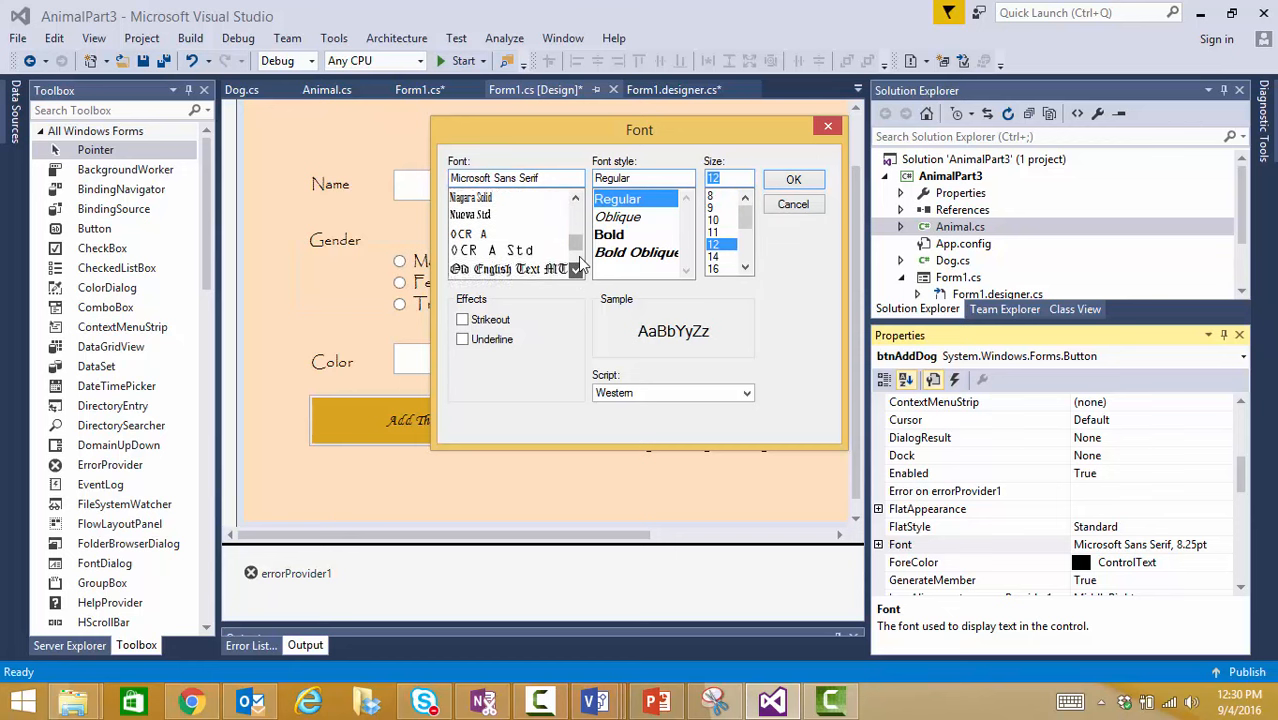
pyautogui.scroll(-3)
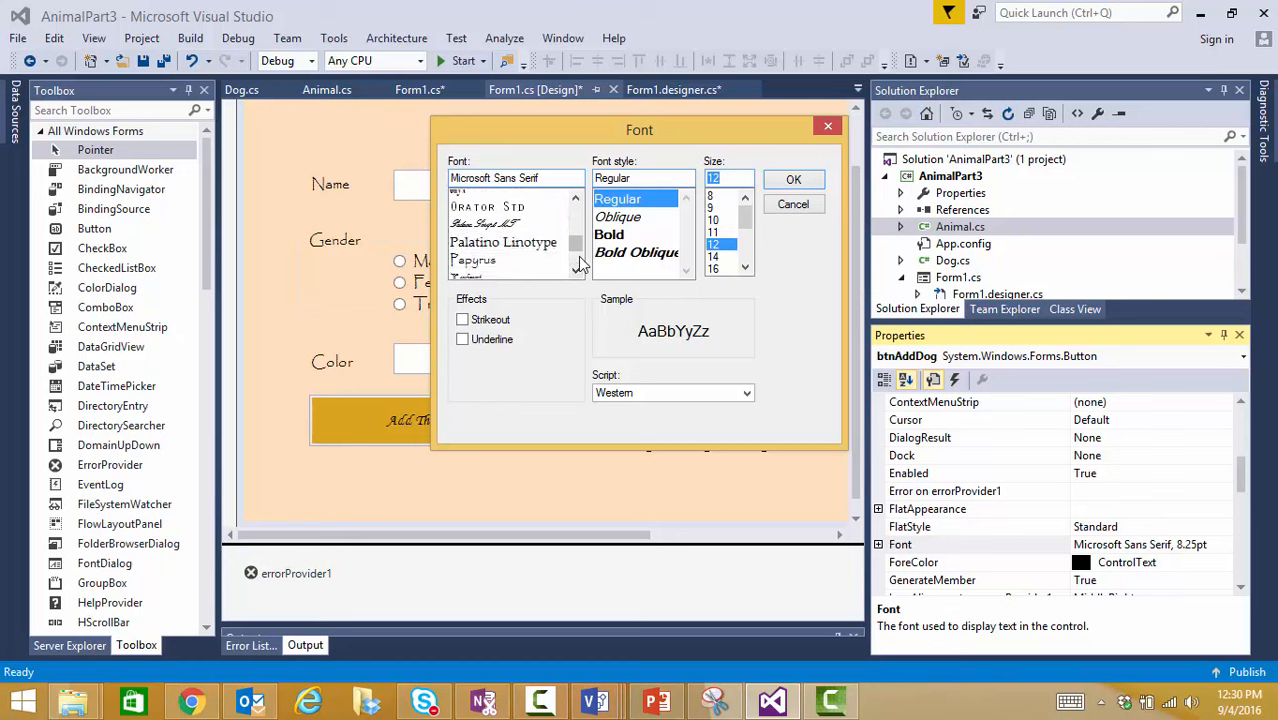
pyautogui.scroll(-3)
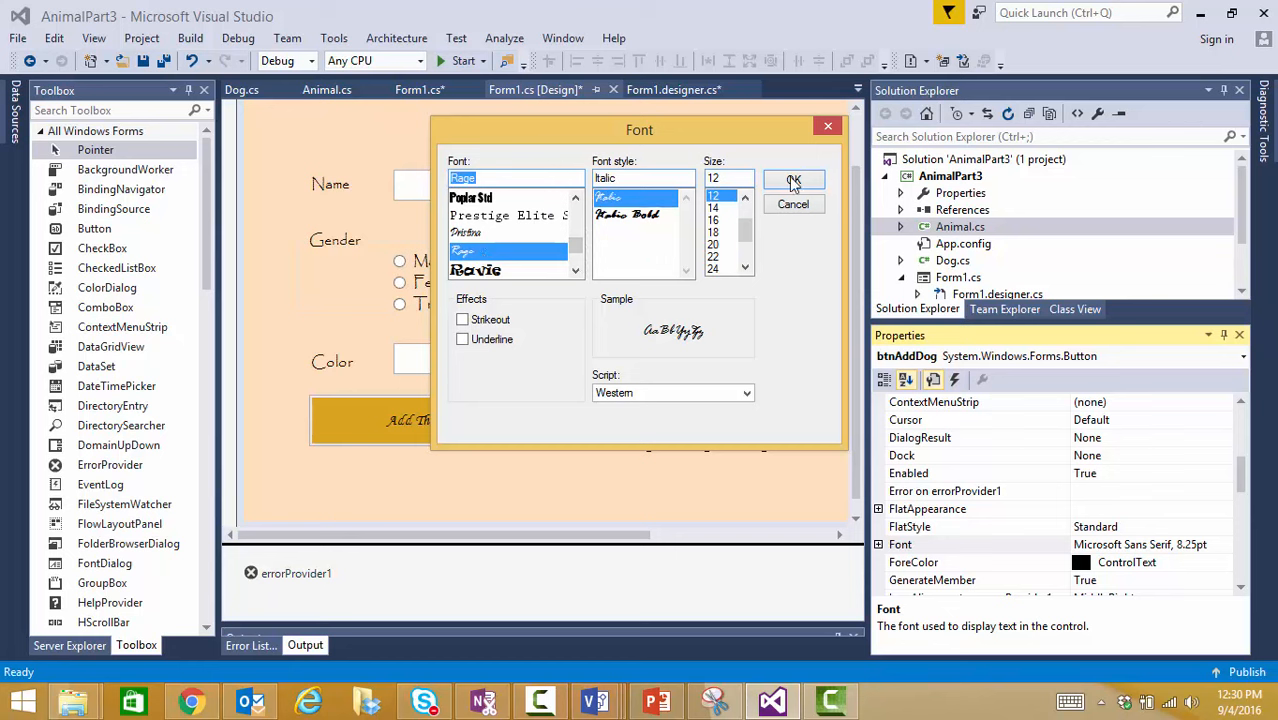
pyautogui.click(792, 180)
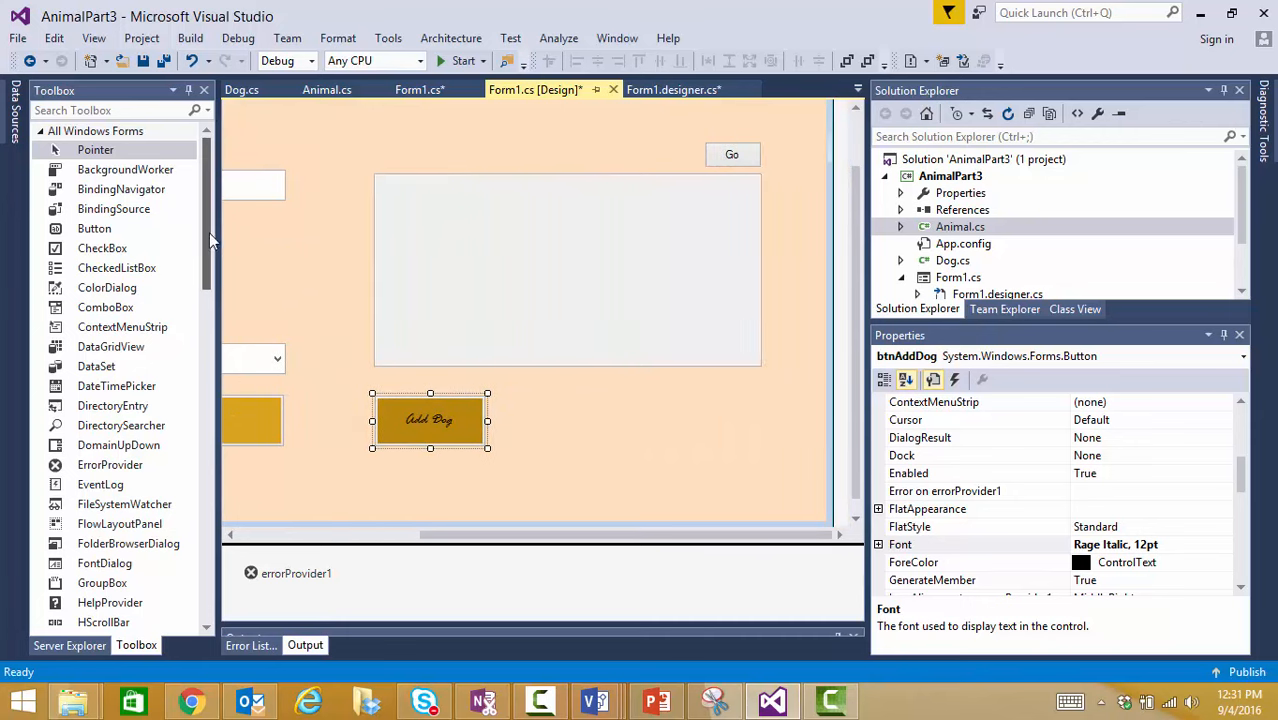
# Place a Label beside Add Dog with Text Breed and (Name) lblBreed.
pyautogui.scroll(-3)
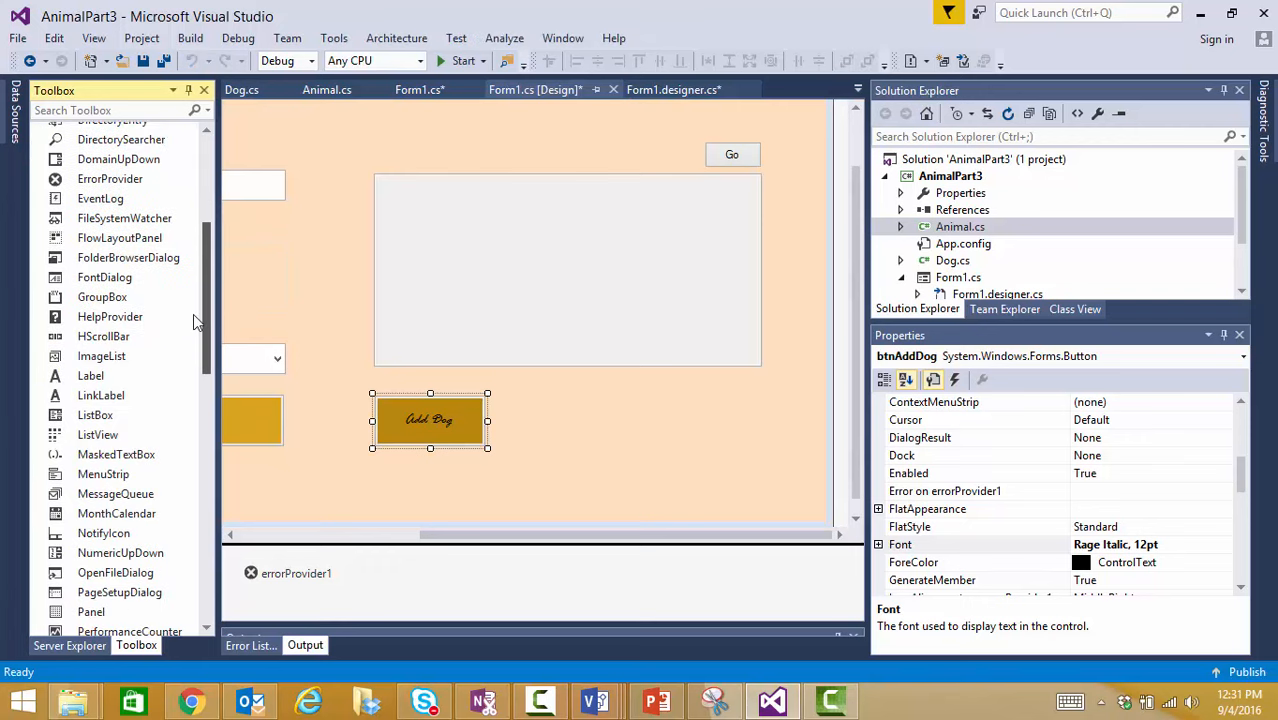
pyautogui.click(92, 376)
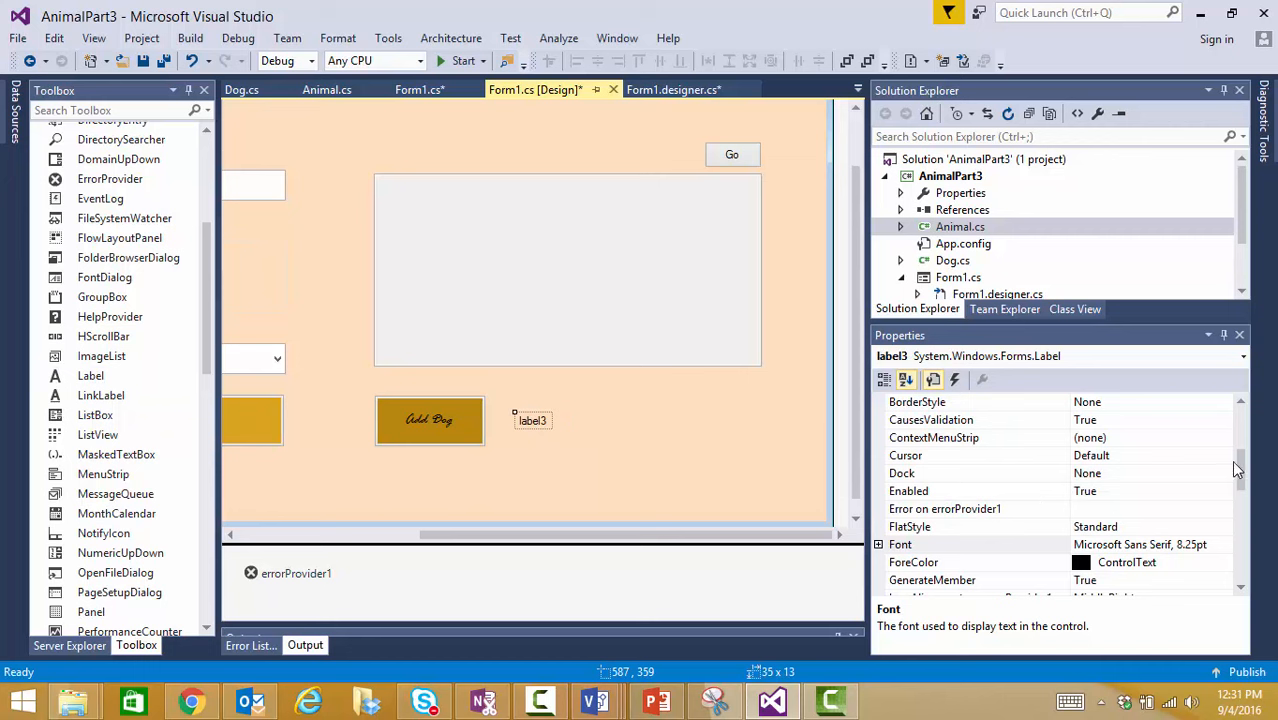
pyautogui.scroll(-3)
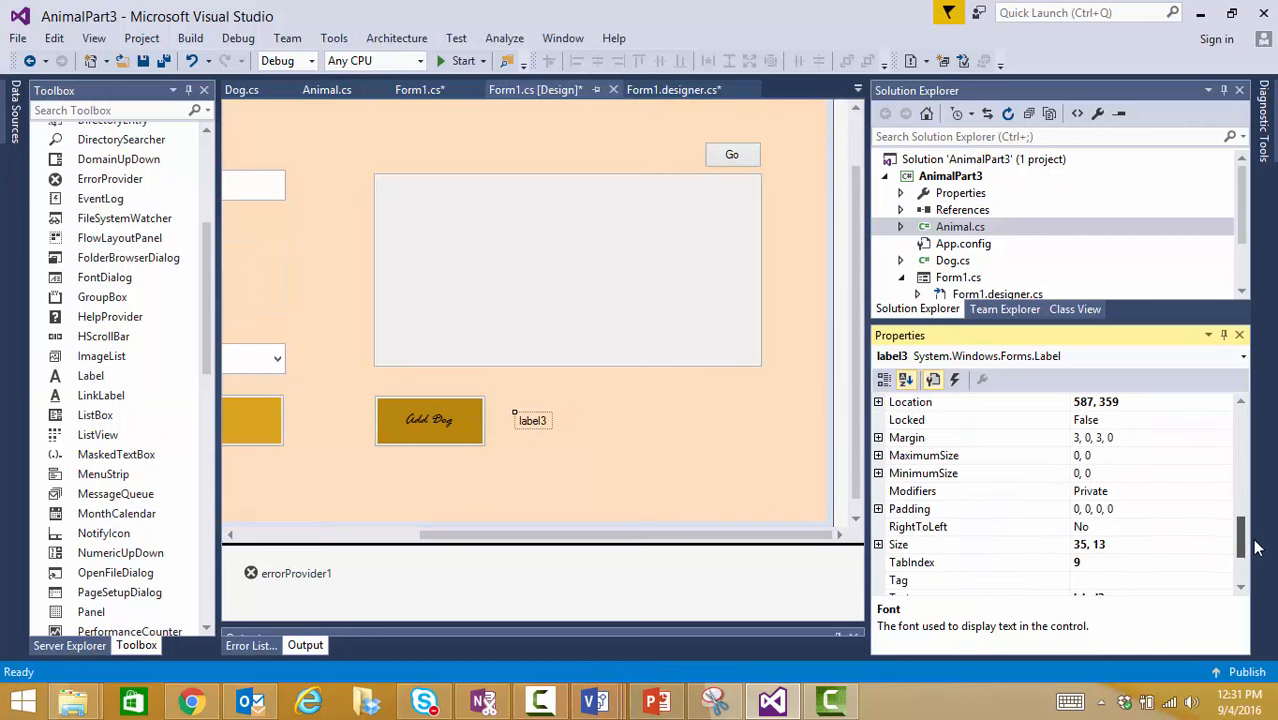
pyautogui.scroll(-3)
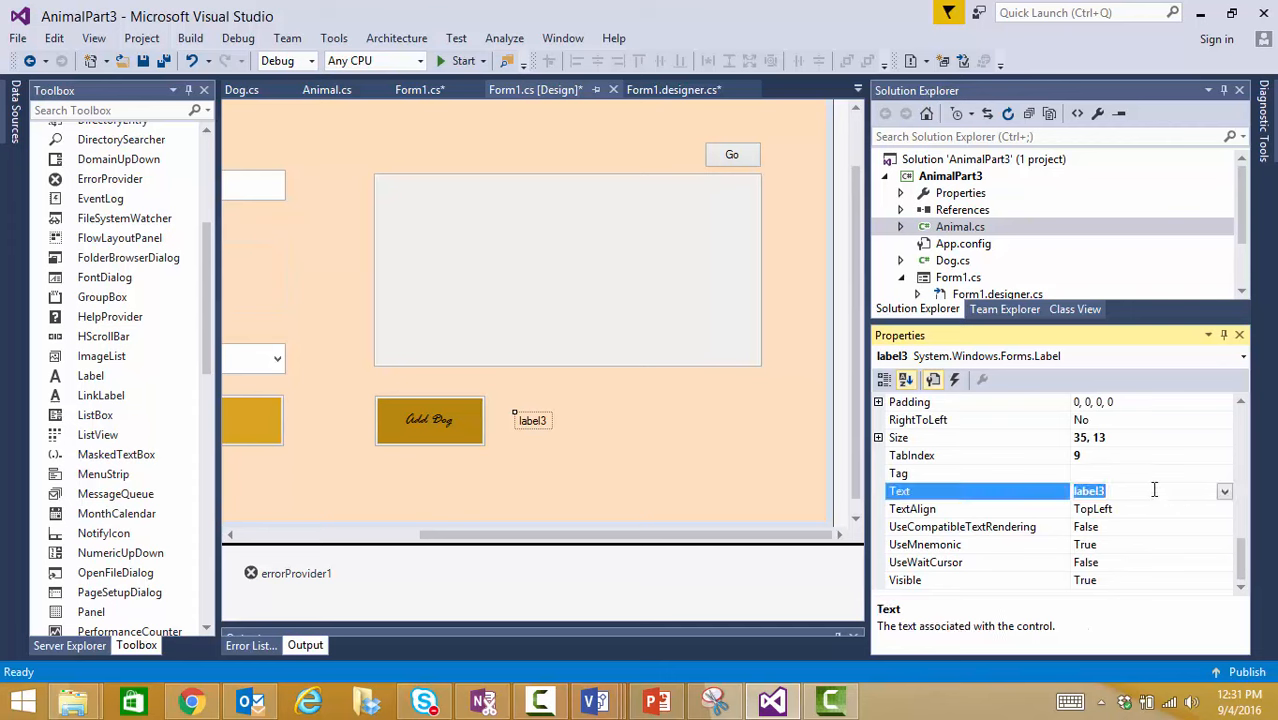
pyautogui.write('Breed')
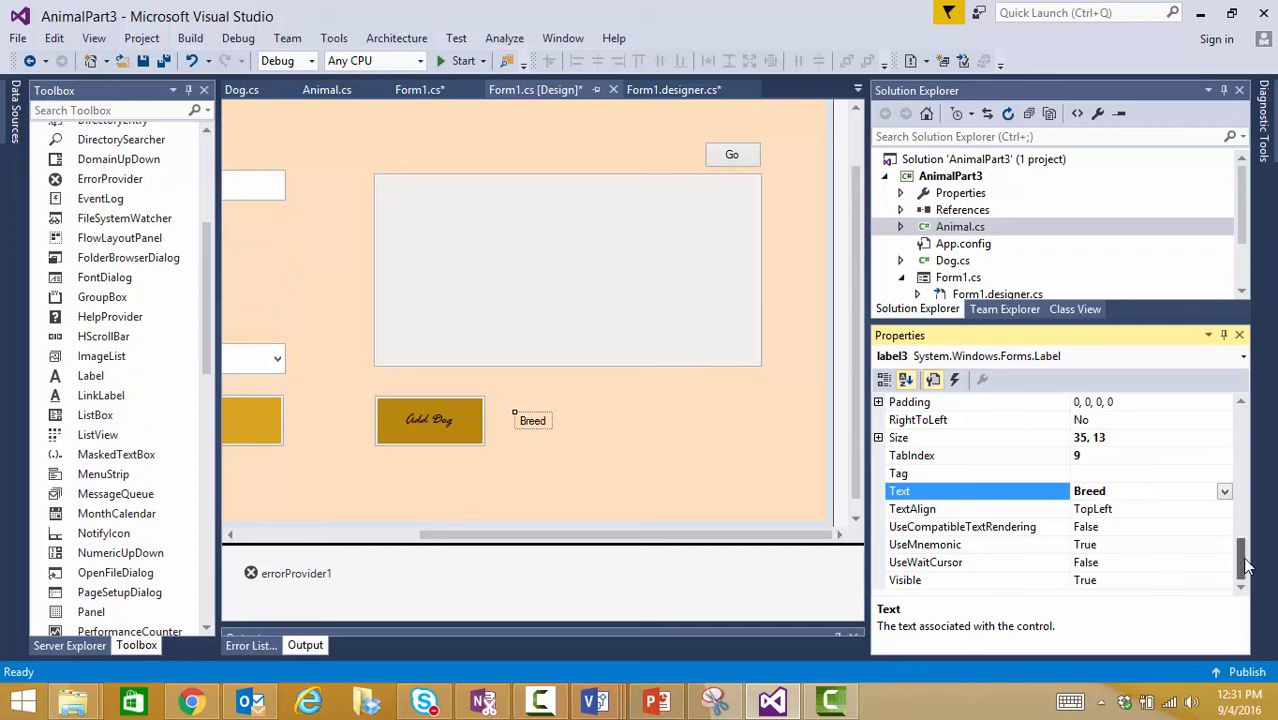
pyautogui.scroll(3)
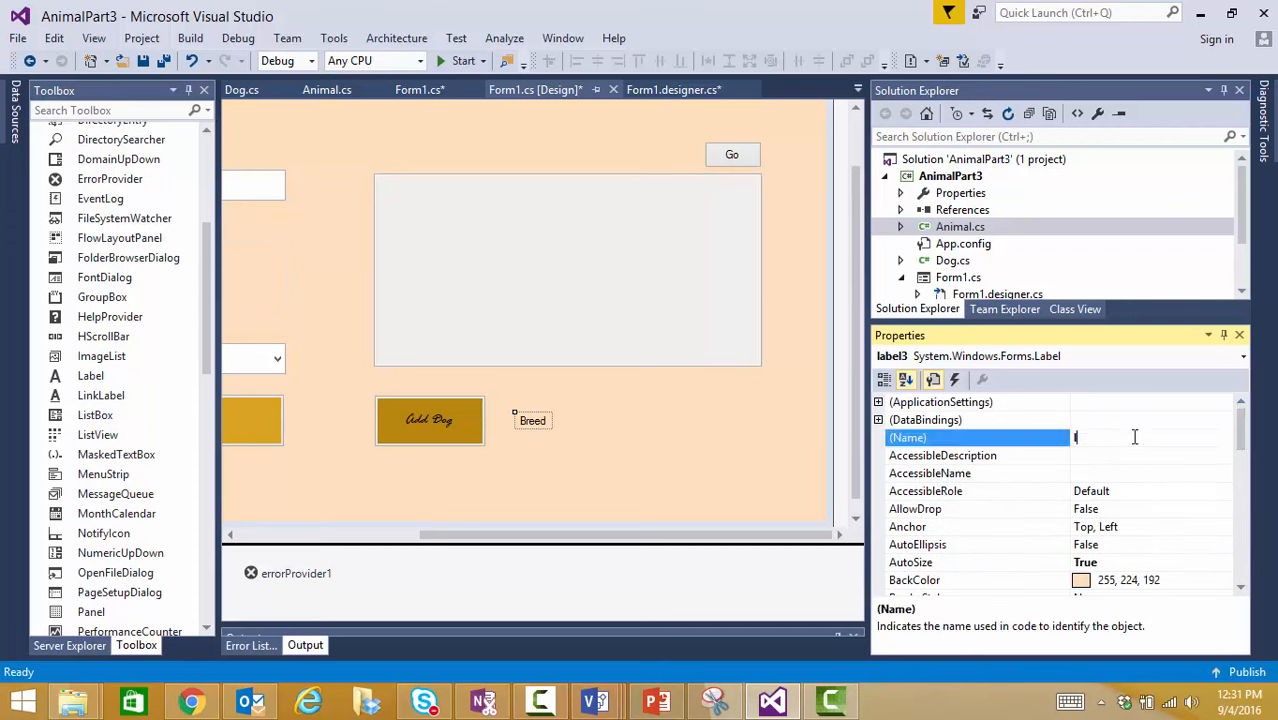
pyautogui.write('lblBreed')
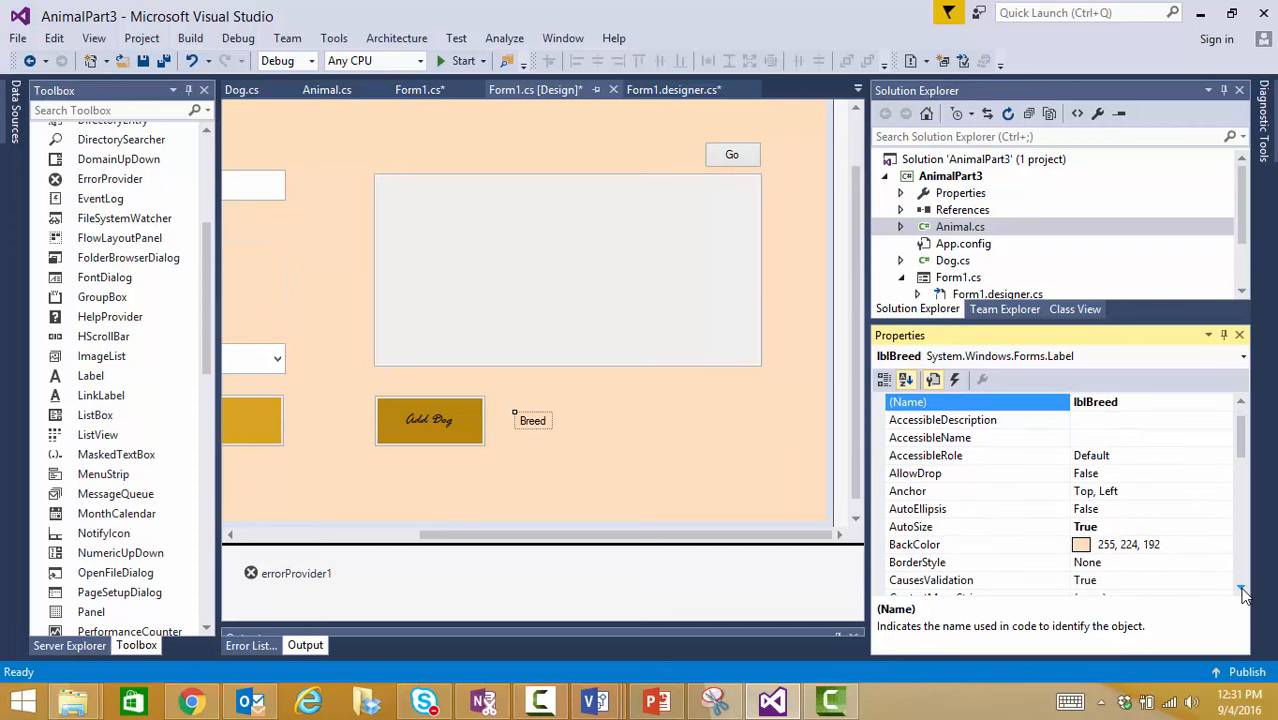
pyautogui.scroll(-3)
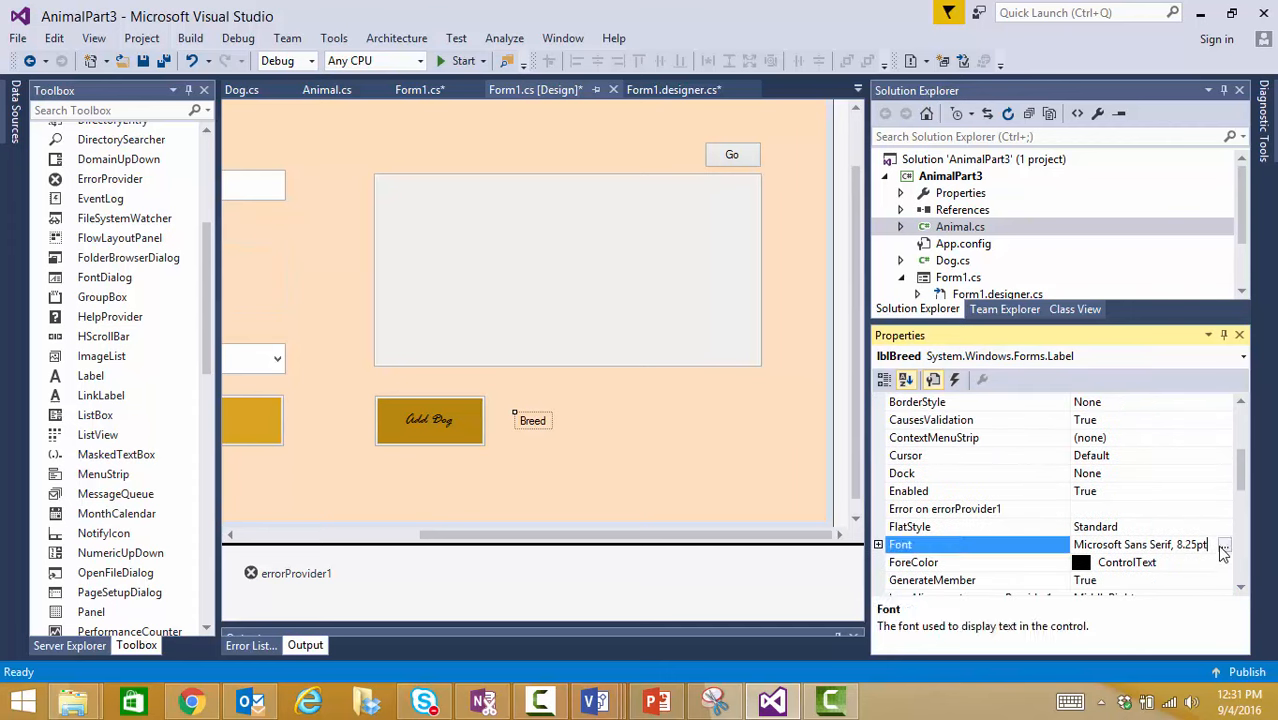
# Set the Breed label font to Microsoft Sans Serif 12pt via the Font dialog.
pyautogui.click(1224, 544)
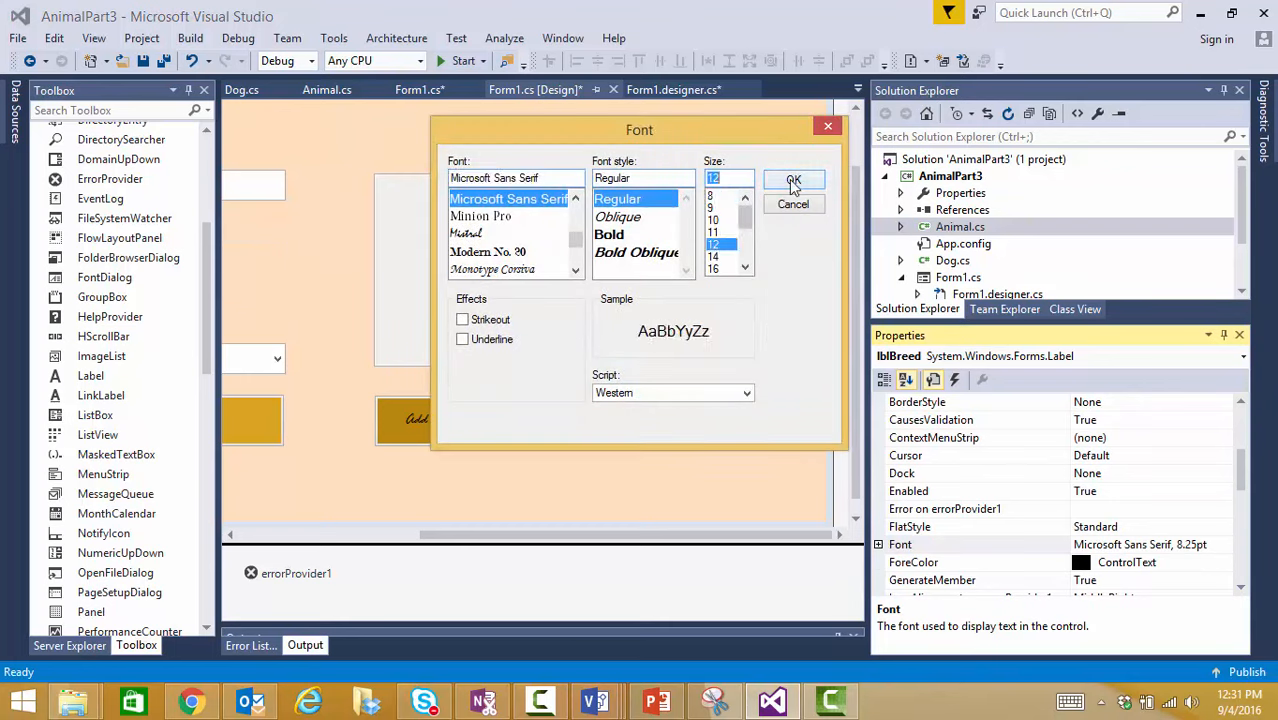
pyautogui.click(792, 180)
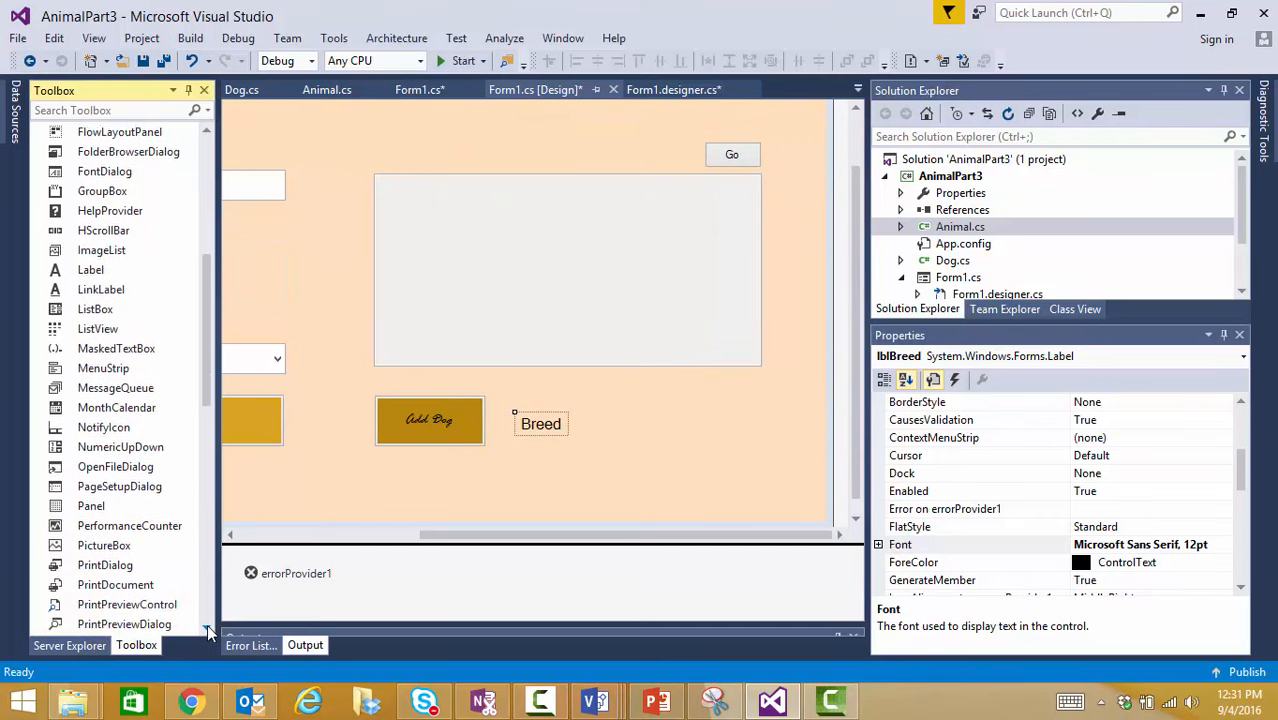
pyautogui.scroll(-3)
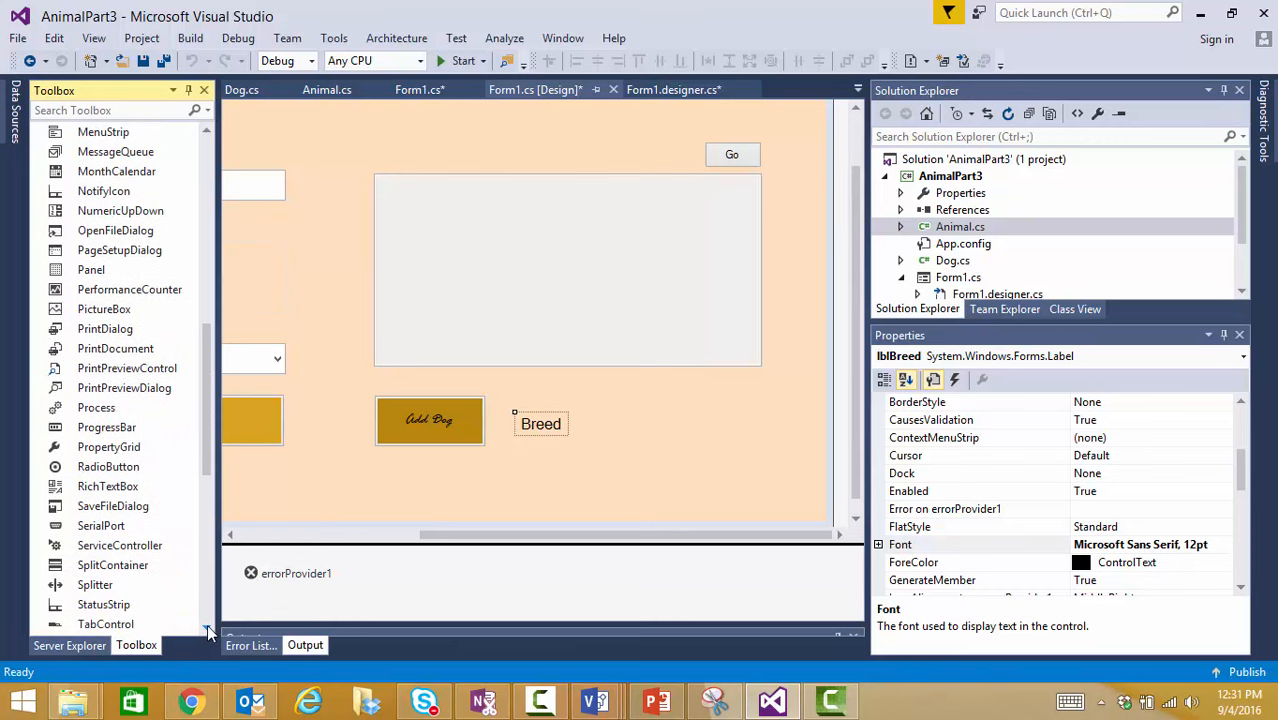
# Place a TextBox beside the Breed label and name it txtBreed.
pyautogui.click(96, 564)
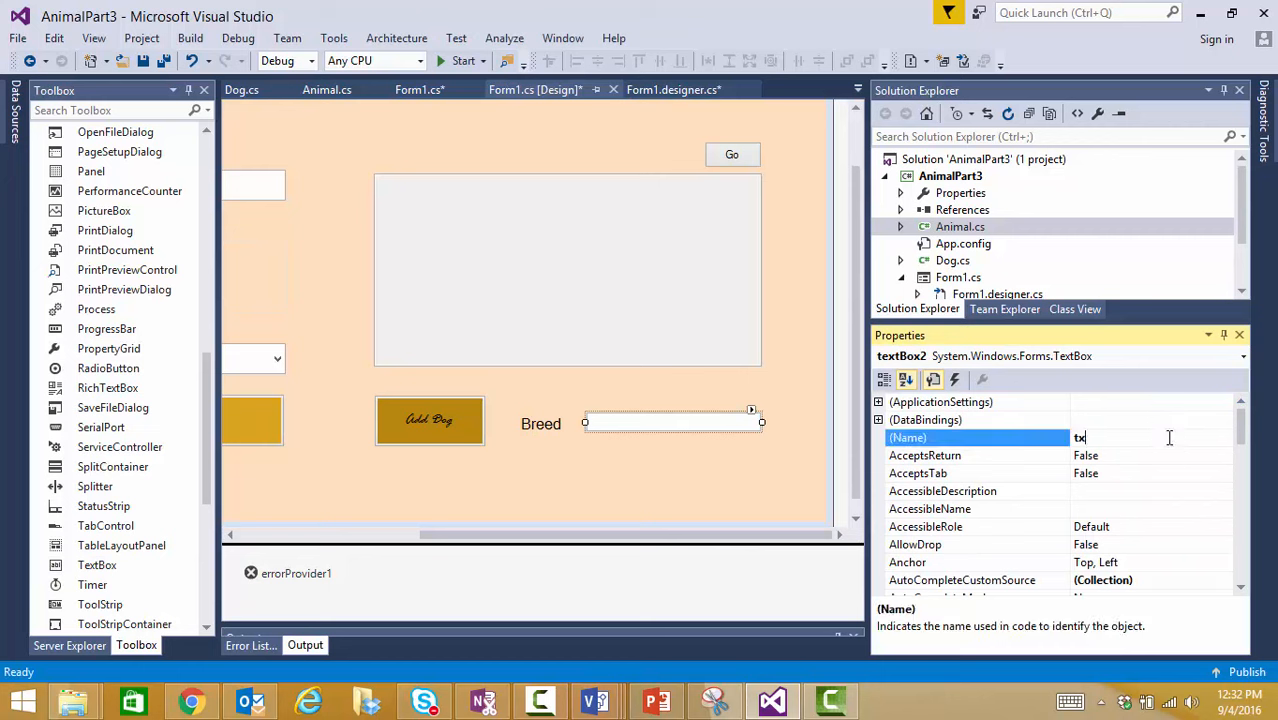
pyautogui.write('txtBreed')
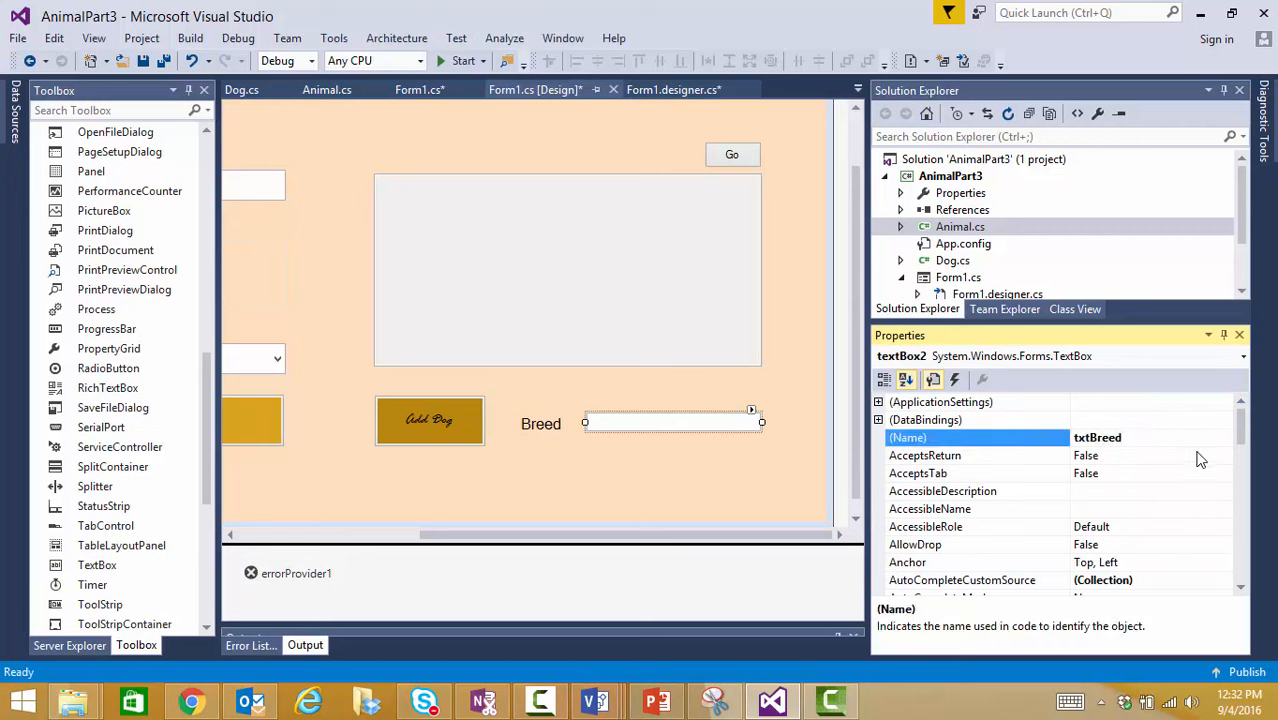
pyautogui.scroll(-3)
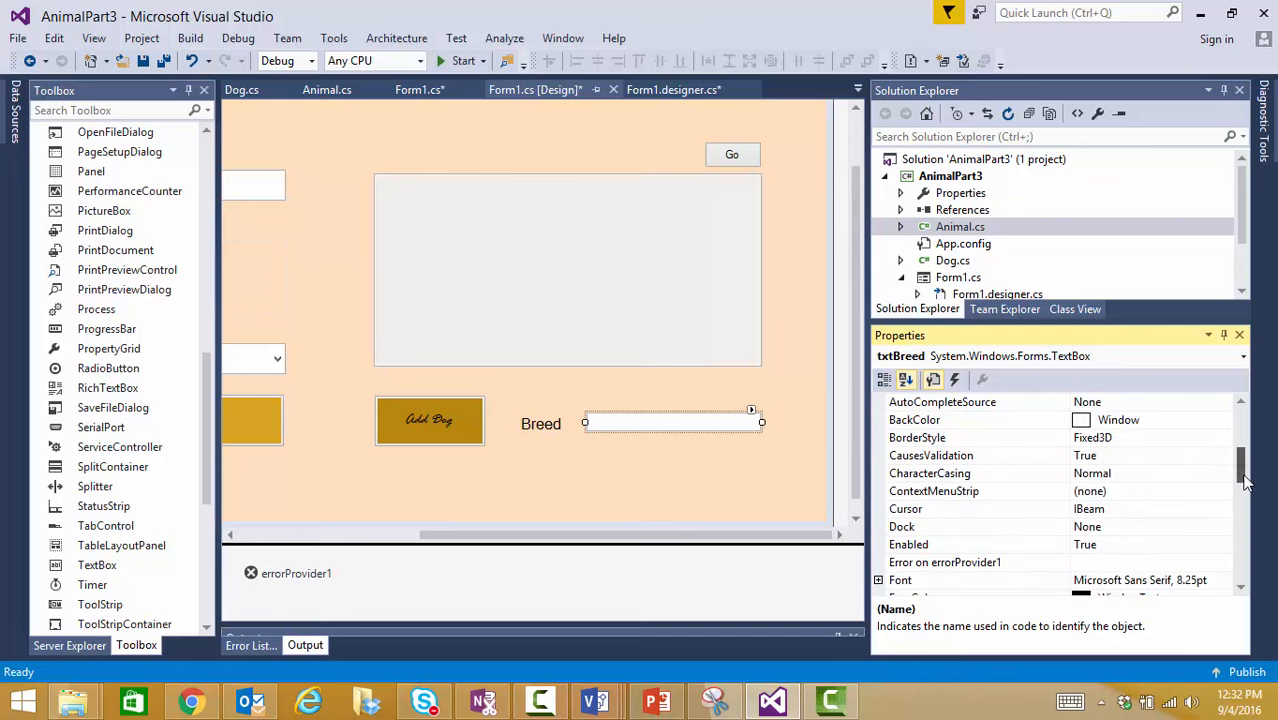
pyautogui.scroll(-3)
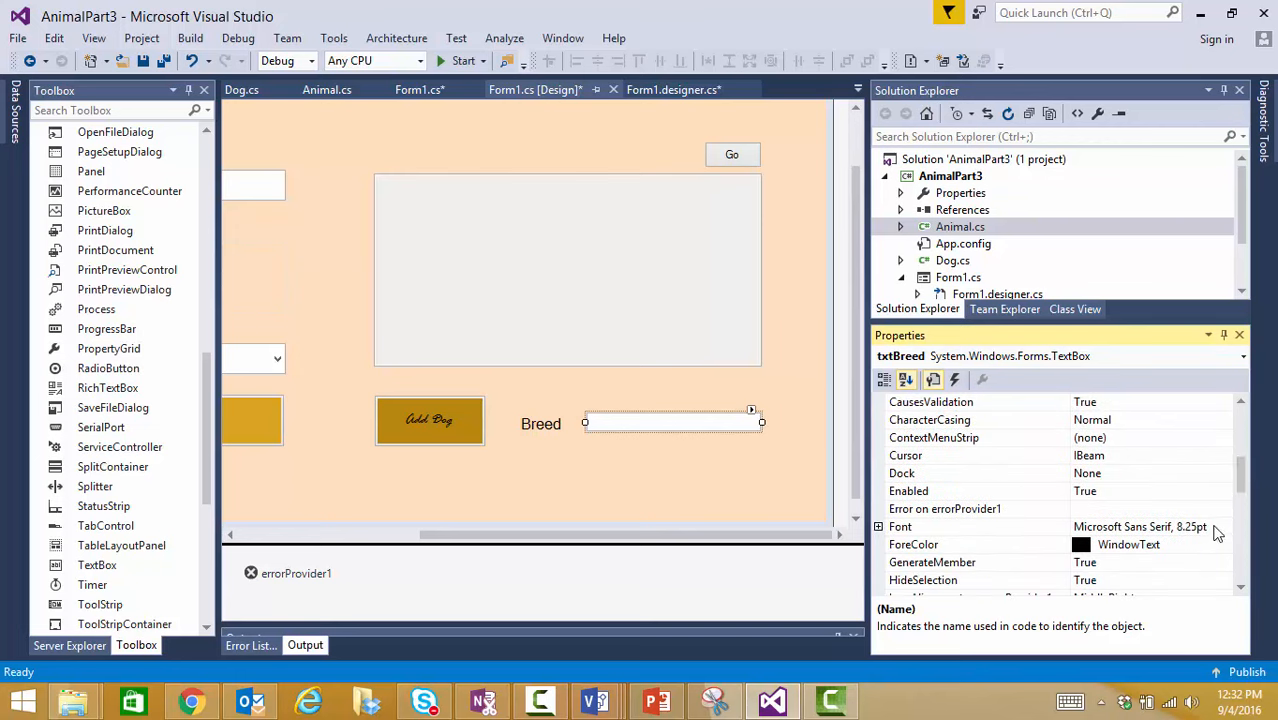
# Set the txtBreed text box font to Candara 12pt.
pyautogui.click(1216, 526)
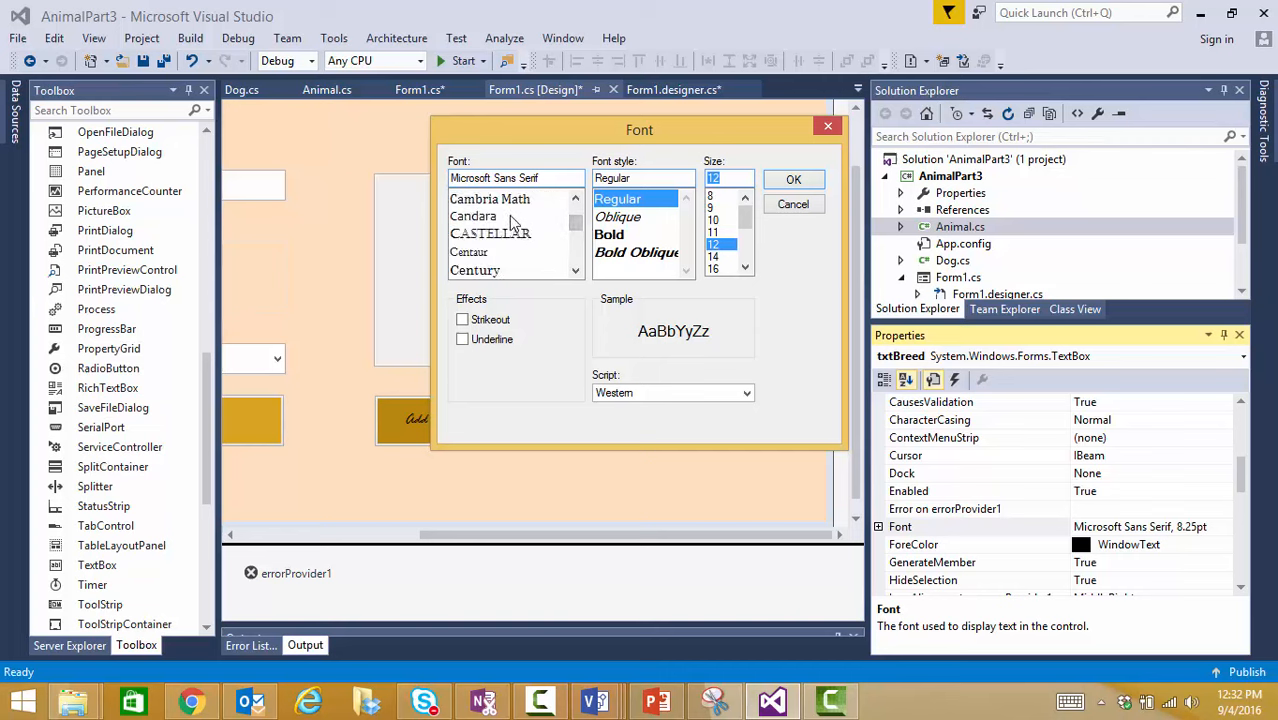
pyautogui.click(792, 180)
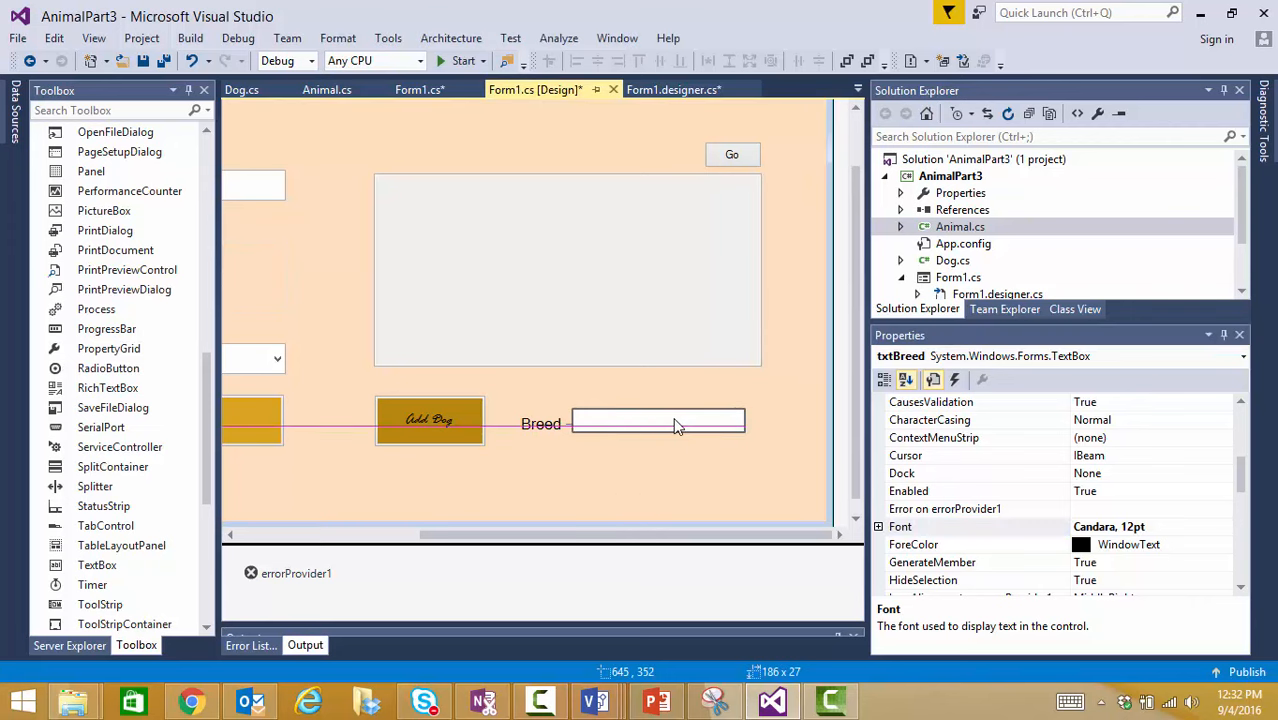
pyautogui.click(650, 490)
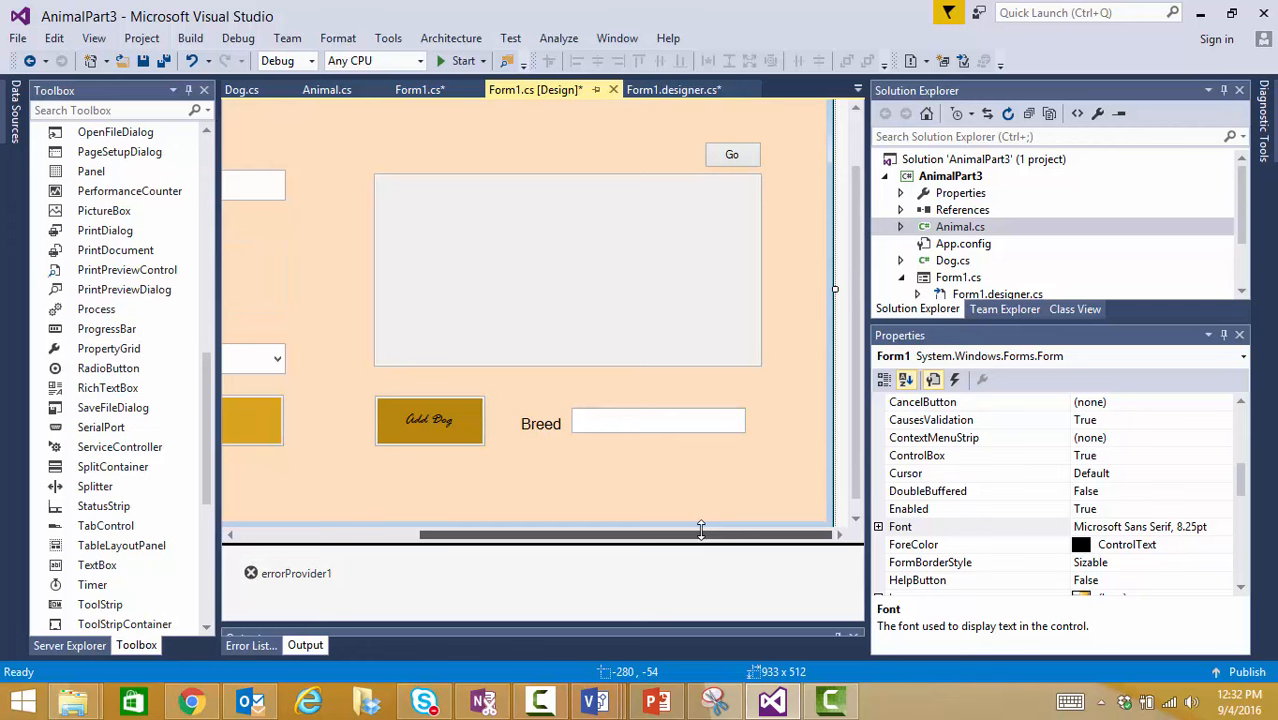
pyautogui.hscroll(-3)
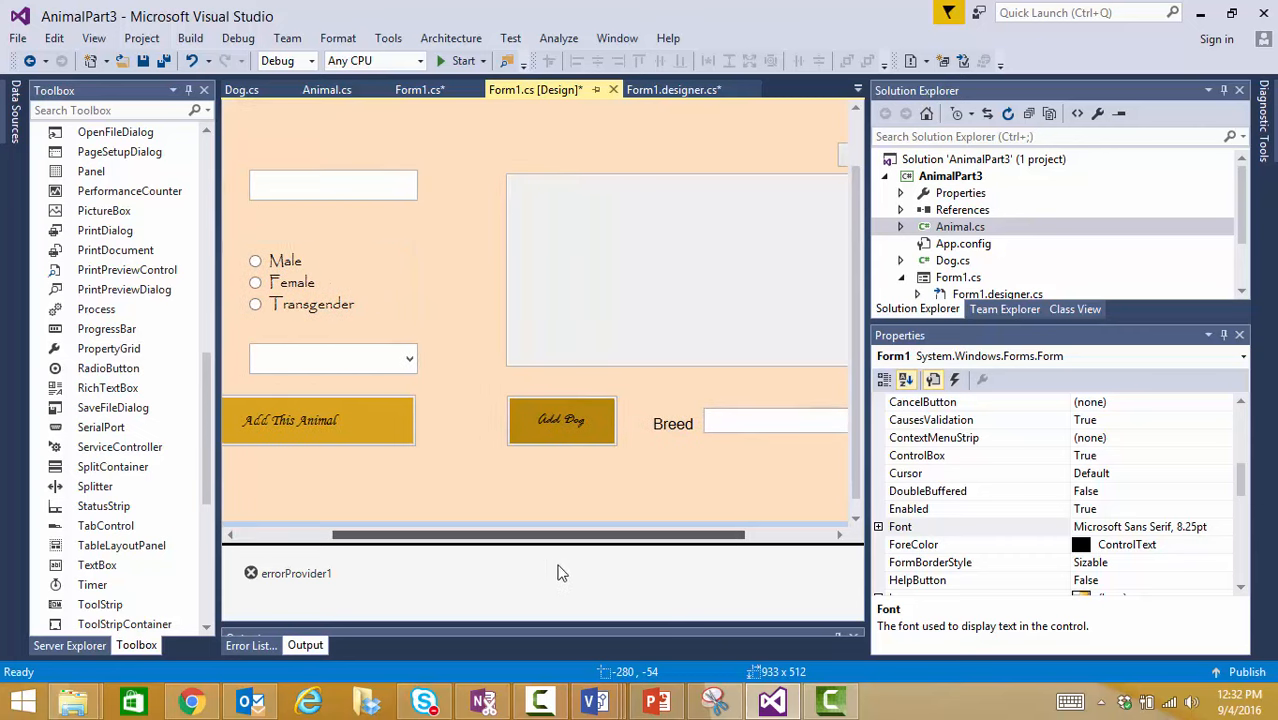
pyautogui.hscroll(3)
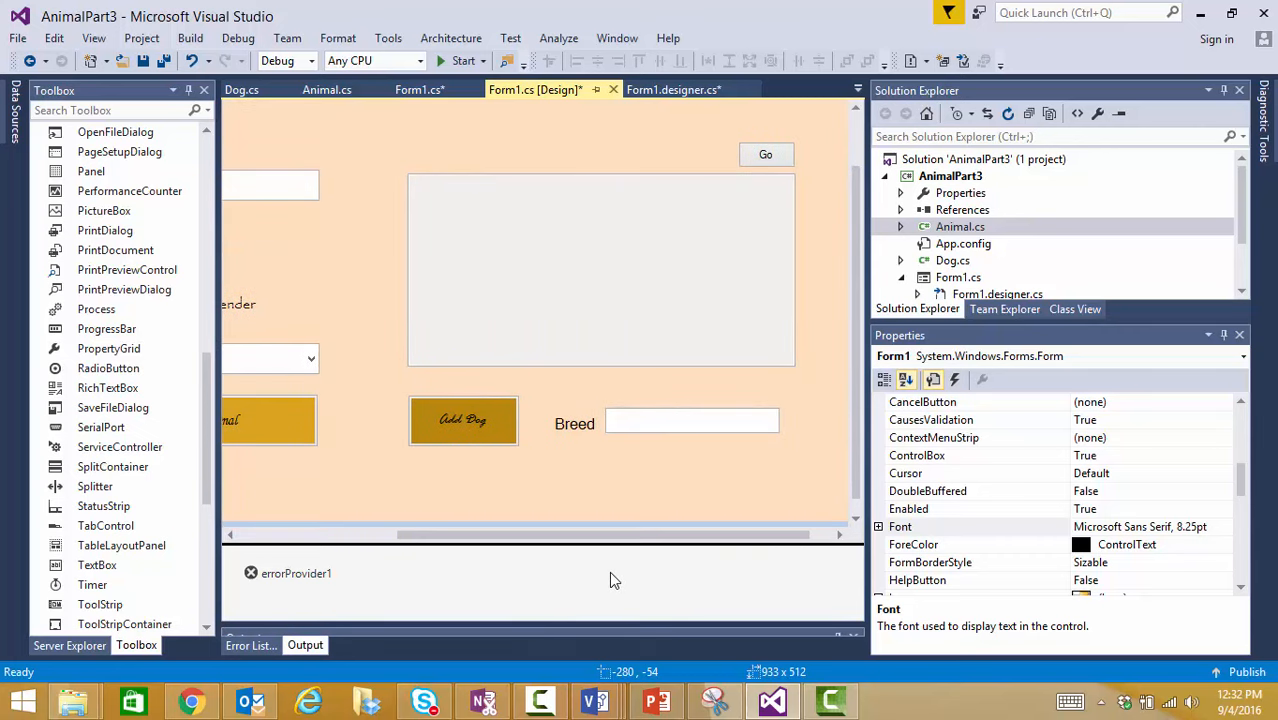
pyautogui.moveTo(498, 444)
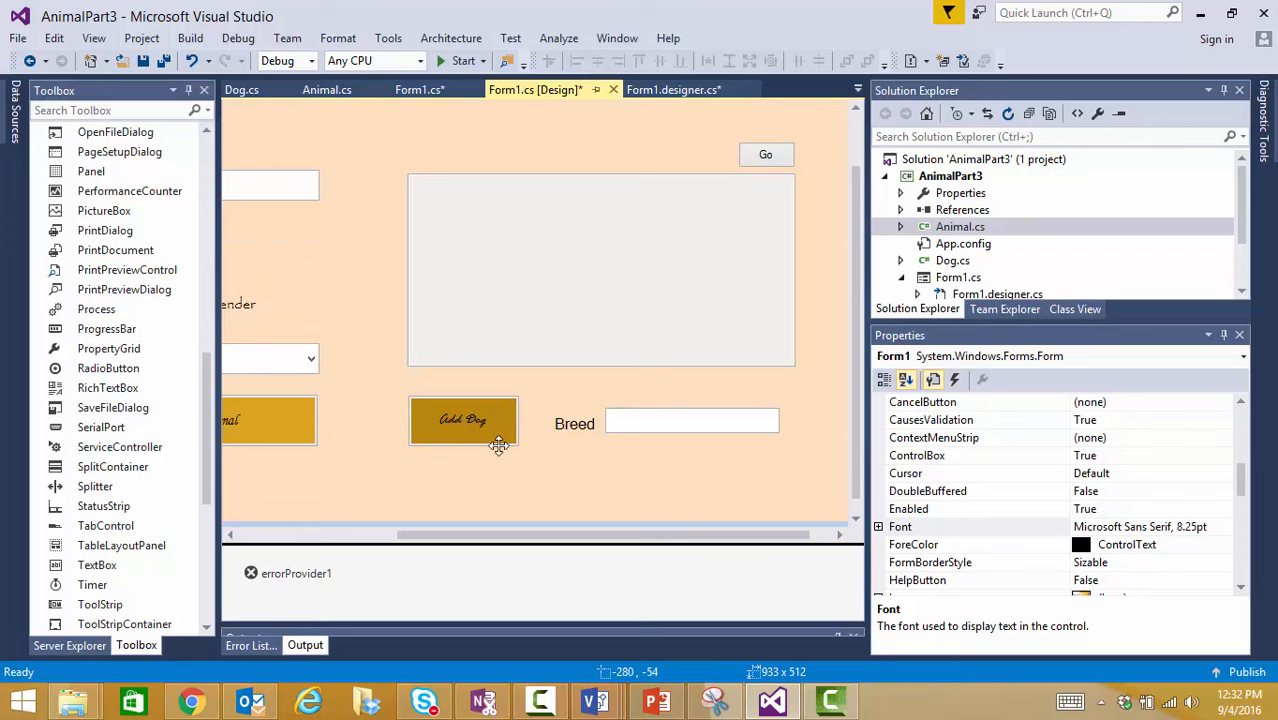
pyautogui.moveTo(464, 432)
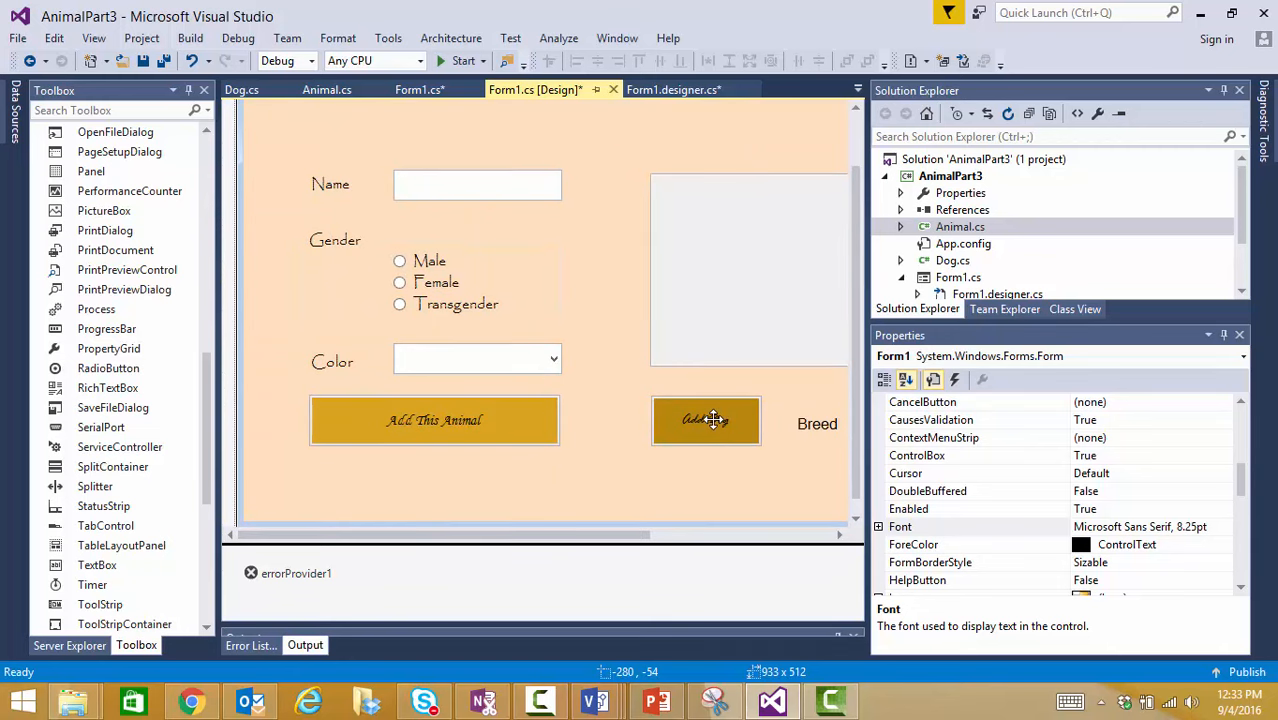
# In btnAddDog_Click, add the condition if (btnAddDog.Text == "Add Dog").
pyautogui.doubleClick(706, 420)
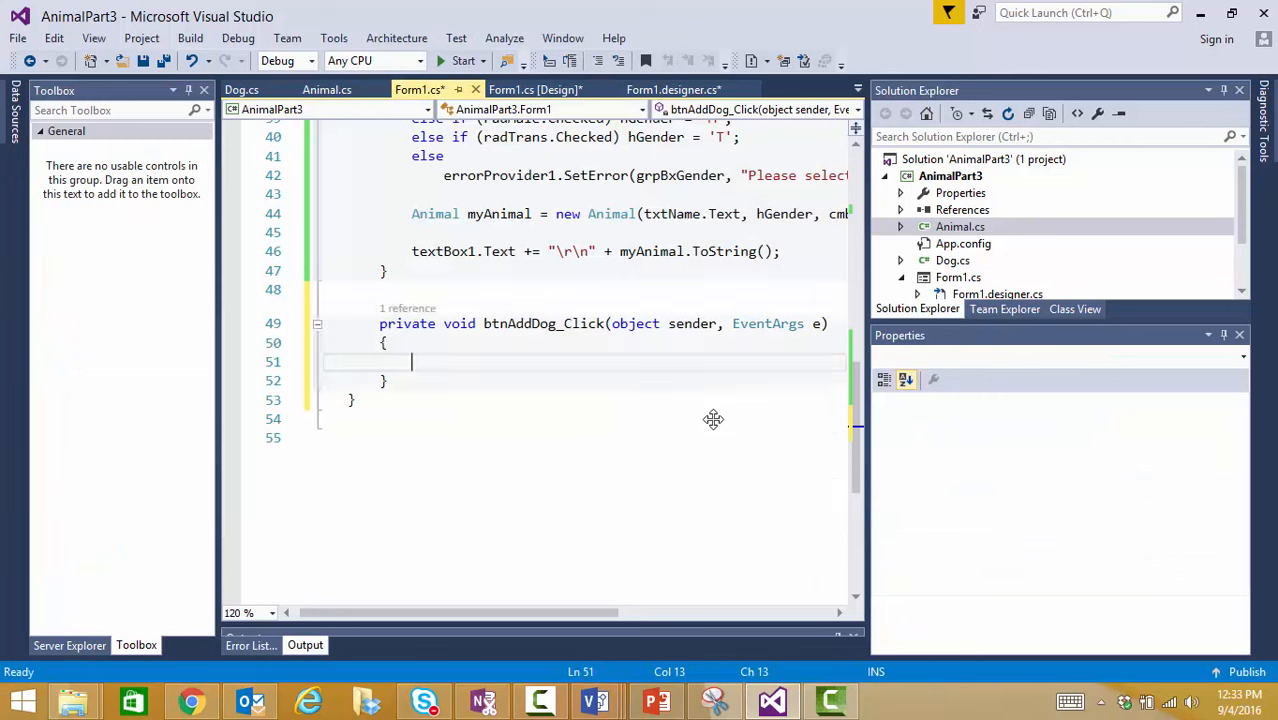
pyautogui.write('if (')
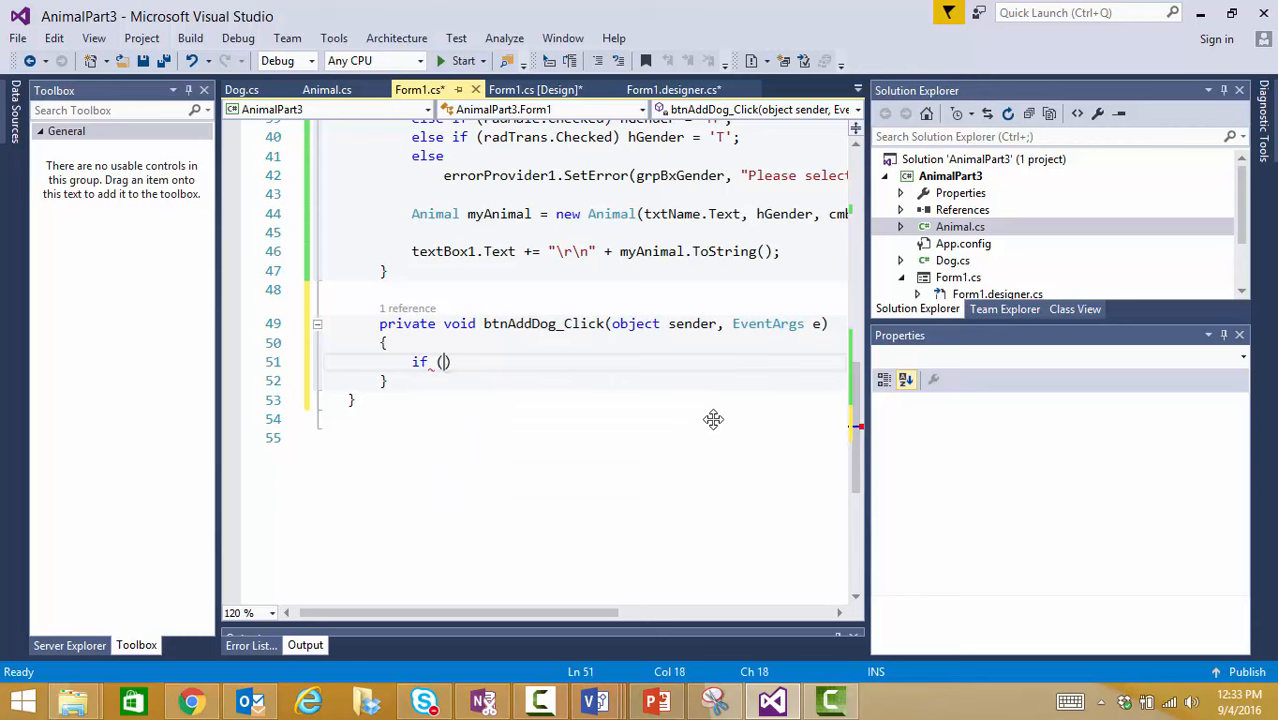
pyautogui.write('b')
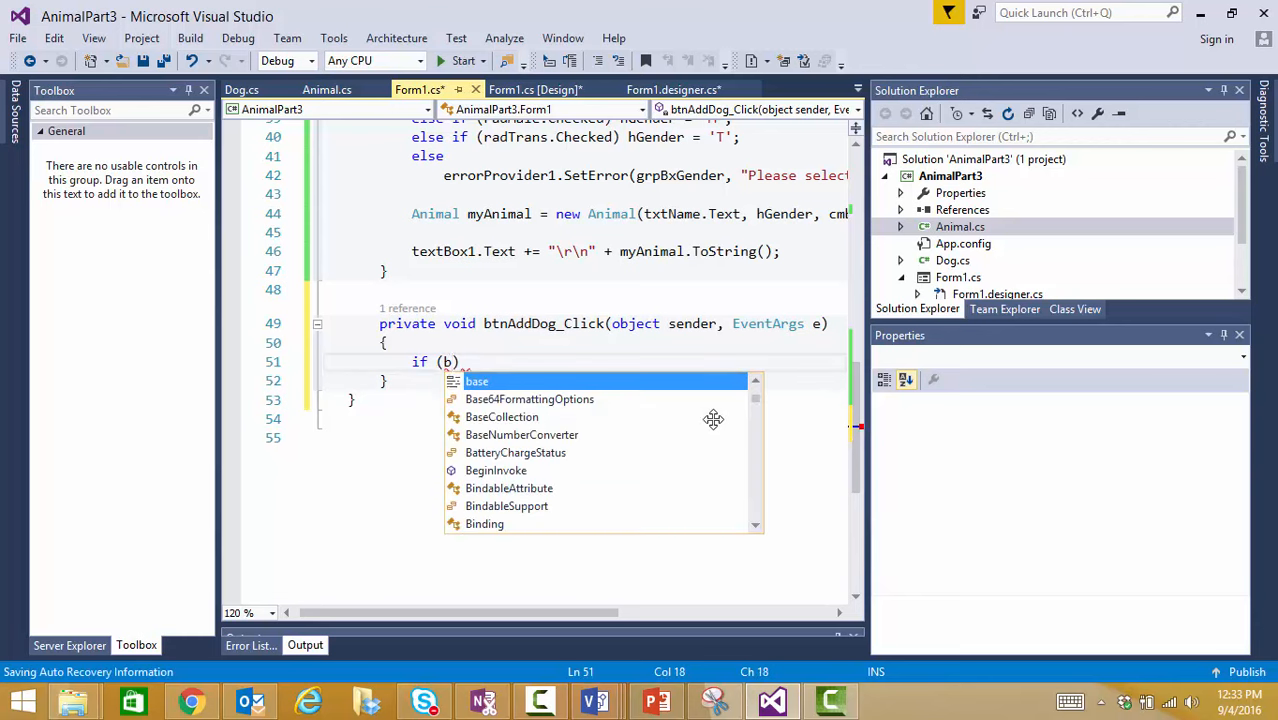
pyautogui.write('tnAddDog')
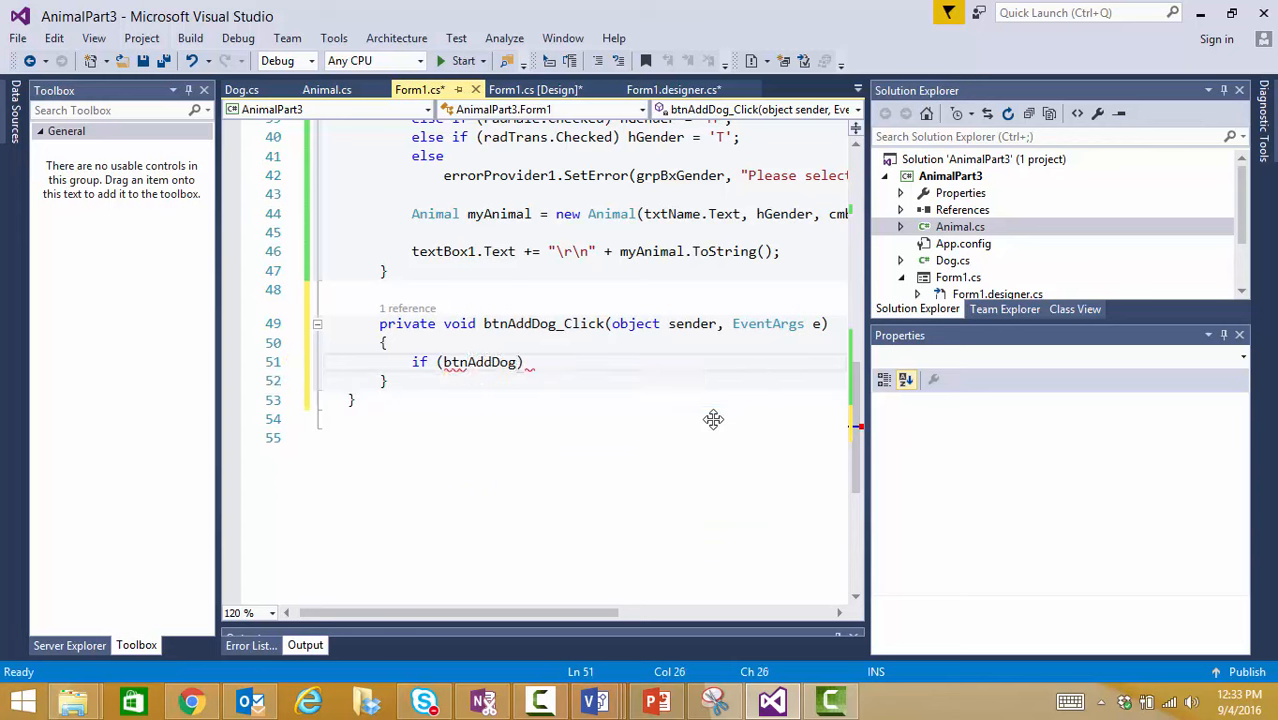
pyautogui.write('.Text')
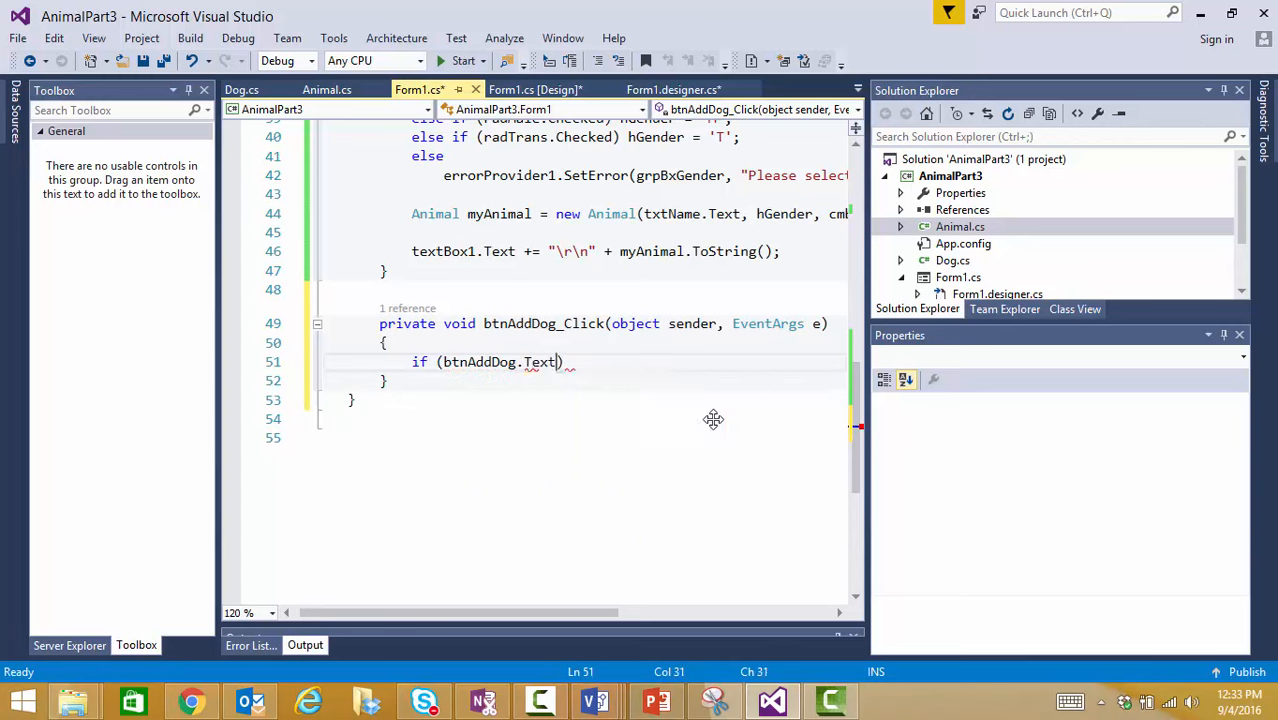
pyautogui.write('=')
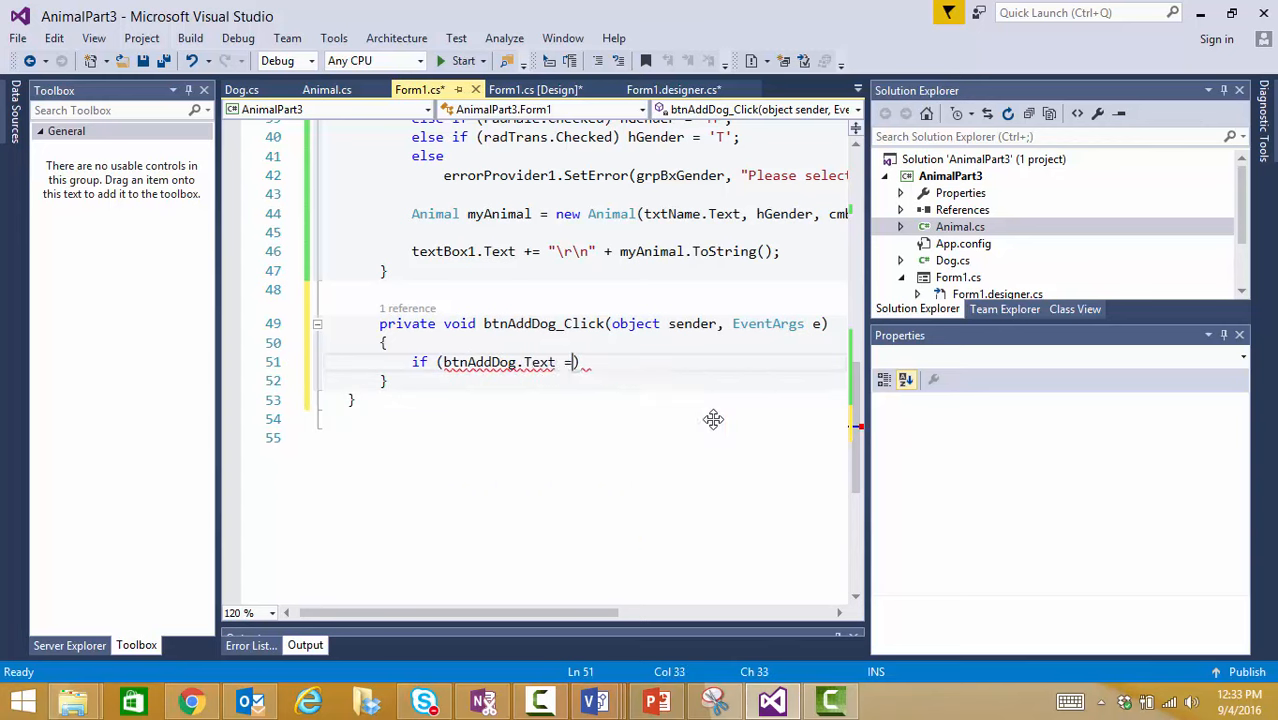
pyautogui.write('= "A"')
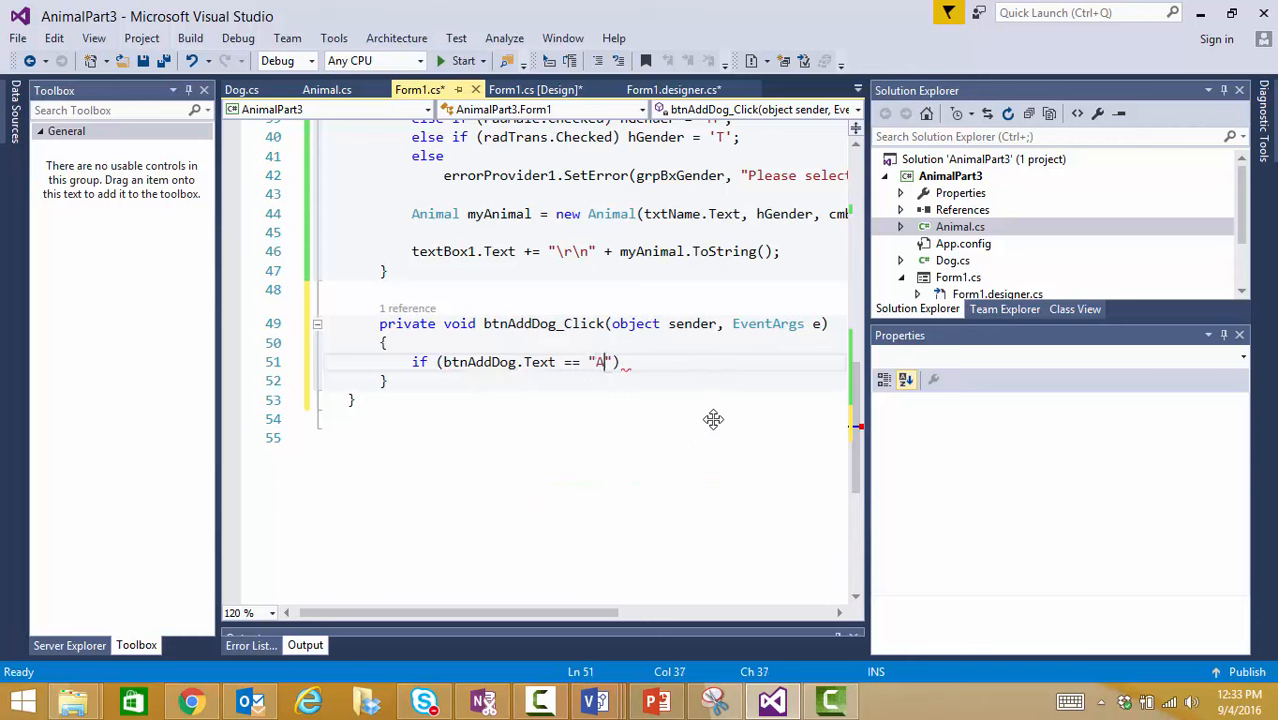
pyautogui.write('dd Dog')
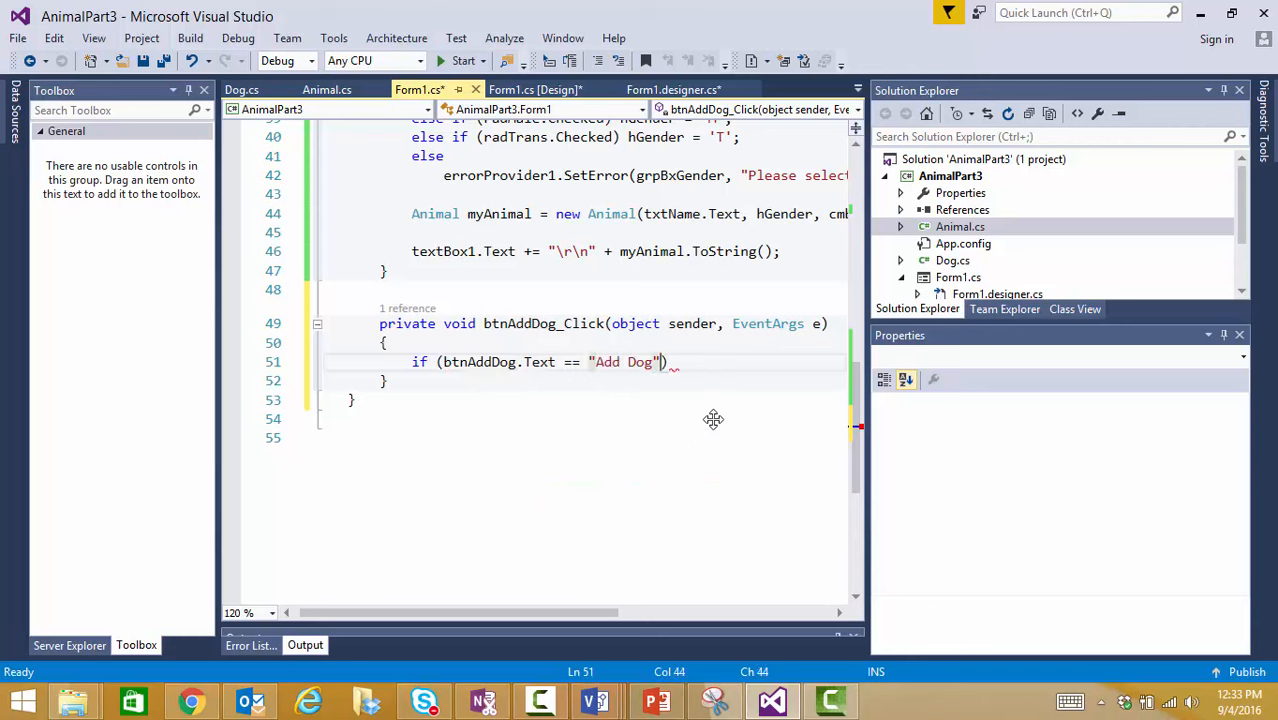
pyautogui.press('Enter')
pyautogui.write('{')
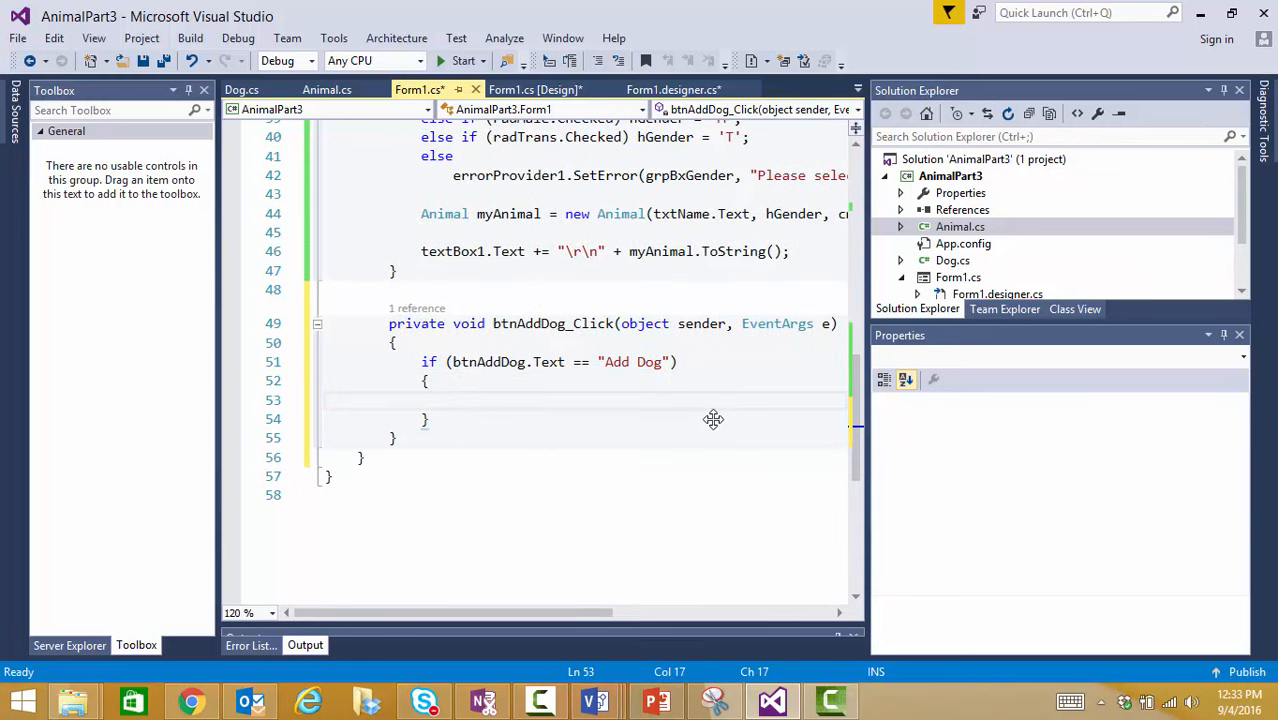
# Inside the if, enable and show lblBreed and txtBreed and focus txtBreed.
pyautogui.write('lblBreed.')
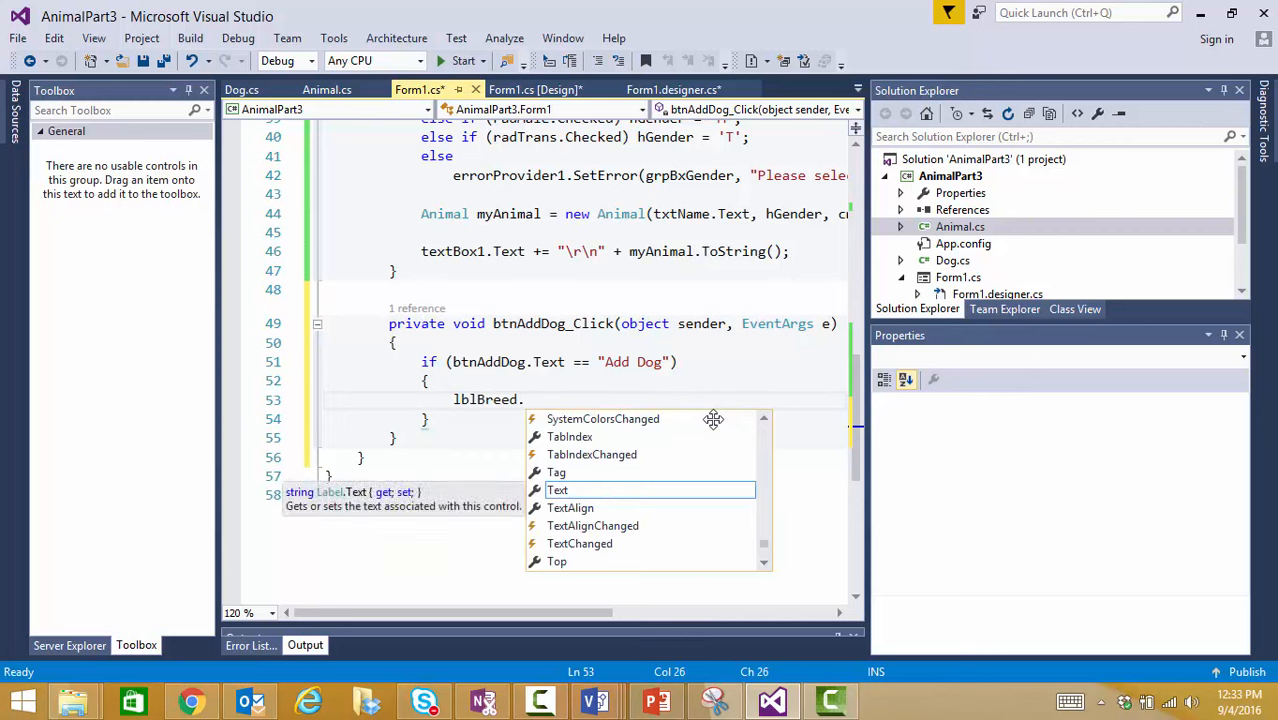
pyautogui.write('Enabled')
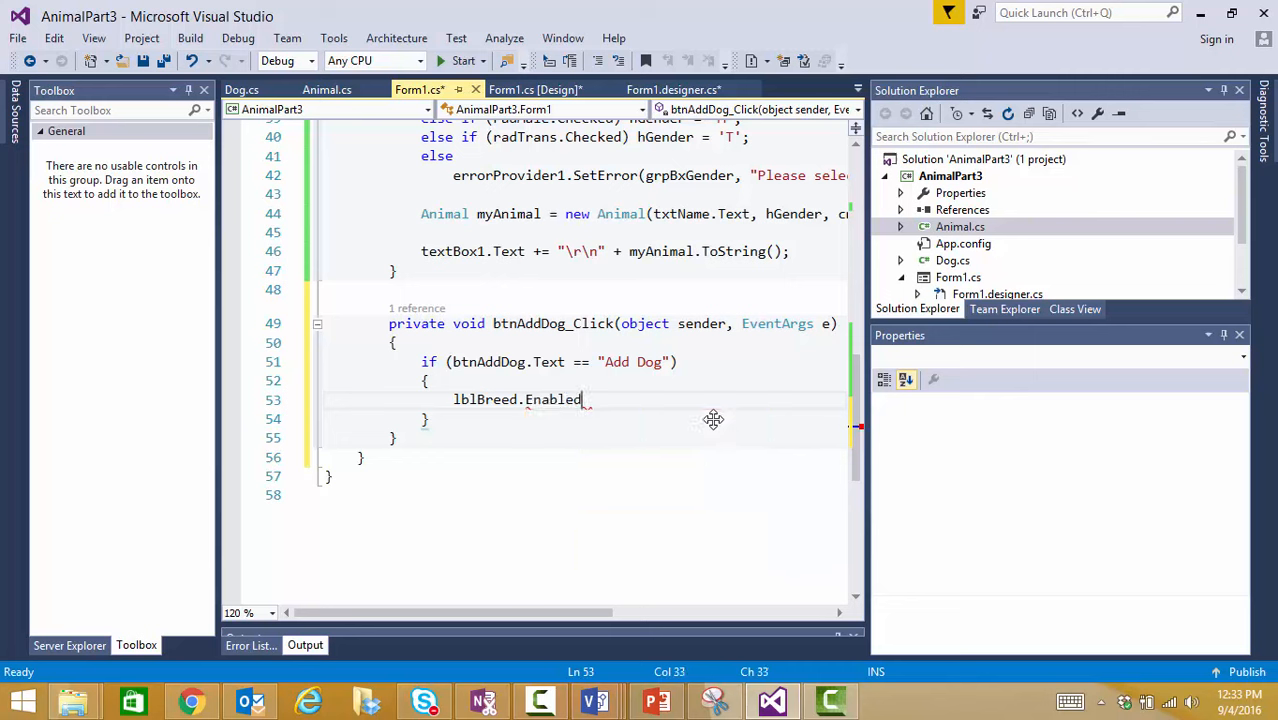
pyautogui.write('= true;')
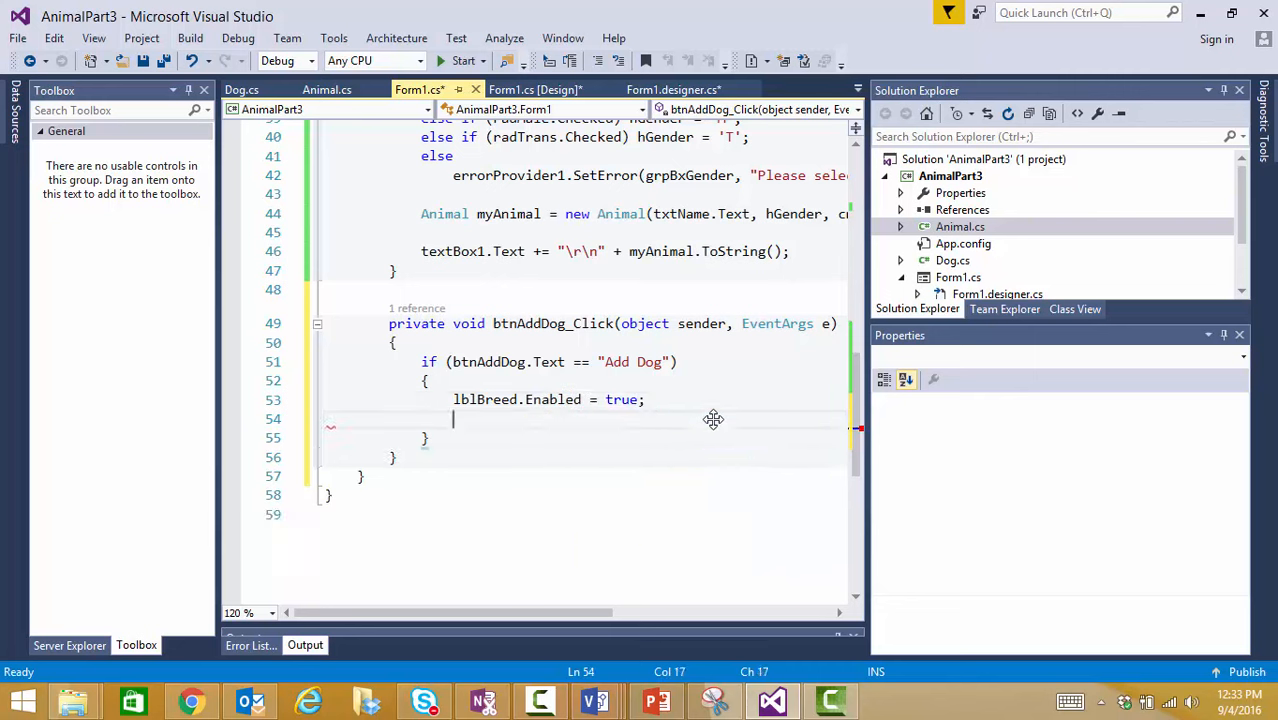
pyautogui.write('lblBreed.Visible =')
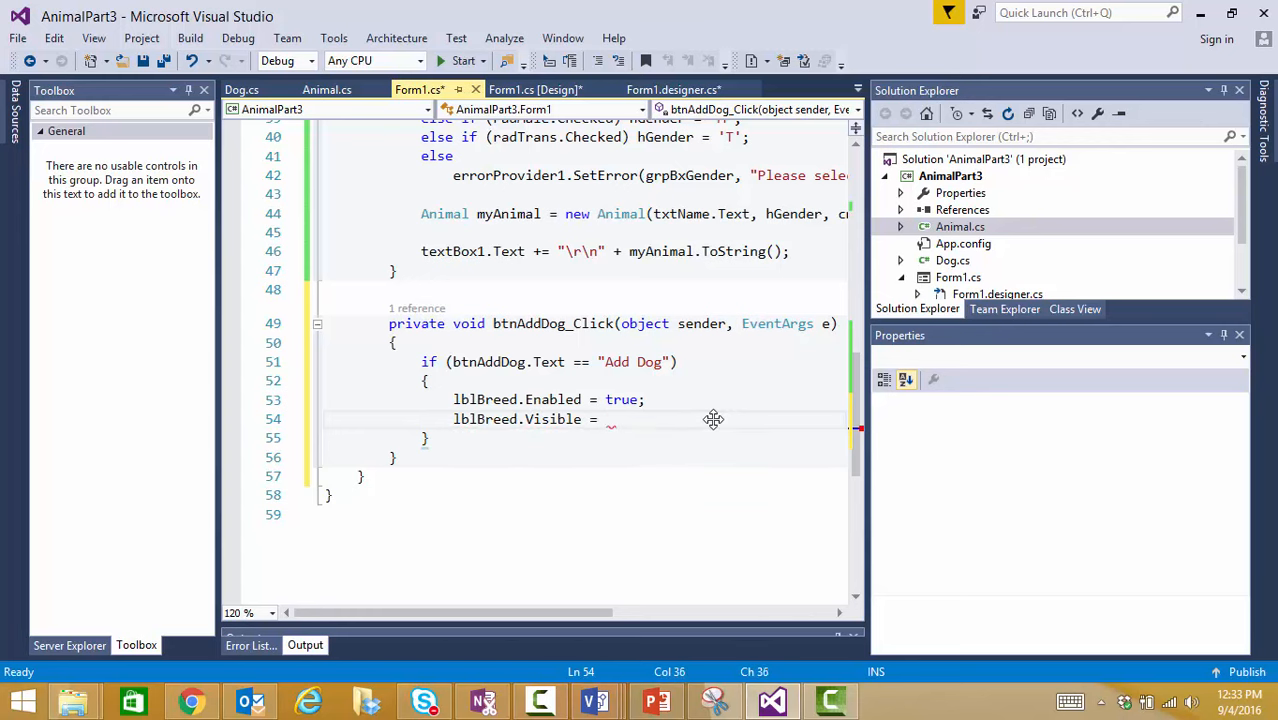
pyautogui.write('true;')
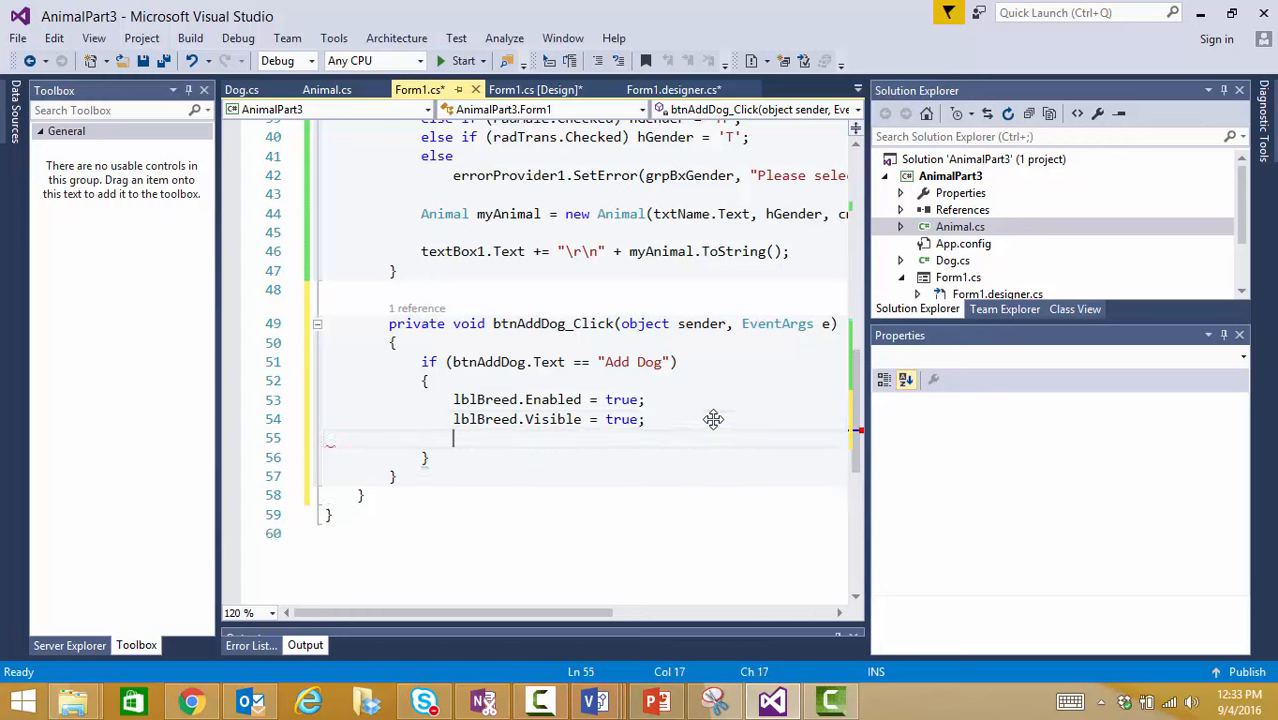
pyautogui.write('t')
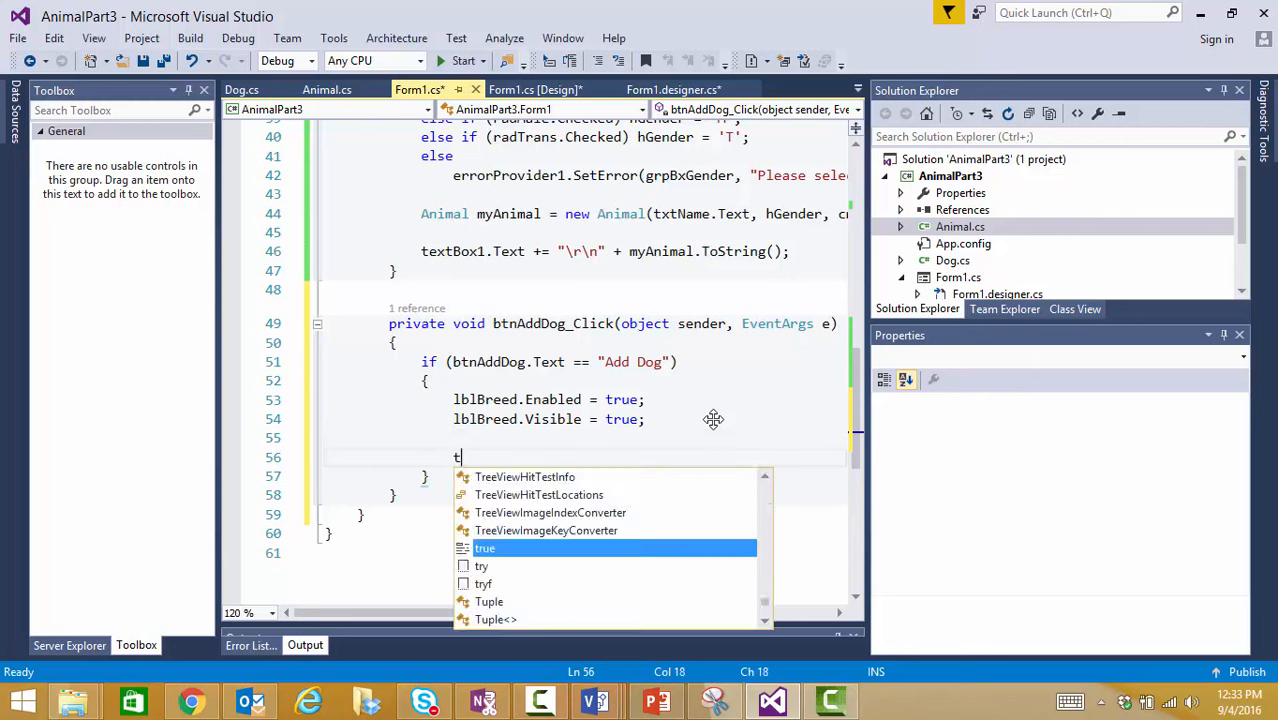
pyautogui.write('txtBreed.e')
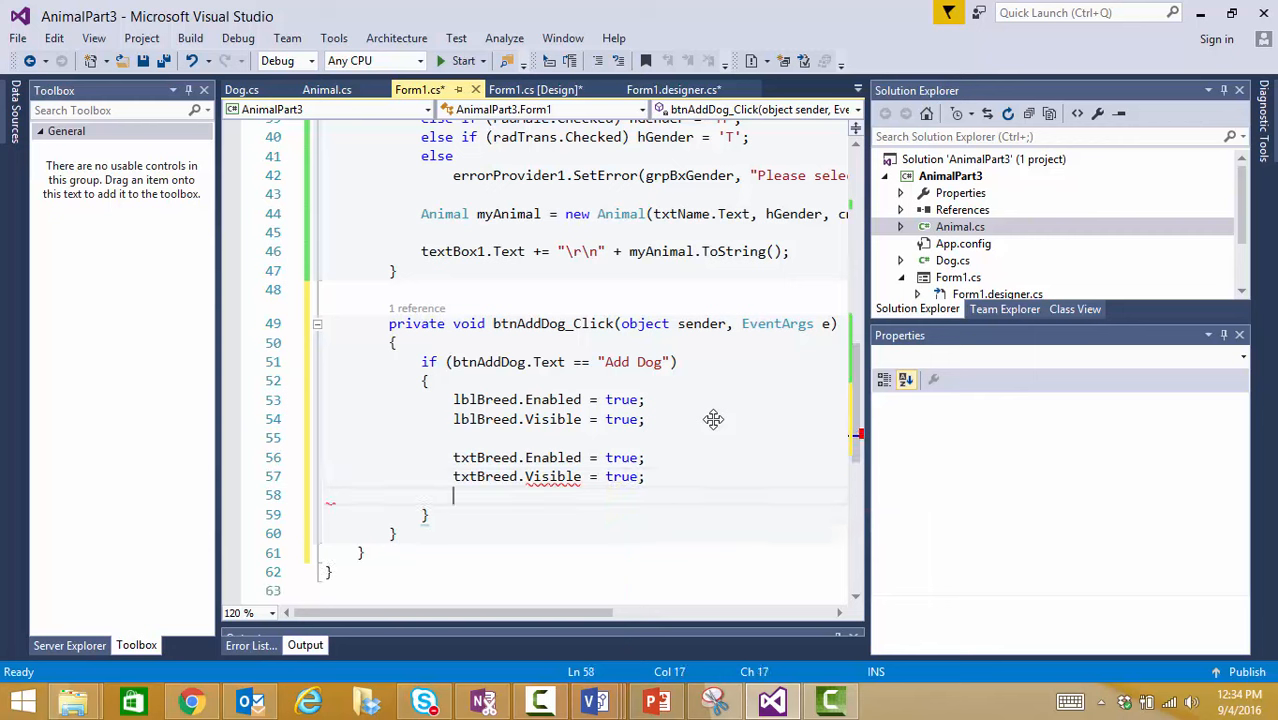
pyautogui.write('txtBreed')
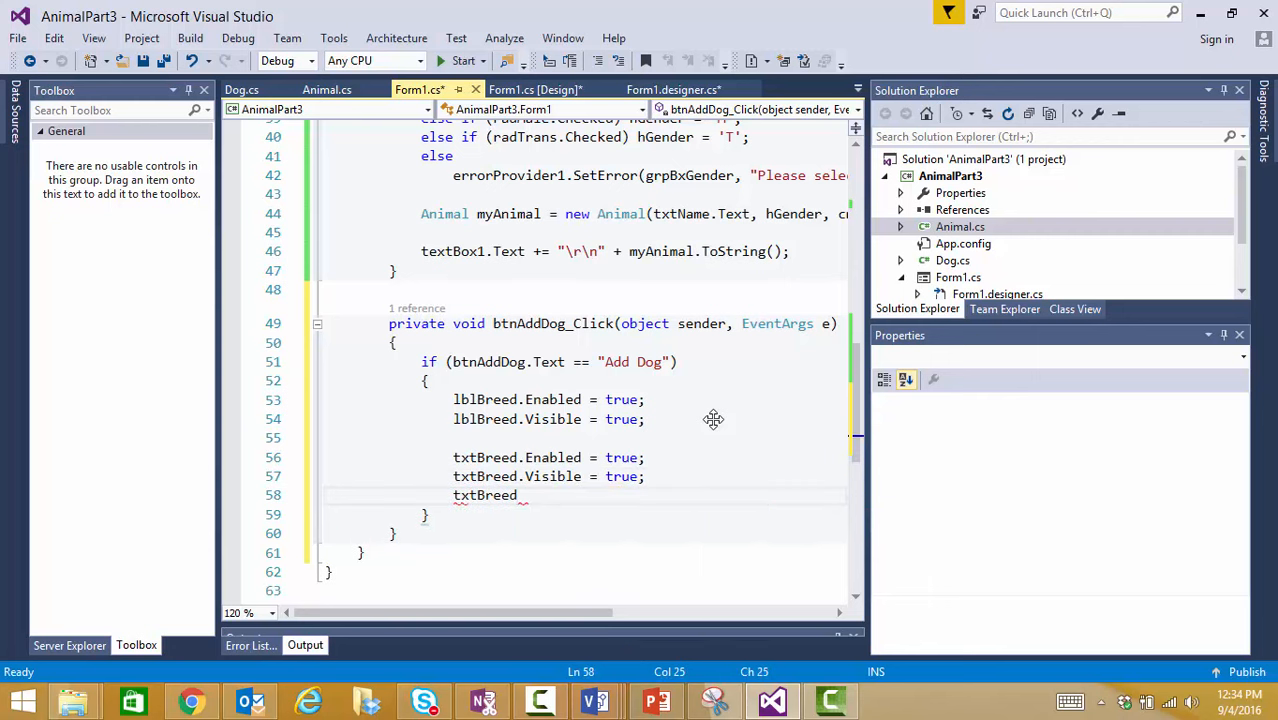
pyautogui.write('.Focus()')
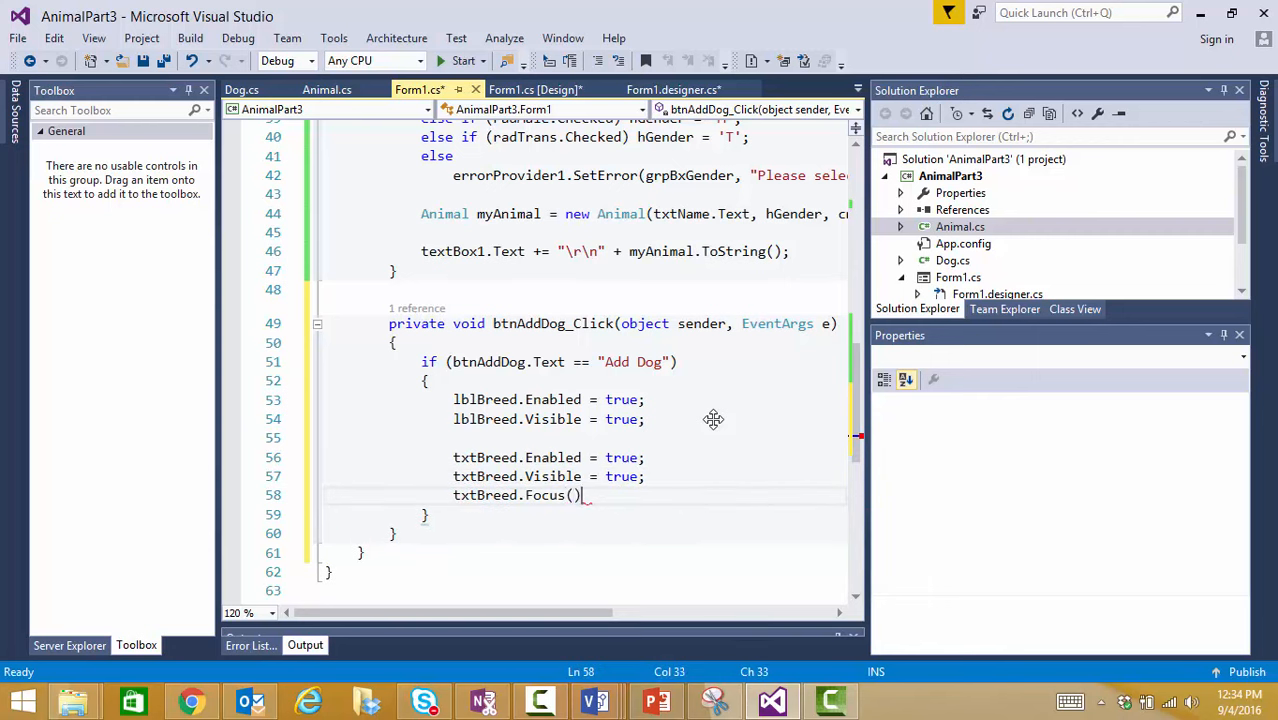
pyautogui.write(';')
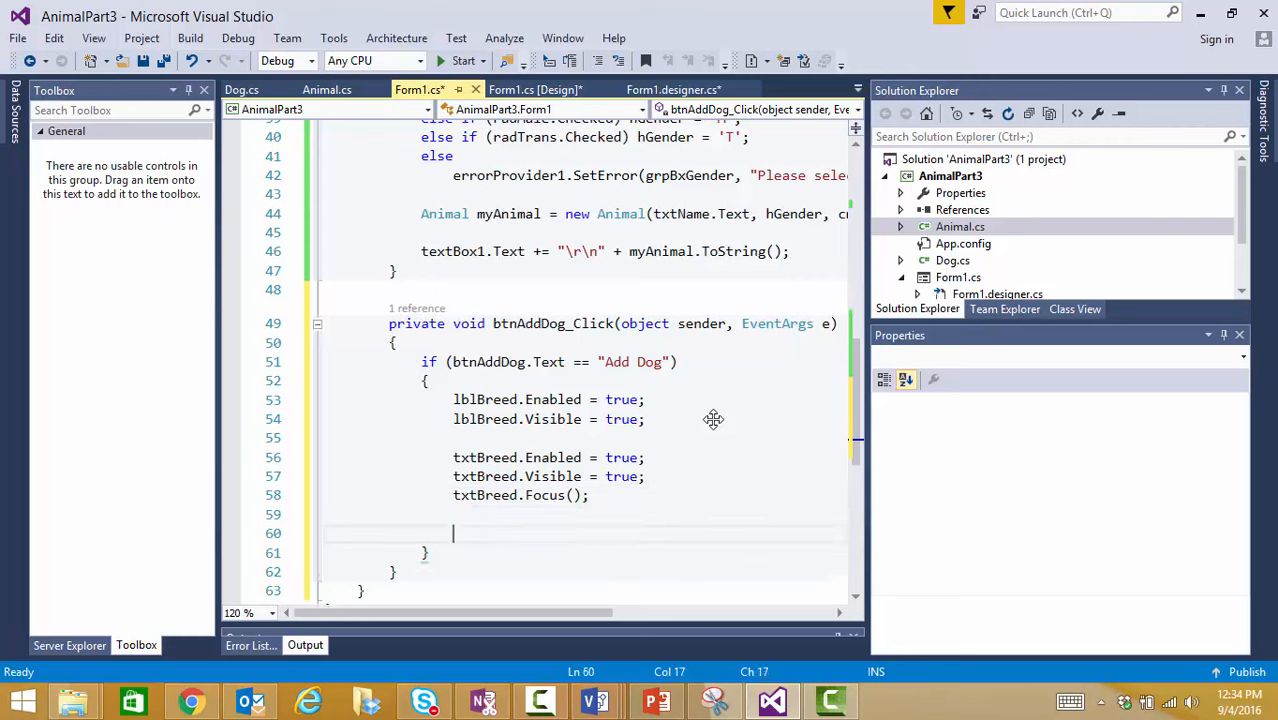
# Set btnAddDog.Text to "Save" in the if block and begin an else branch.
pyautogui.write('btnAddDog')
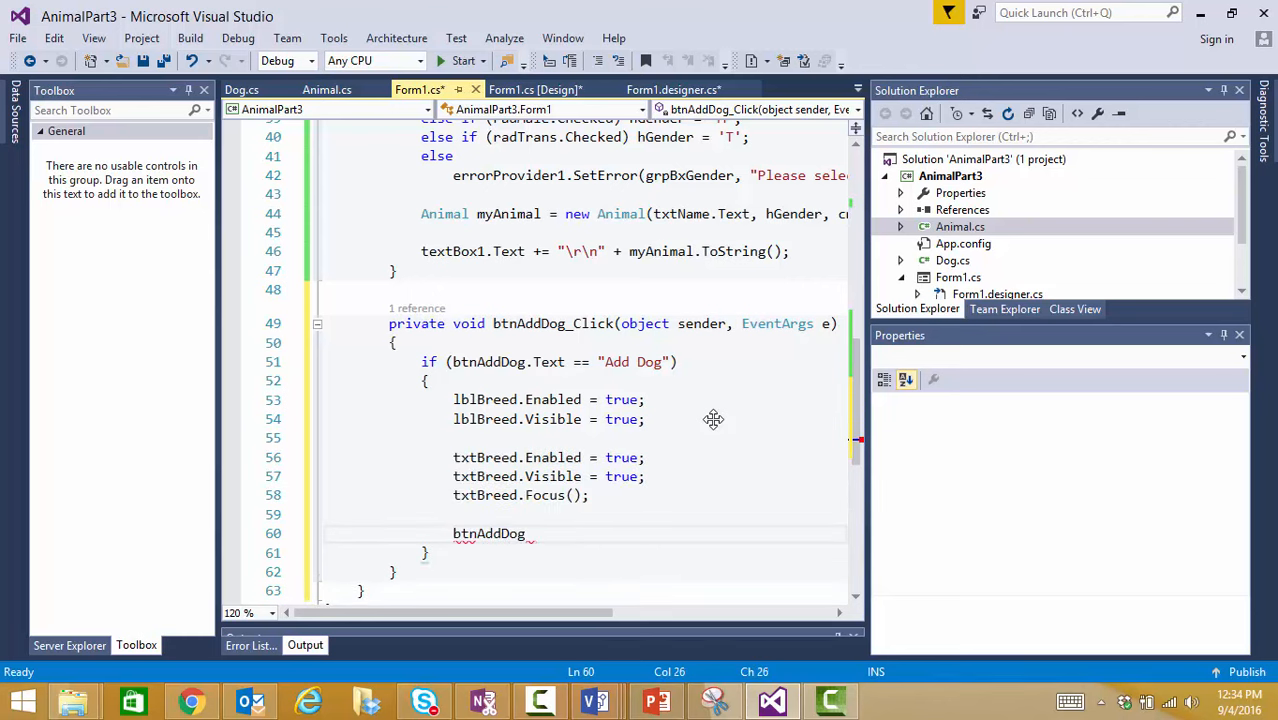
pyautogui.write('.t')
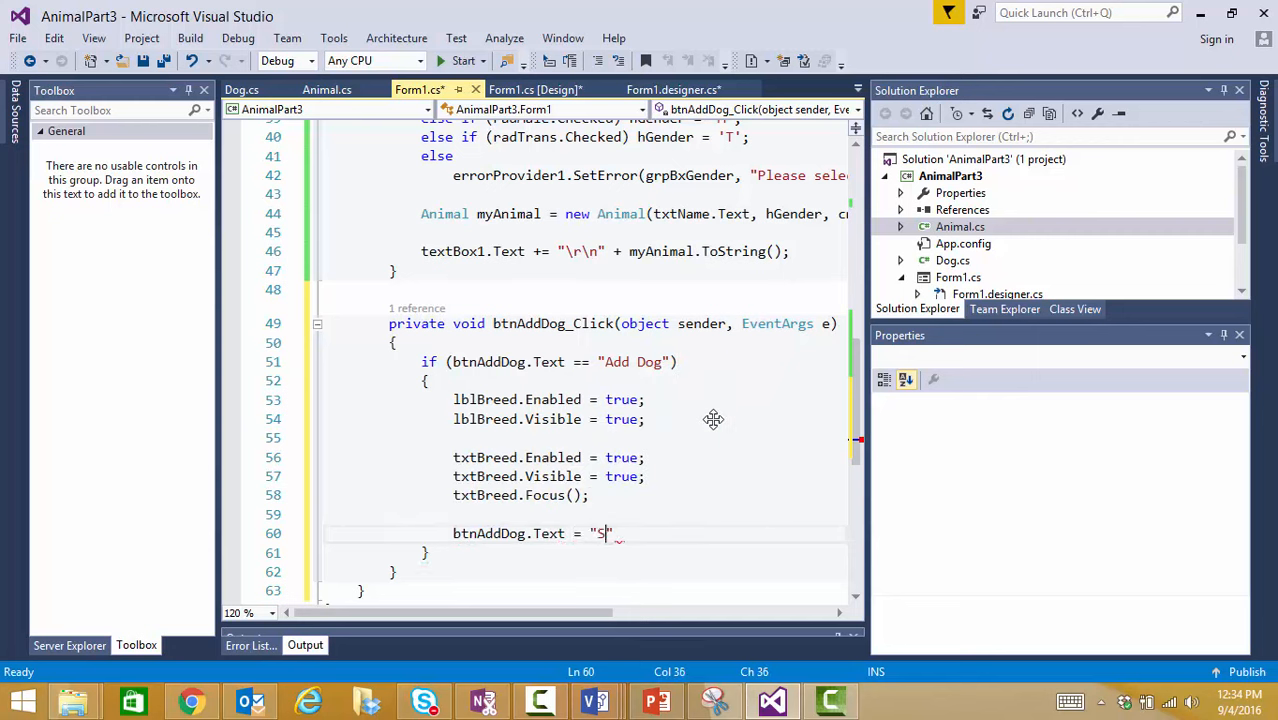
pyautogui.write('ave')
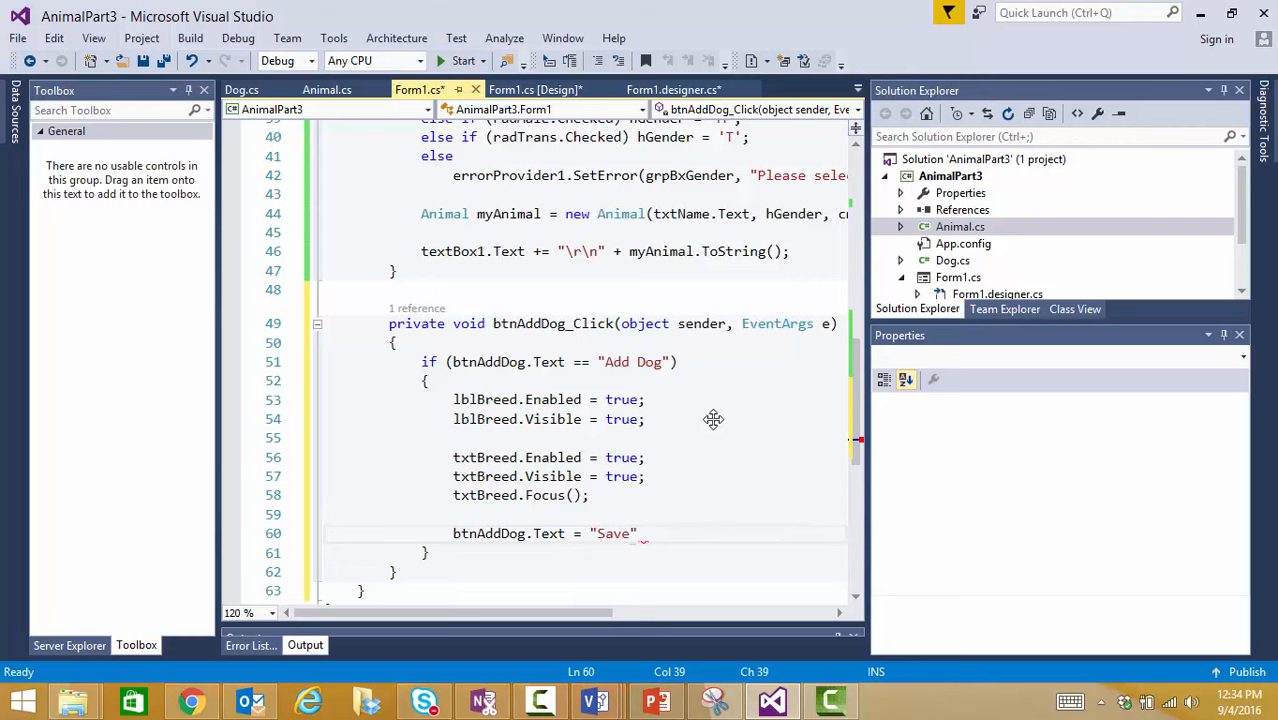
pyautogui.write(';')
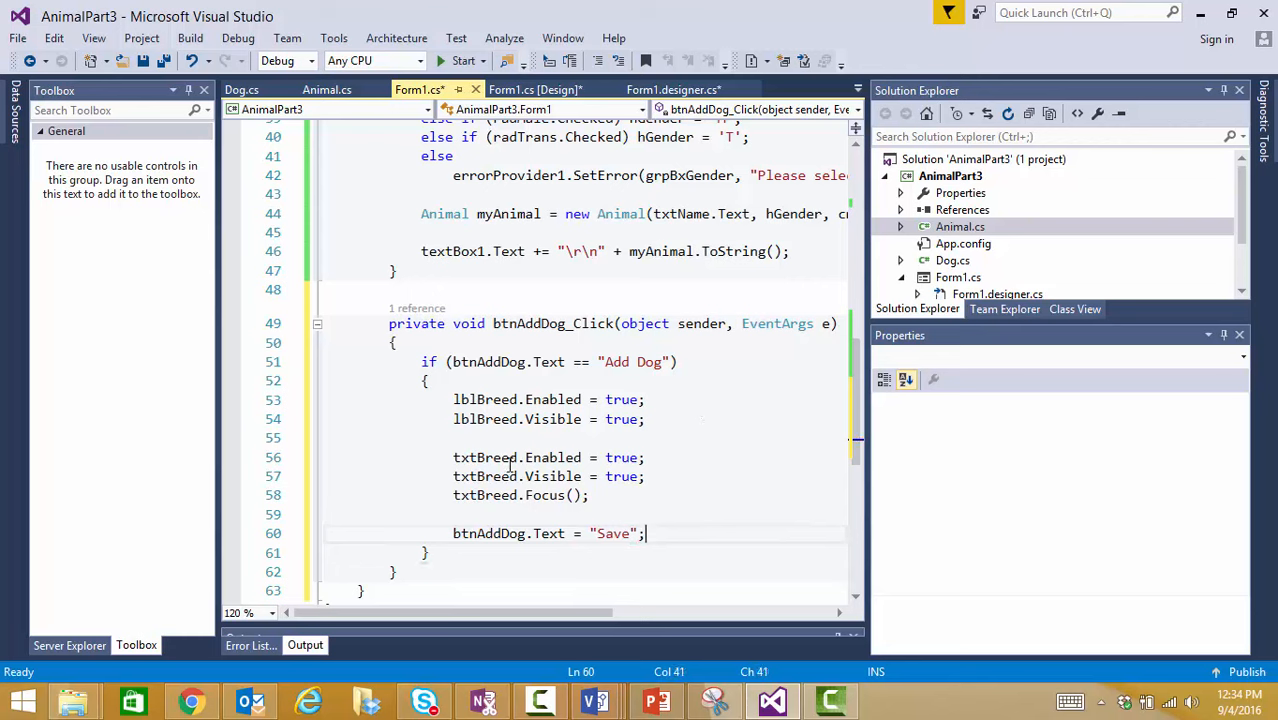
pyautogui.click(450, 552)
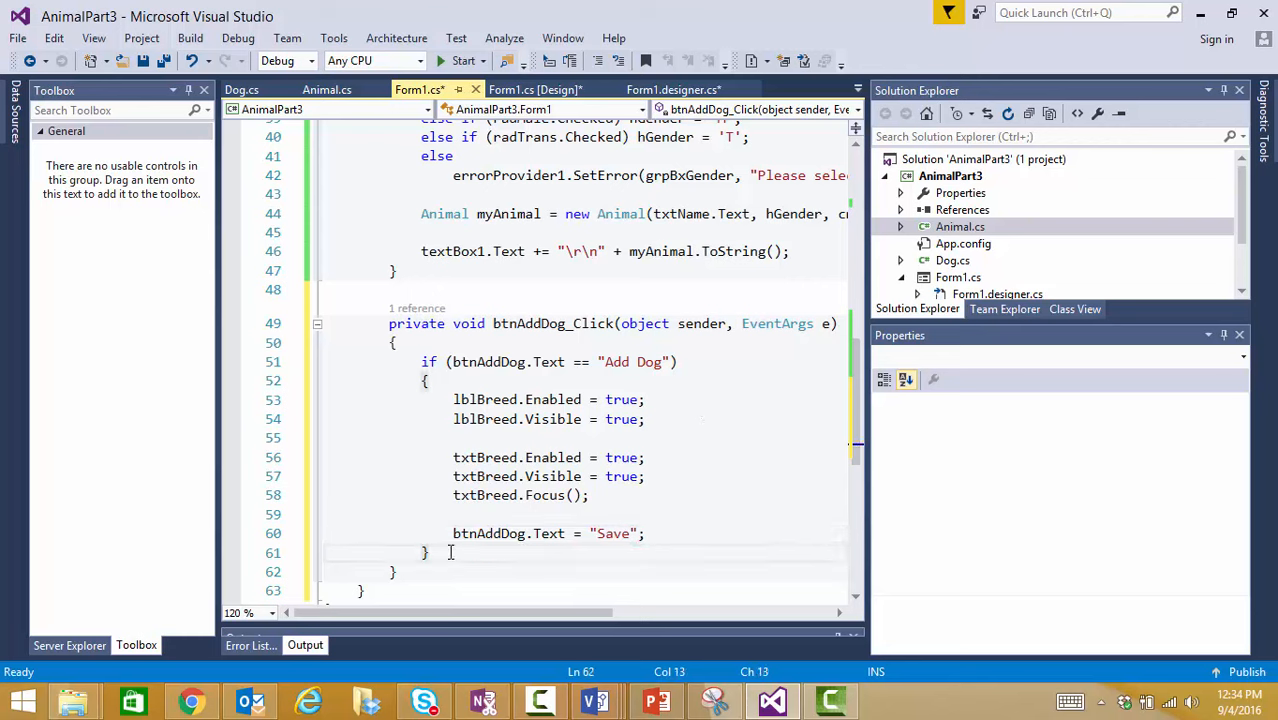
pyautogui.write('else')
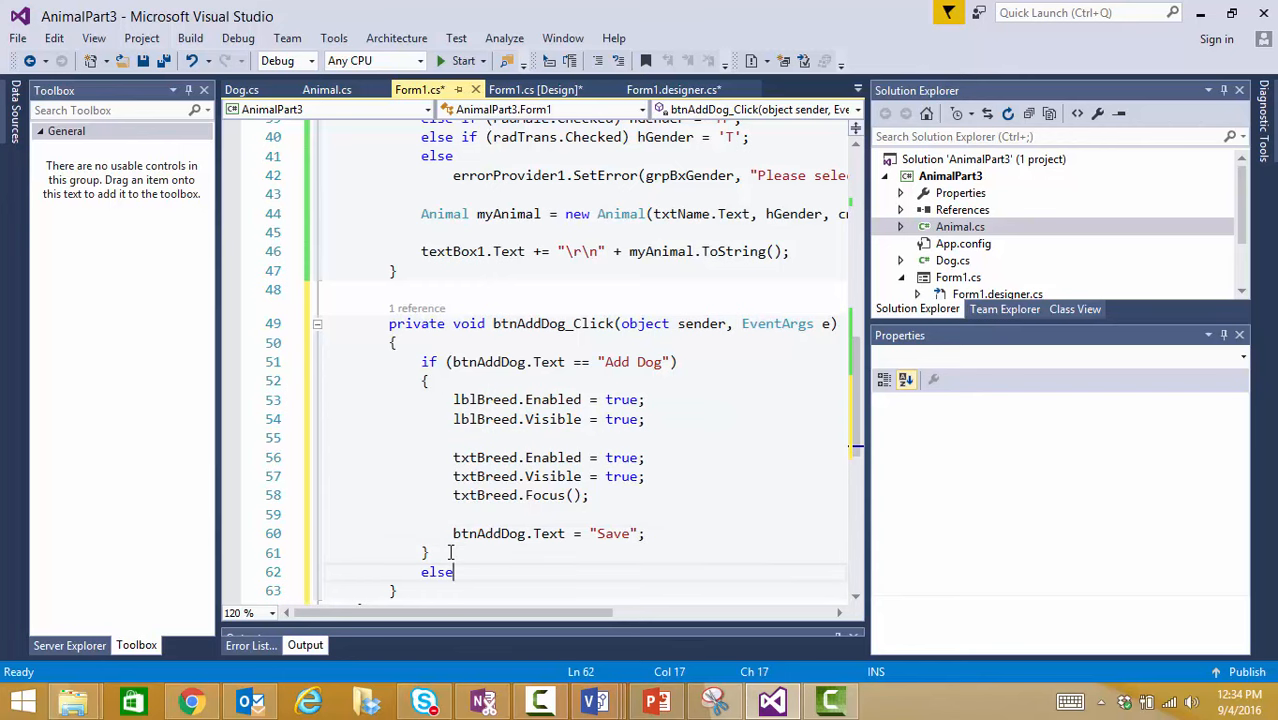
pyautogui.press('enter')
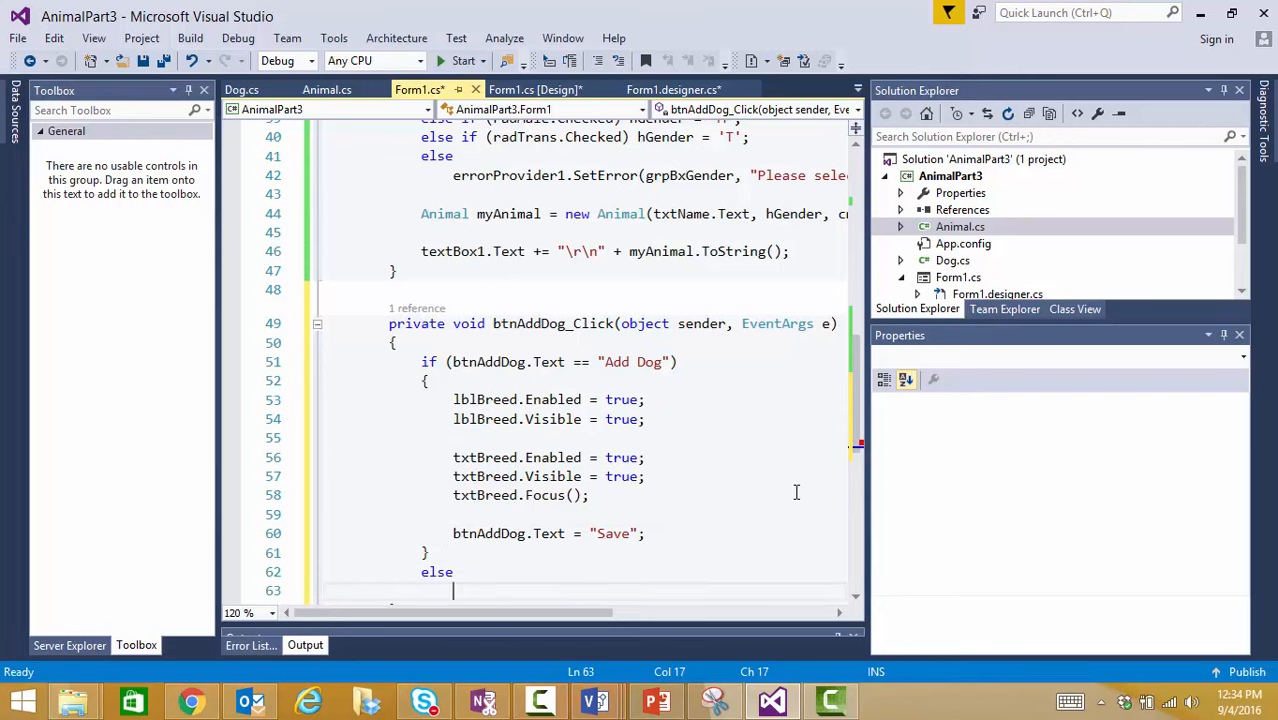
pyautogui.scroll(-3)
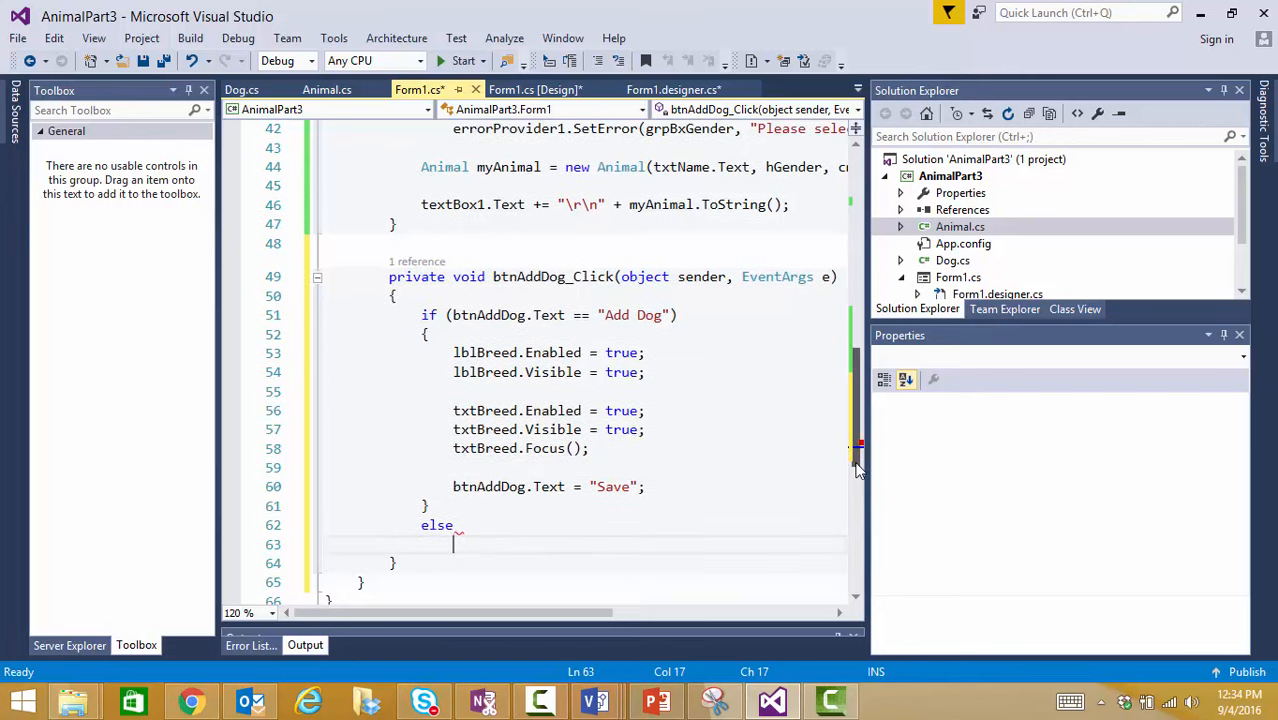
pyautogui.scroll(3)
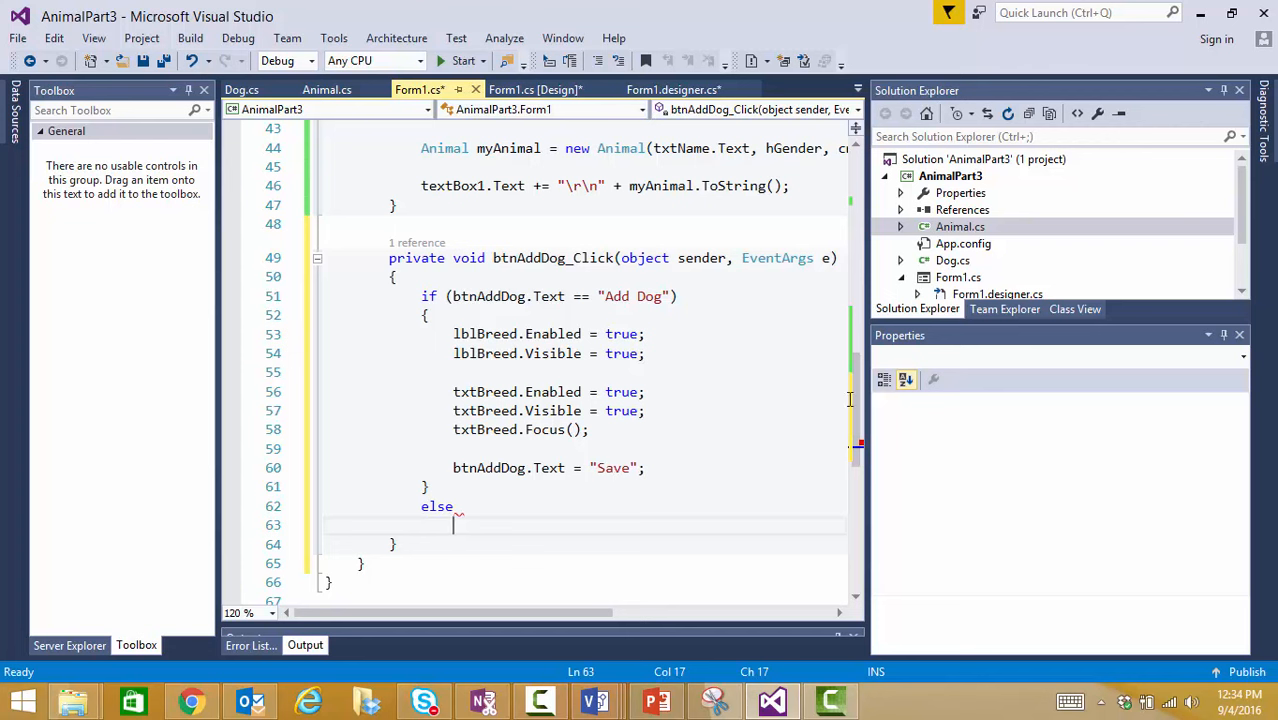
pyautogui.scroll(3)
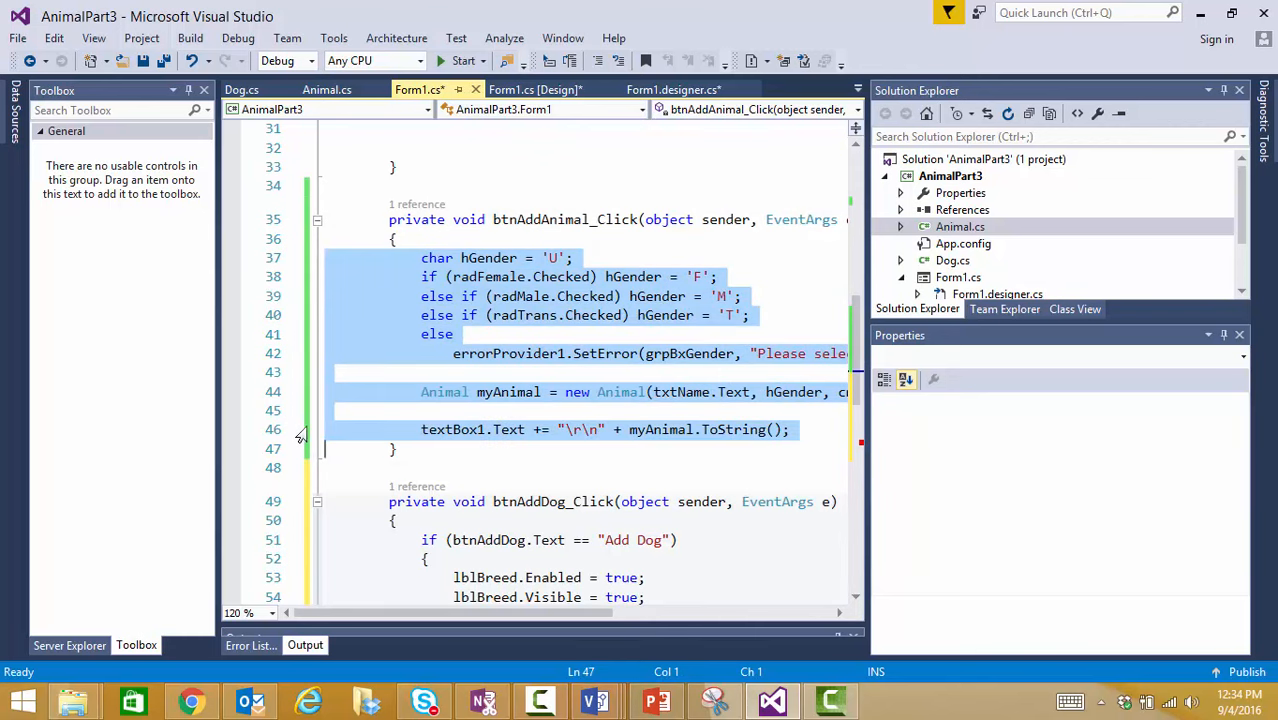
pyautogui.moveTo(856, 600)
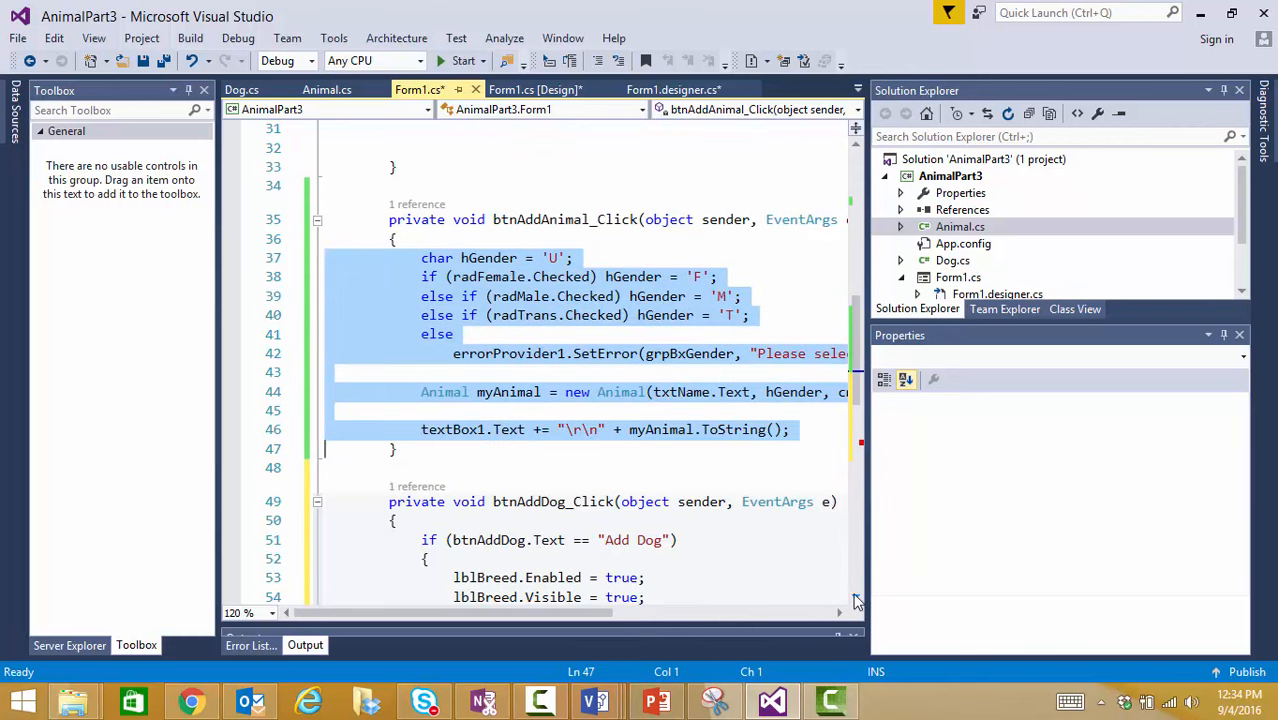
# In the else branch, build a Dog myDog with txtBreed and append myDog.ToString() to textBox1.
pyautogui.scroll(-3)
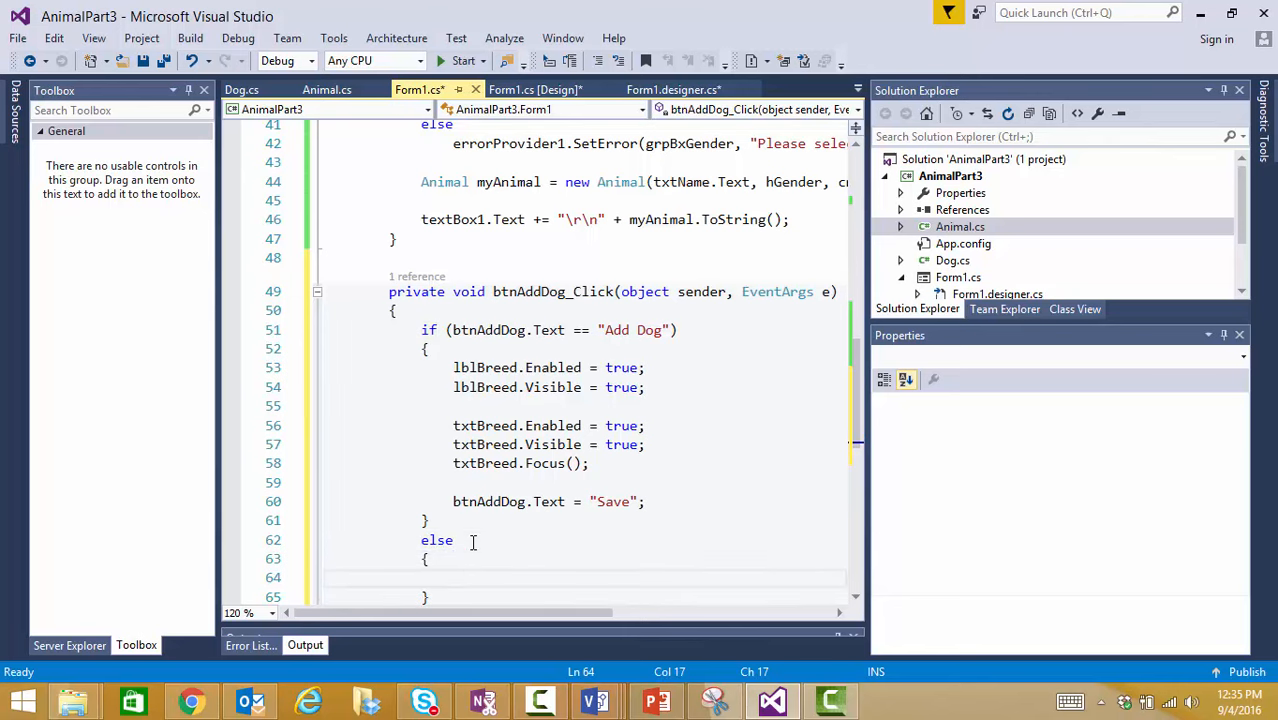
pyautogui.scroll(-3)
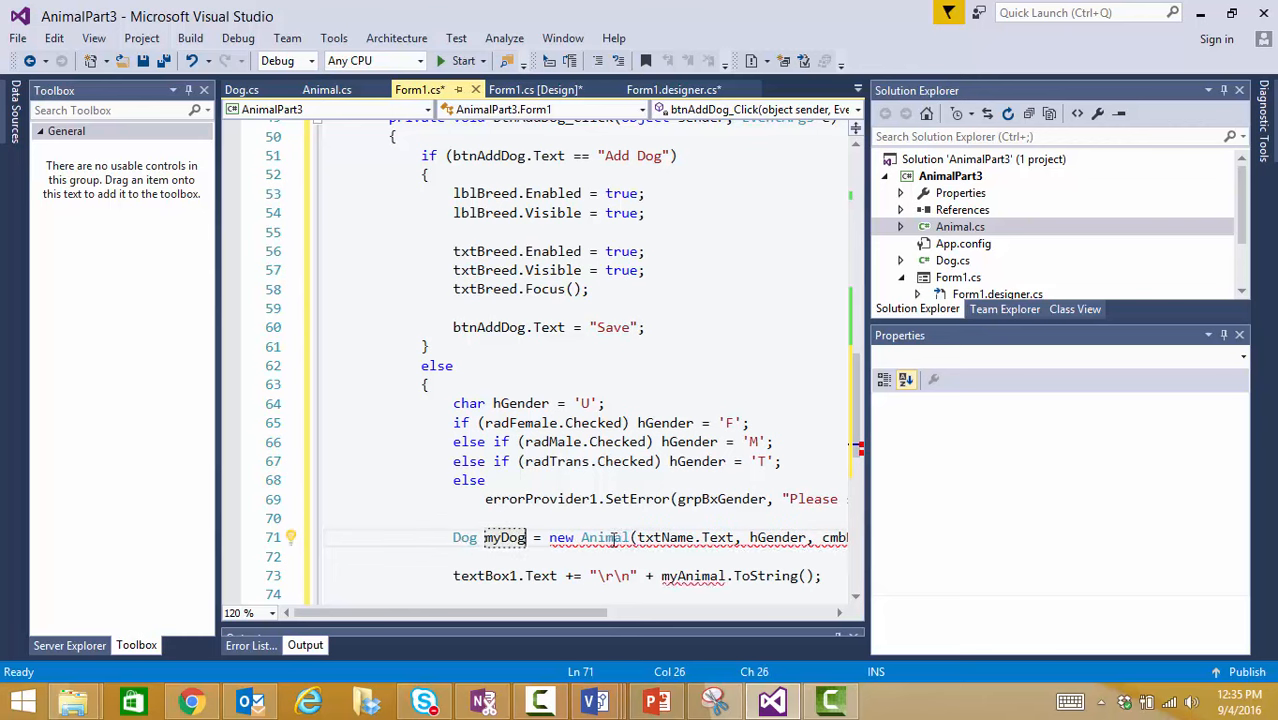
pyautogui.doubleClick(604, 536)
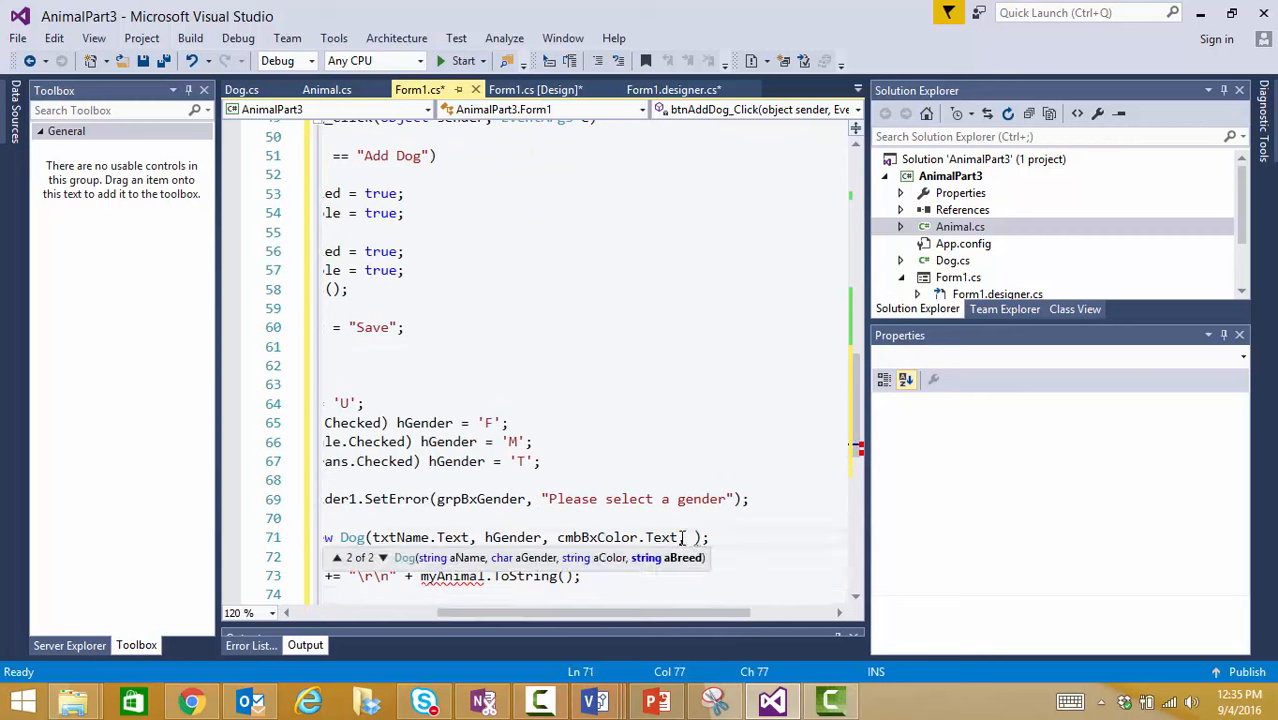
pyautogui.write('txtBreed.')
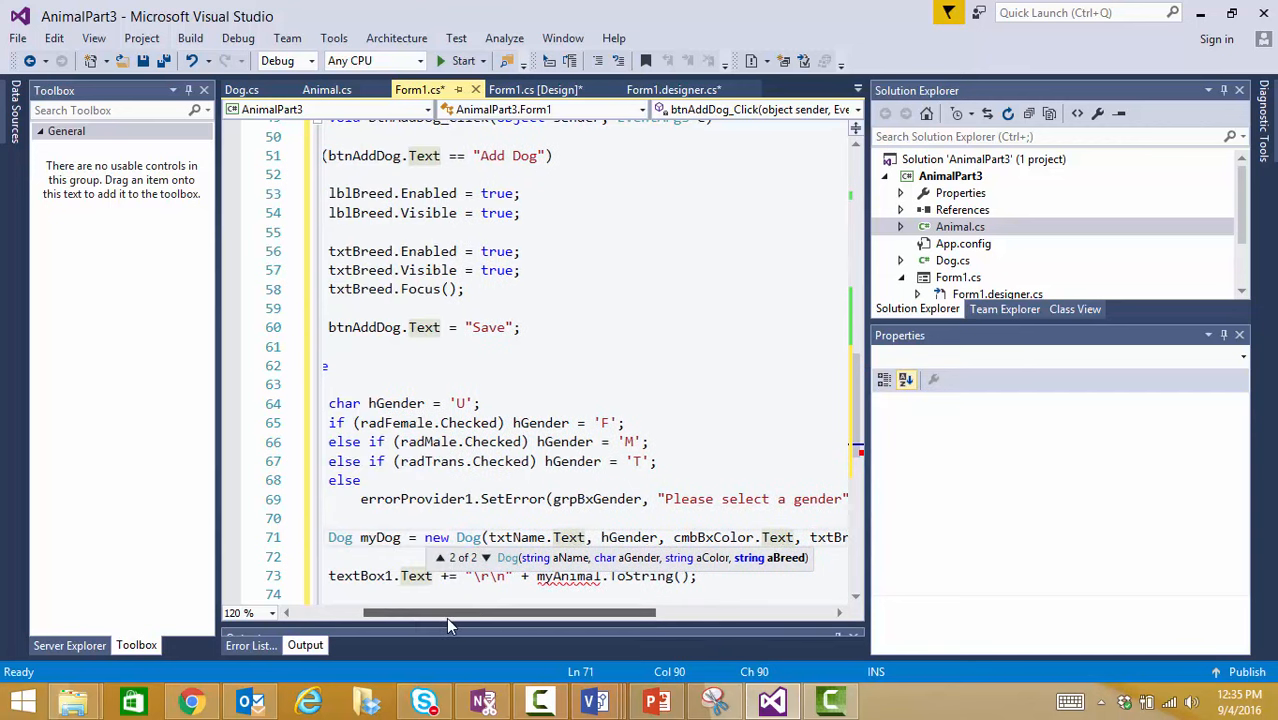
pyautogui.click(608, 576)
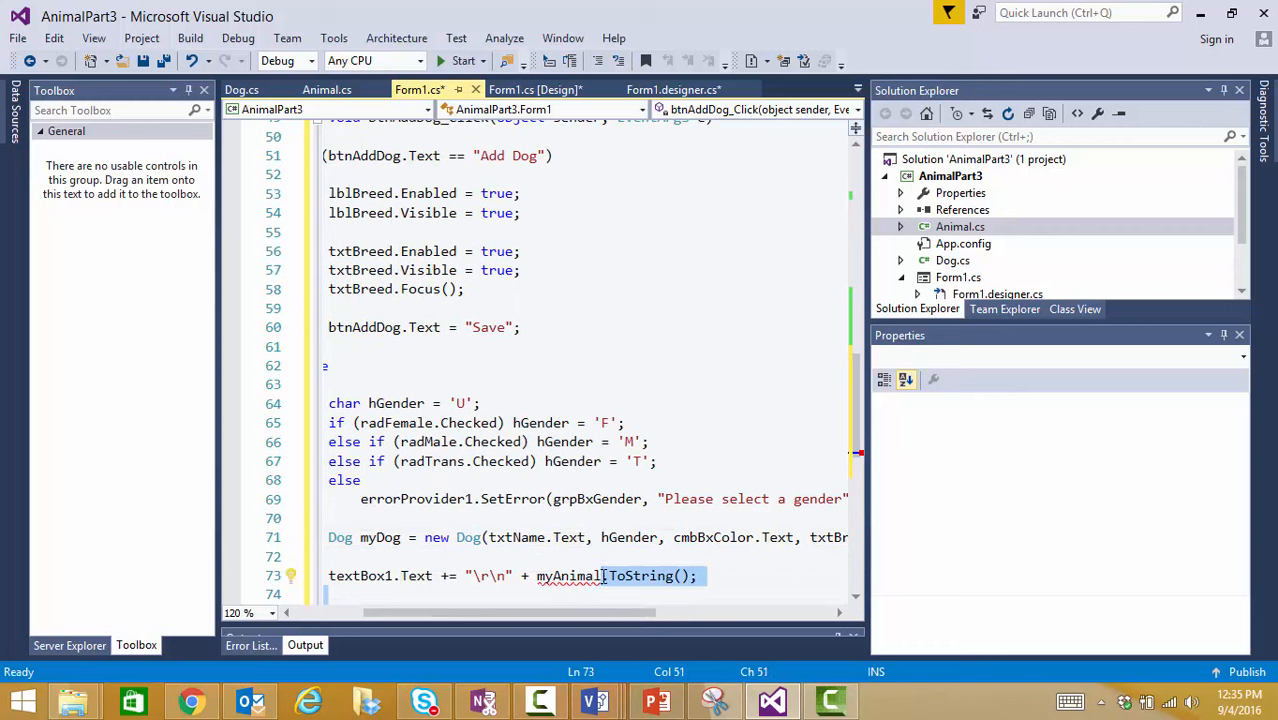
pyautogui.moveTo(570, 576)
pyautogui.write('Dog')
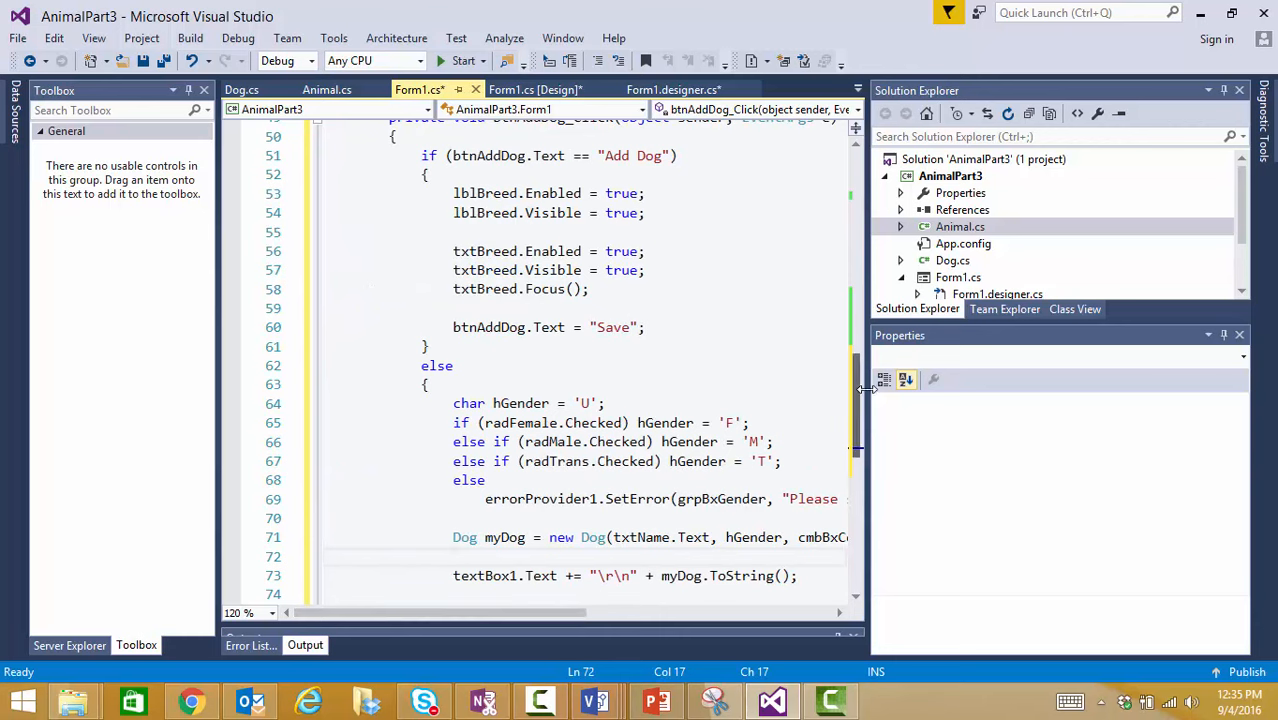
# Return to the Form1 designer and select the Breed label and text box.
pyautogui.scroll(3)
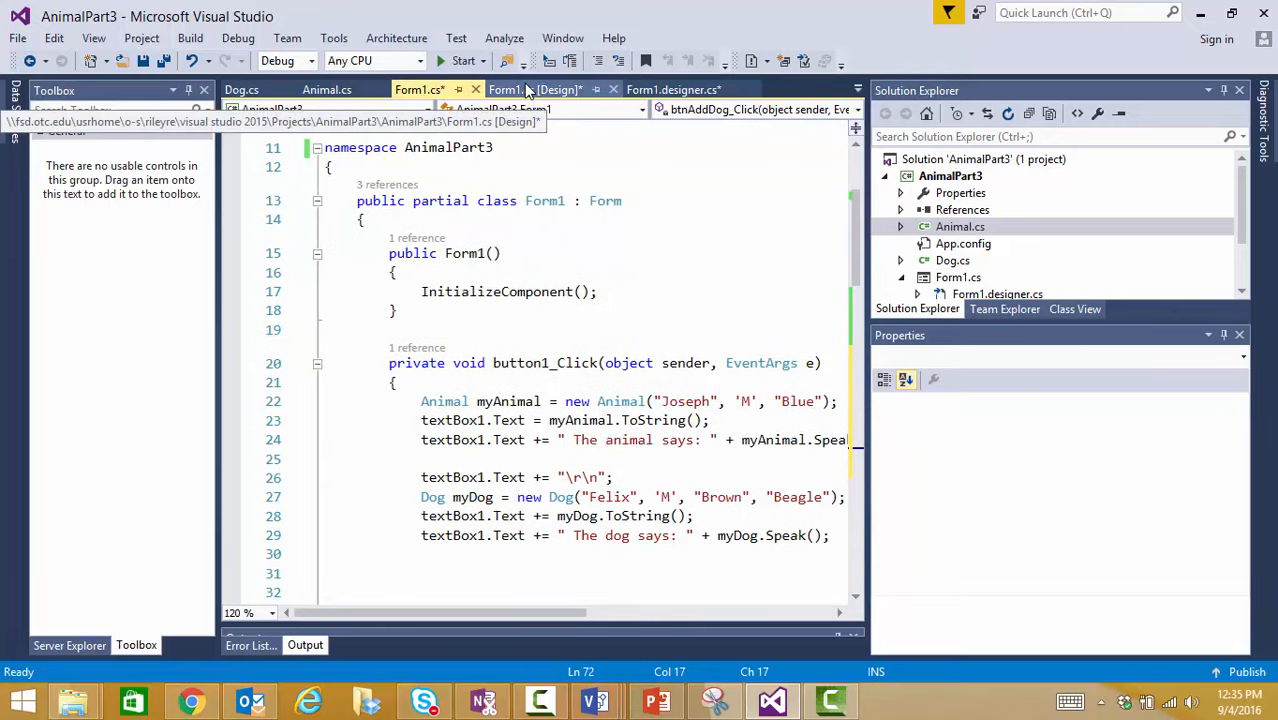
pyautogui.click(534, 88)
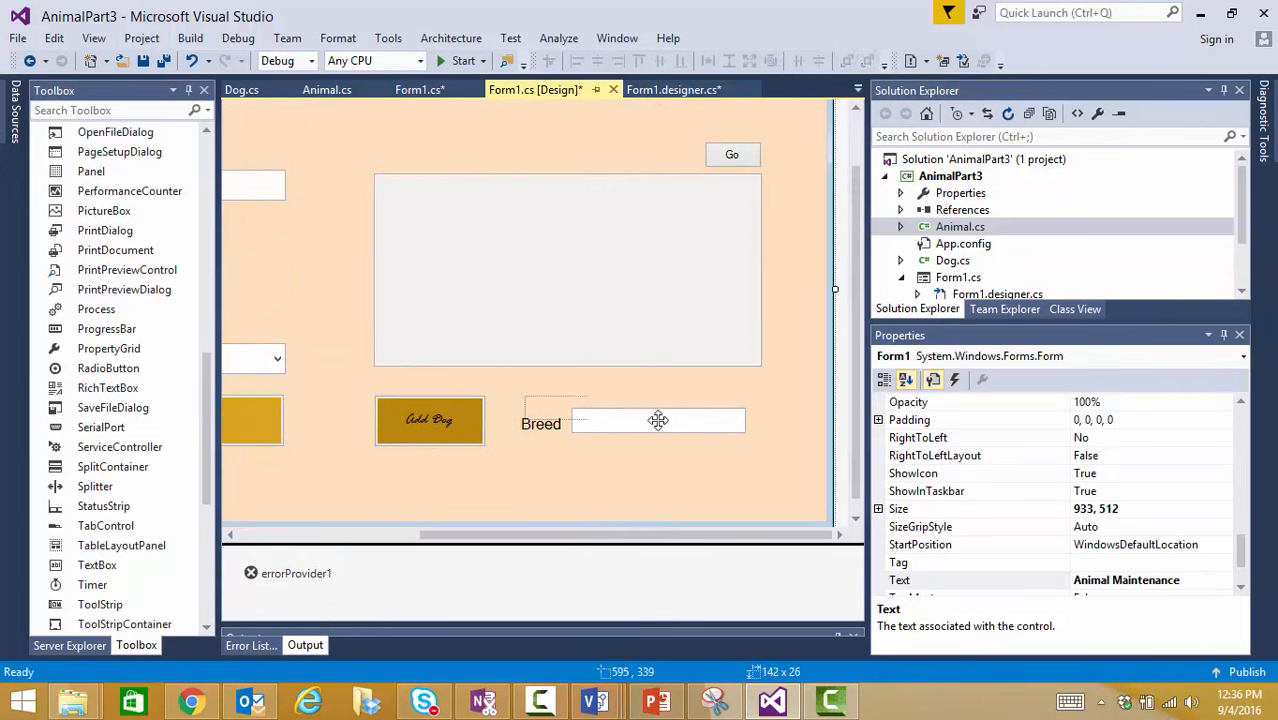
pyautogui.click(656, 420)
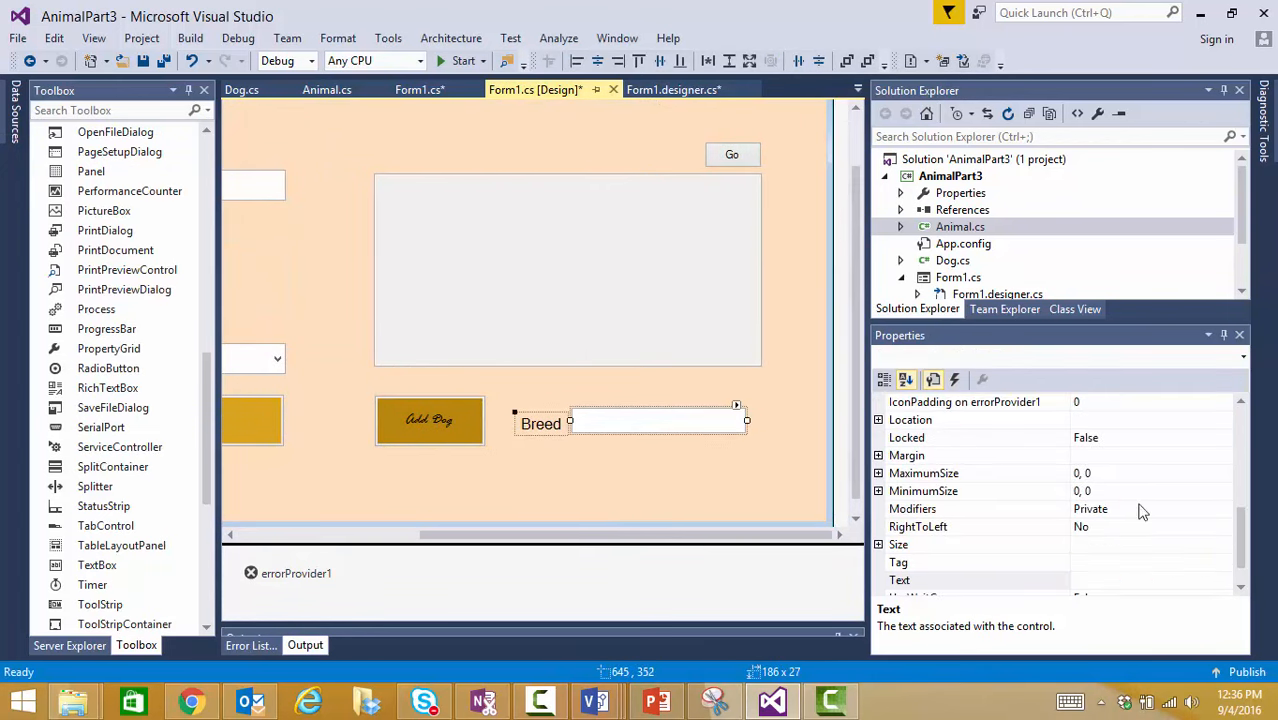
pyautogui.scroll(3)
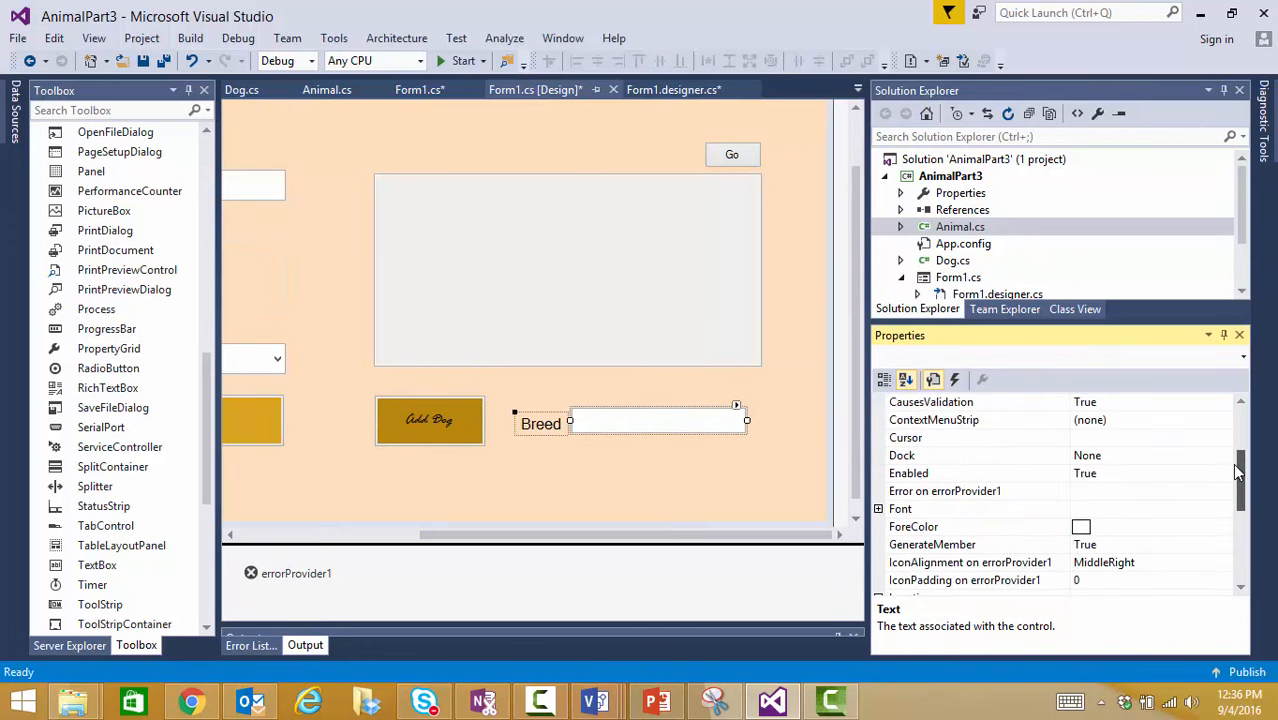
pyautogui.moveTo(1210, 480)
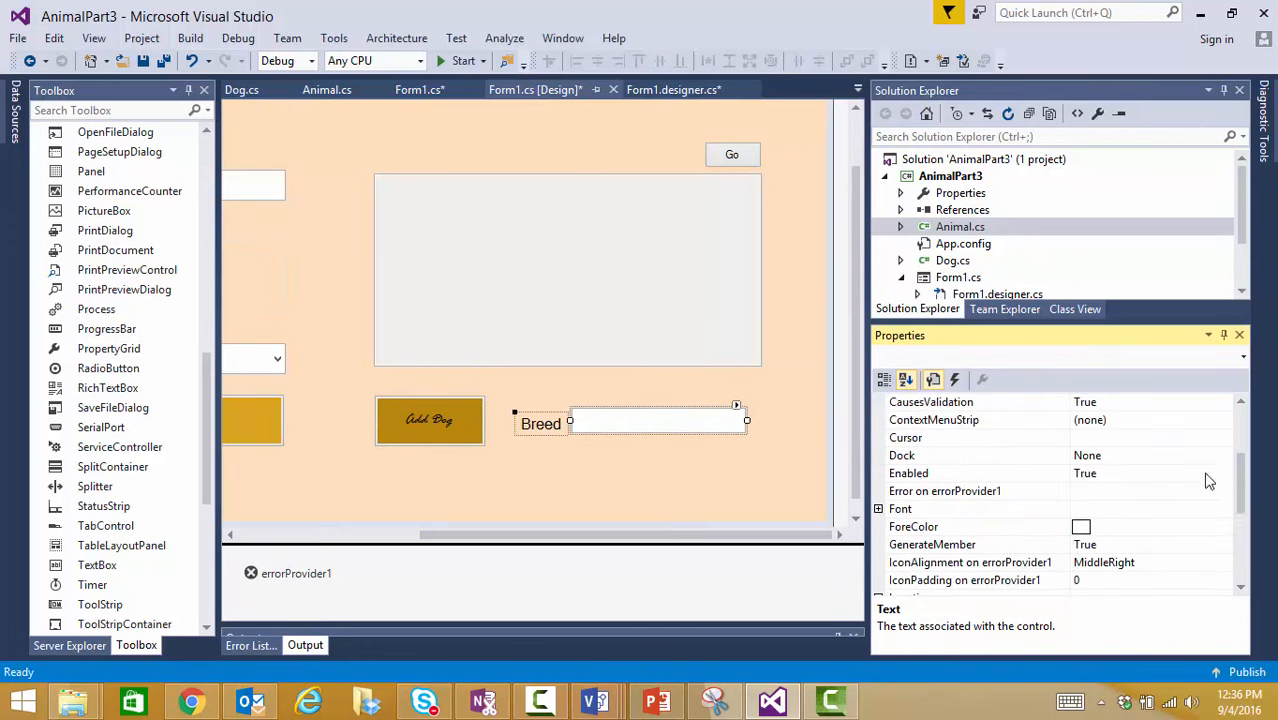
# Set the Breed controls' Enabled and Visible properties to False.
pyautogui.click(1228, 472)
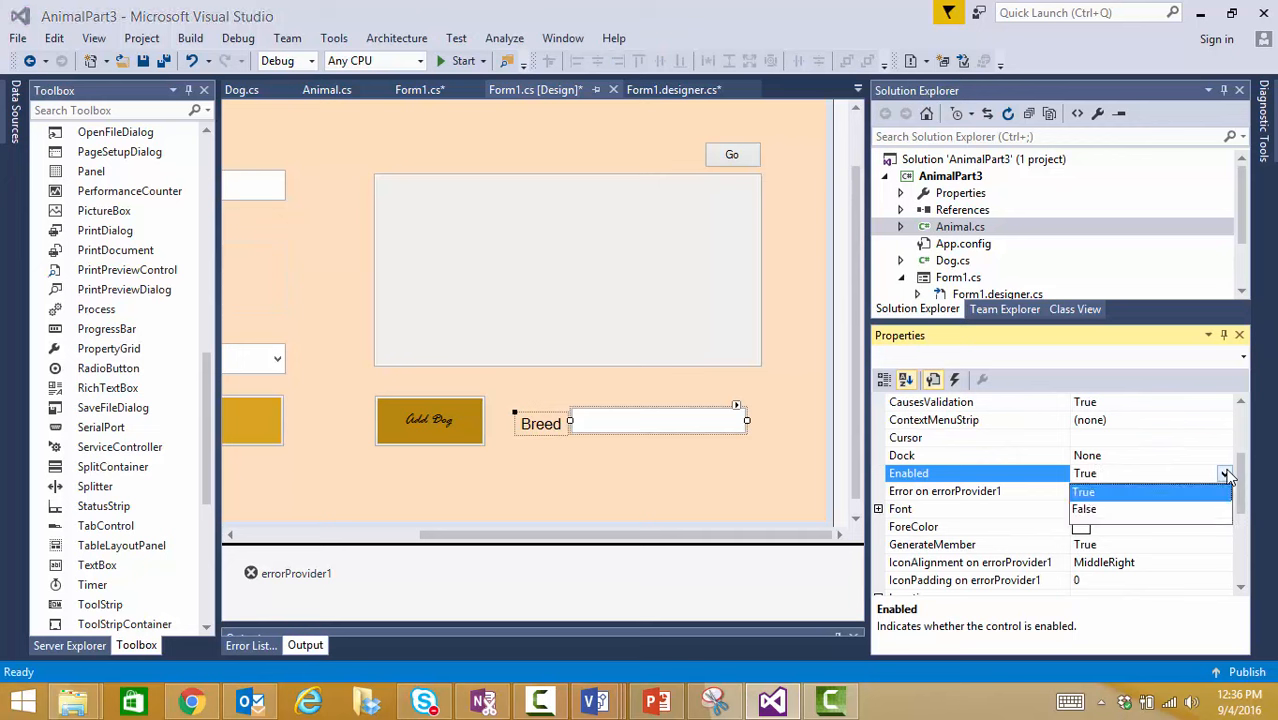
pyautogui.click(1084, 510)
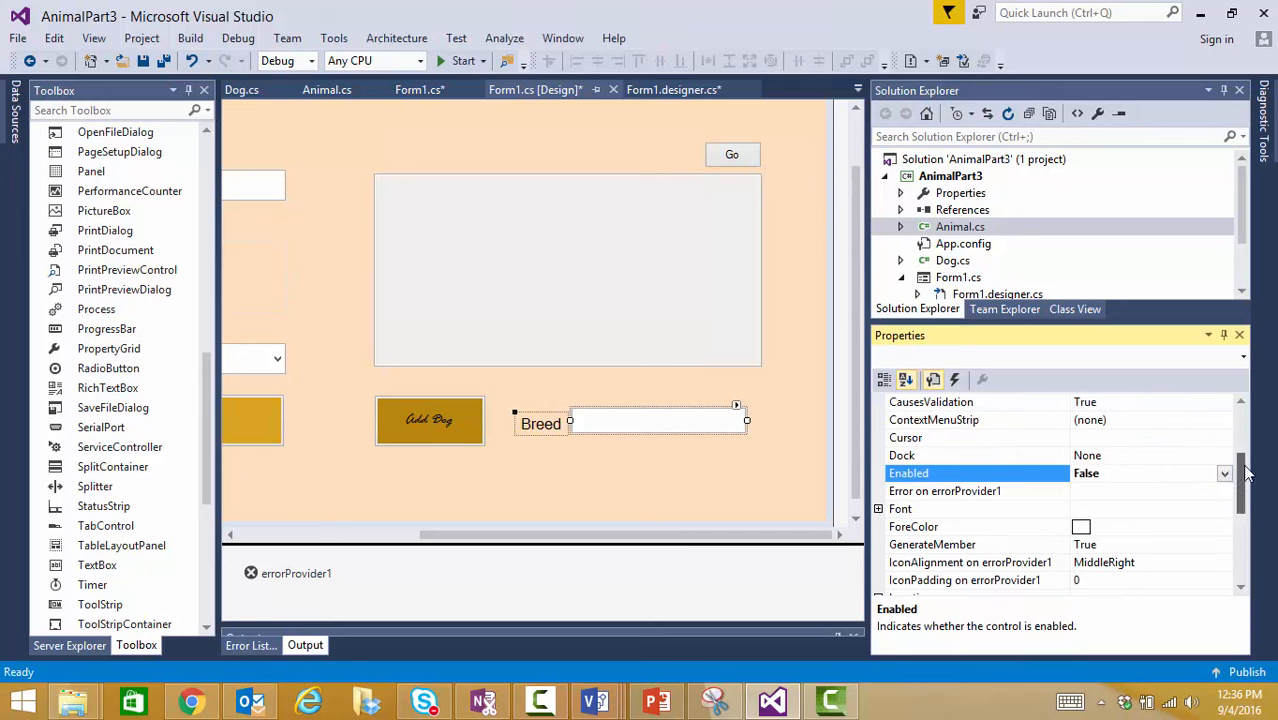
pyautogui.scroll(-3)
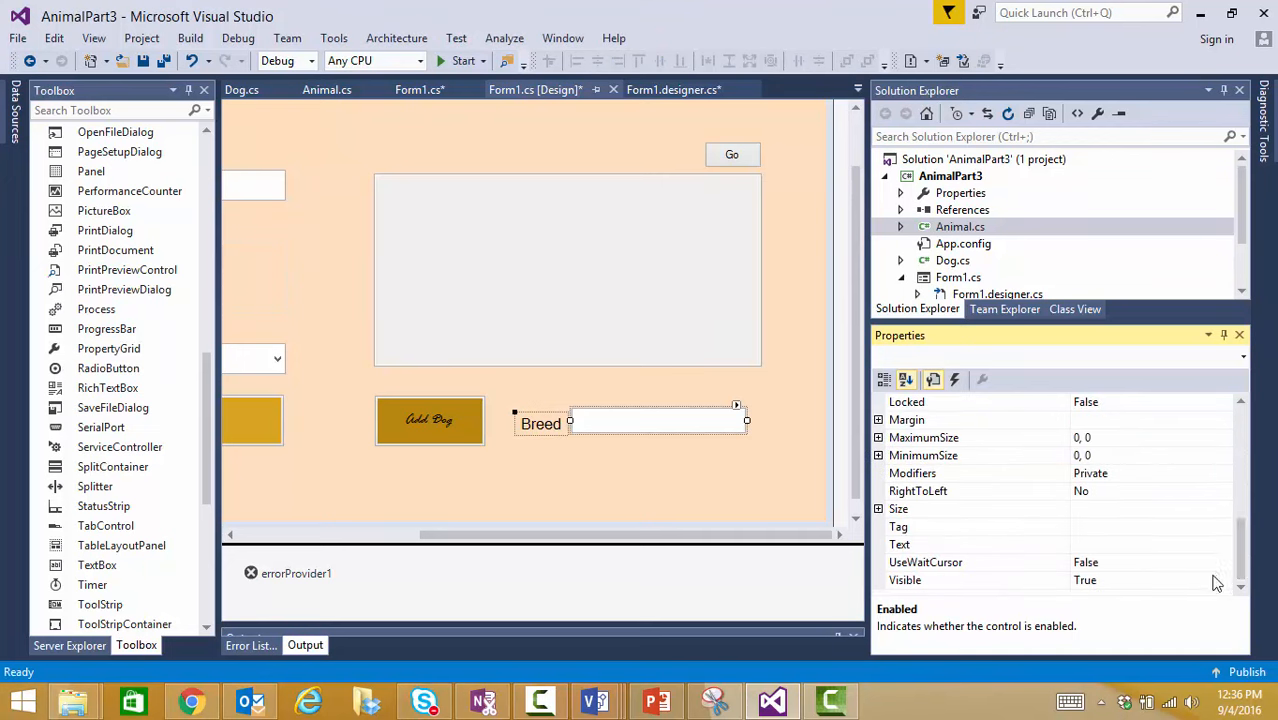
pyautogui.click(1224, 580)
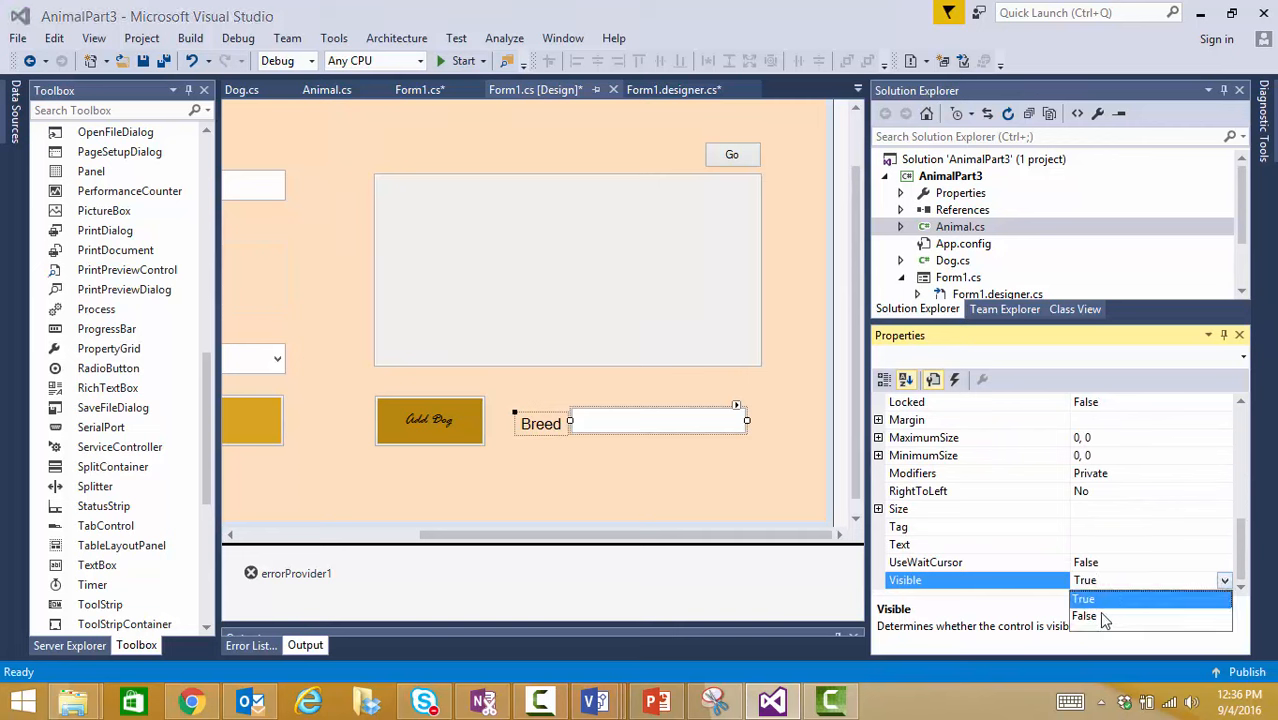
pyautogui.click(1084, 616)
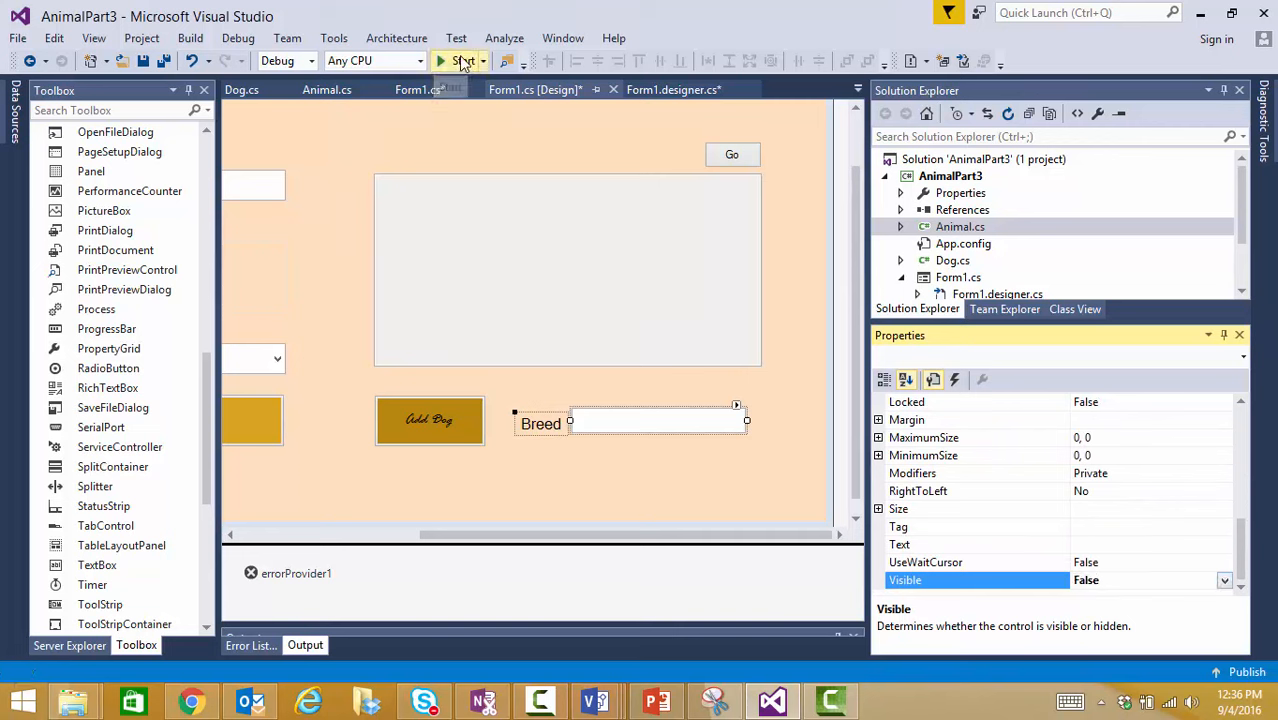
# Run the app and enter Fido, Female and Green on the form.
pyautogui.click(456, 60)
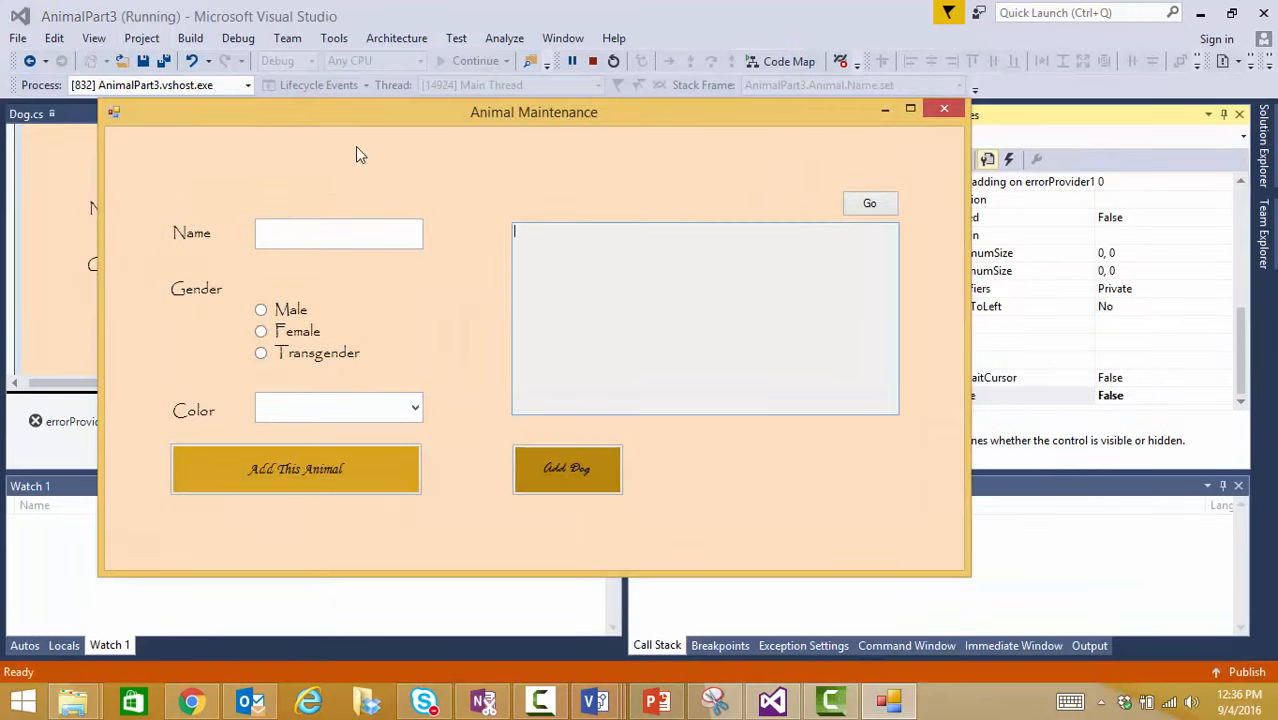
pyautogui.write('F')
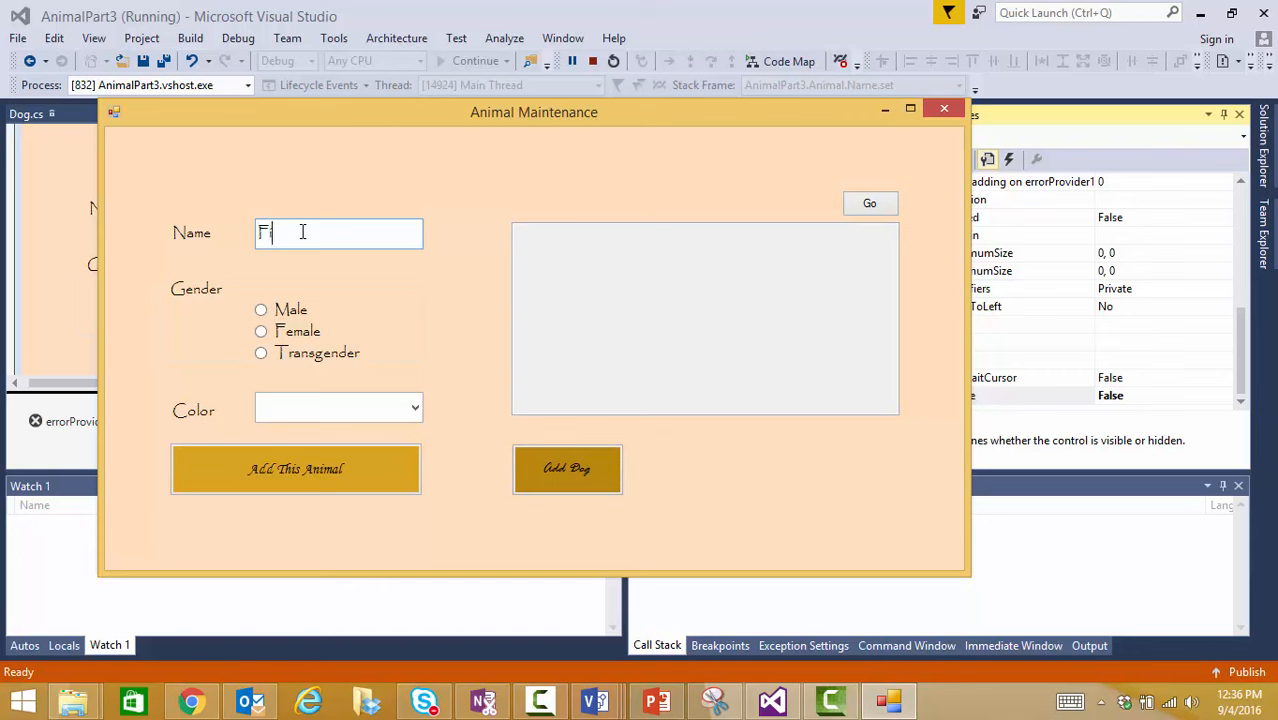
pyautogui.write('ido')
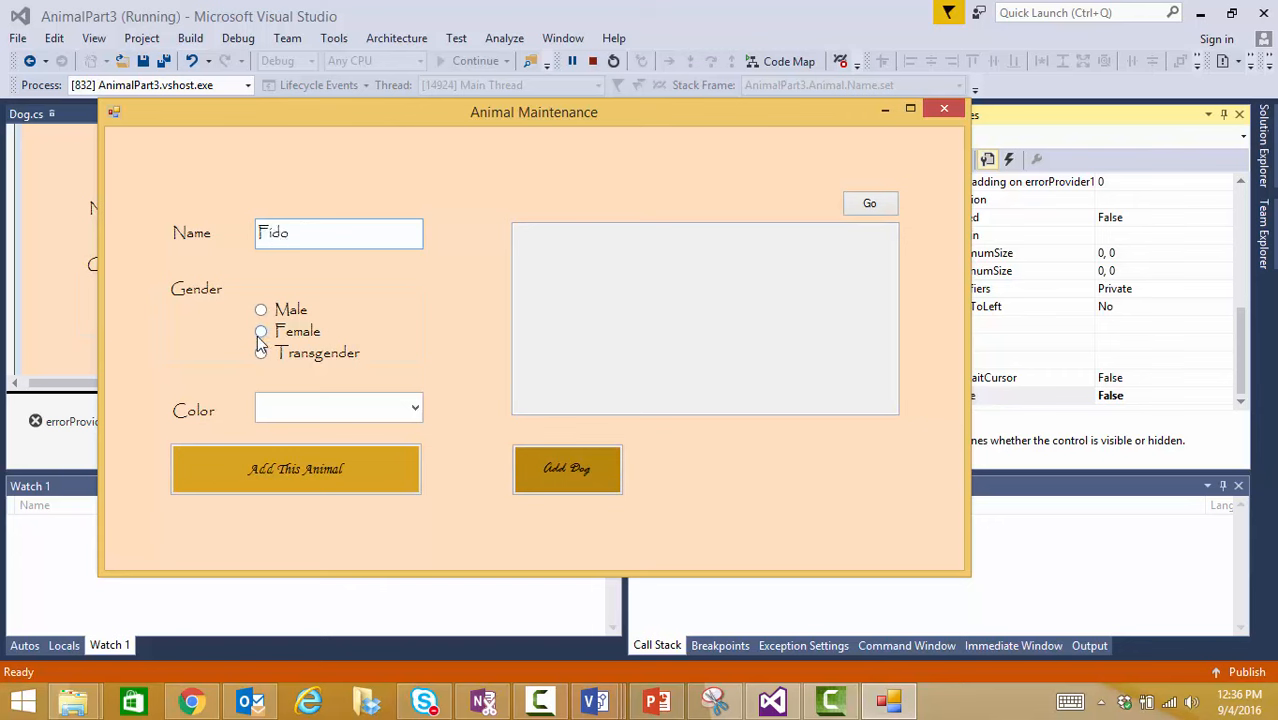
pyautogui.click(260, 332)
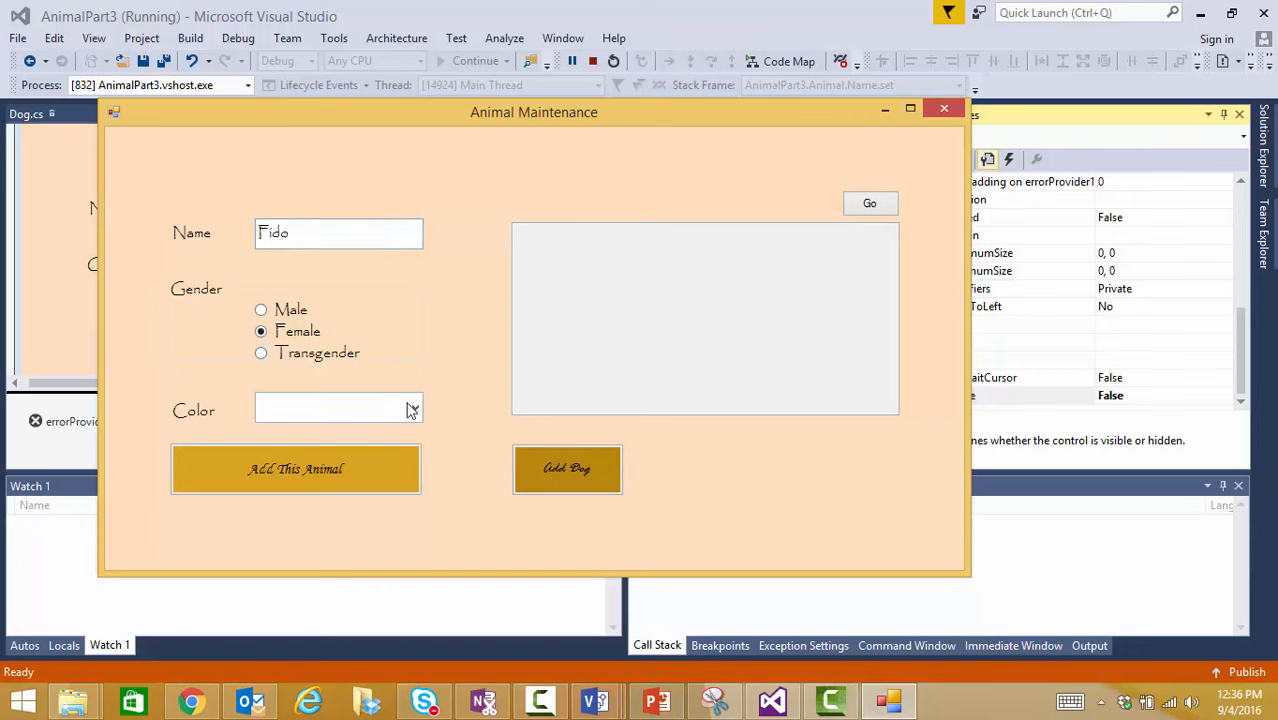
pyautogui.click(414, 408)
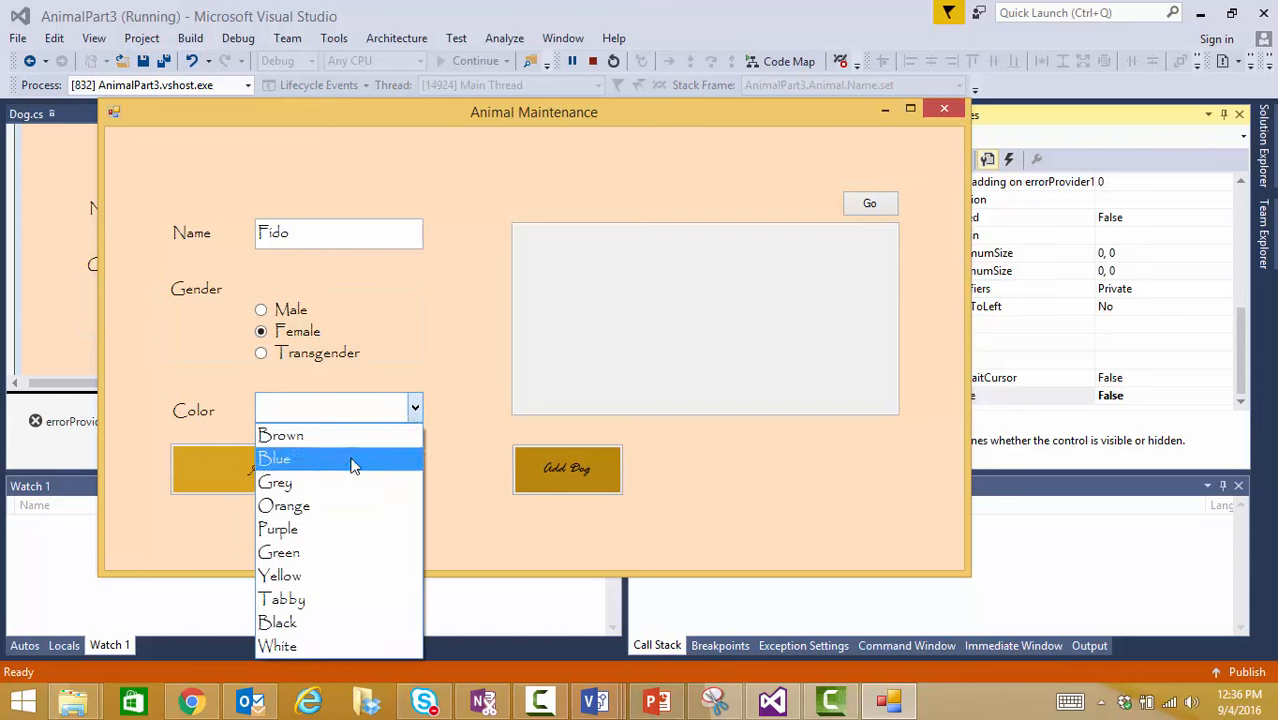
pyautogui.moveTo(338, 552)
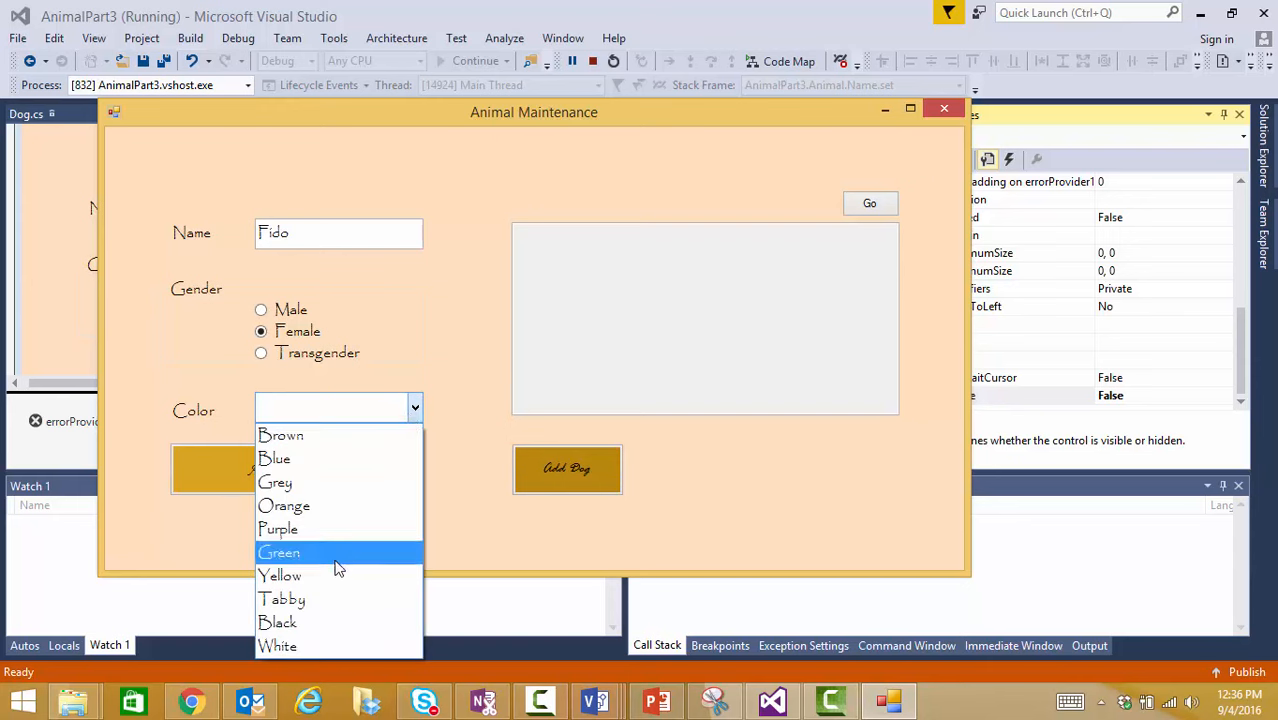
pyautogui.click(280, 552)
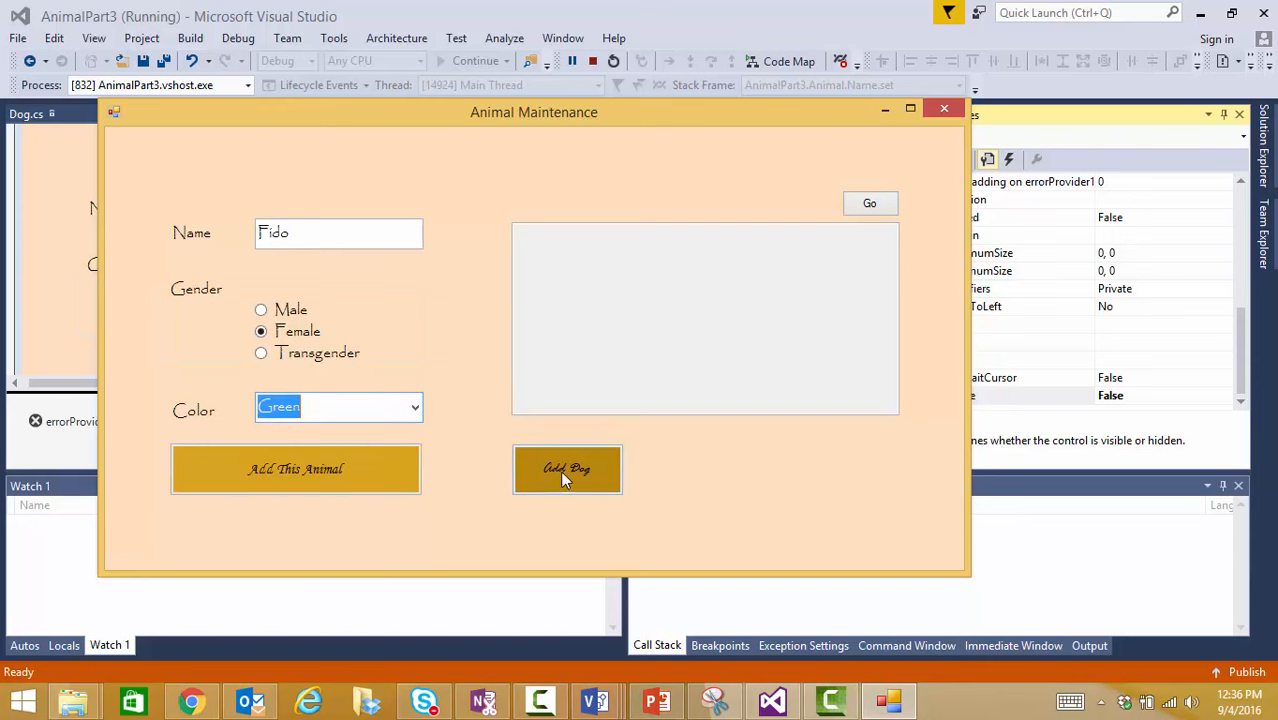
# Add Dog to reveal Breed, enter Poodle and save, outputting Fido.F.Green.Poodle.
pyautogui.click(568, 468)
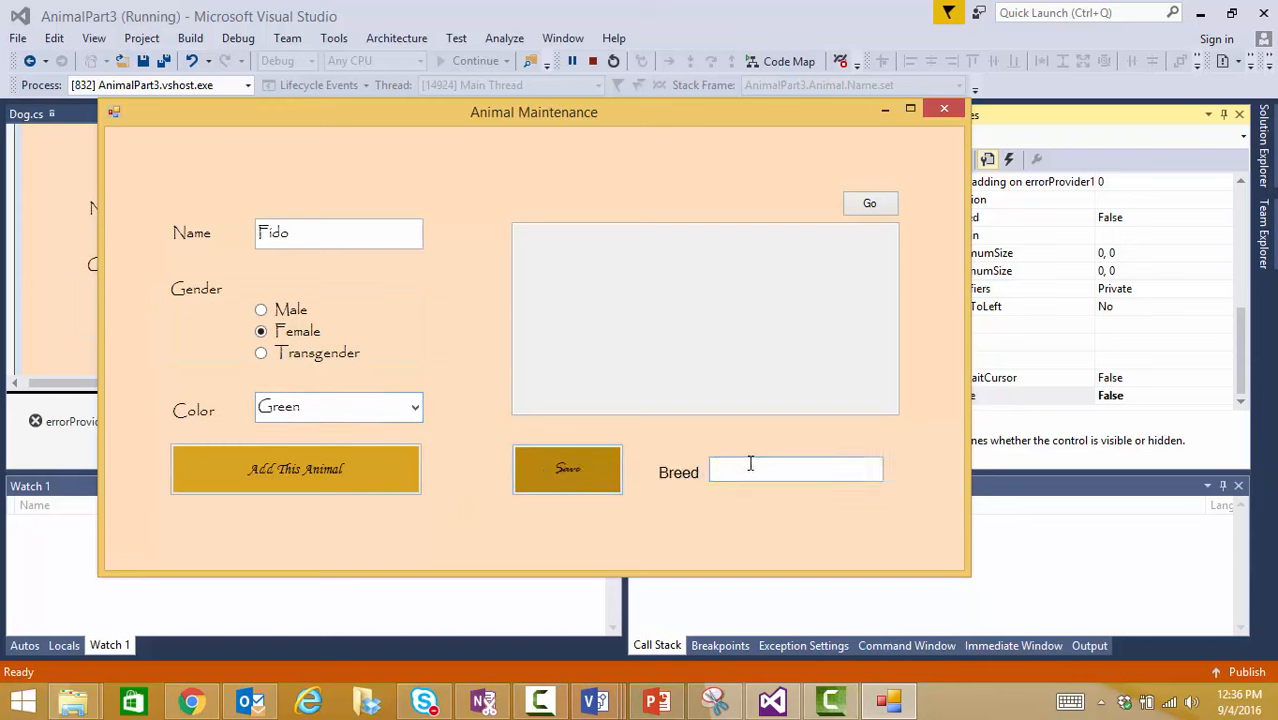
pyautogui.write('Poodle')
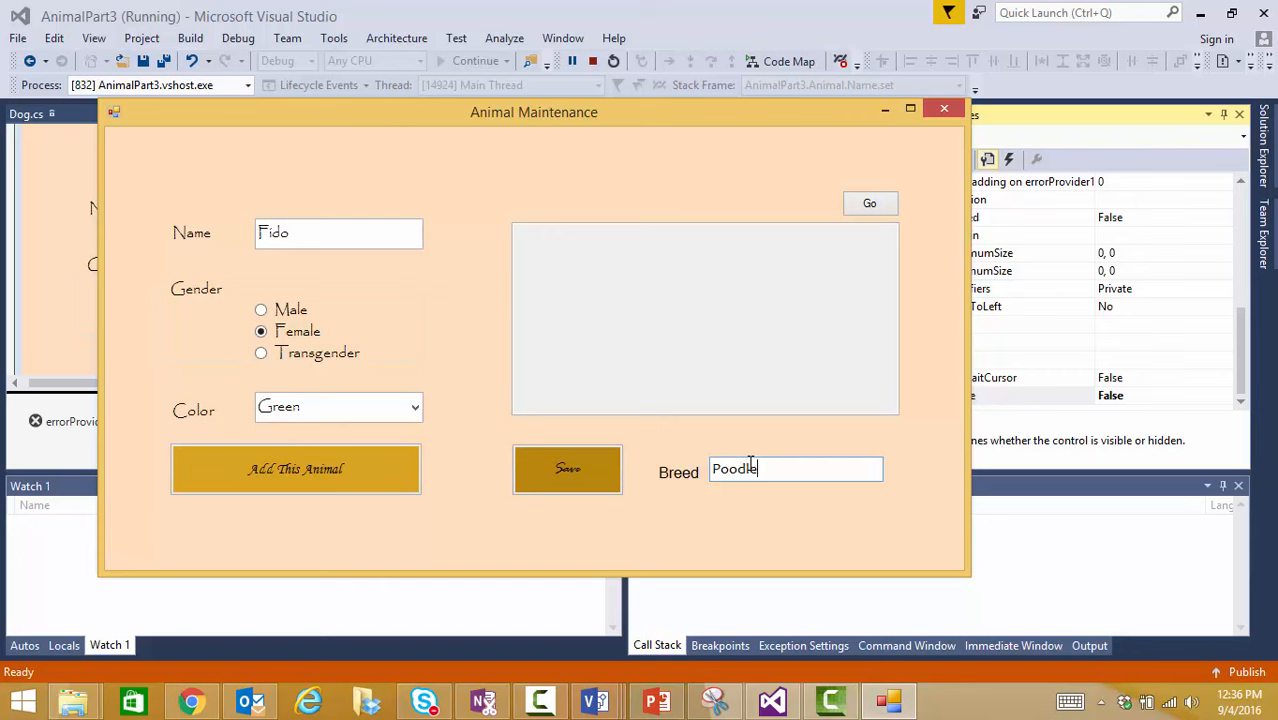
pyautogui.click(568, 468)
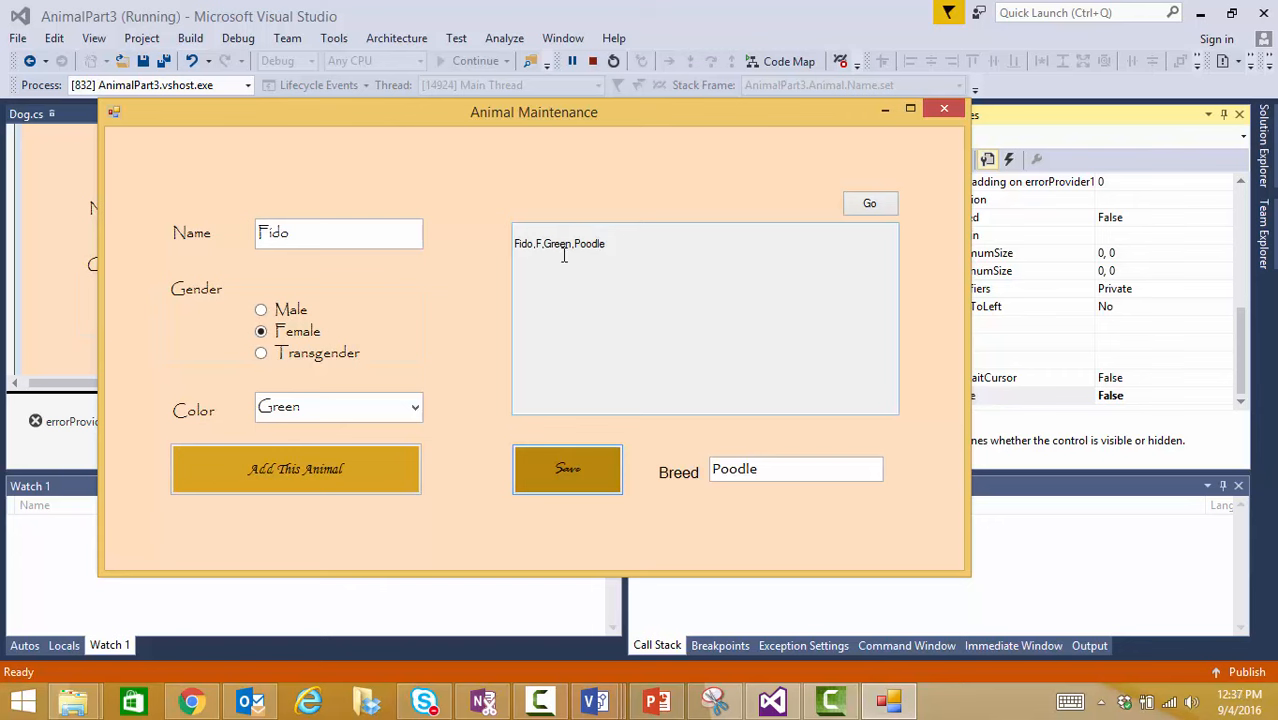
pyautogui.moveTo(488, 252)
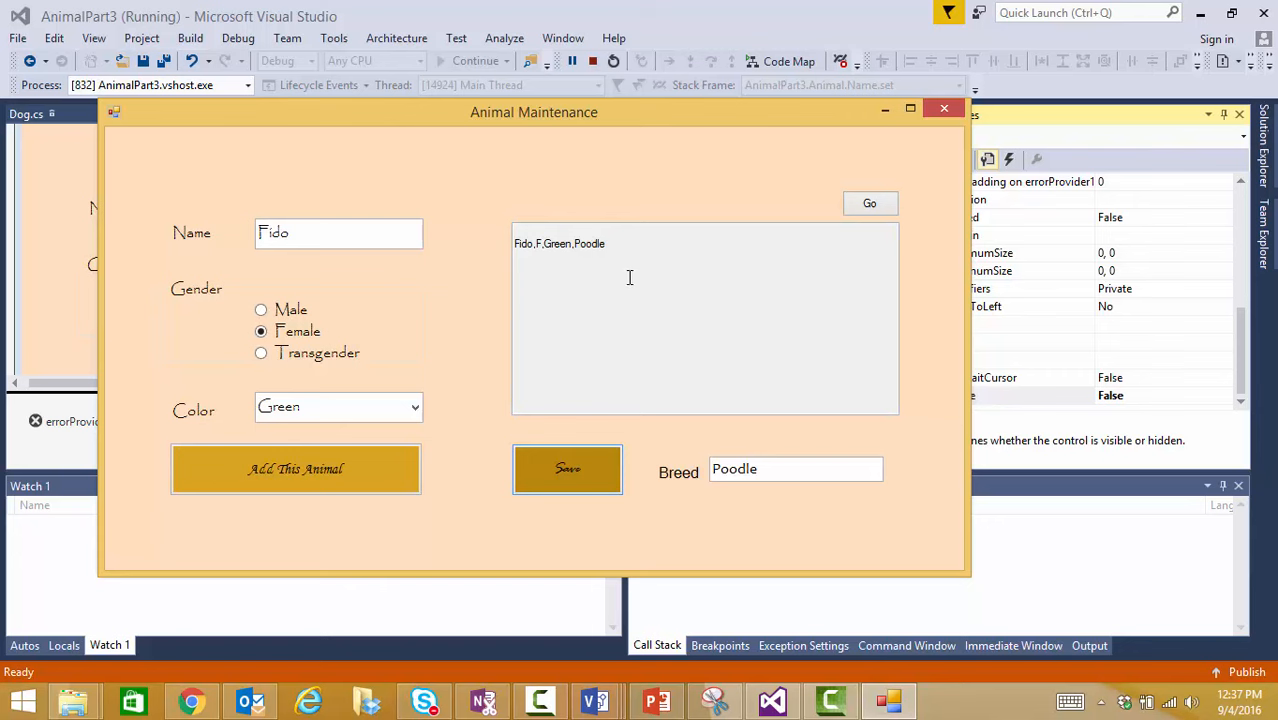
pyautogui.moveTo(630, 448)
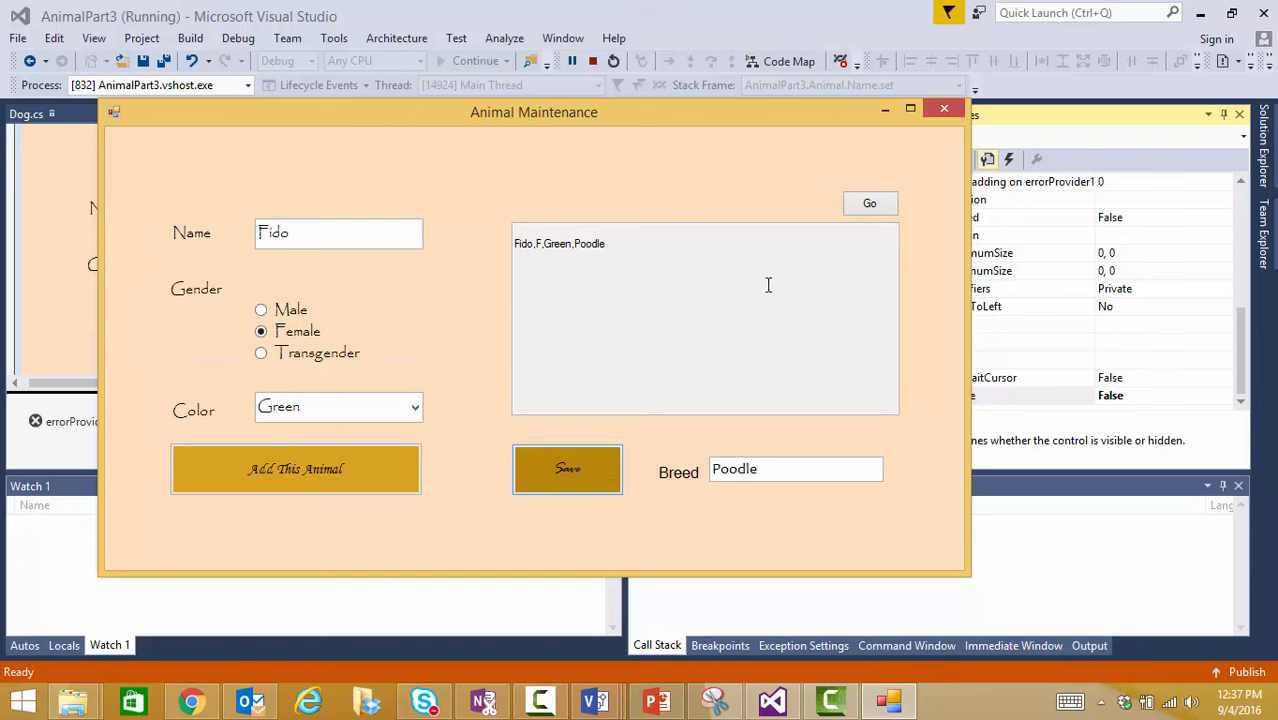
pyautogui.moveTo(920, 302)
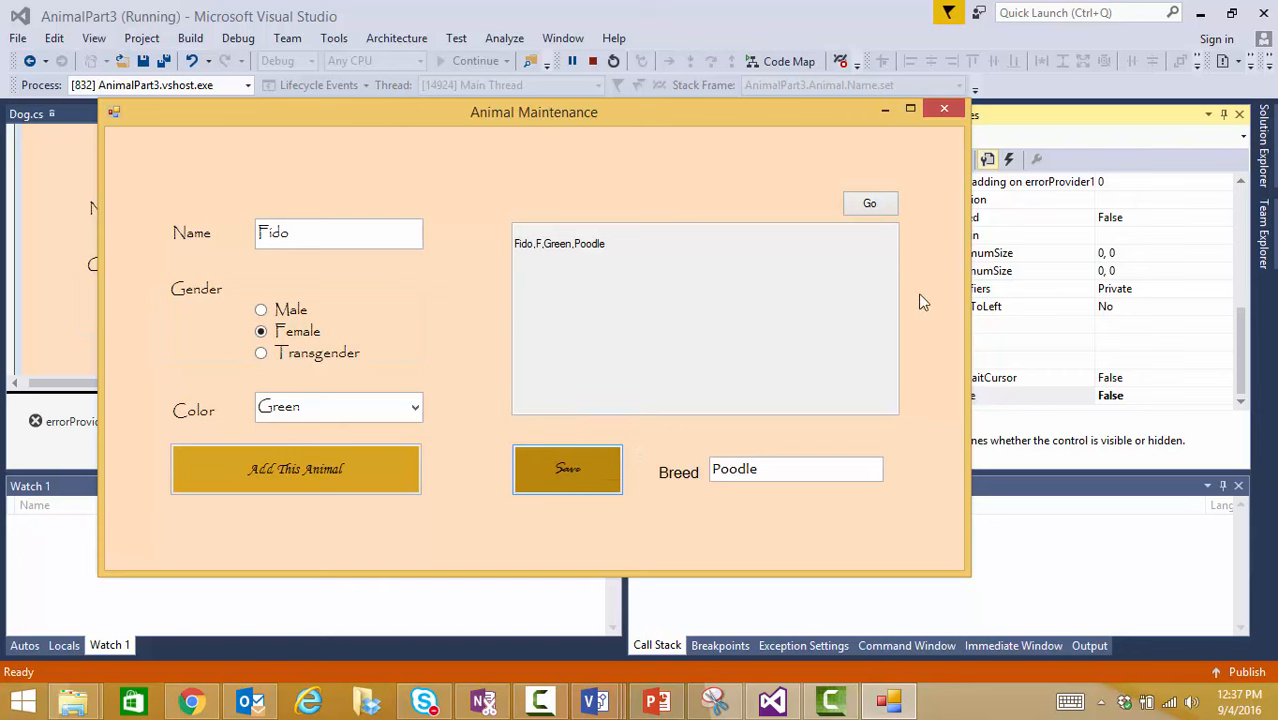